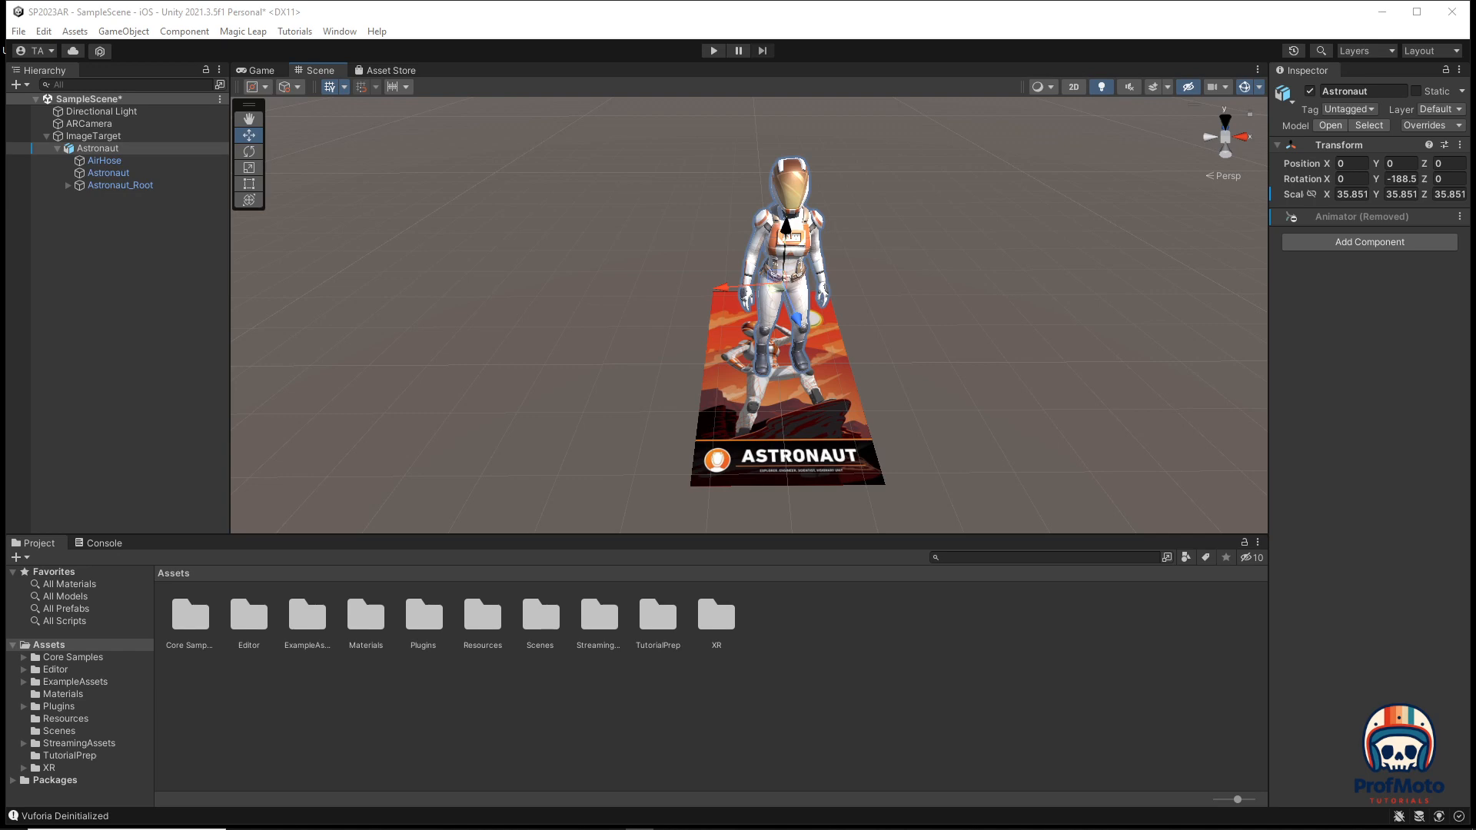
{"action": "mouse_move", "coordinate": [750, 475]}
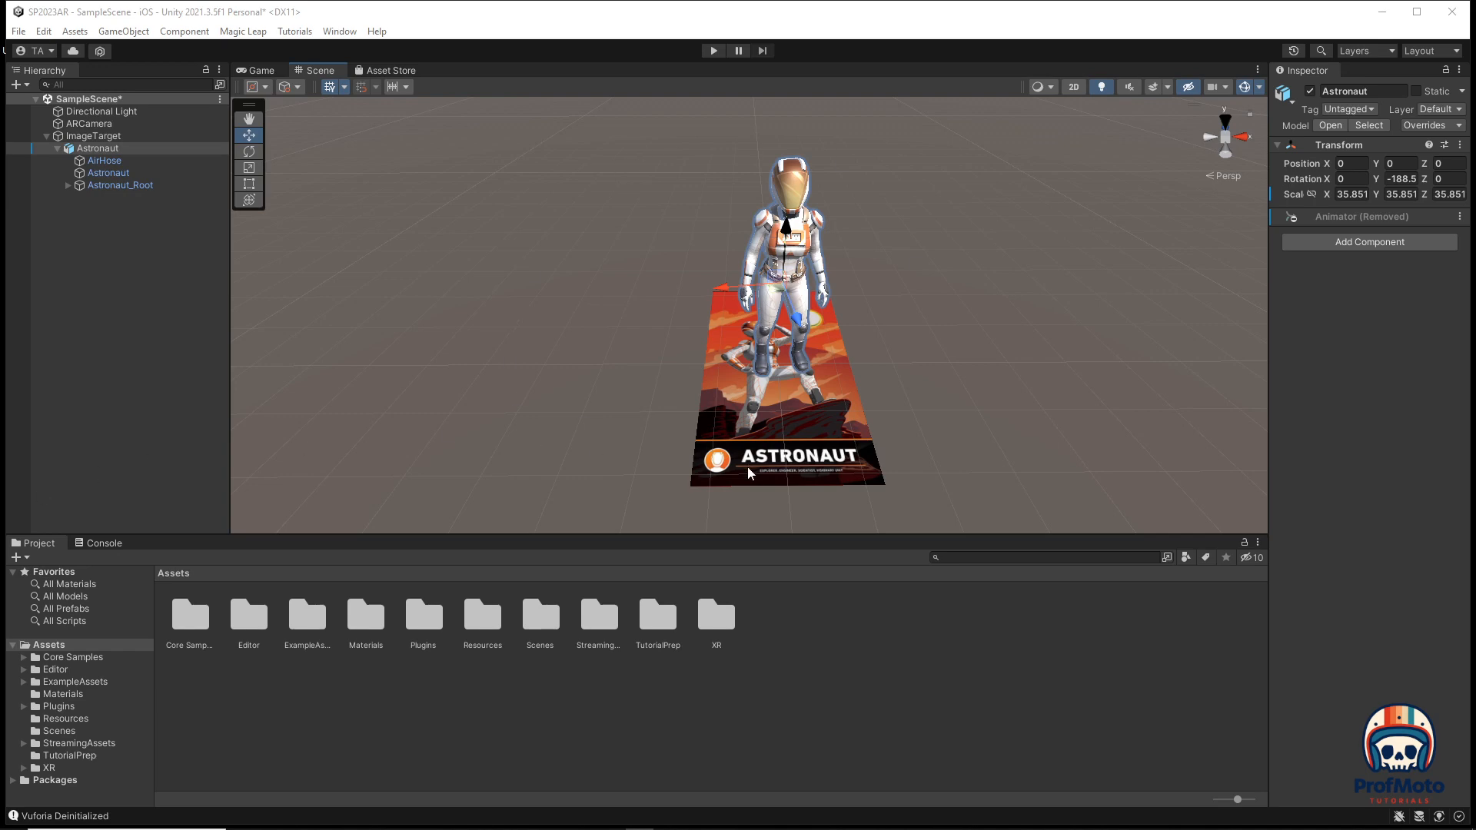
{"action": "mouse_move", "coordinate": [891, 323]}
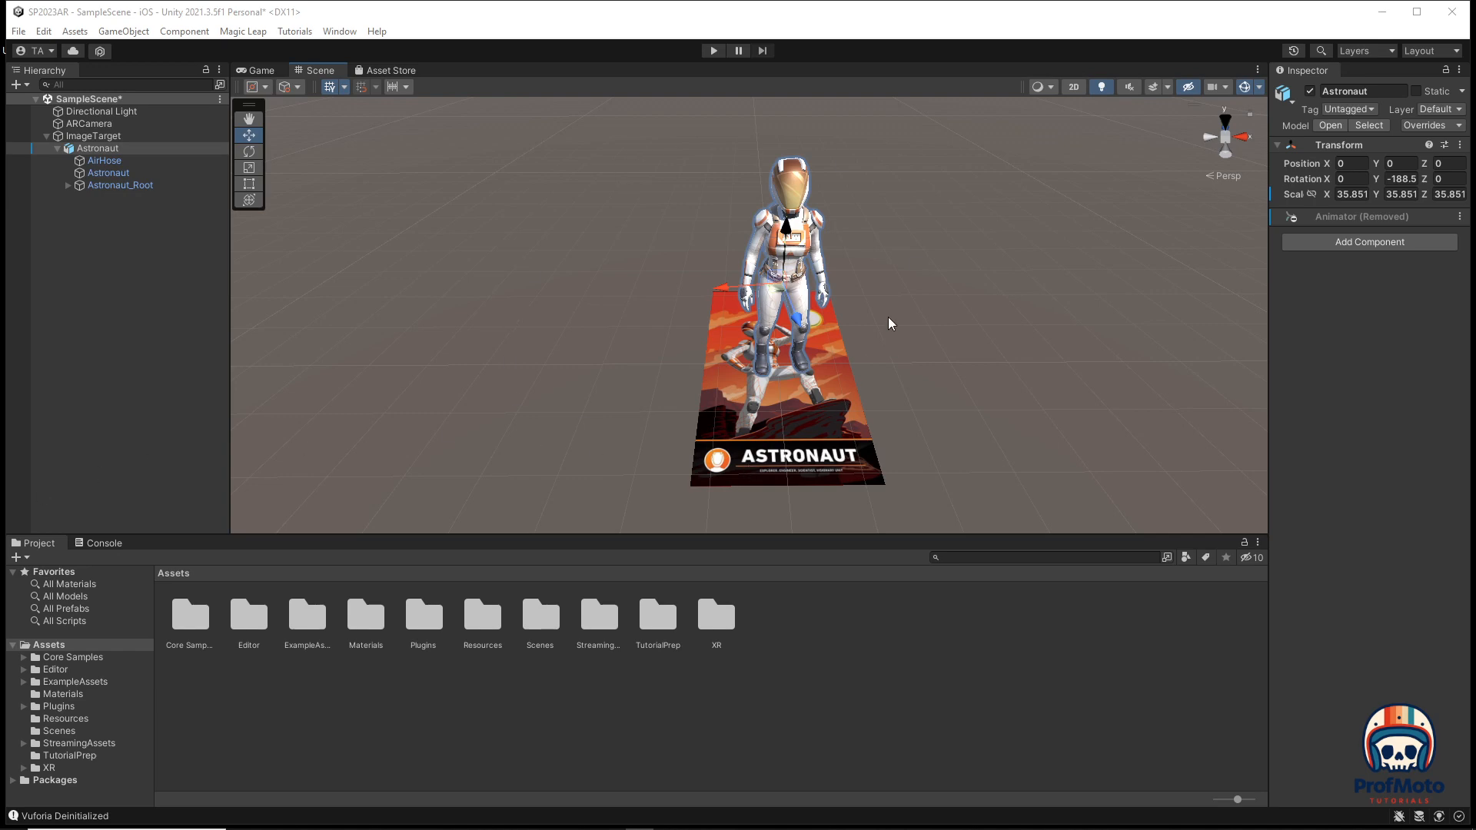
Select the image target and run a quick Play mode test of the AR scene.
{"action": "left_click", "coordinate": [95, 135]}
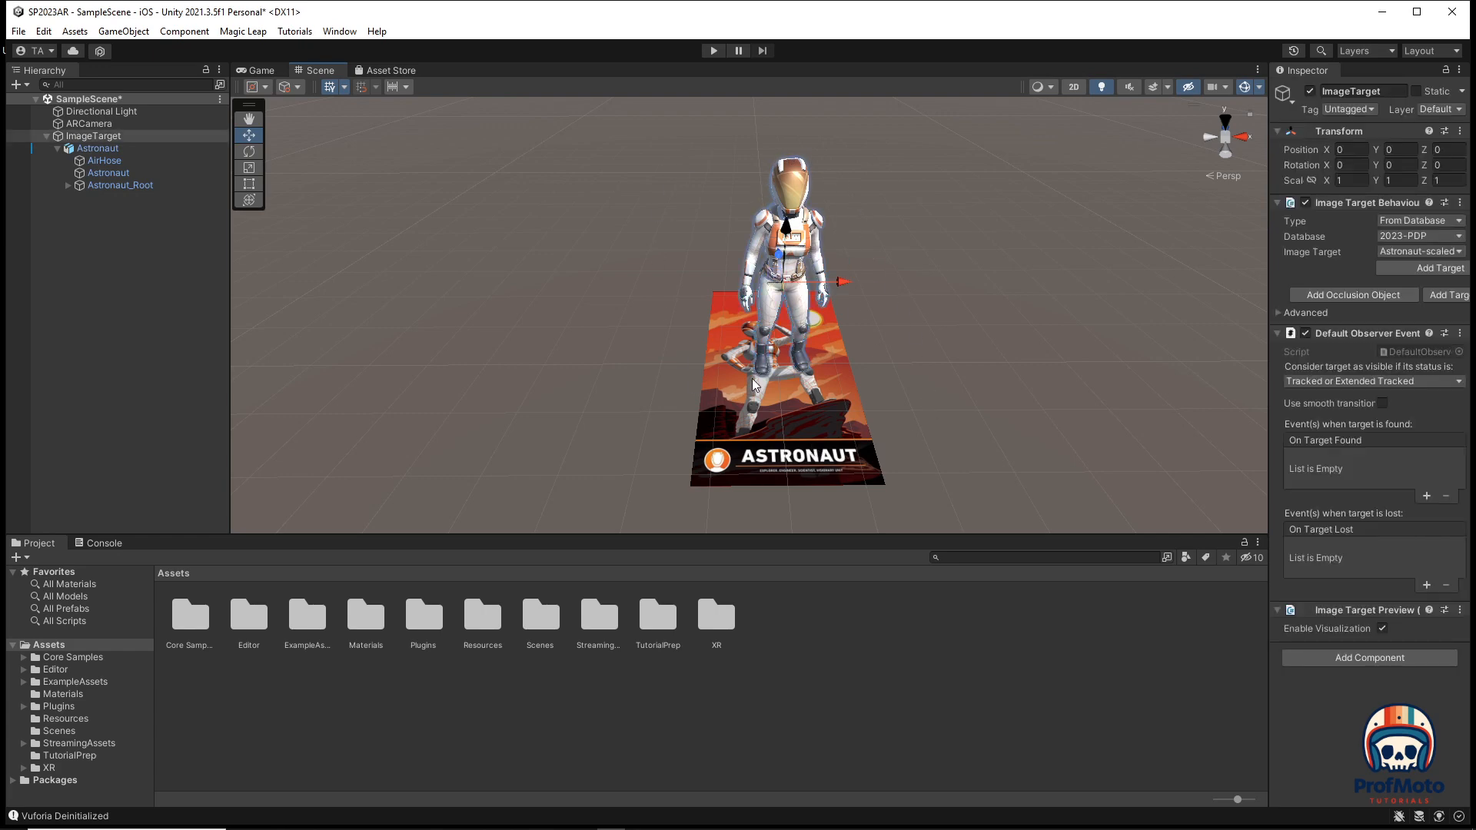
{"action": "left_click", "coordinate": [715, 50]}
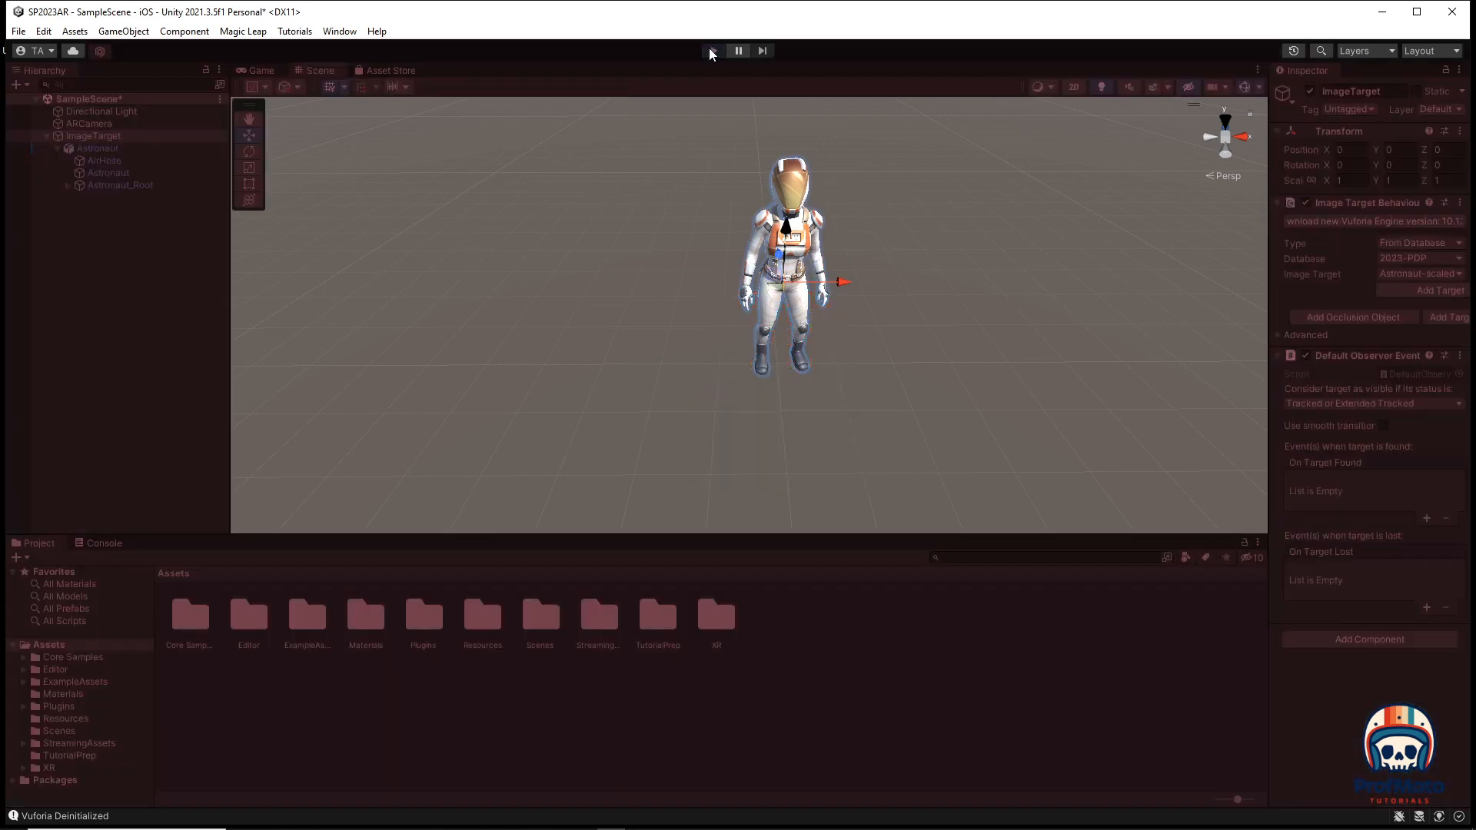
{"action": "left_click", "coordinate": [712, 49]}
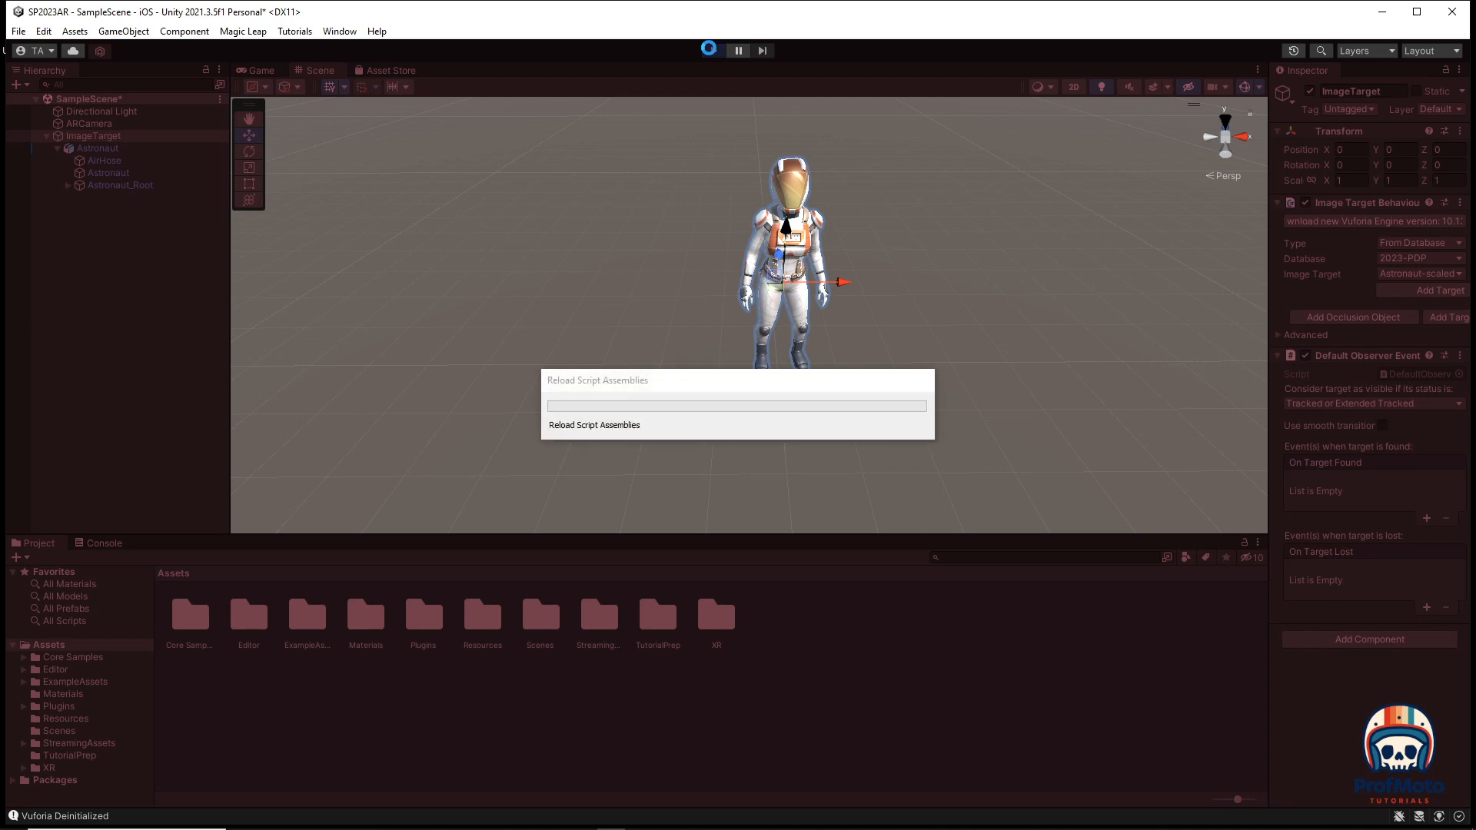
{"action": "left_click", "coordinate": [710, 51]}
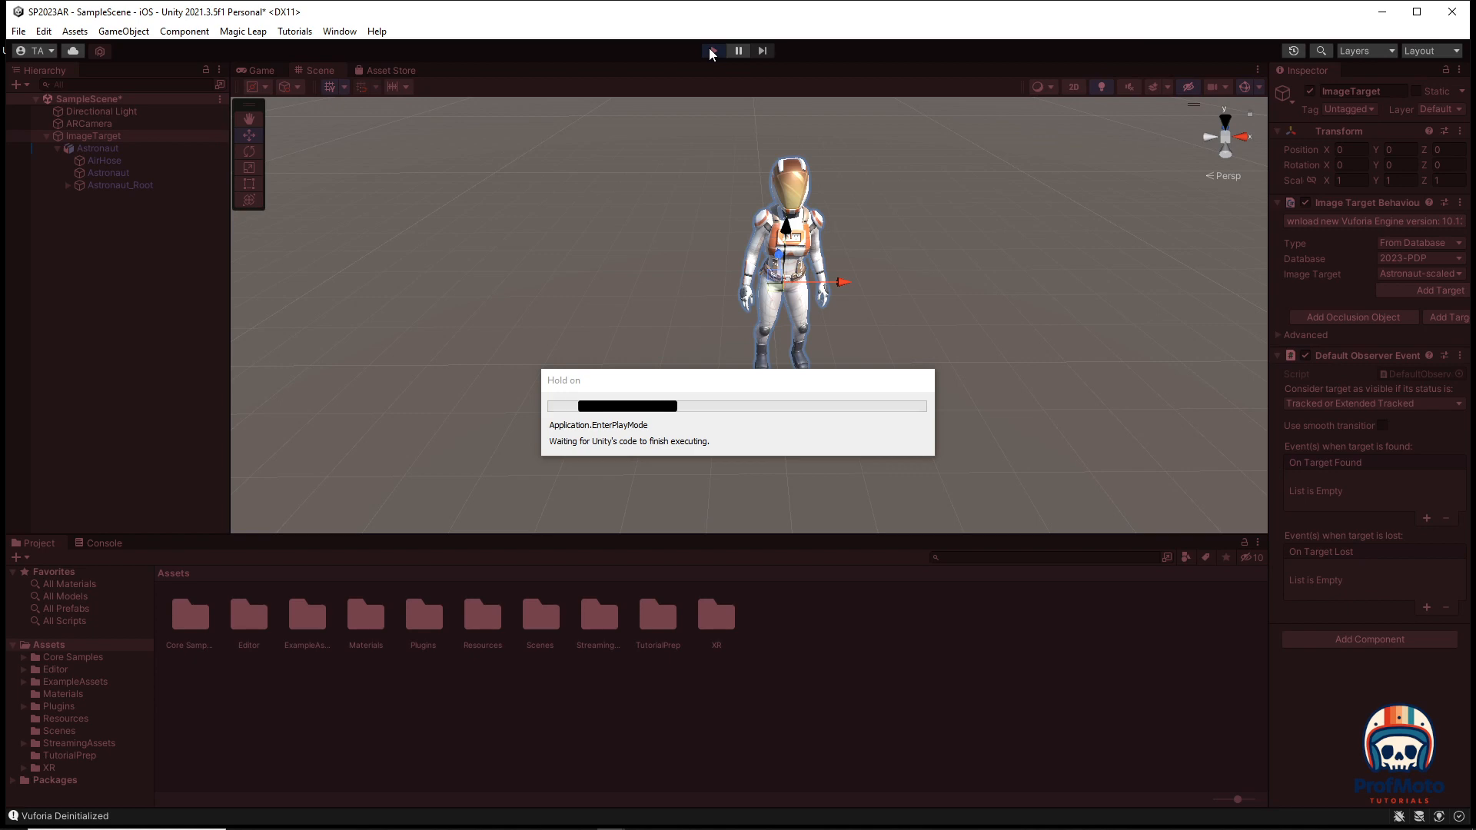
{"action": "left_click", "coordinate": [712, 51]}
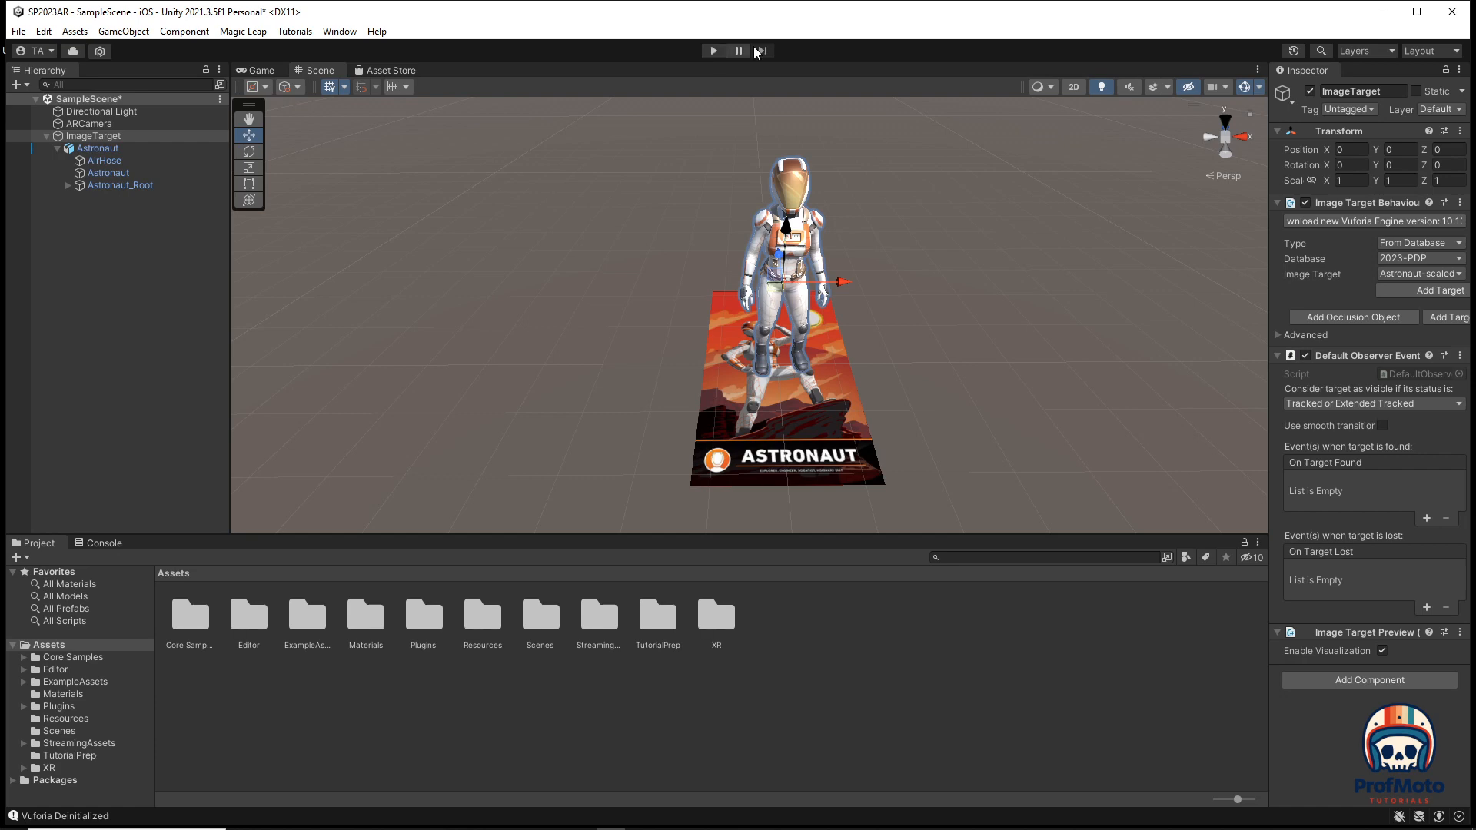
{"action": "left_click", "coordinate": [99, 147]}
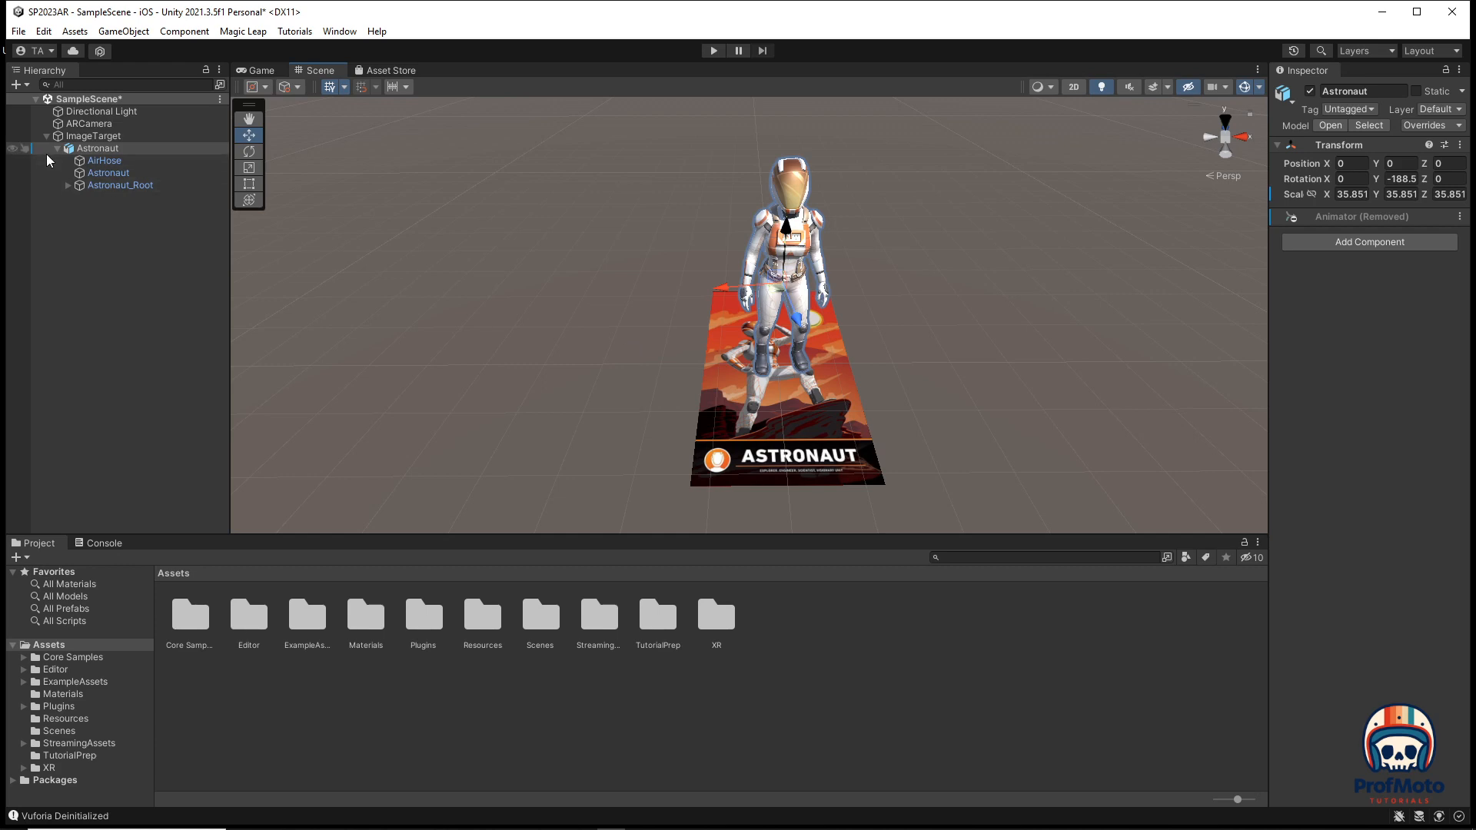
Tidy the hierarchy, select Astronaut and bring up the Animation window for it.
{"action": "left_click", "coordinate": [58, 148]}
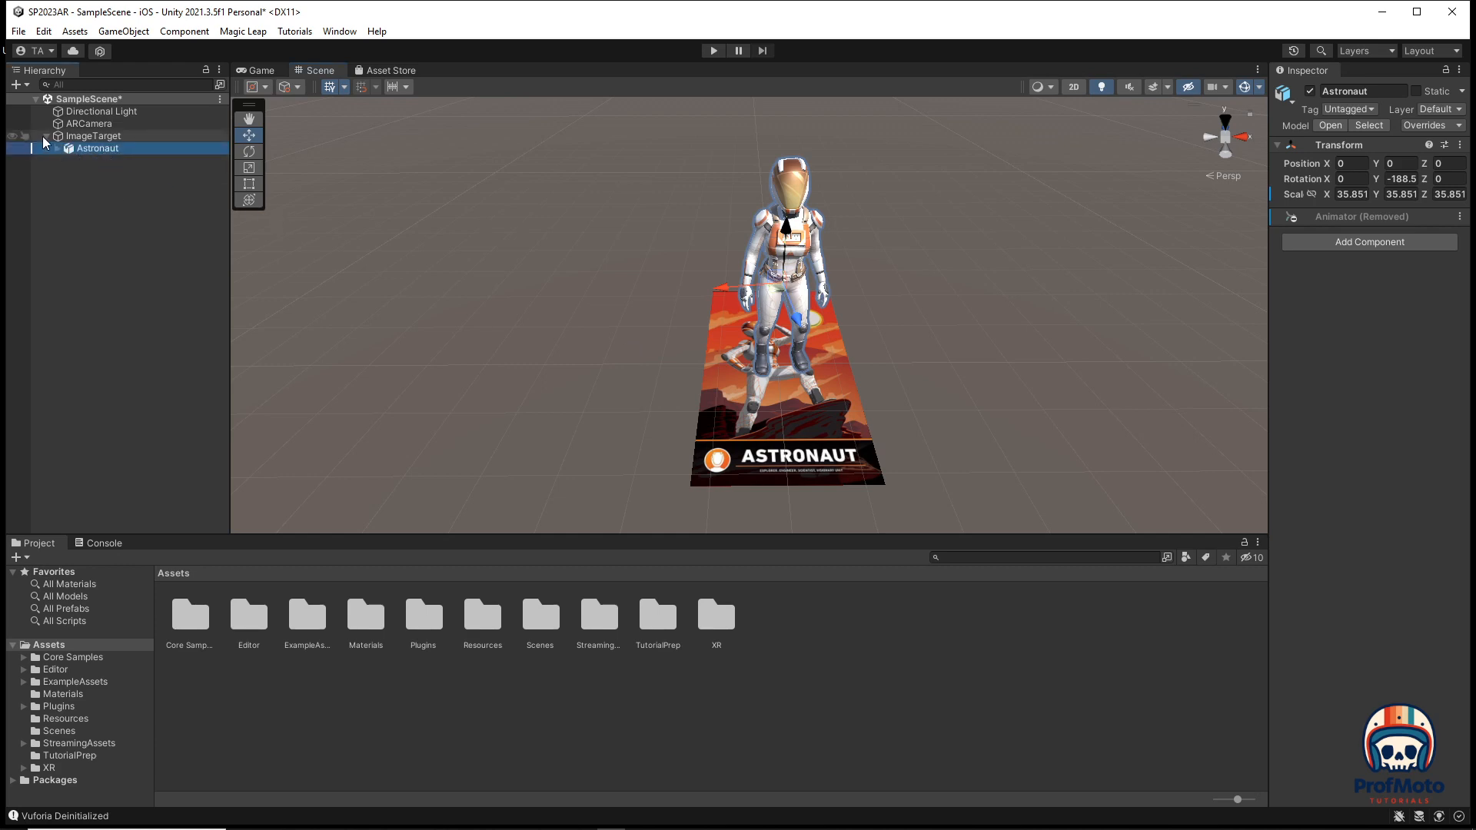
{"action": "left_click", "coordinate": [54, 135]}
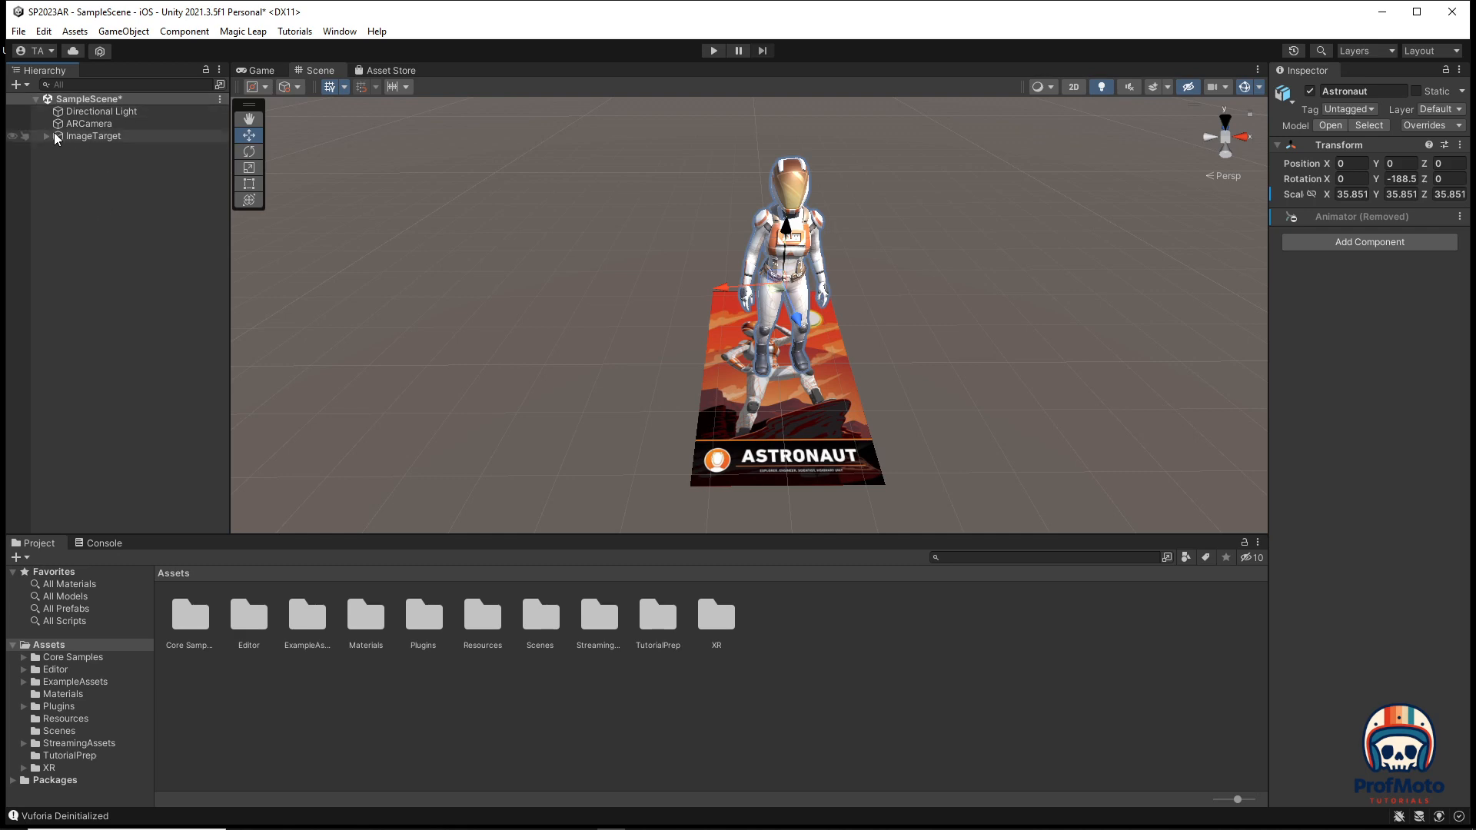
{"action": "left_click", "coordinate": [43, 135]}
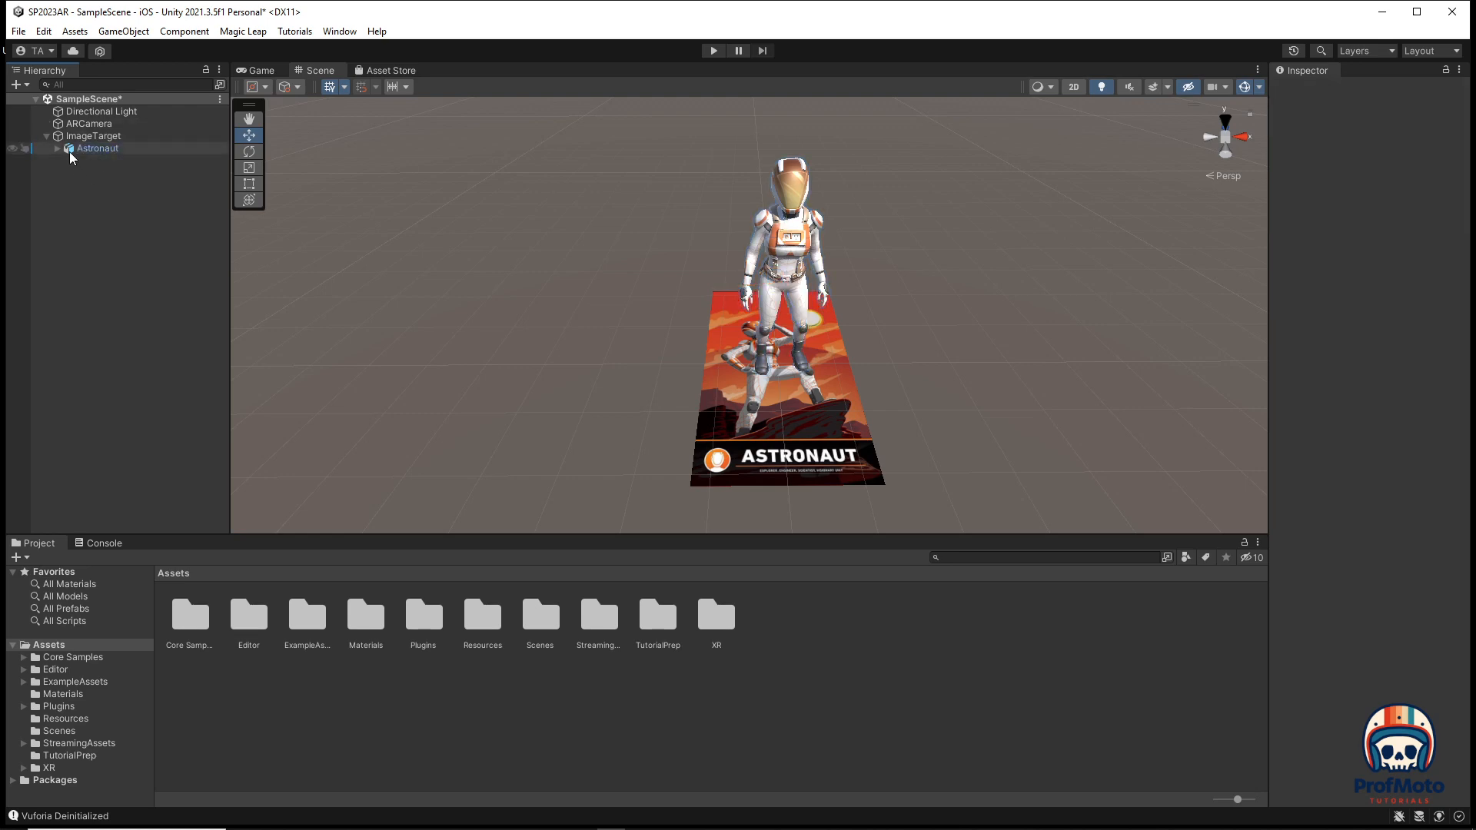
{"action": "left_click", "coordinate": [95, 149]}
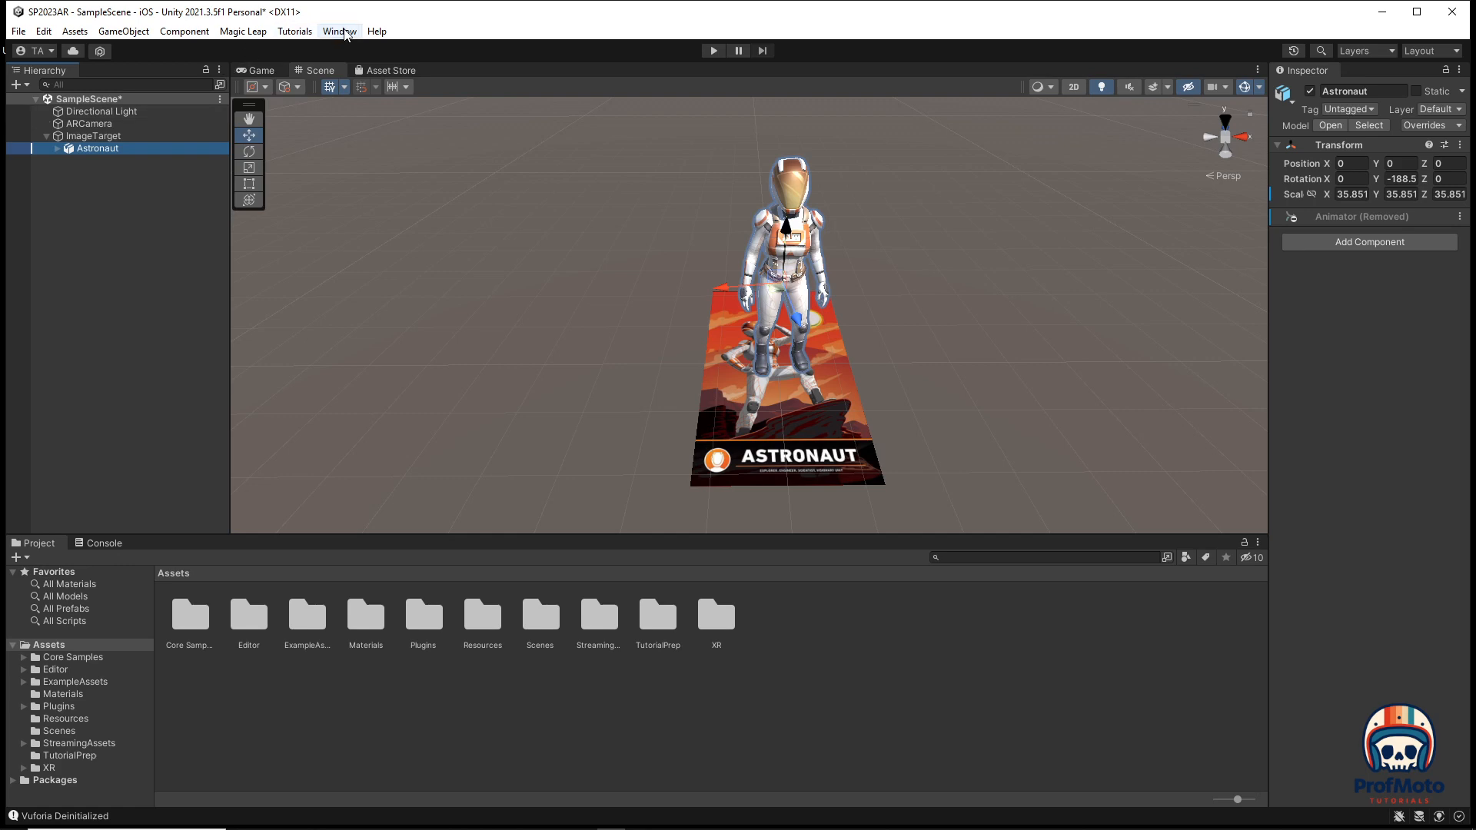
{"action": "left_click", "coordinate": [338, 31]}
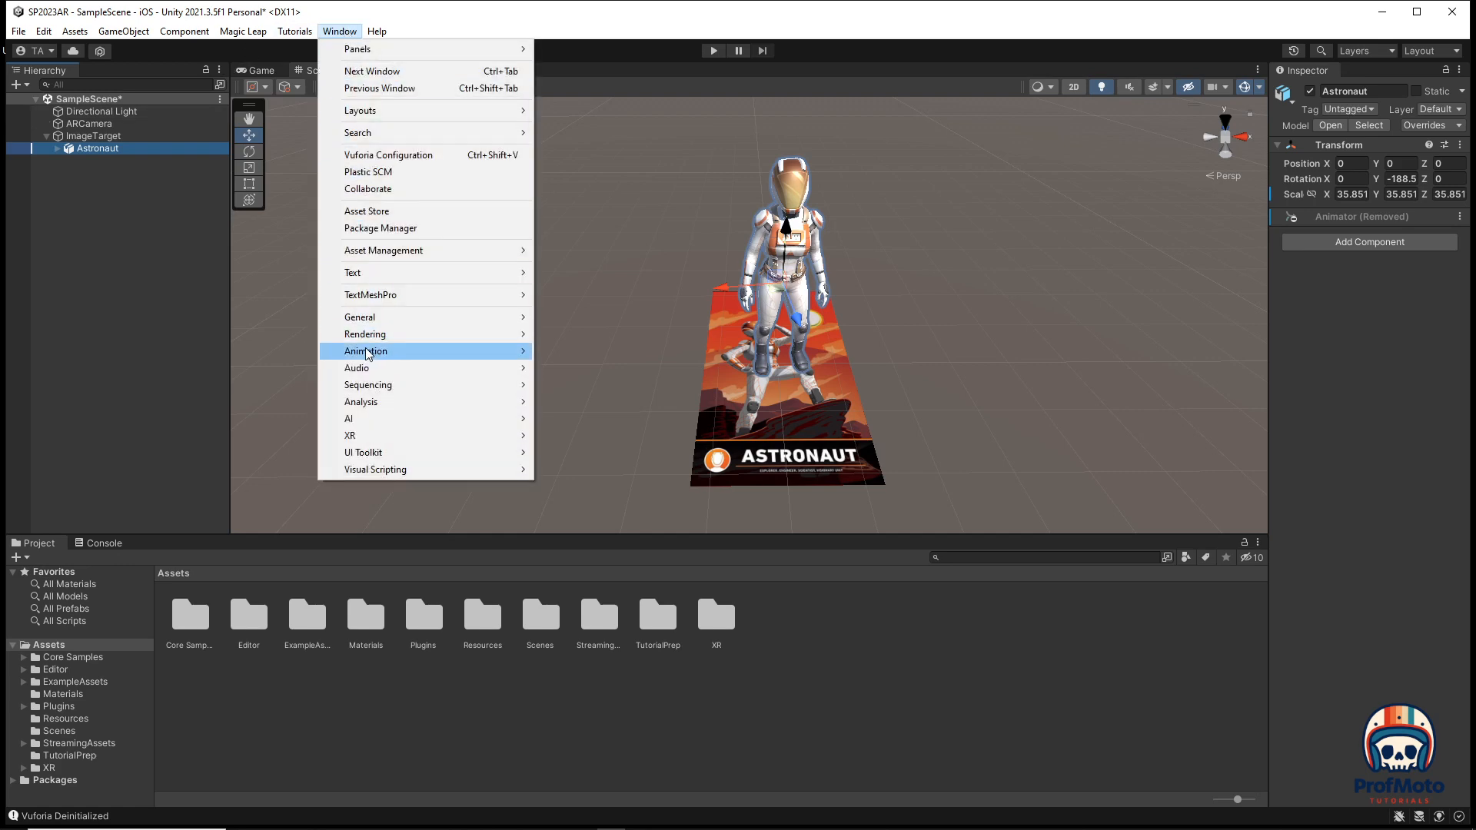
{"action": "left_click", "coordinate": [366, 351]}
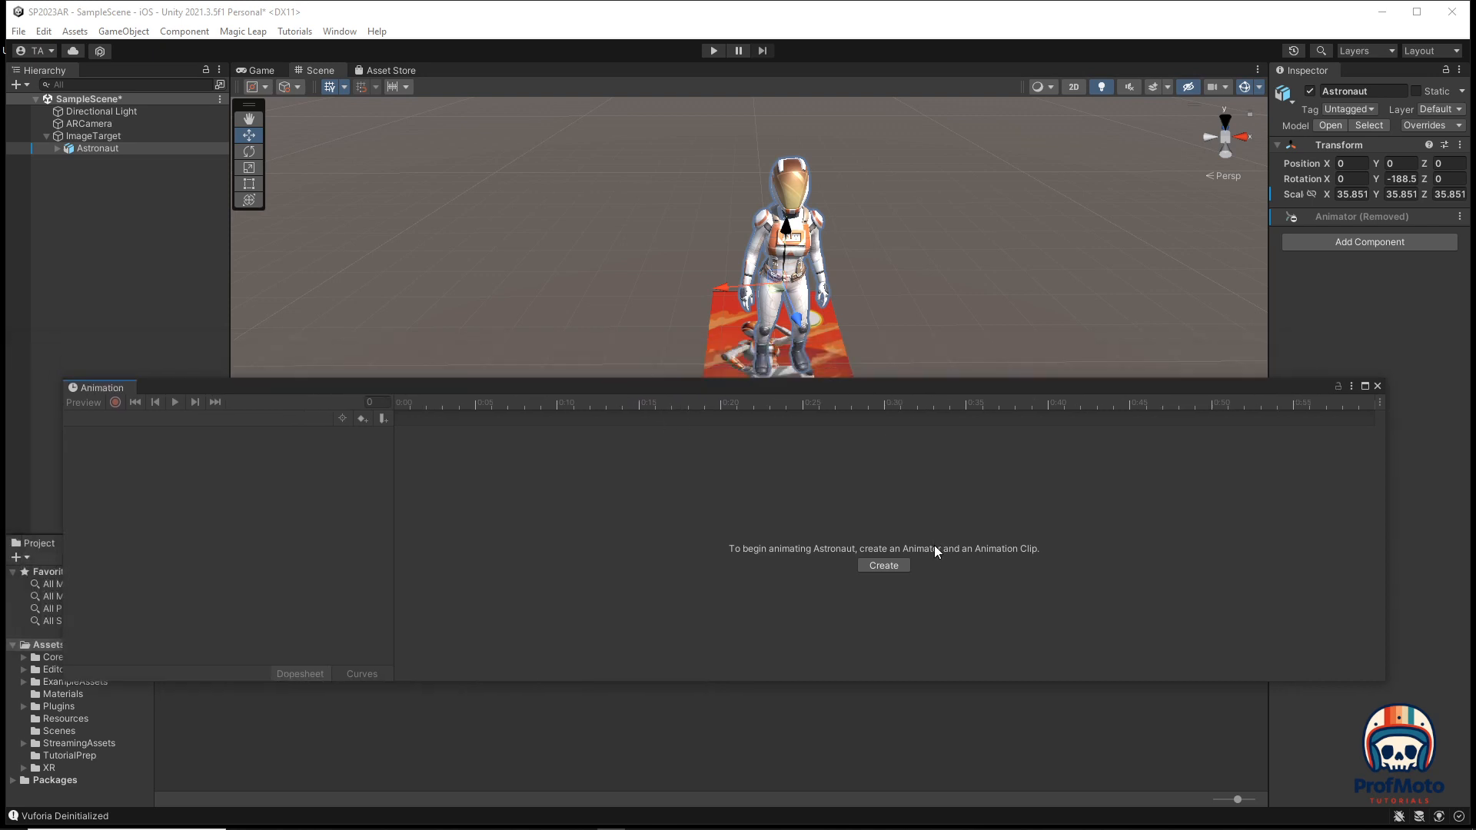
{"action": "mouse_move", "coordinate": [858, 555]}
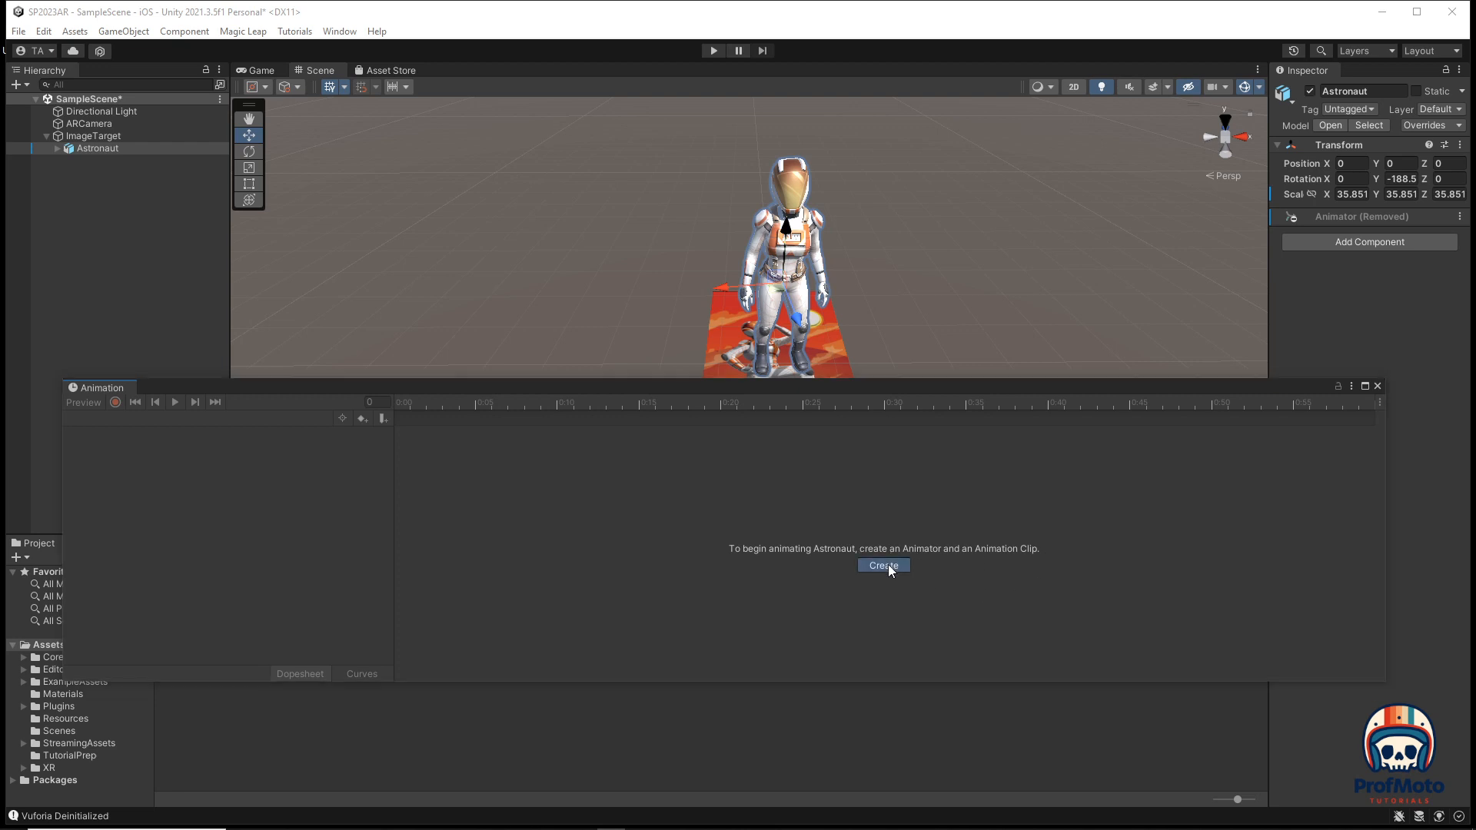
Start creating the clip and add a new Assets folder named Animation.
{"action": "left_click", "coordinate": [884, 566]}
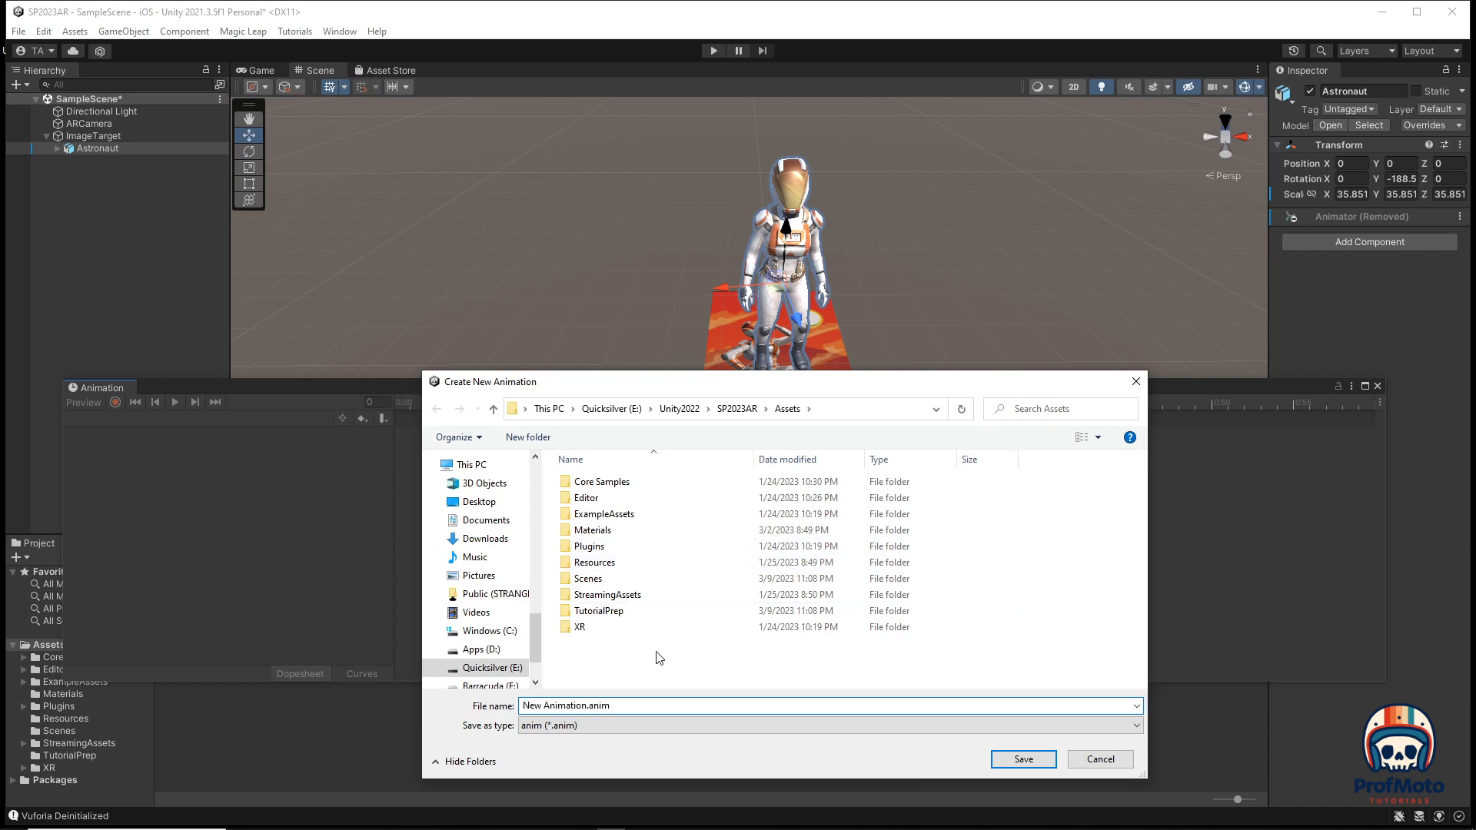
{"action": "right_click", "coordinate": [660, 658]}
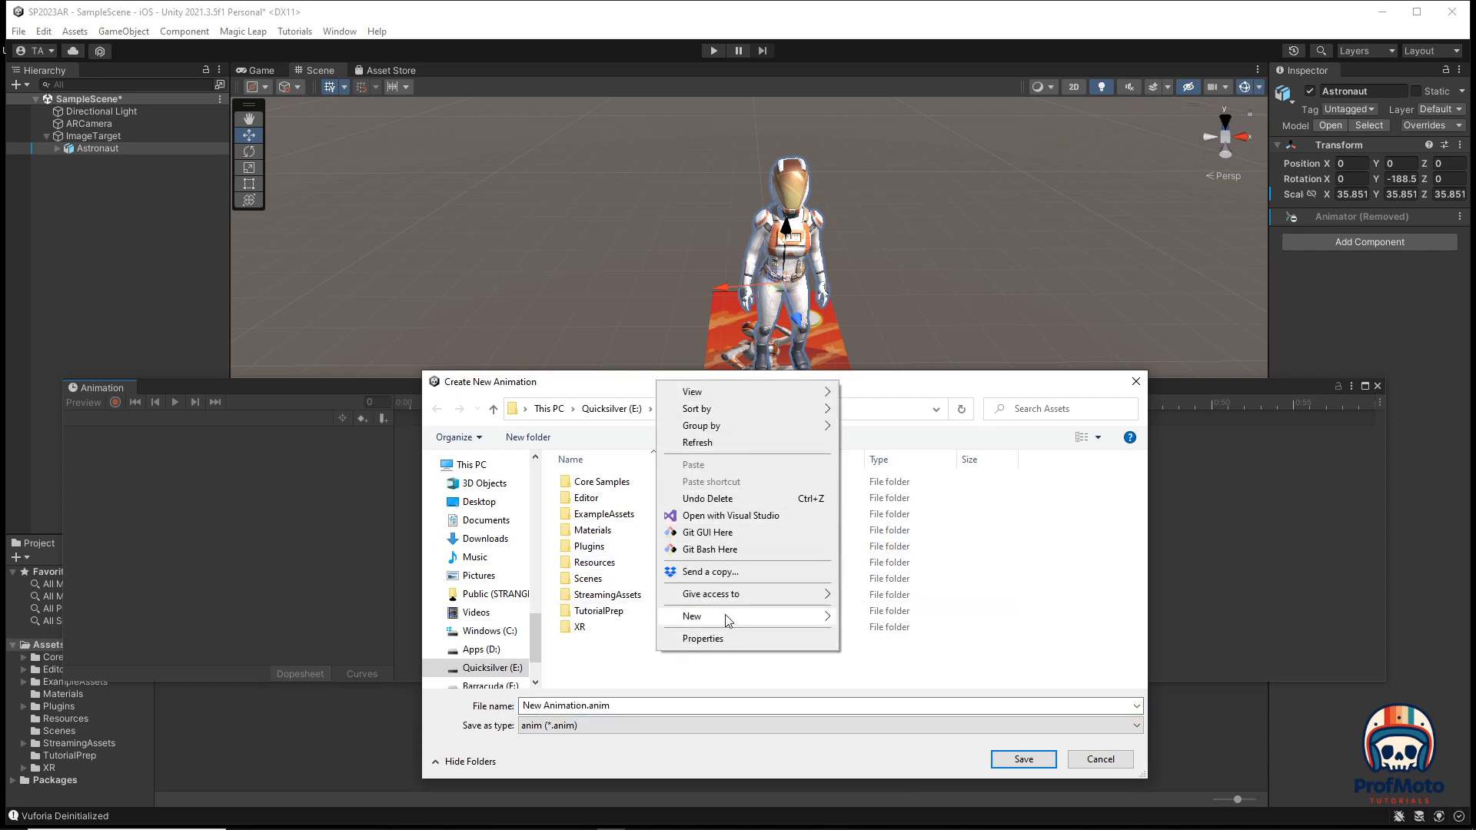
{"action": "left_click", "coordinate": [691, 617]}
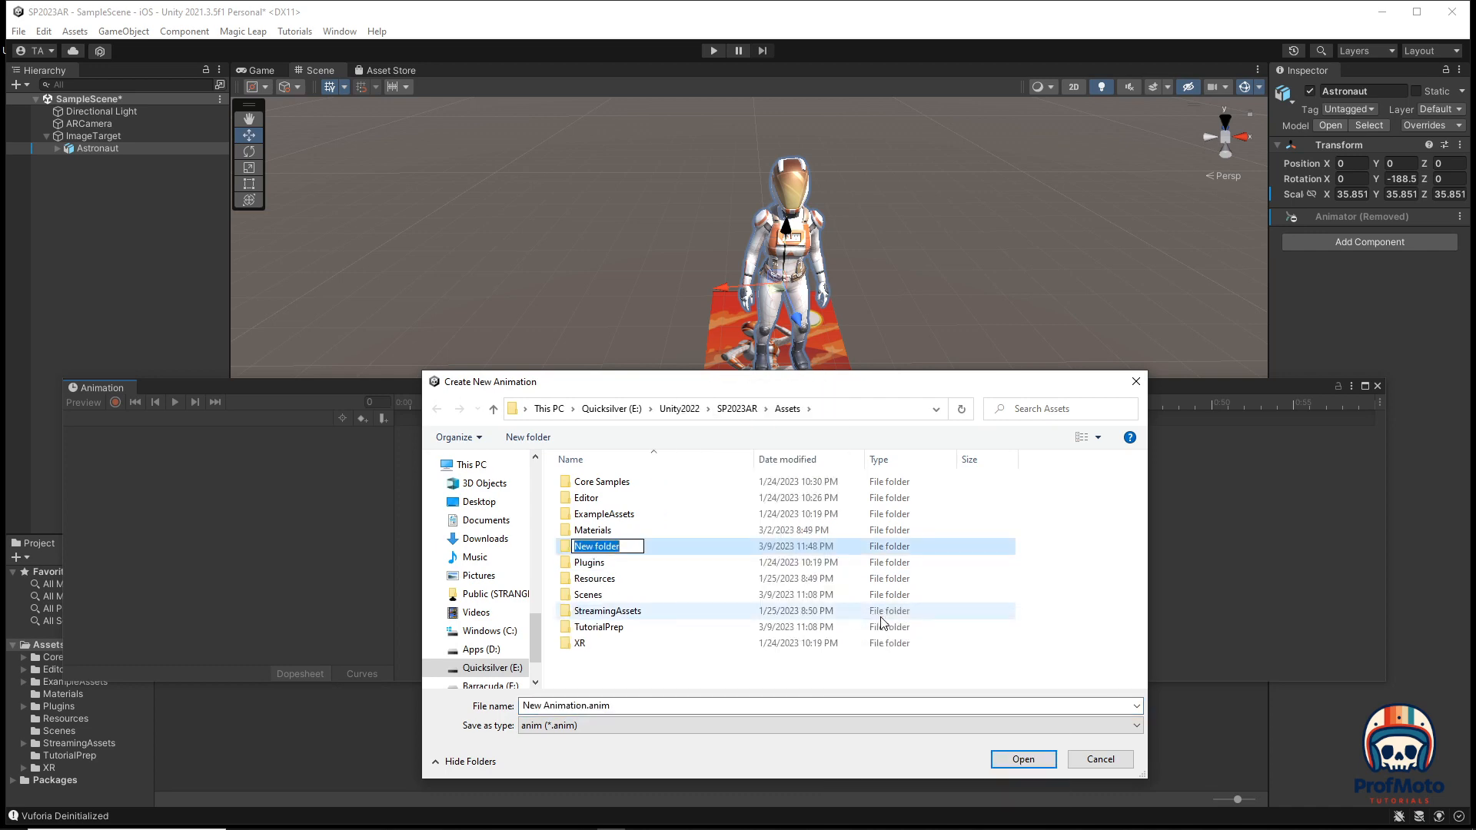
{"action": "type", "text": "Animation"}
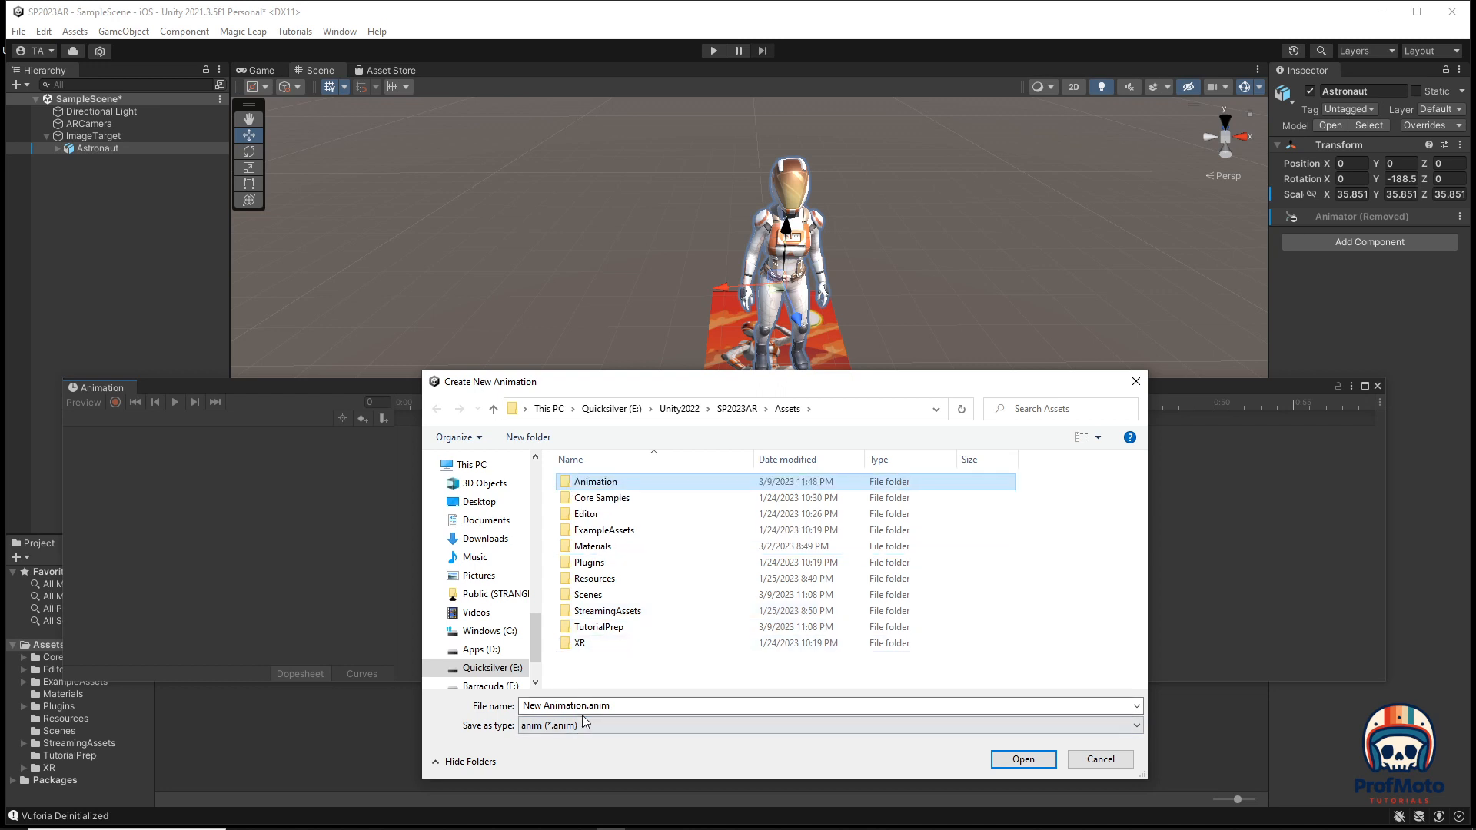
Save the new animation clip as AstronautLand.anim.
{"action": "left_click", "coordinate": [581, 706]}
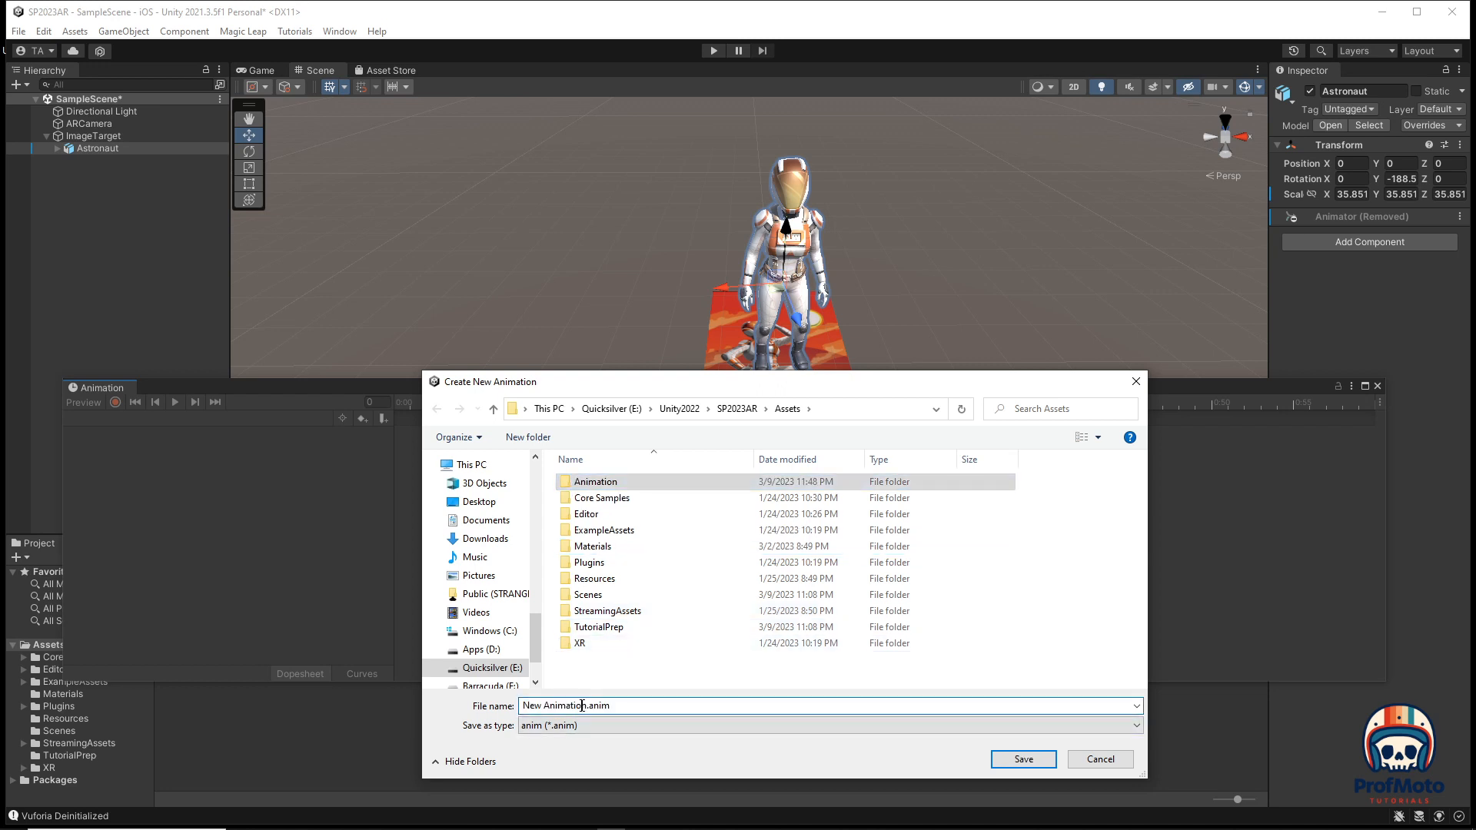
{"action": "double_click", "coordinate": [559, 705]}
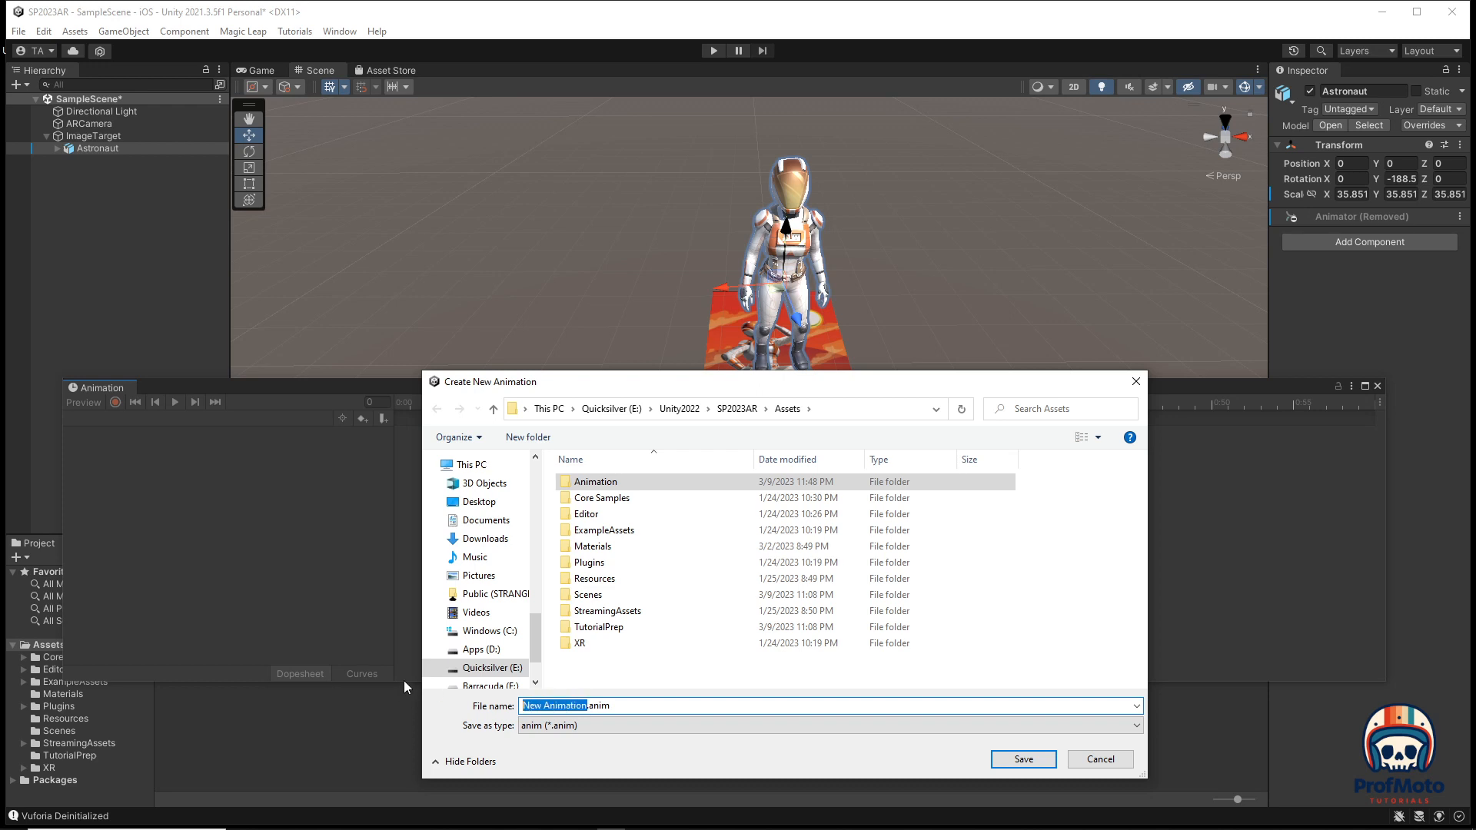
{"action": "type", "text": "AstronautLand"}
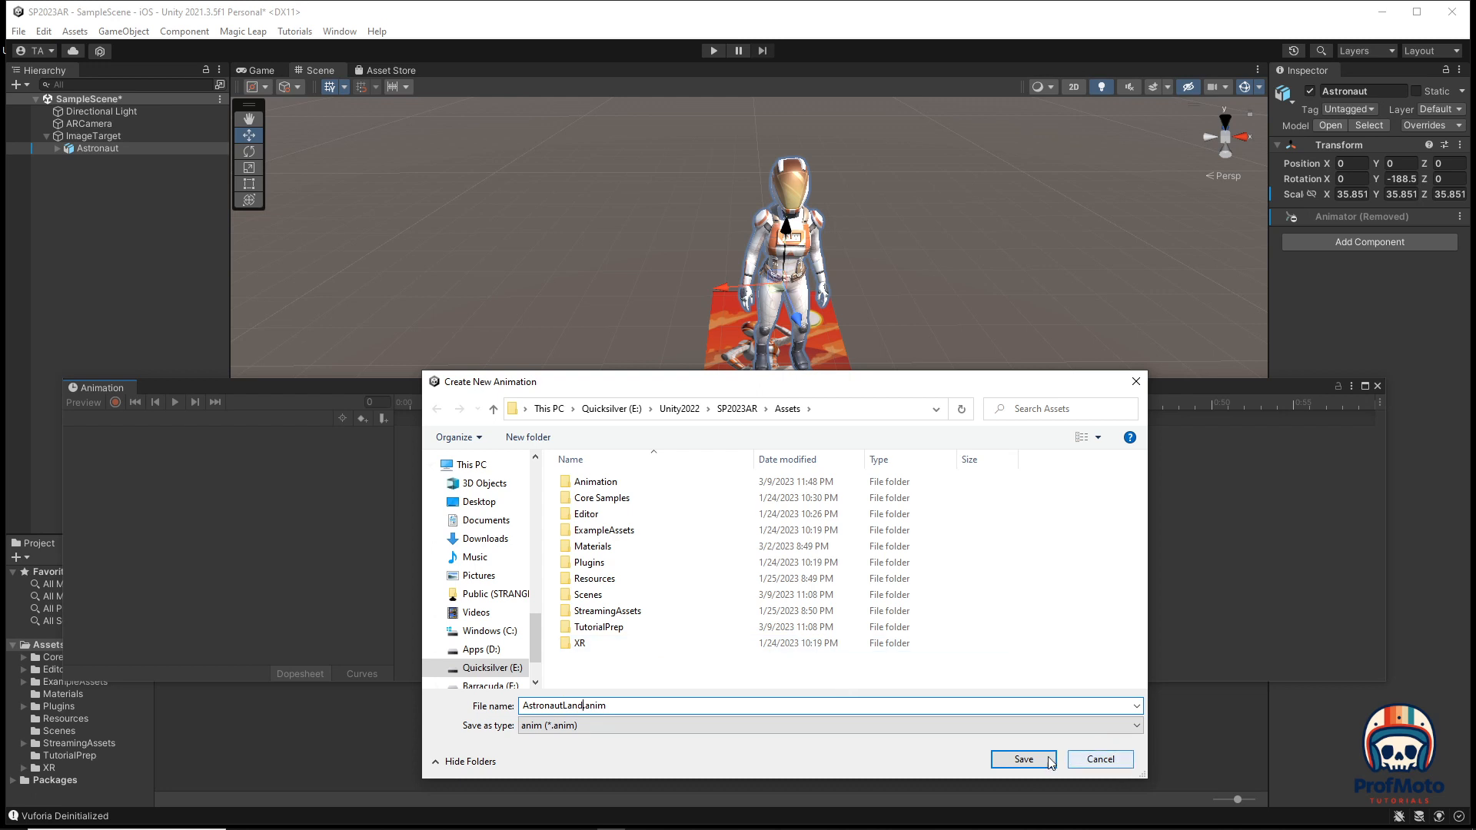
{"action": "left_click", "coordinate": [1024, 760]}
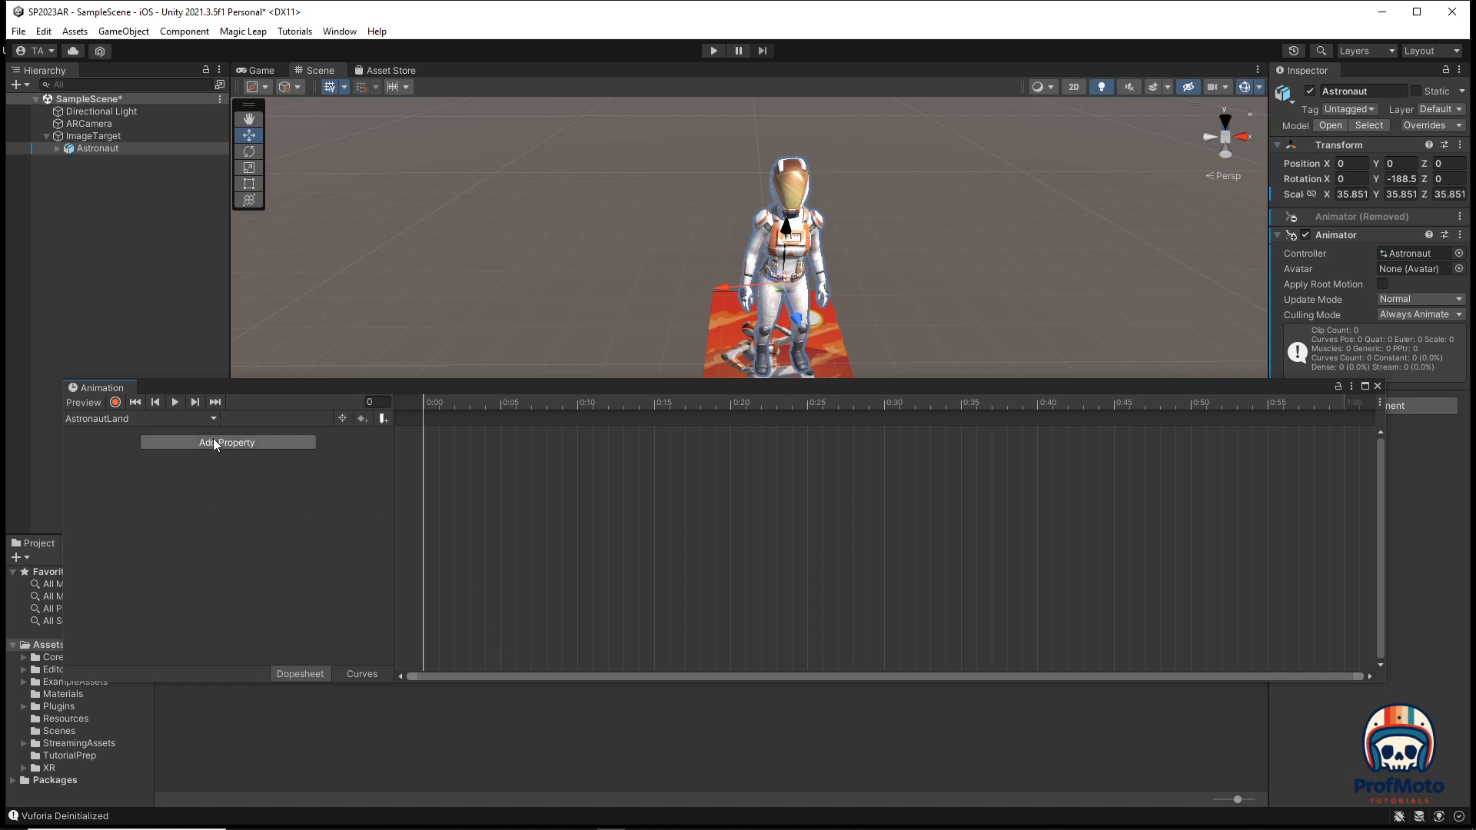
Add the Astronaut_Root > Transform > Position property to the AstronautLand clip.
{"action": "left_click", "coordinate": [227, 442]}
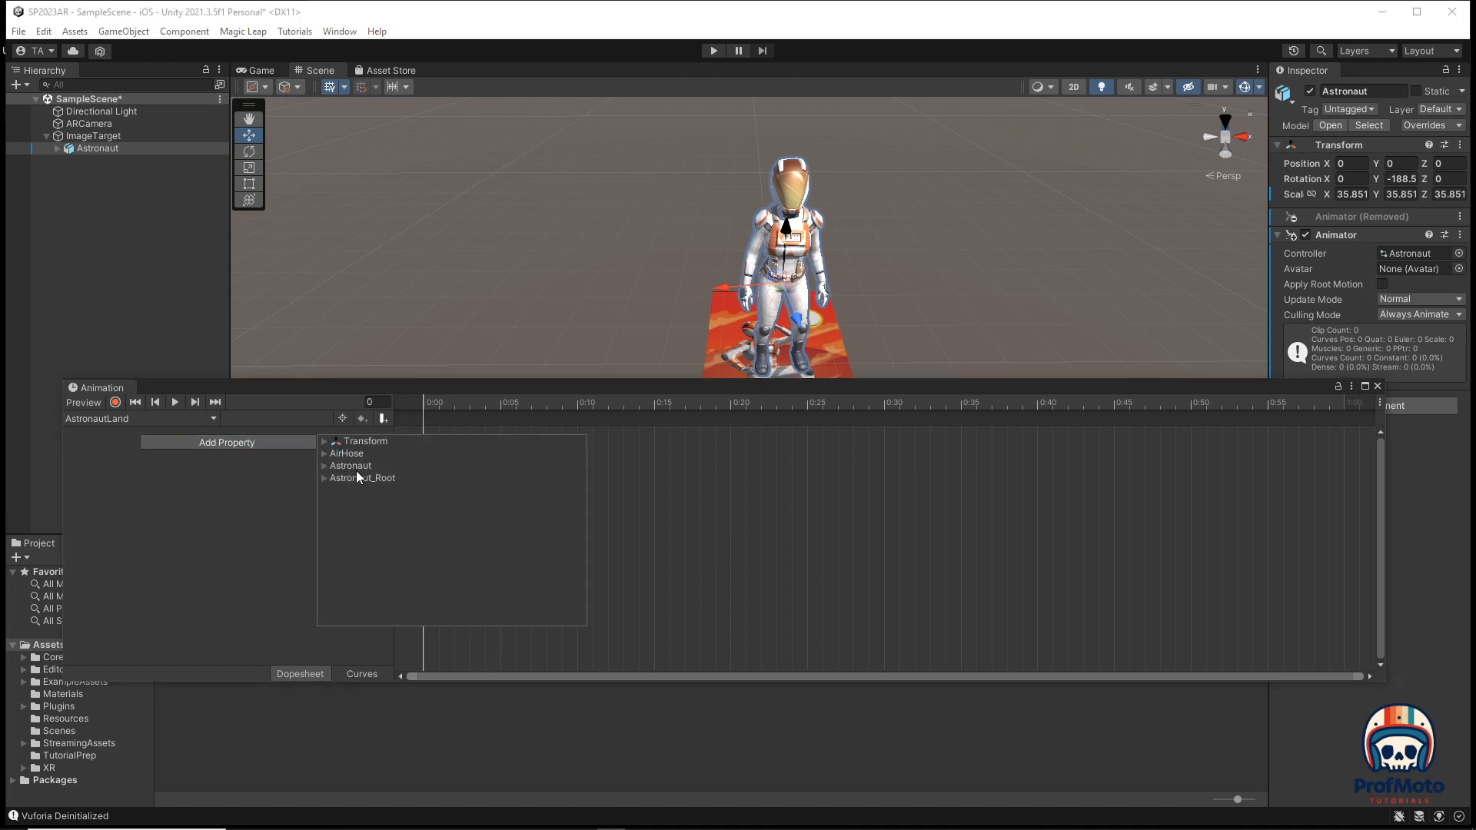
{"action": "mouse_move", "coordinate": [501, 460]}
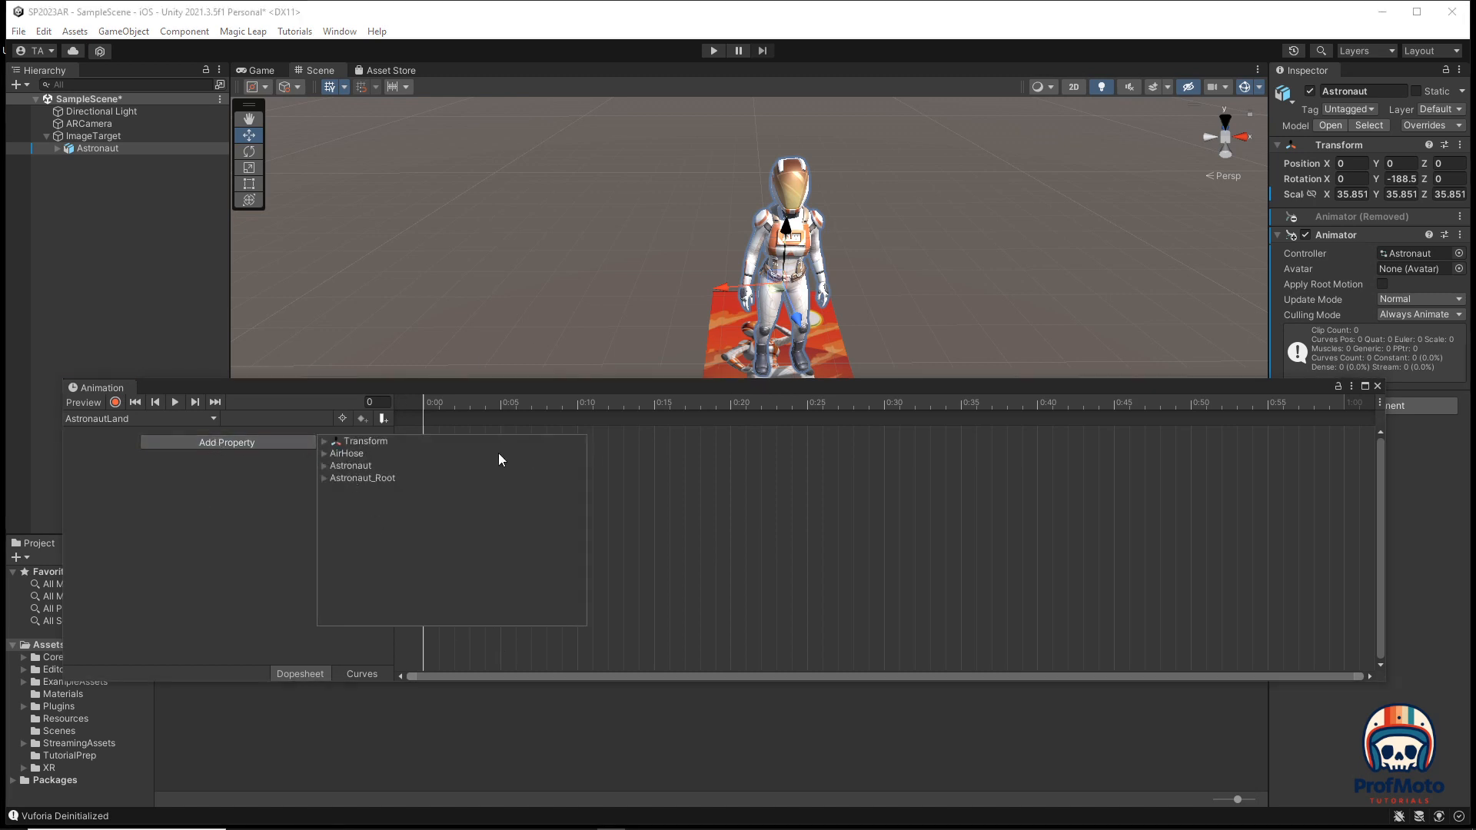
{"action": "left_click", "coordinate": [363, 478]}
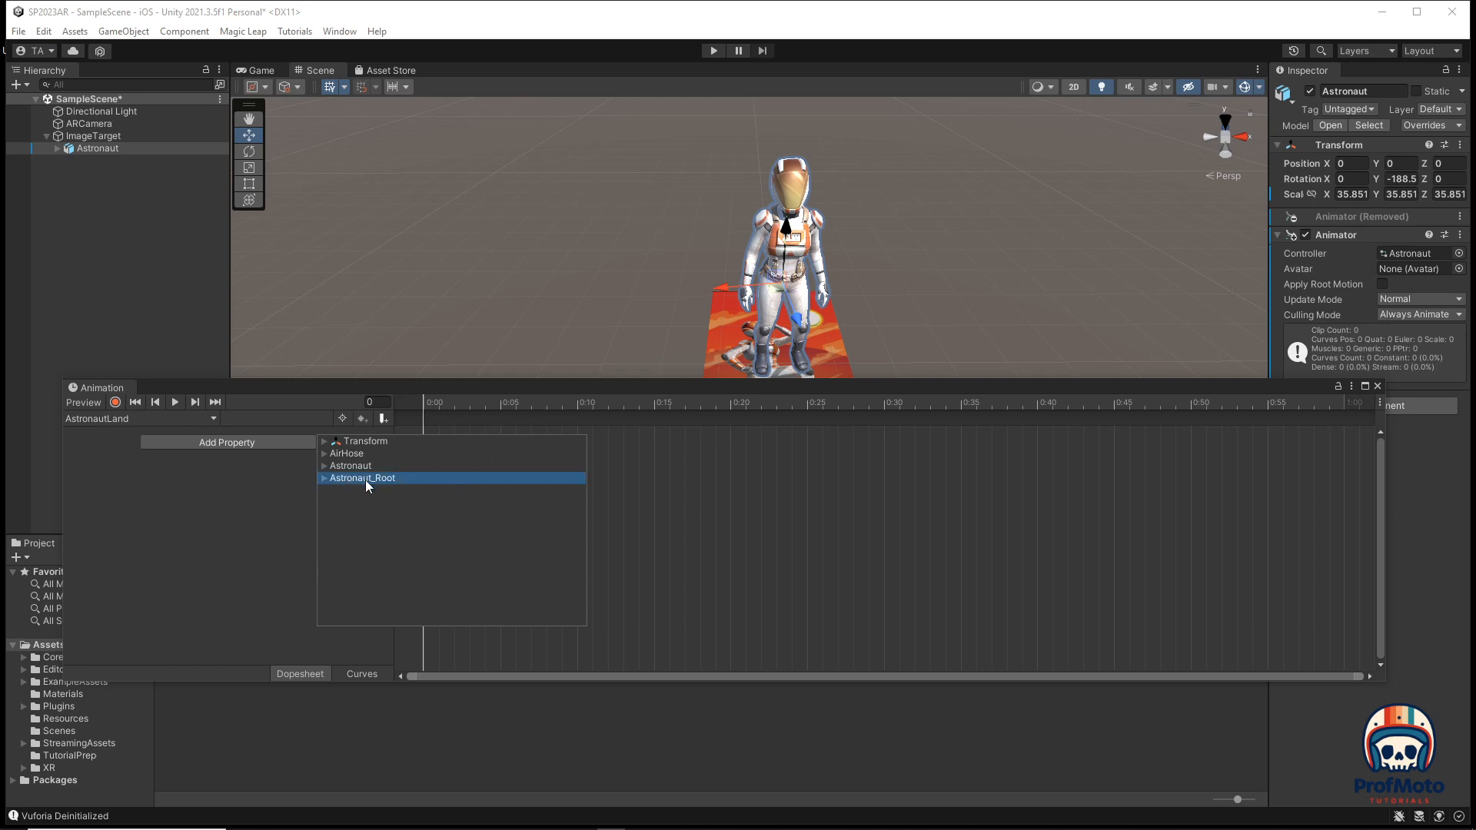
{"action": "mouse_move", "coordinate": [381, 490]}
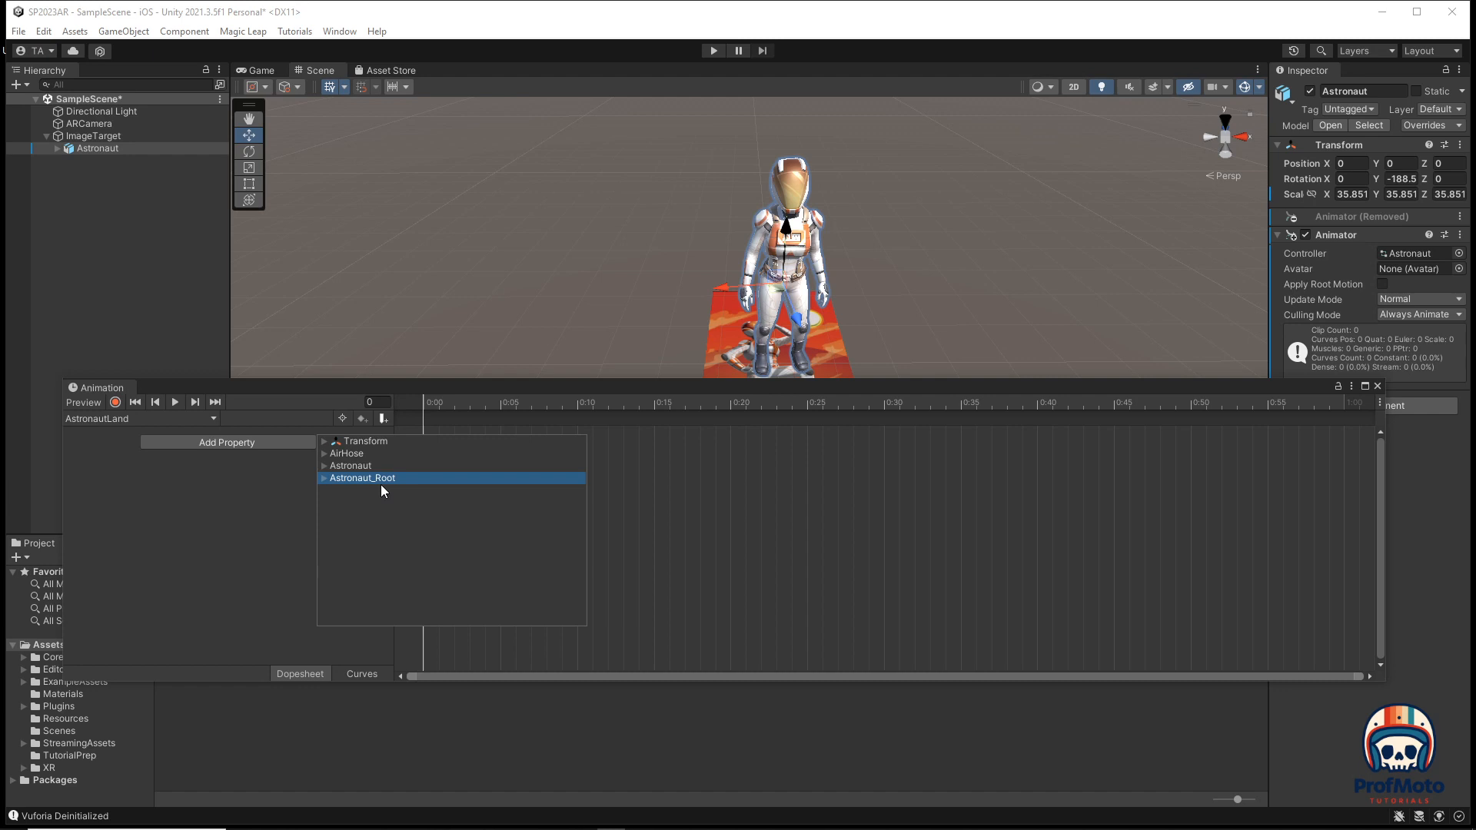
{"action": "mouse_move", "coordinate": [300, 480]}
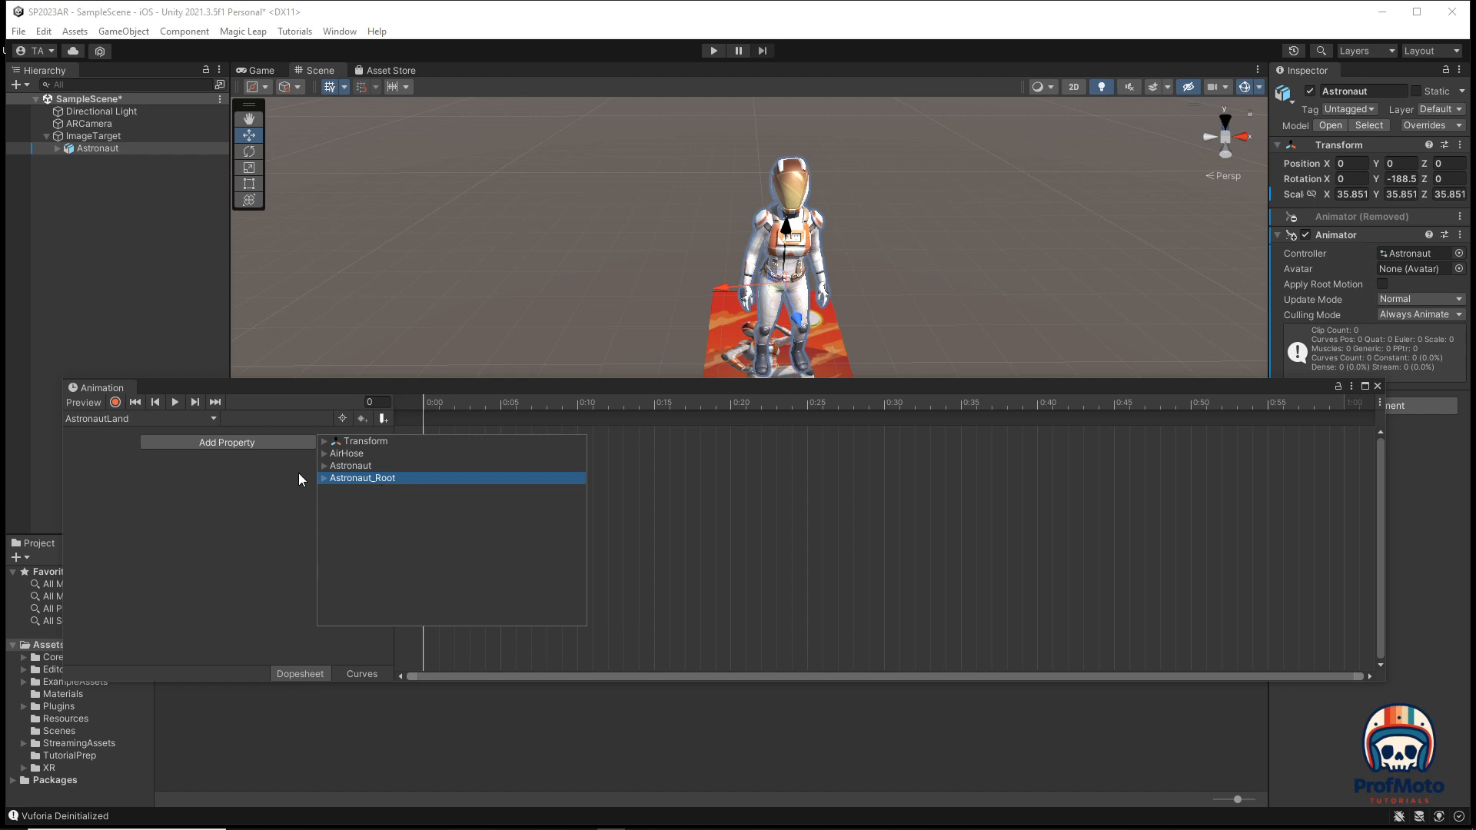
{"action": "left_click", "coordinate": [323, 478]}
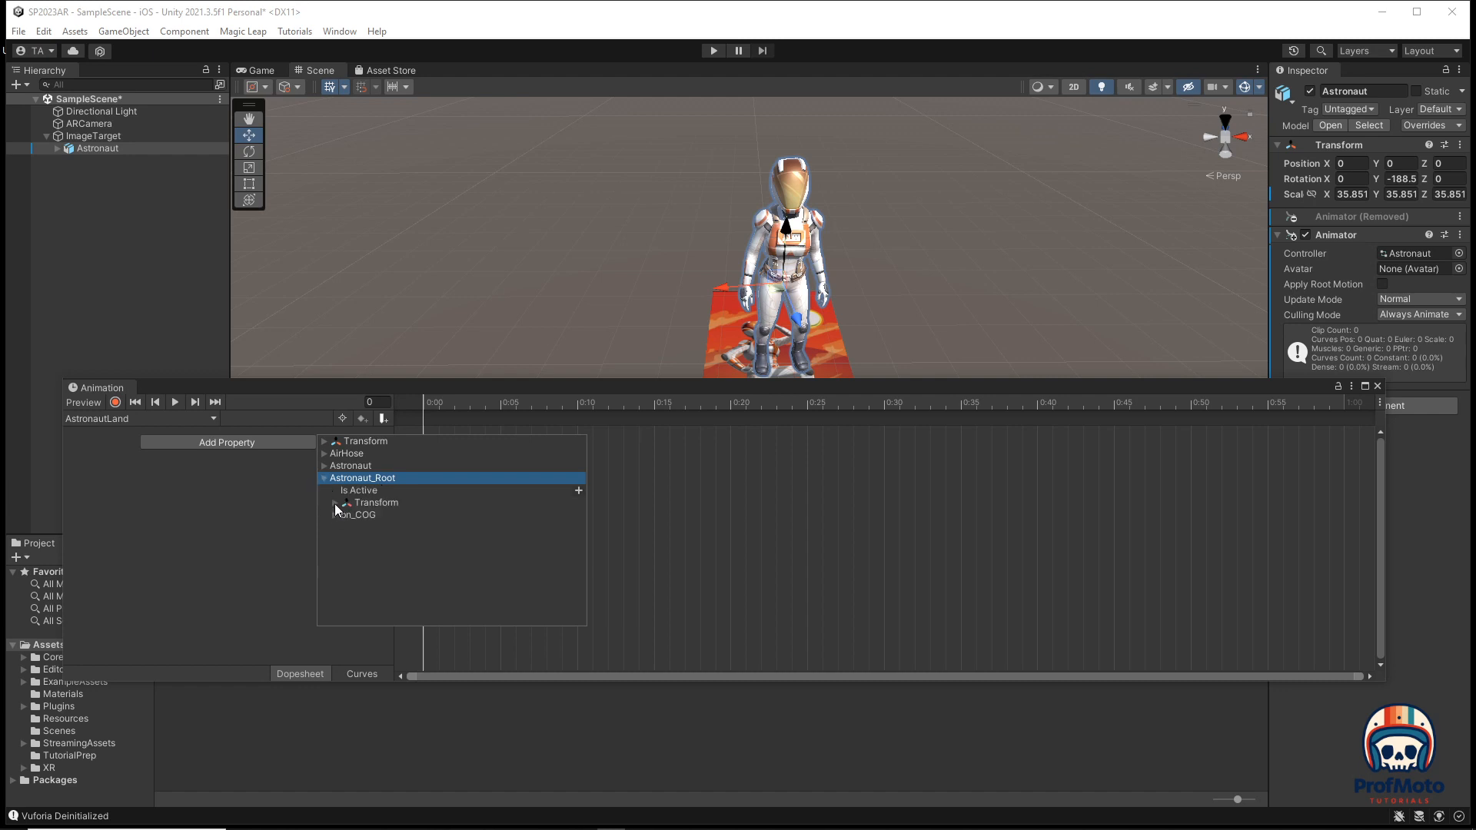
{"action": "left_click", "coordinate": [336, 501]}
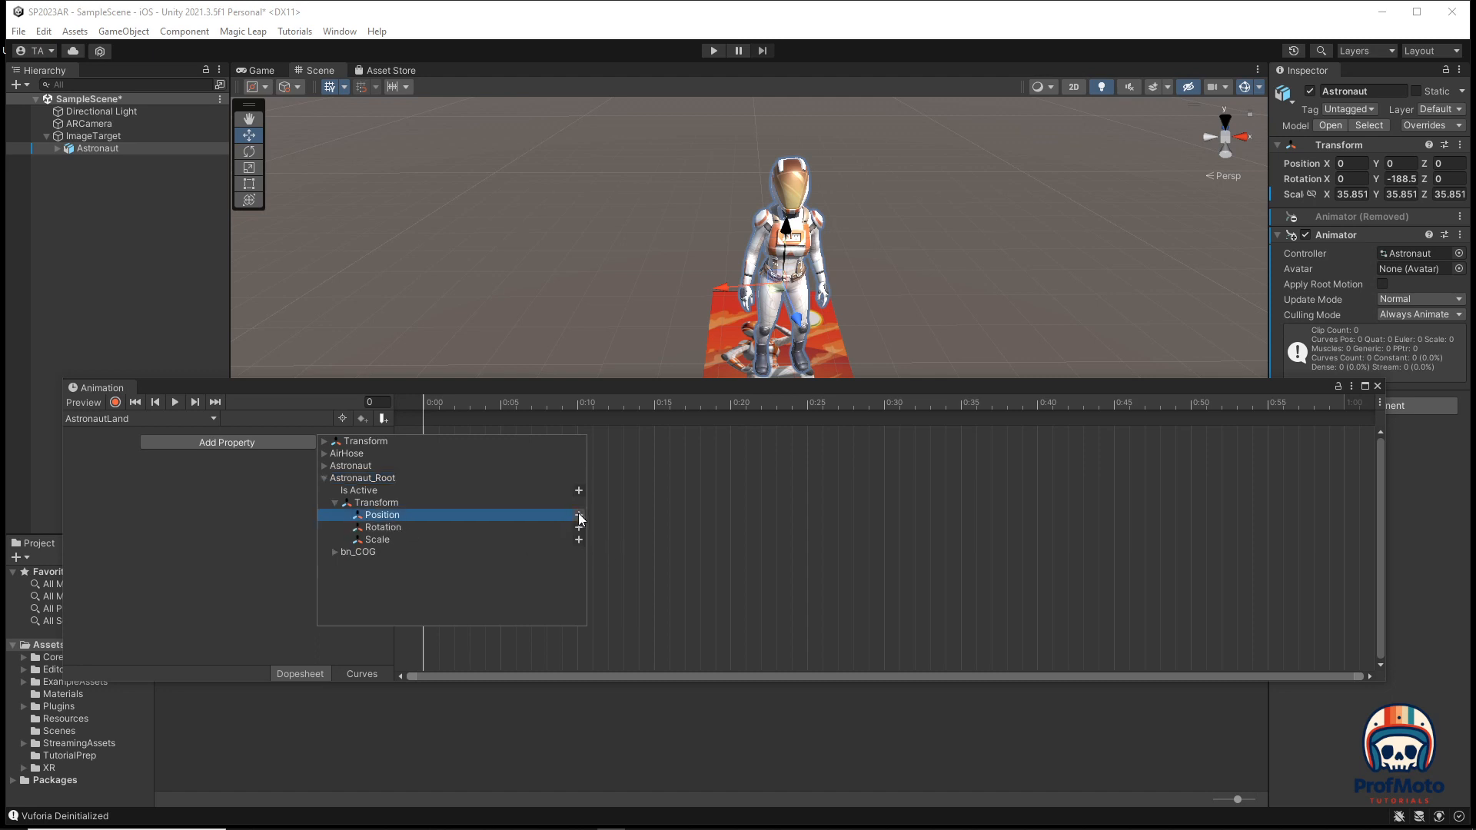
{"action": "left_click", "coordinate": [578, 513]}
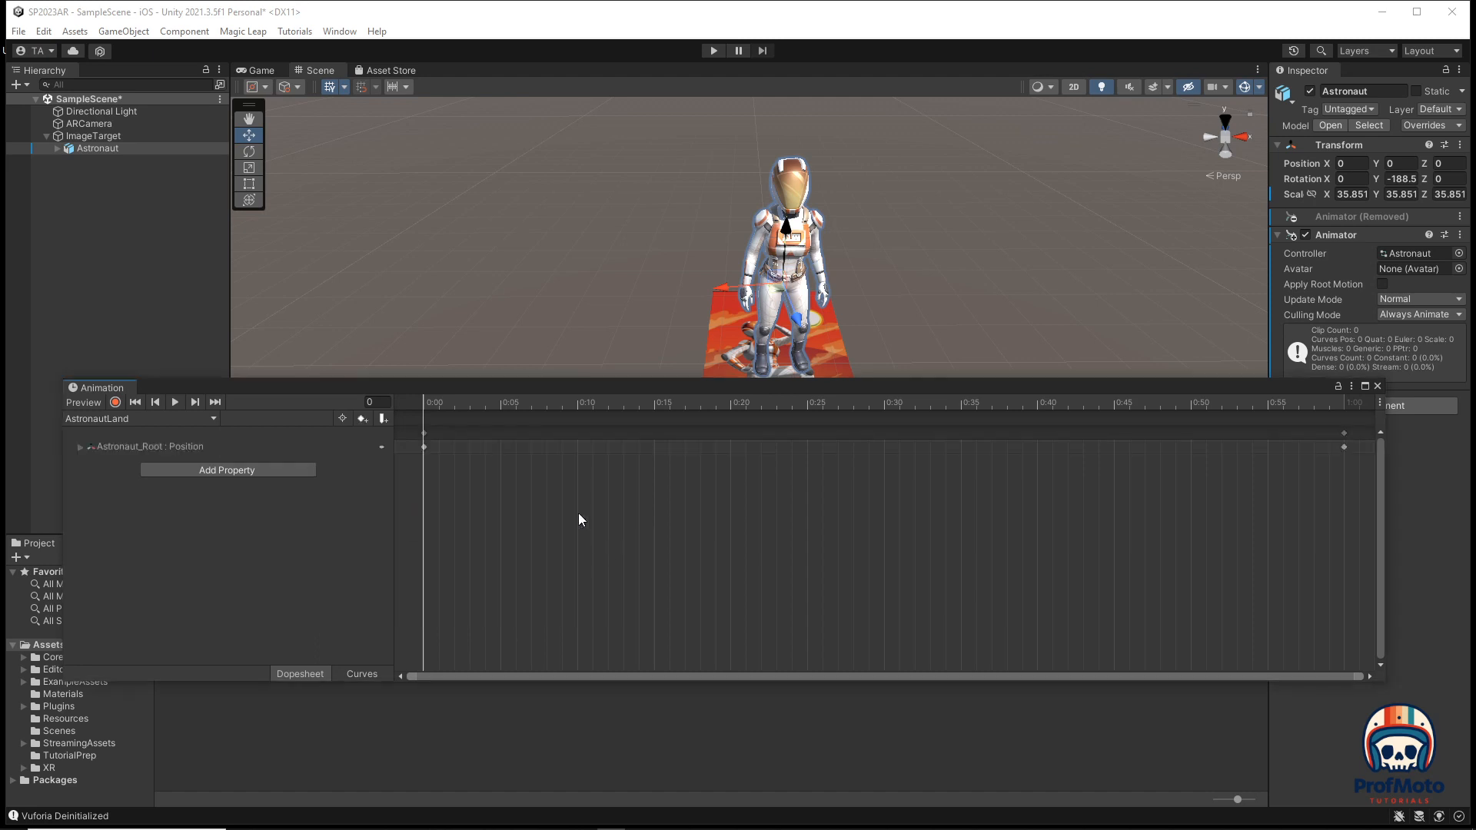
{"action": "mouse_move", "coordinate": [73, 458]}
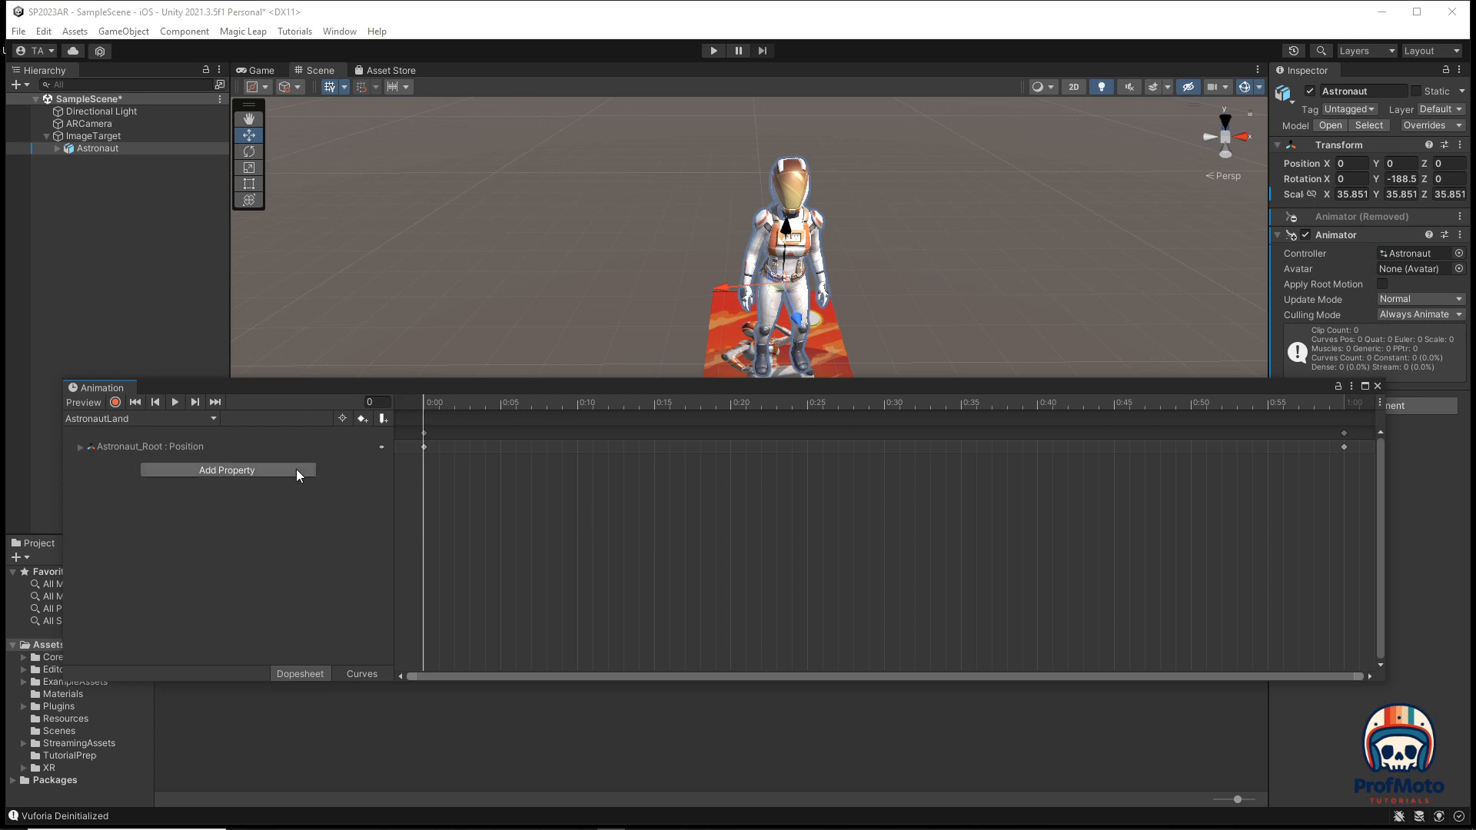
{"action": "mouse_move", "coordinate": [345, 423]}
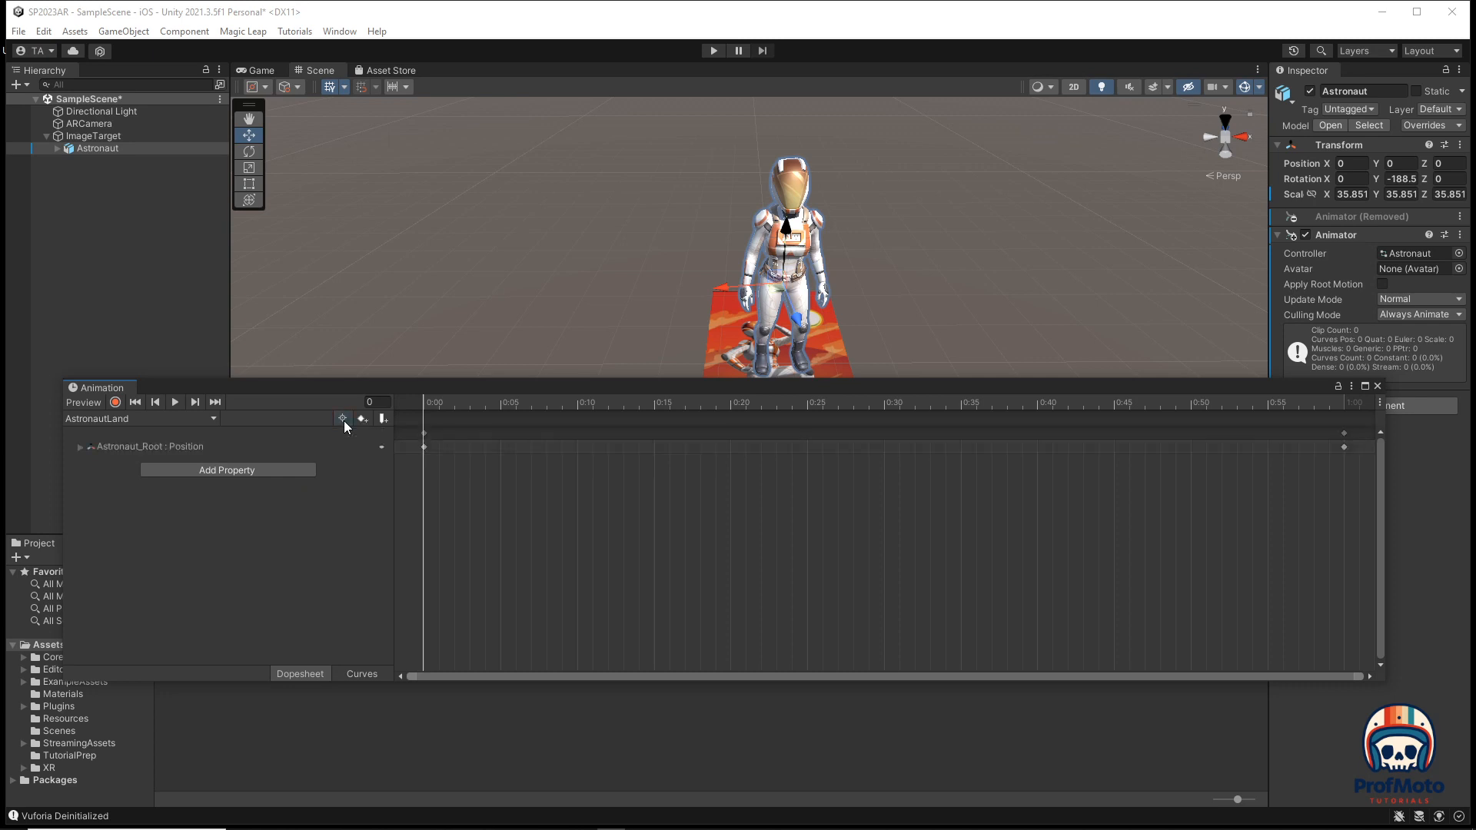
{"action": "mouse_move", "coordinate": [341, 419]}
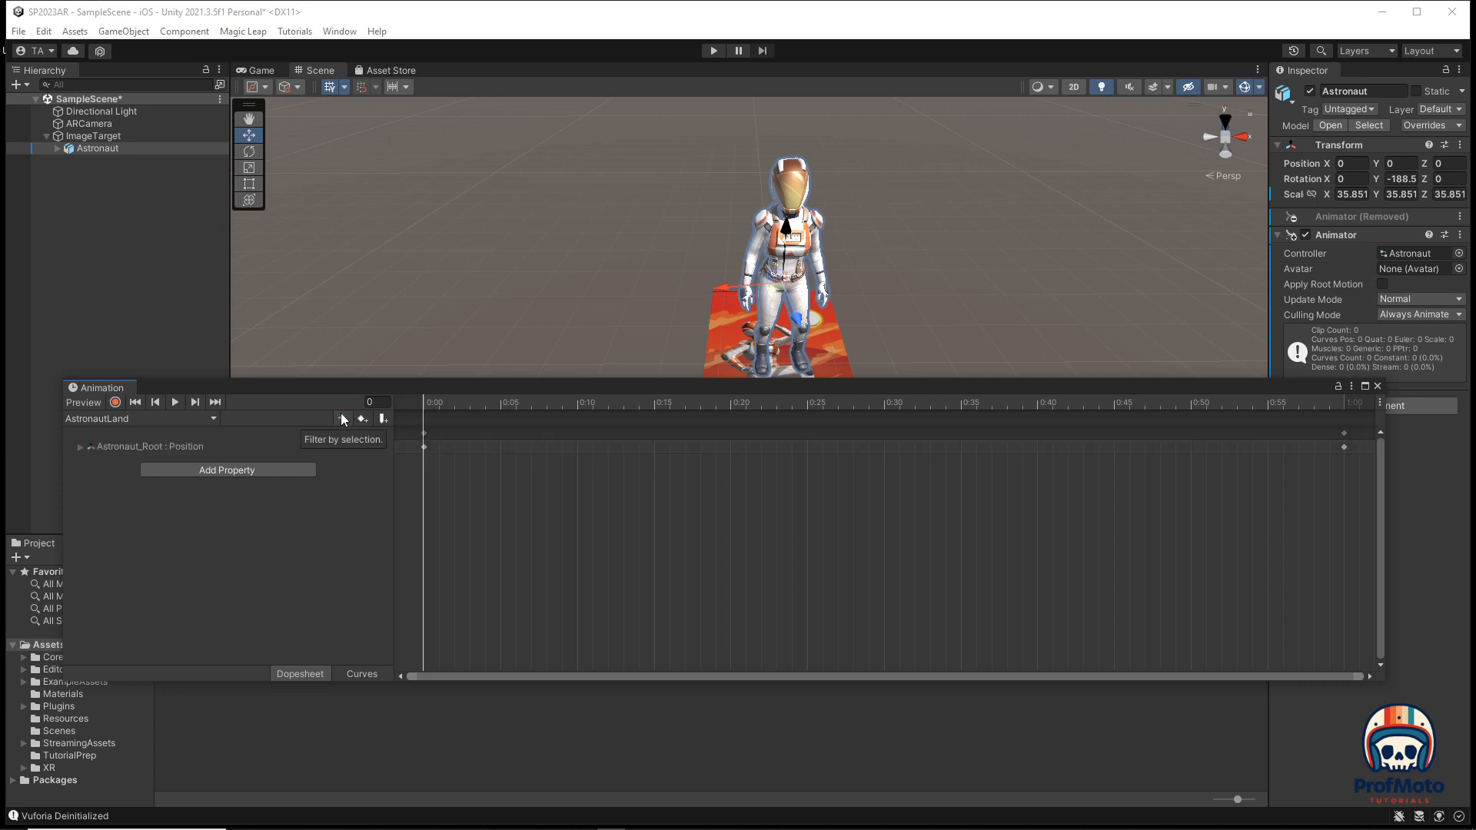
{"action": "mouse_move", "coordinate": [83, 461]}
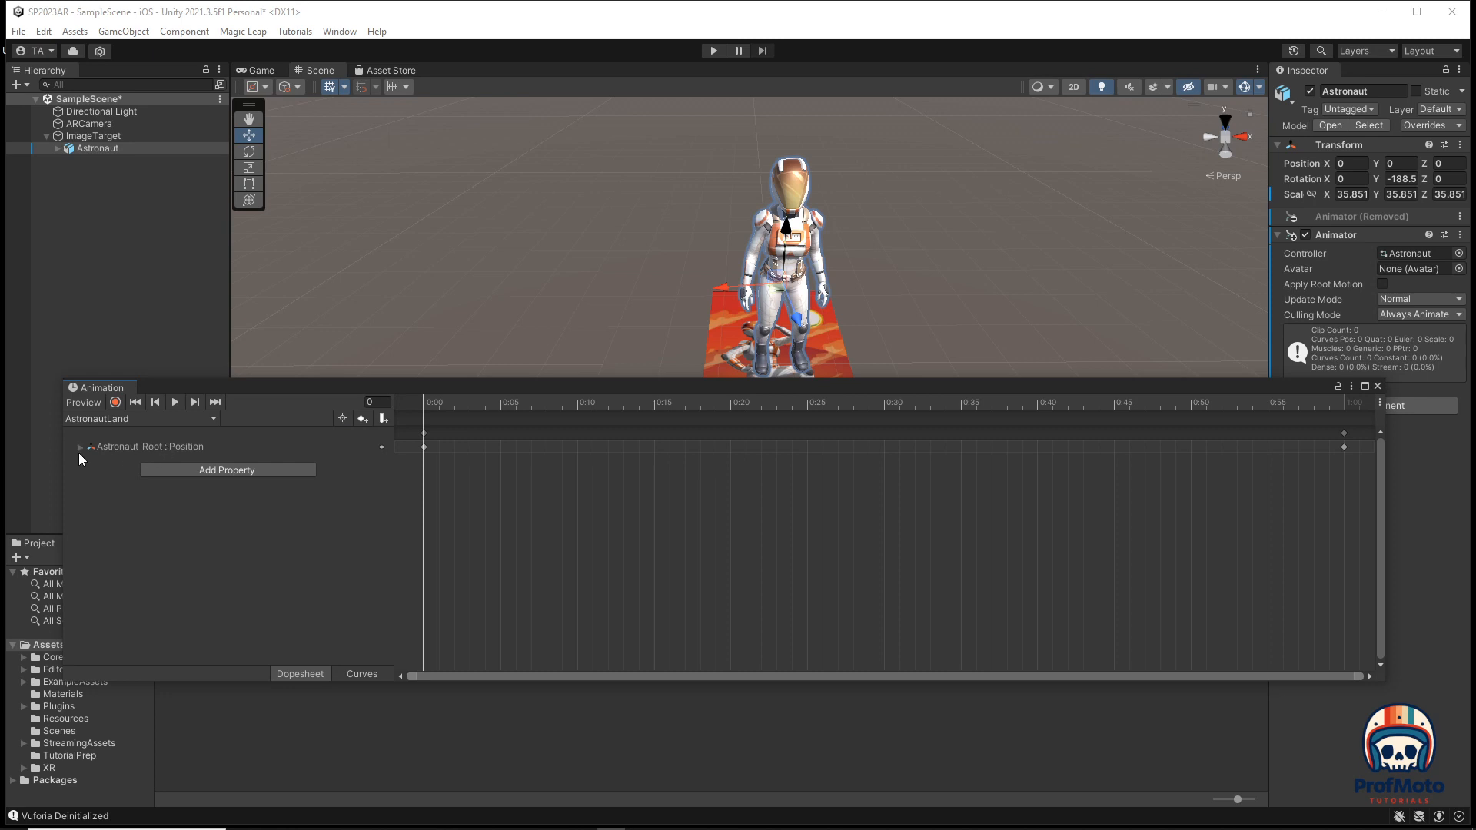
Expand Position and key Astronaut_Root at Position.y 50 on the first frame.
{"action": "left_click", "coordinate": [80, 446]}
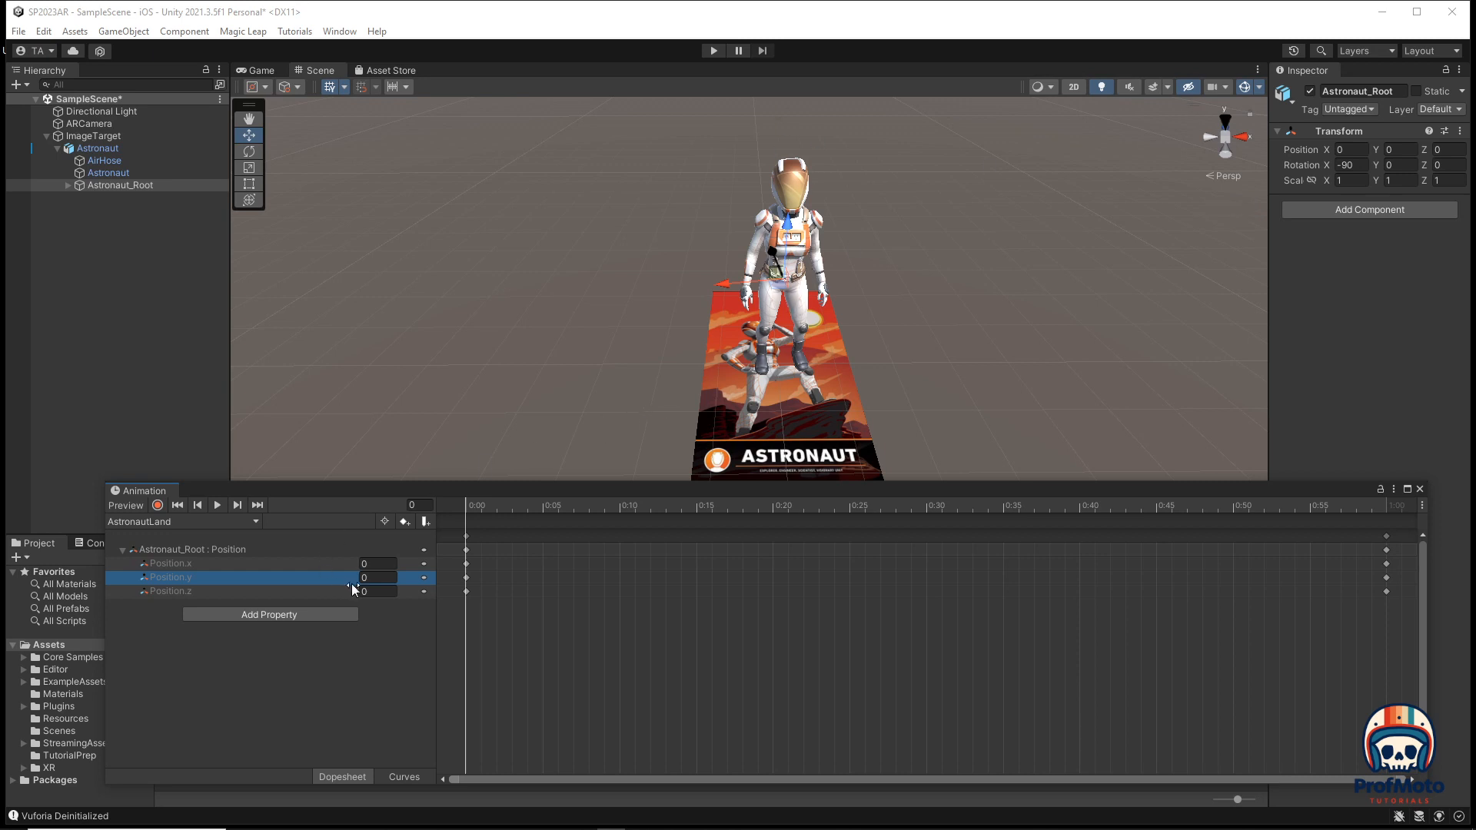
{"action": "left_click", "coordinate": [544, 504]}
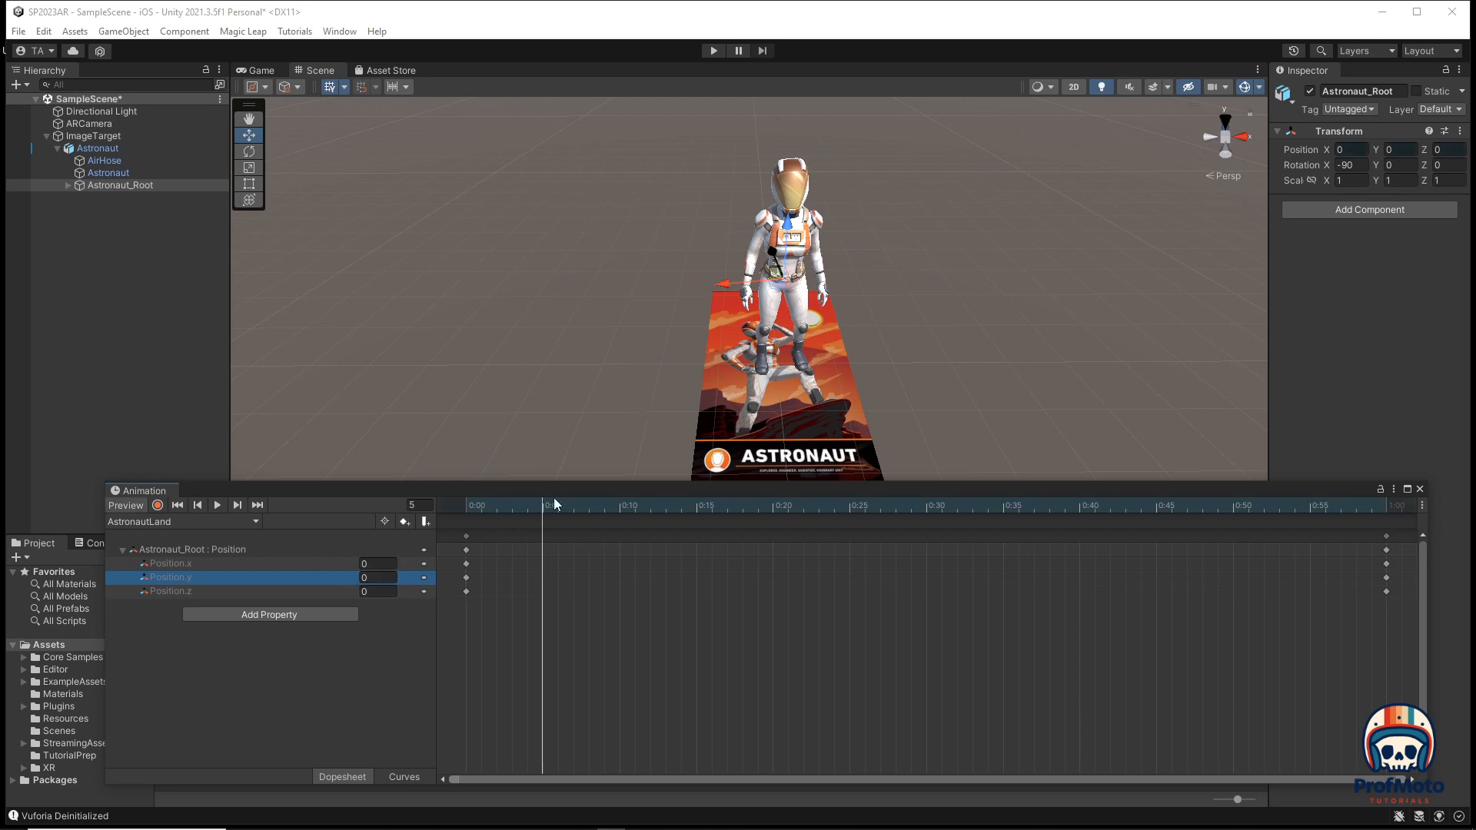
{"action": "left_click", "coordinate": [924, 504]}
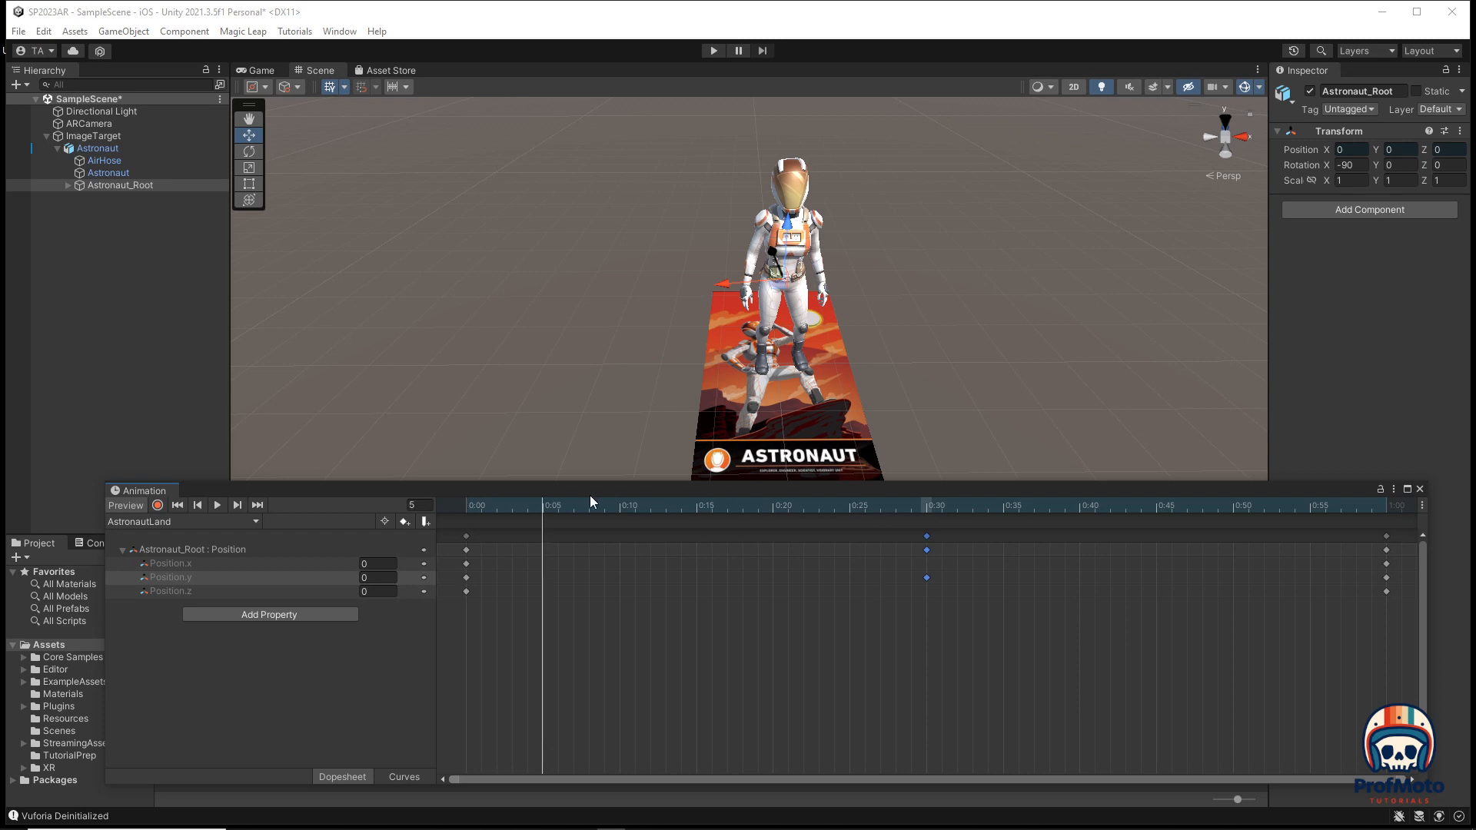
{"action": "left_click", "coordinate": [938, 506]}
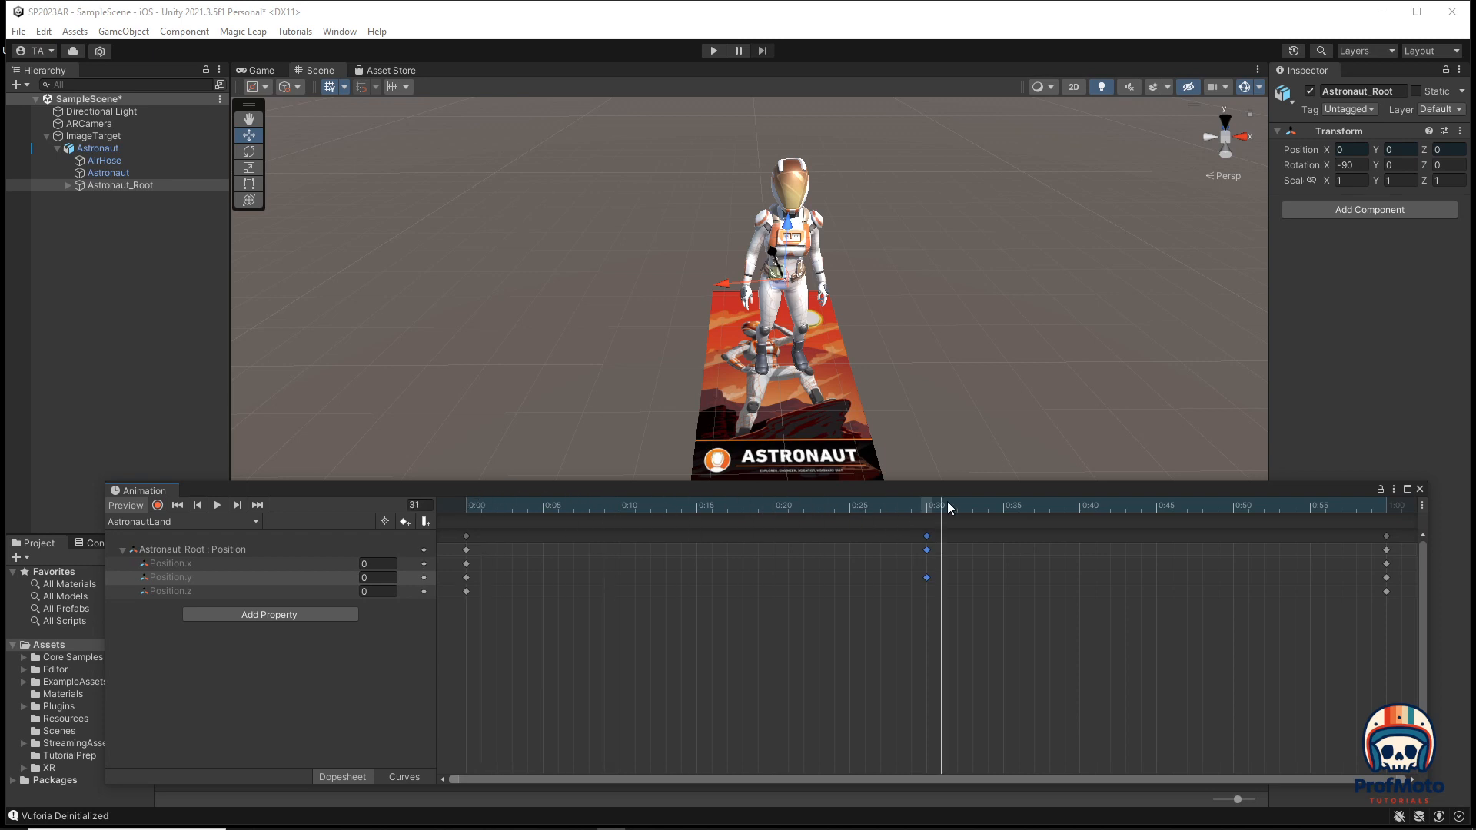
{"action": "left_click", "coordinate": [466, 507]}
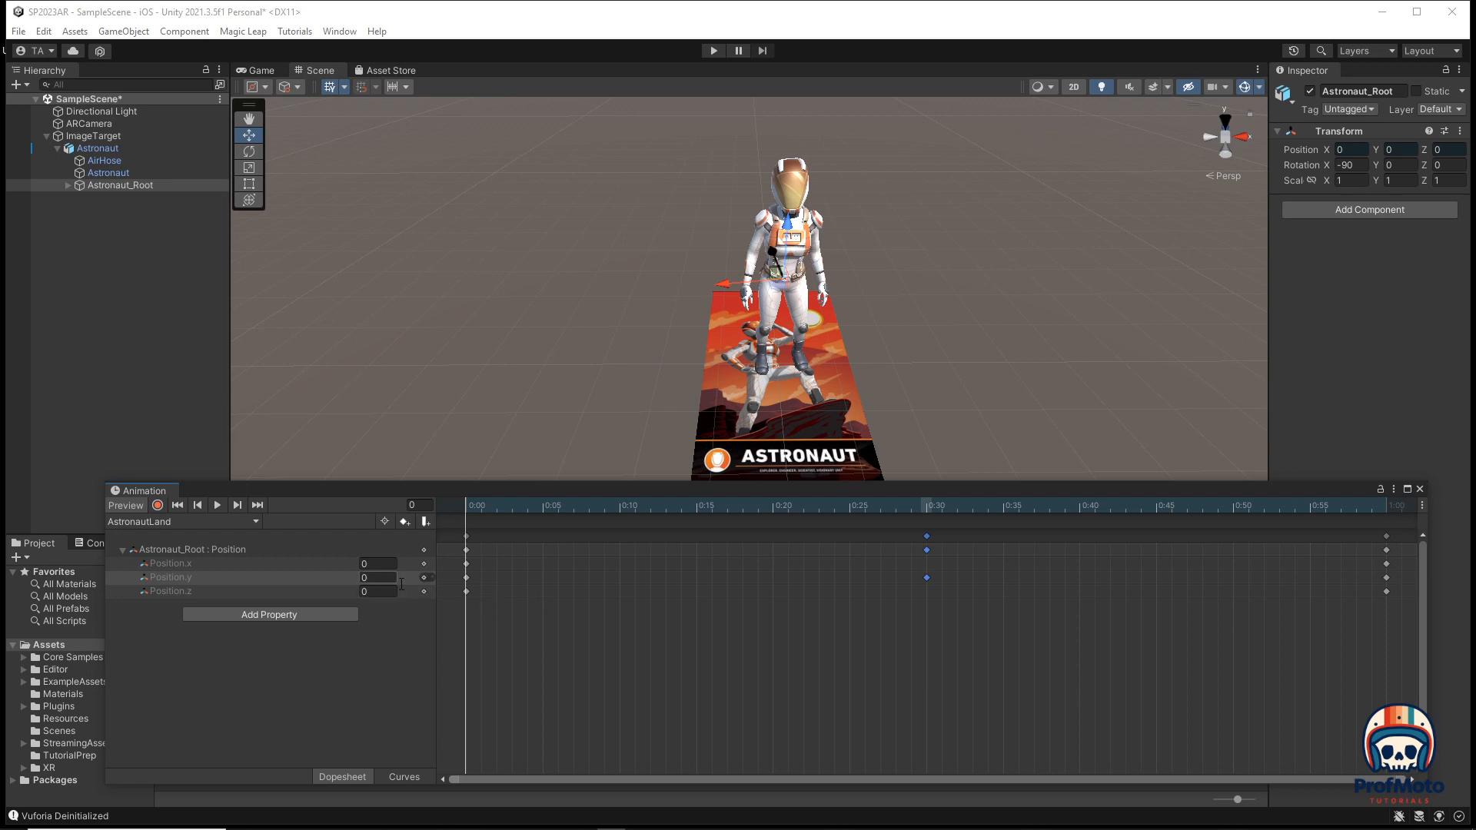
{"action": "left_click", "coordinate": [378, 577]}
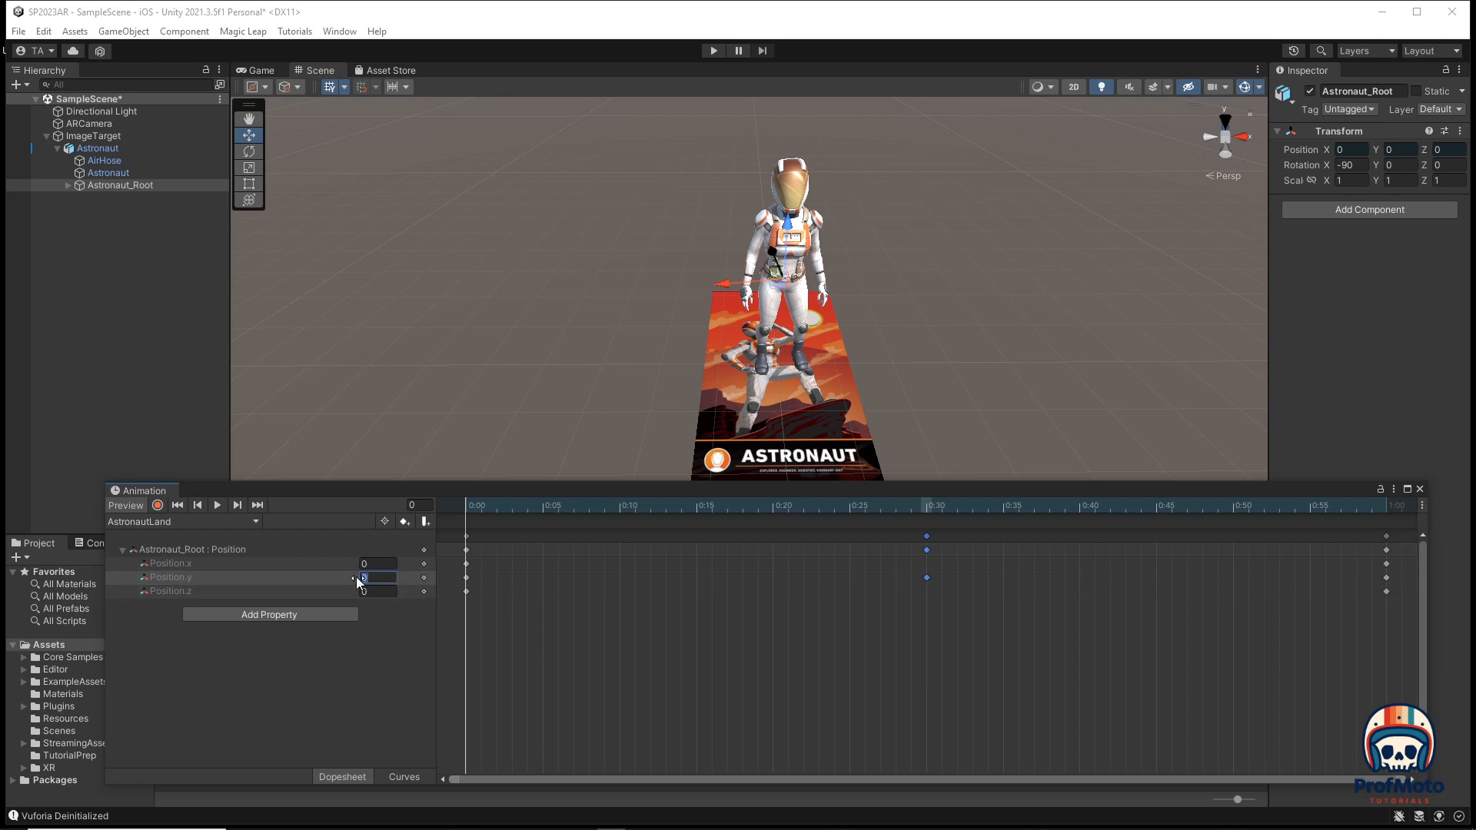
{"action": "type", "text": "50"}
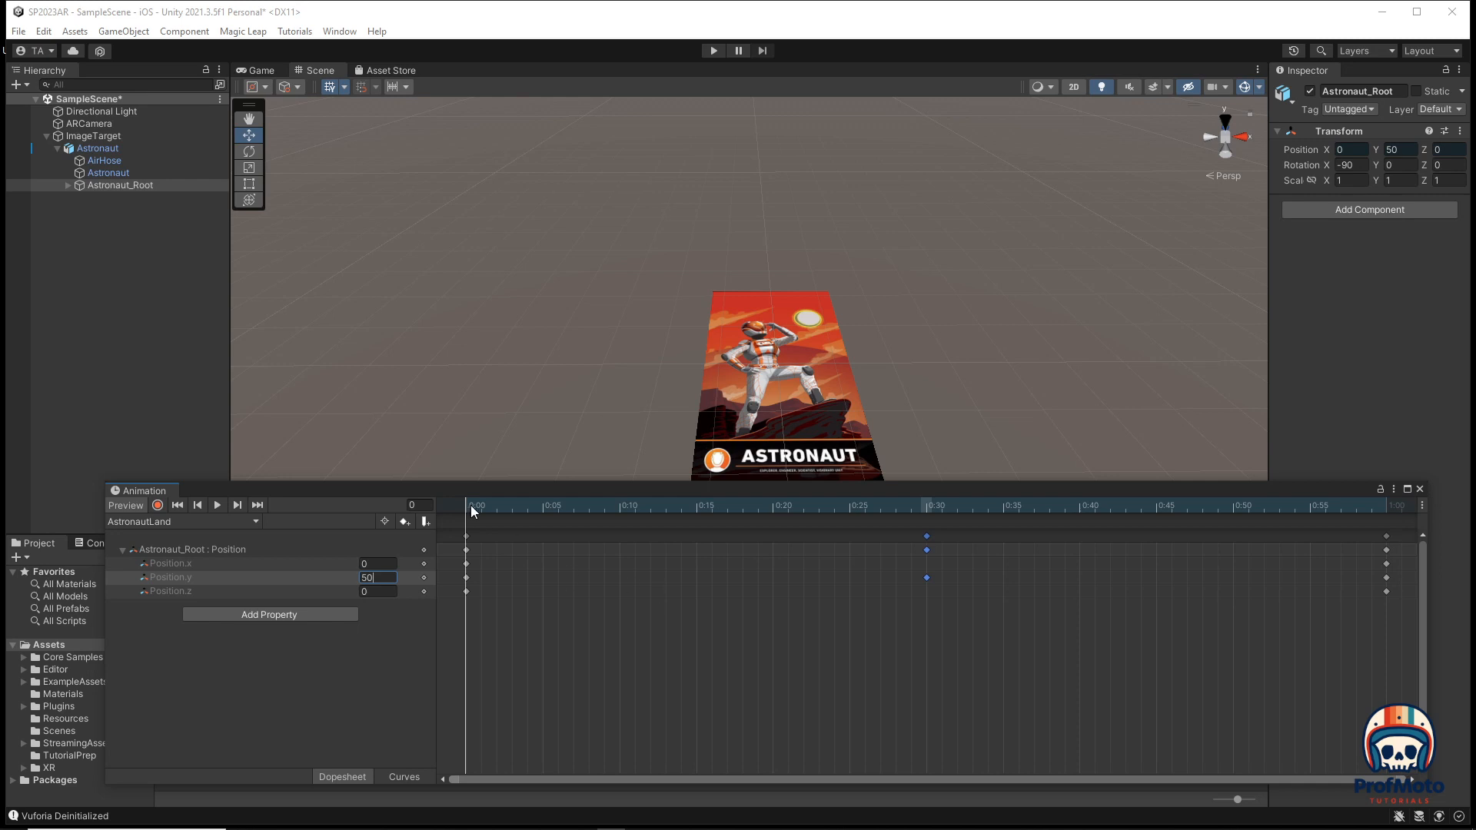
Key Position.y 0 at frame 30 so the astronaut lands on the image target.
{"action": "left_click", "coordinate": [925, 506]}
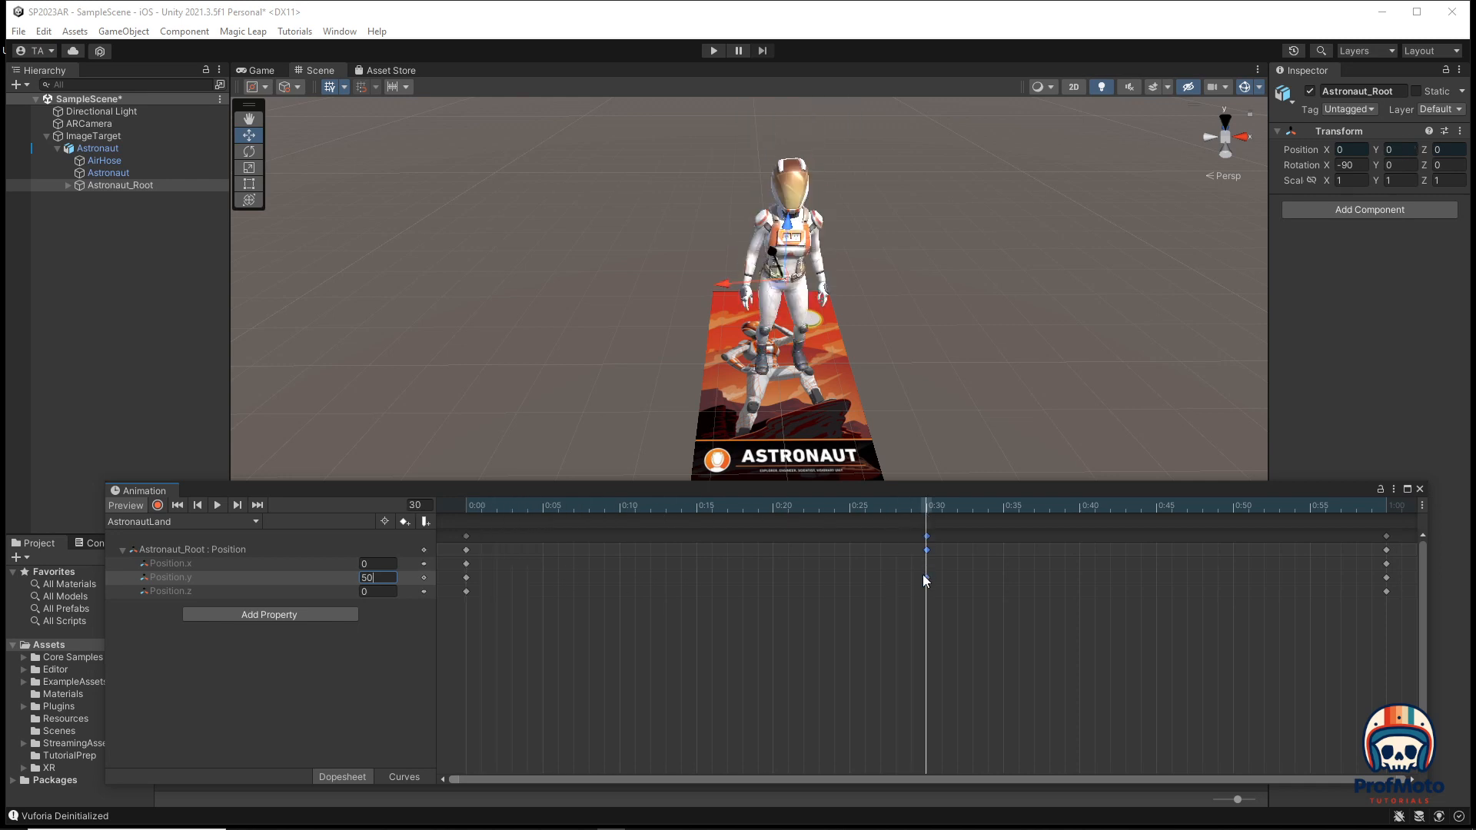
{"action": "type", "text": "0"}
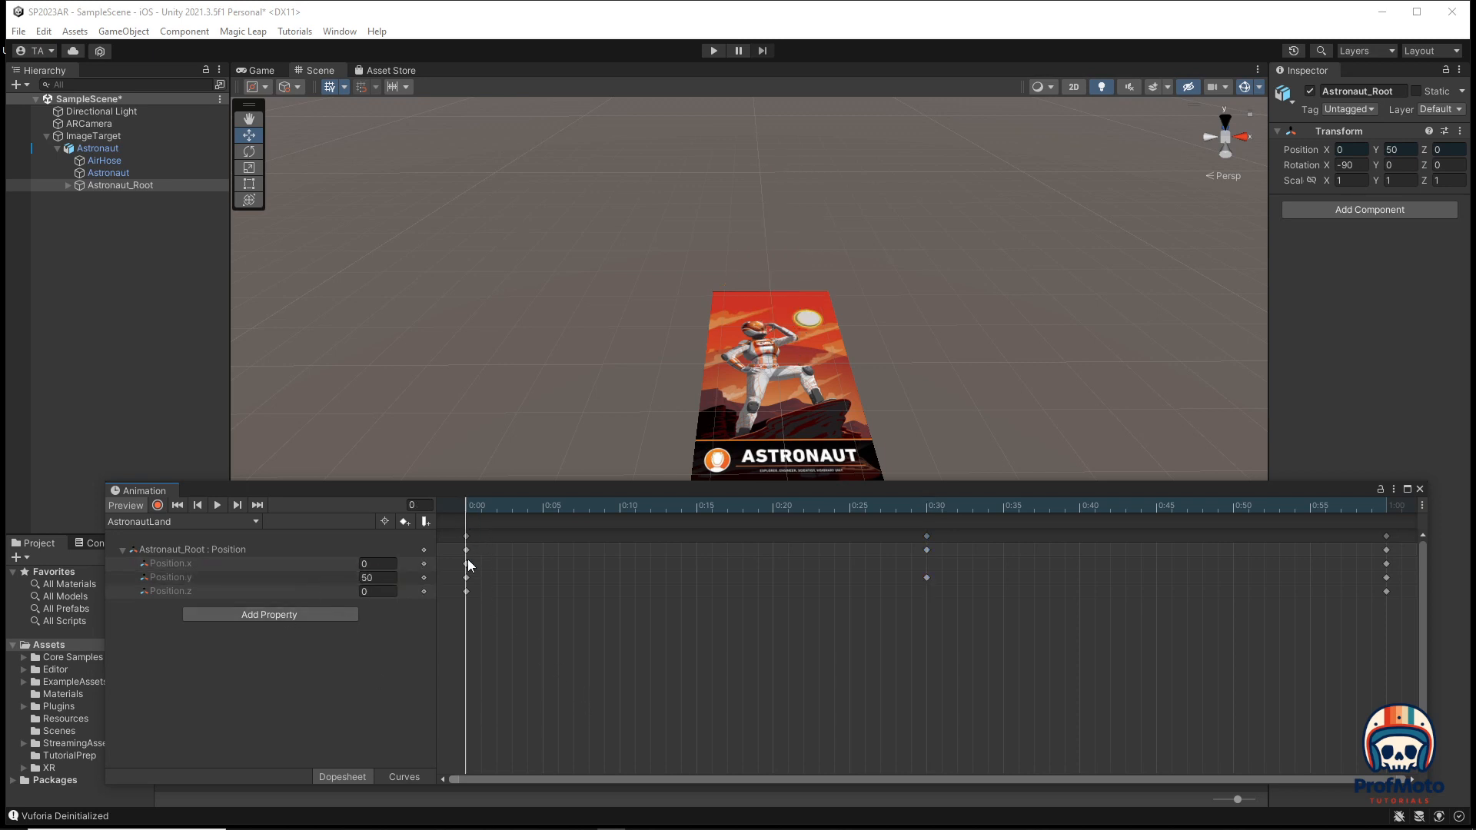
{"action": "mouse_move", "coordinate": [486, 594]}
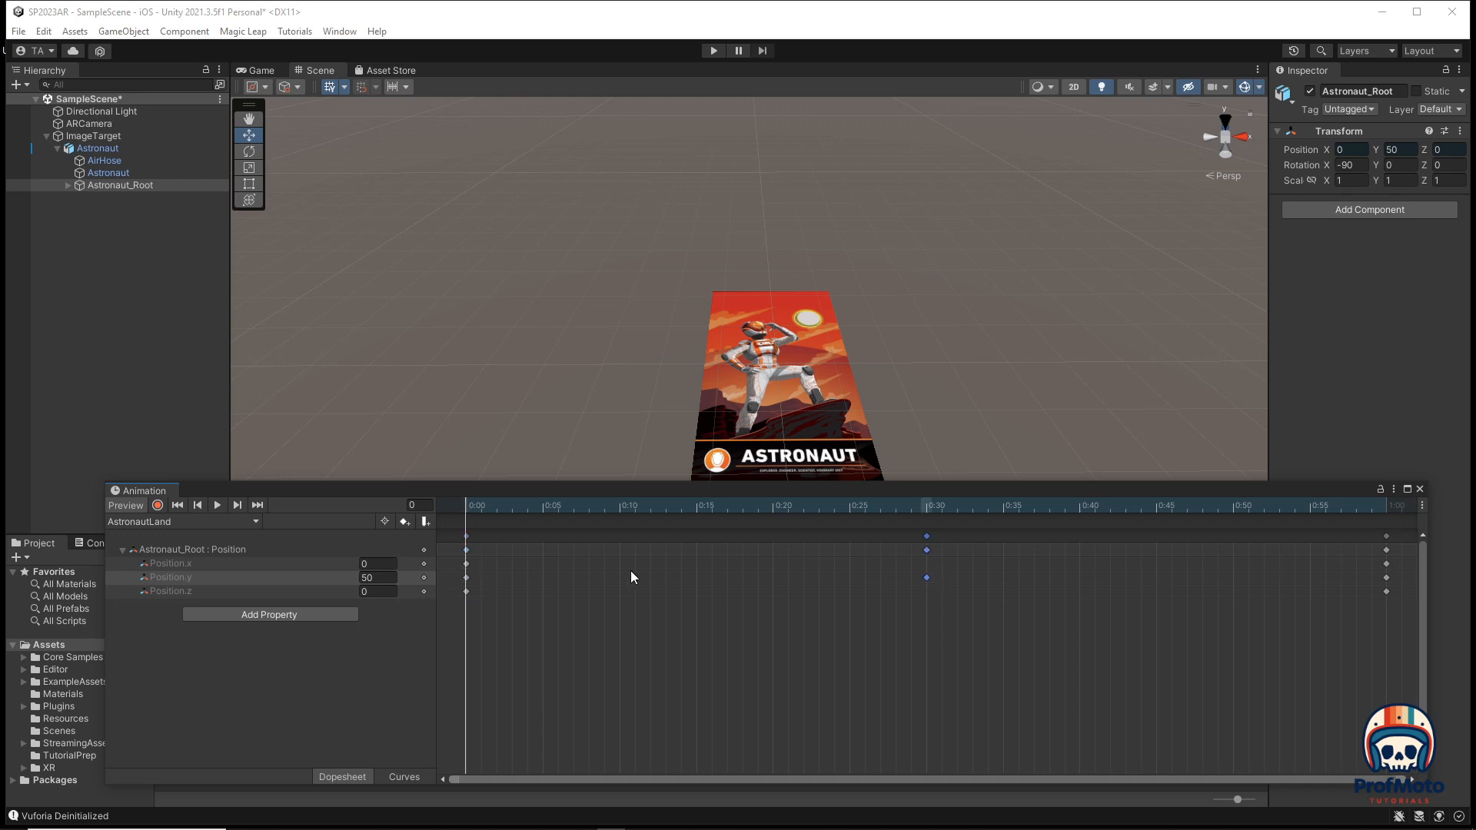
{"action": "left_click", "coordinate": [485, 507]}
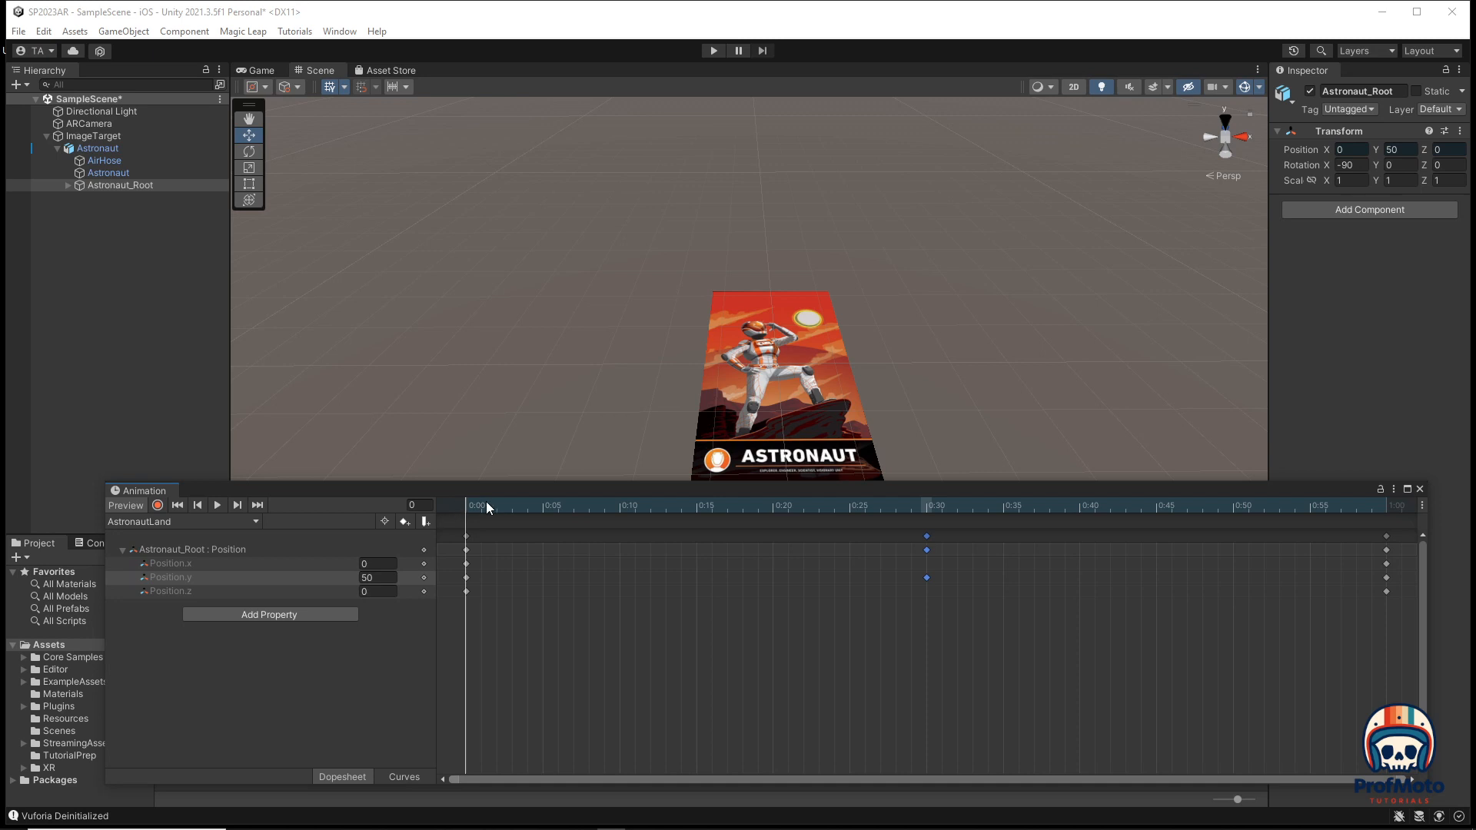
Save the scene as AstronautLand in Assets/Scenes.
{"action": "left_click", "coordinate": [924, 508]}
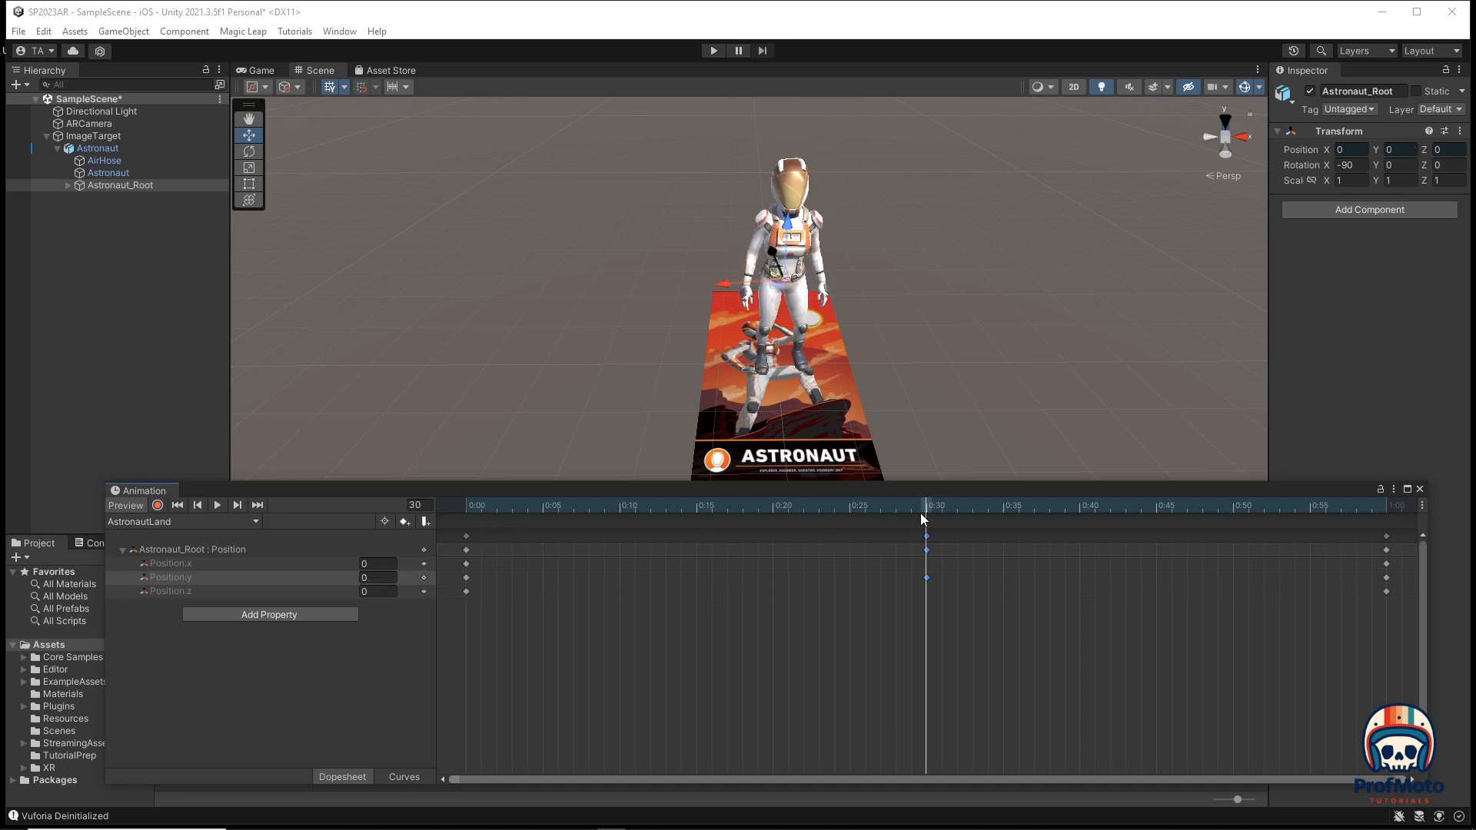
{"action": "mouse_move", "coordinate": [1027, 554]}
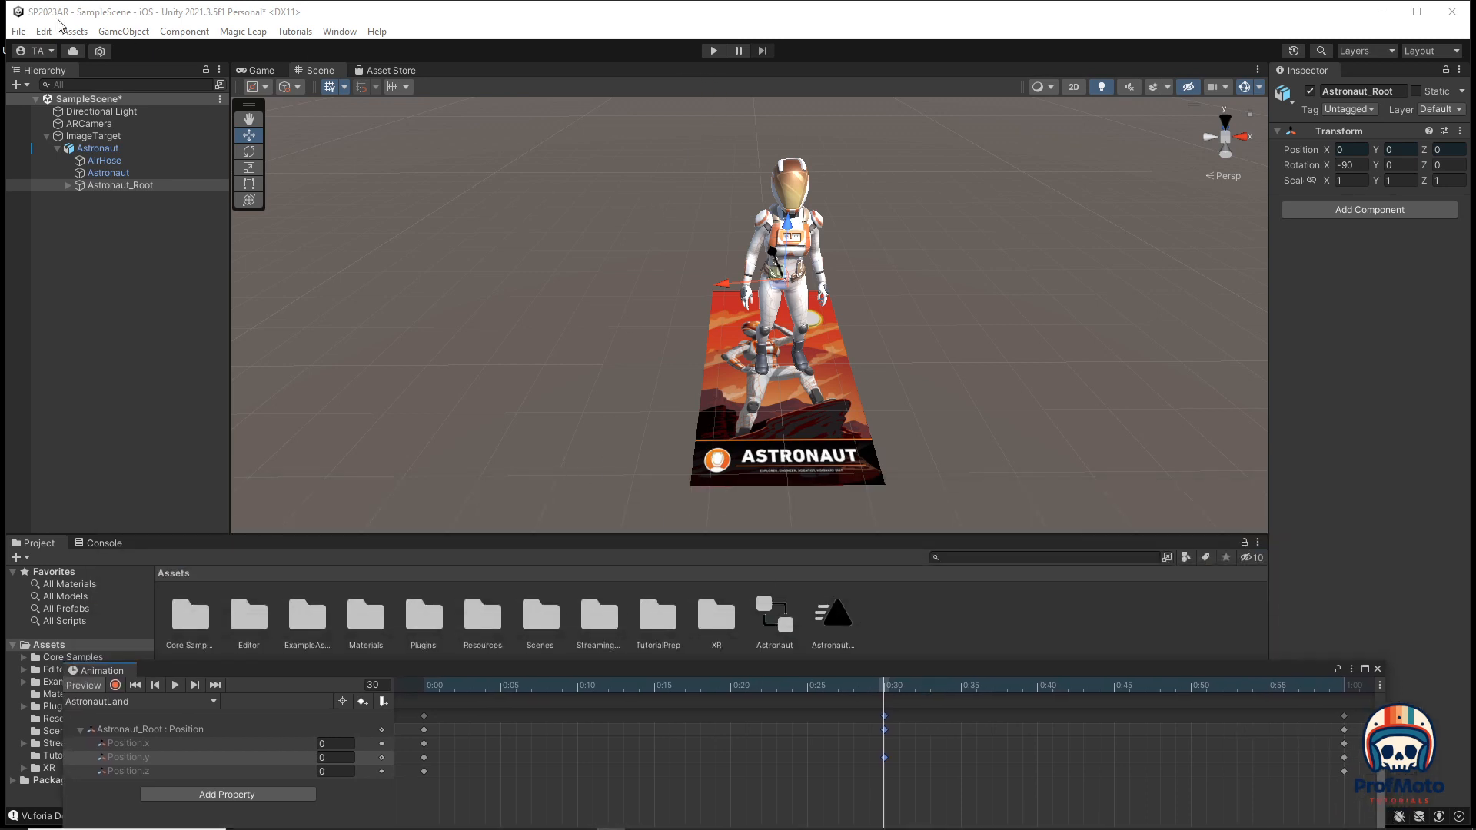
{"action": "left_click", "coordinate": [19, 30]}
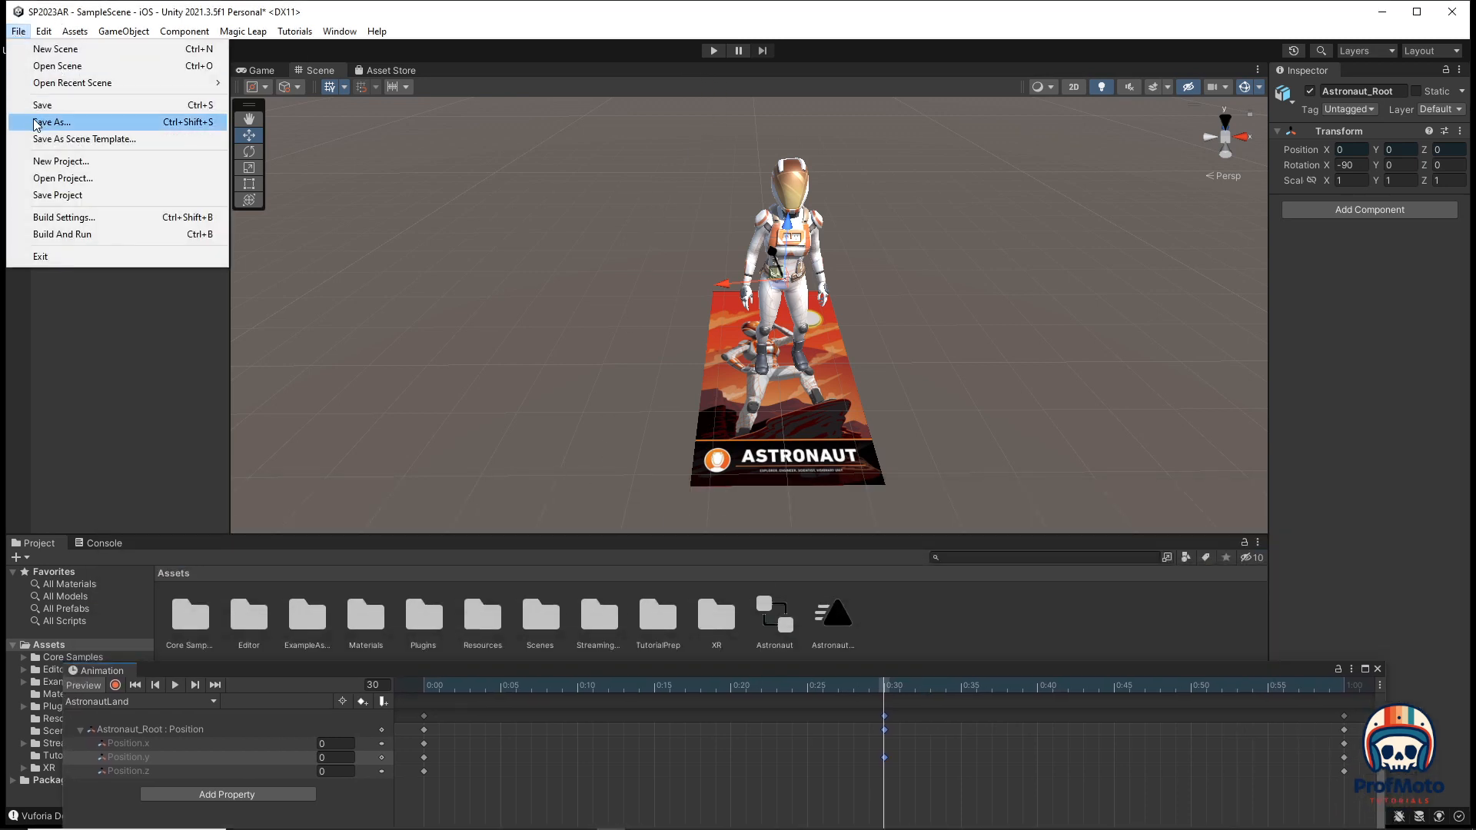
{"action": "left_click", "coordinate": [55, 122]}
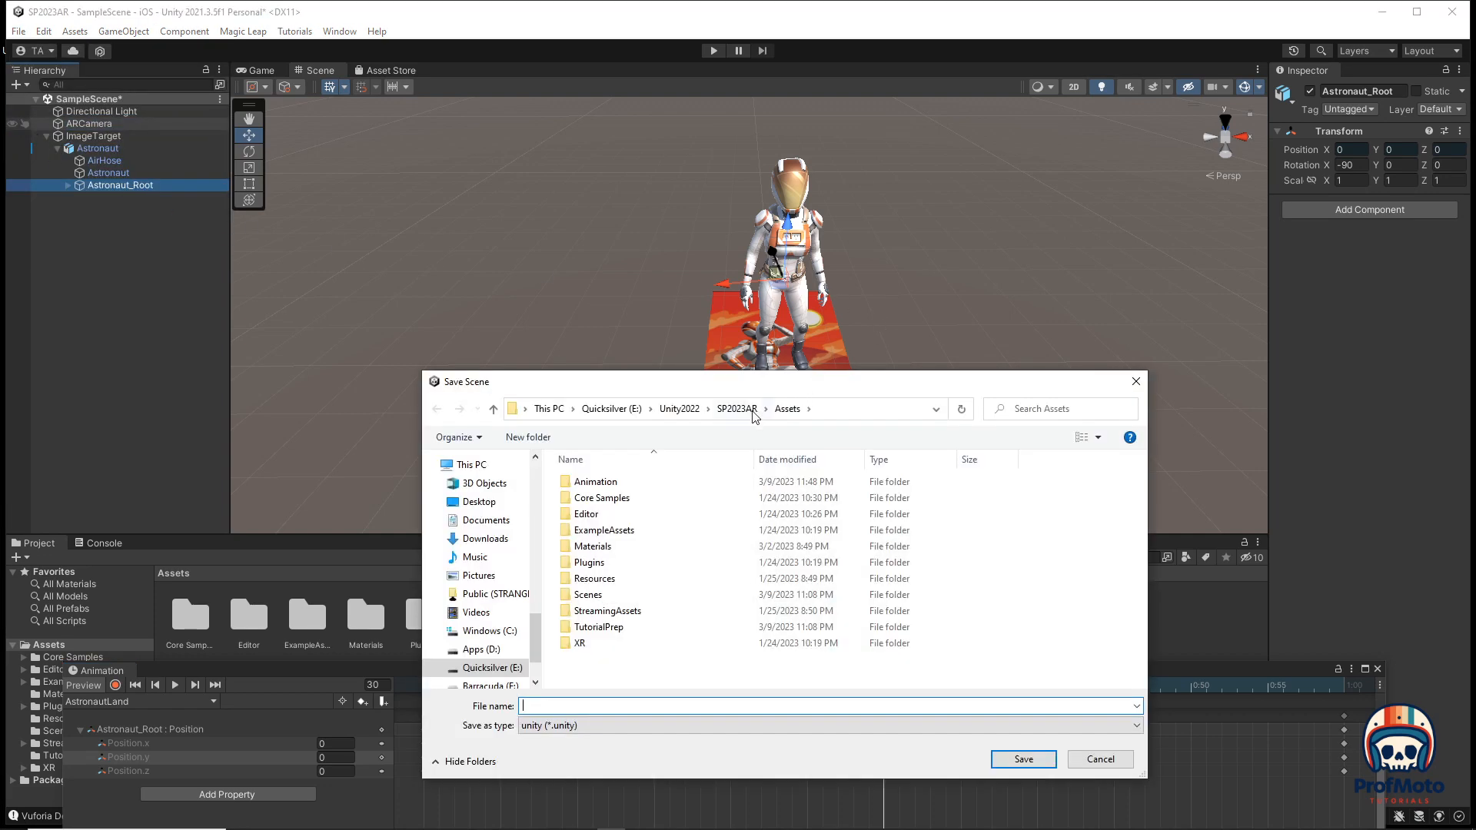
{"action": "left_click", "coordinate": [587, 594]}
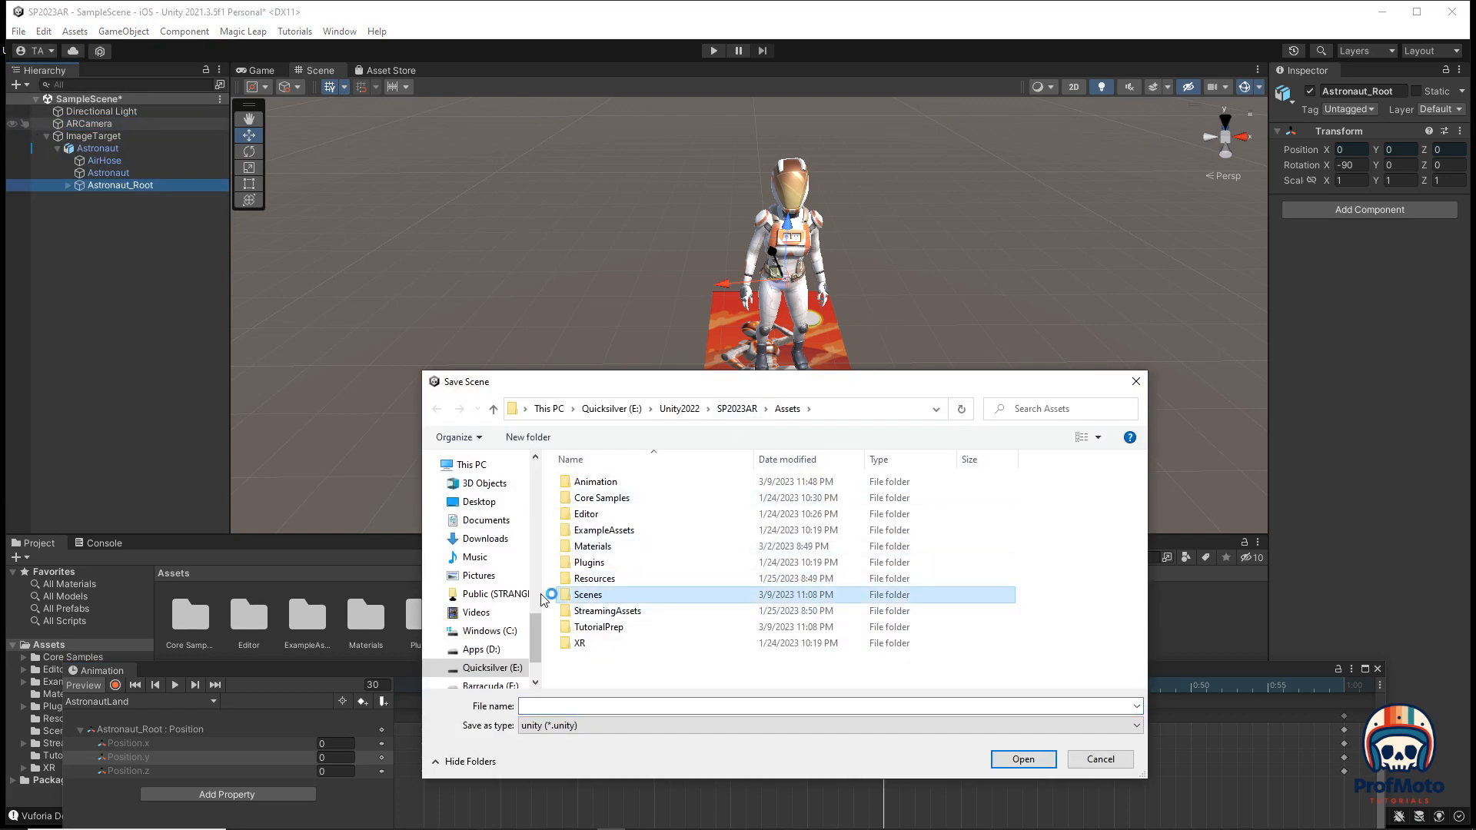
{"action": "double_click", "coordinate": [588, 593]}
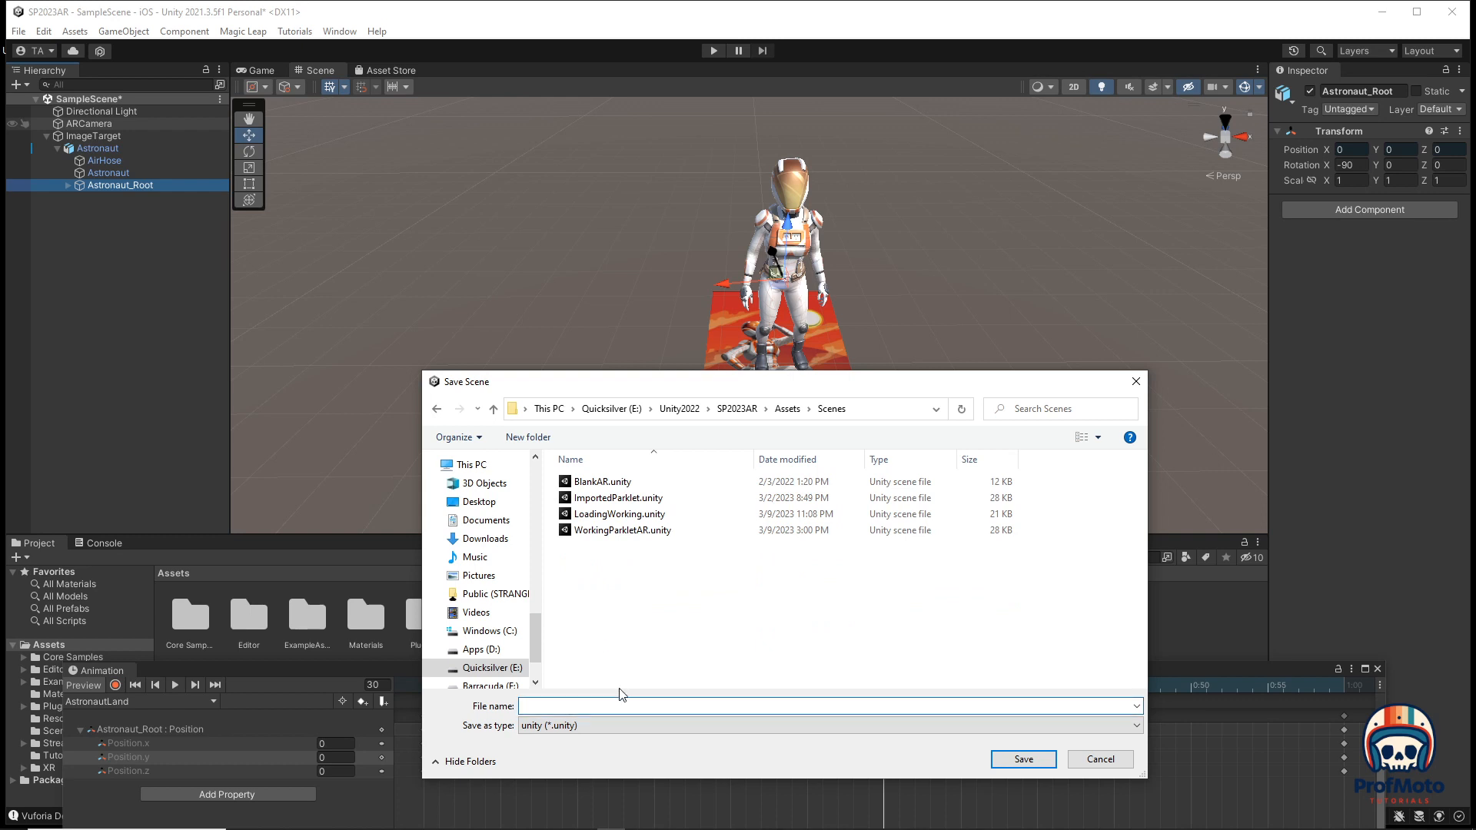
{"action": "type", "text": "AstronautLan"}
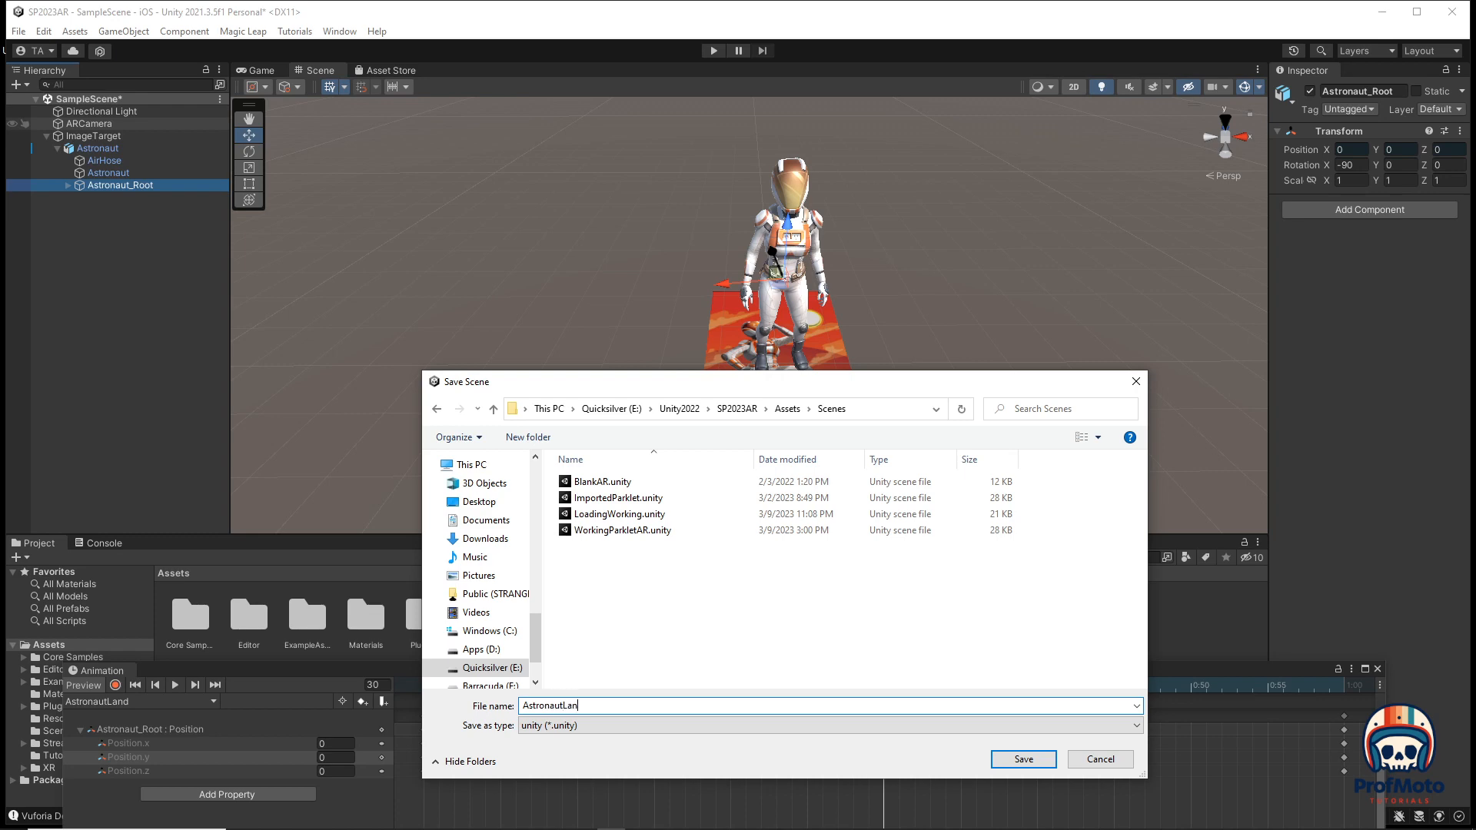
{"action": "left_click", "coordinate": [1024, 760]}
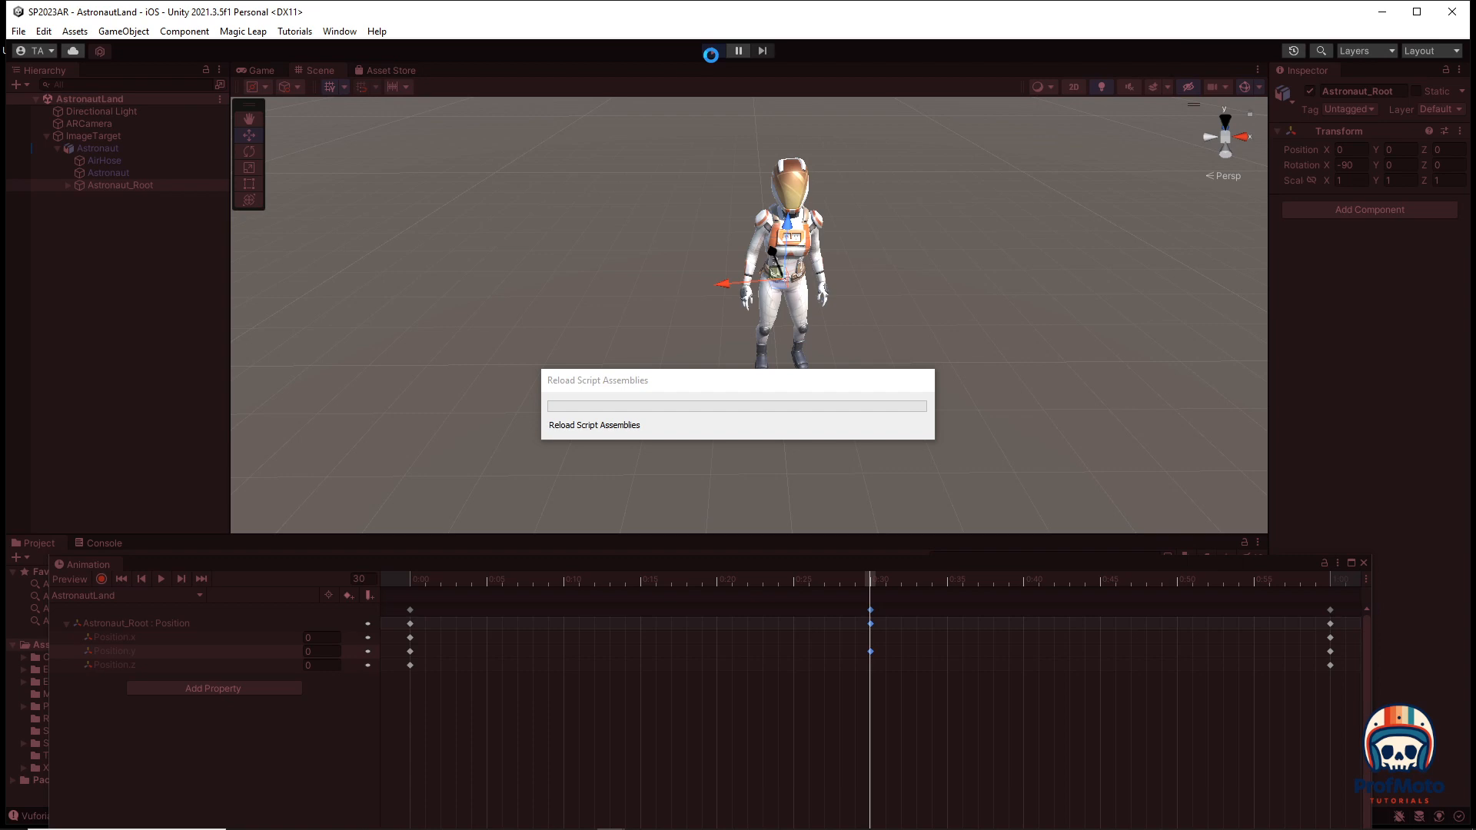
{"action": "left_click", "coordinate": [711, 52]}
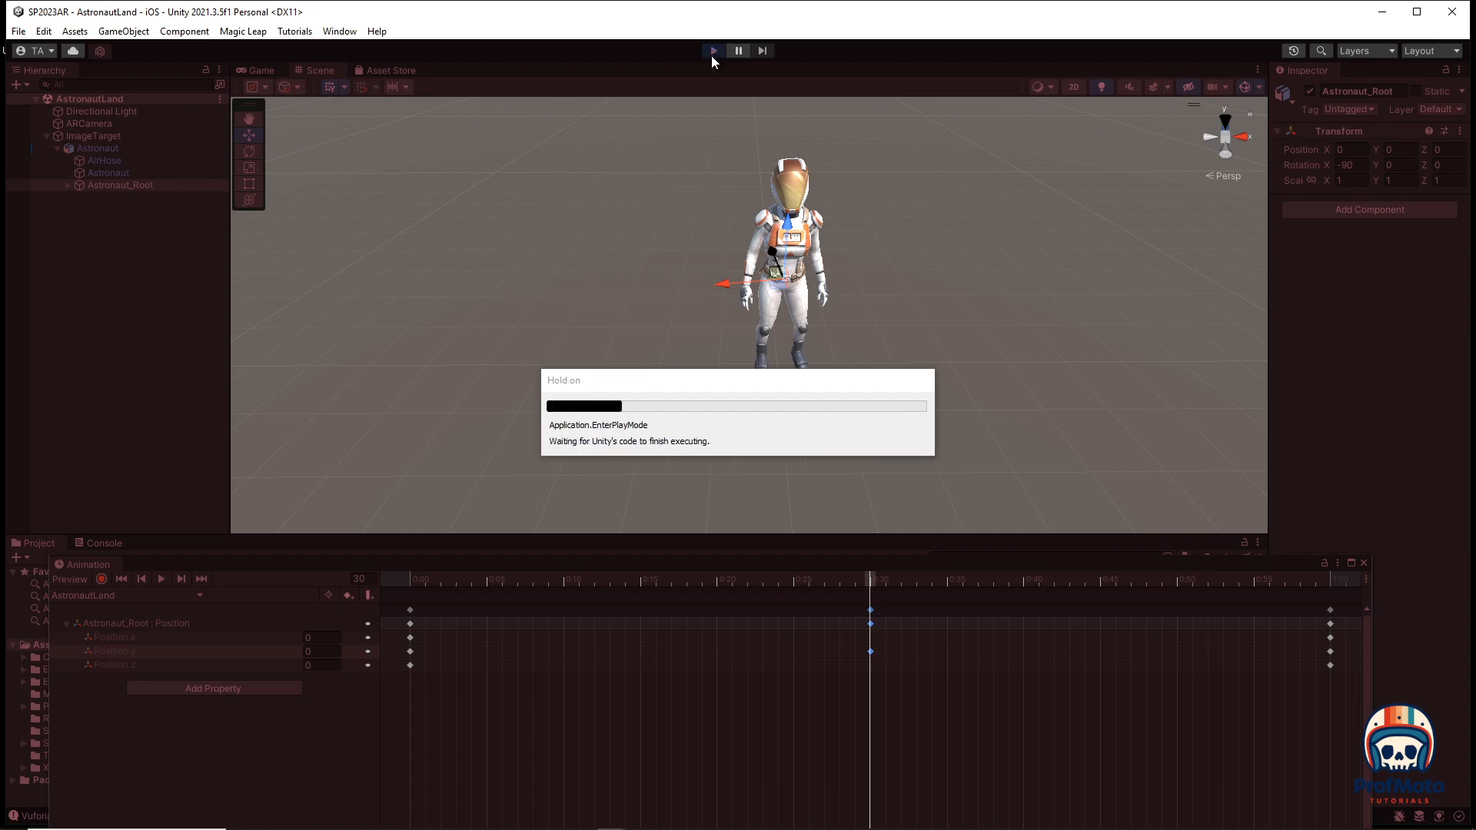
{"action": "left_click", "coordinate": [713, 51]}
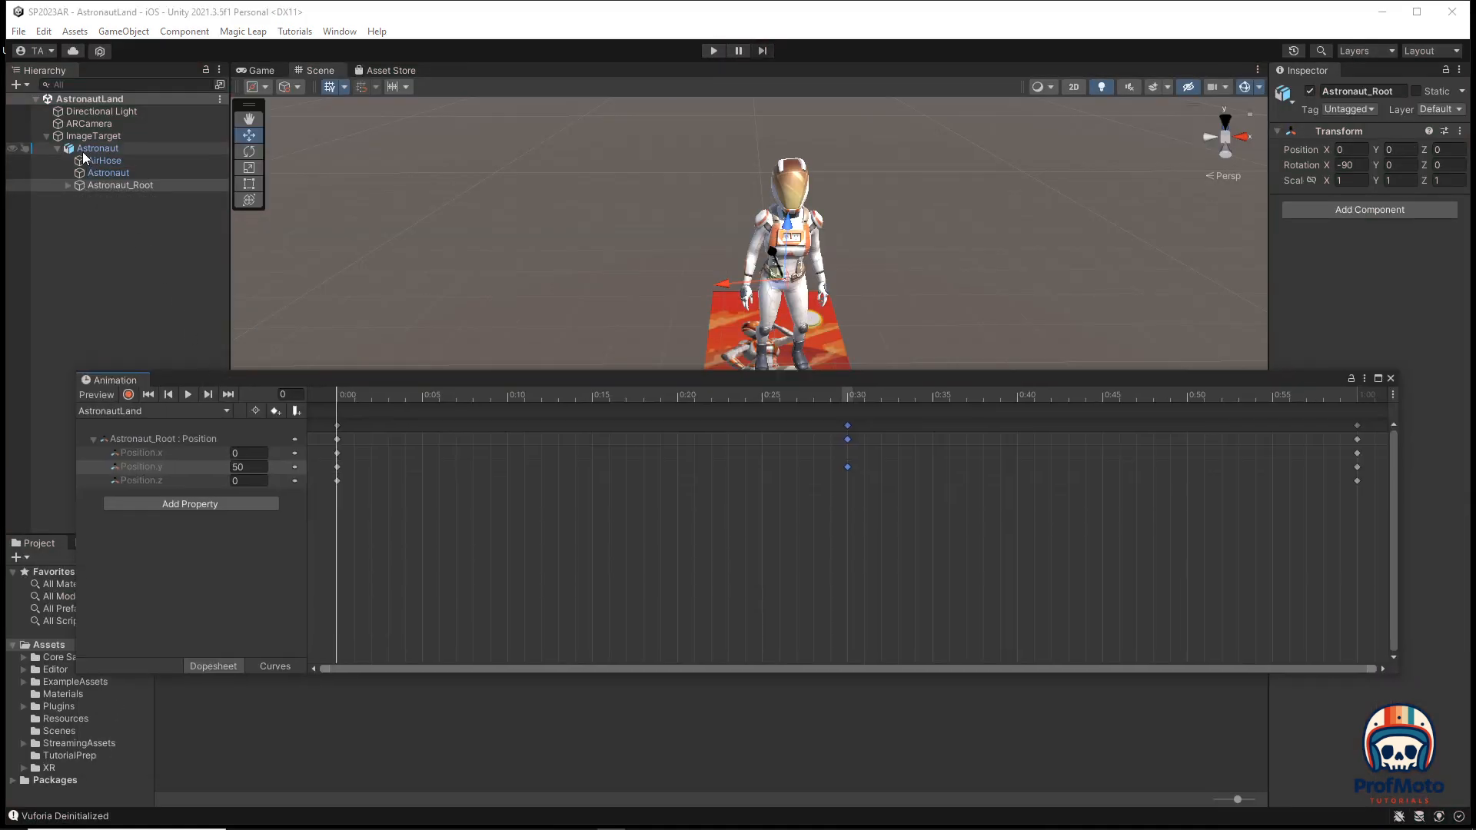
Select the Astronaut object to edit its landing keyframes.
{"action": "left_click", "coordinate": [98, 148]}
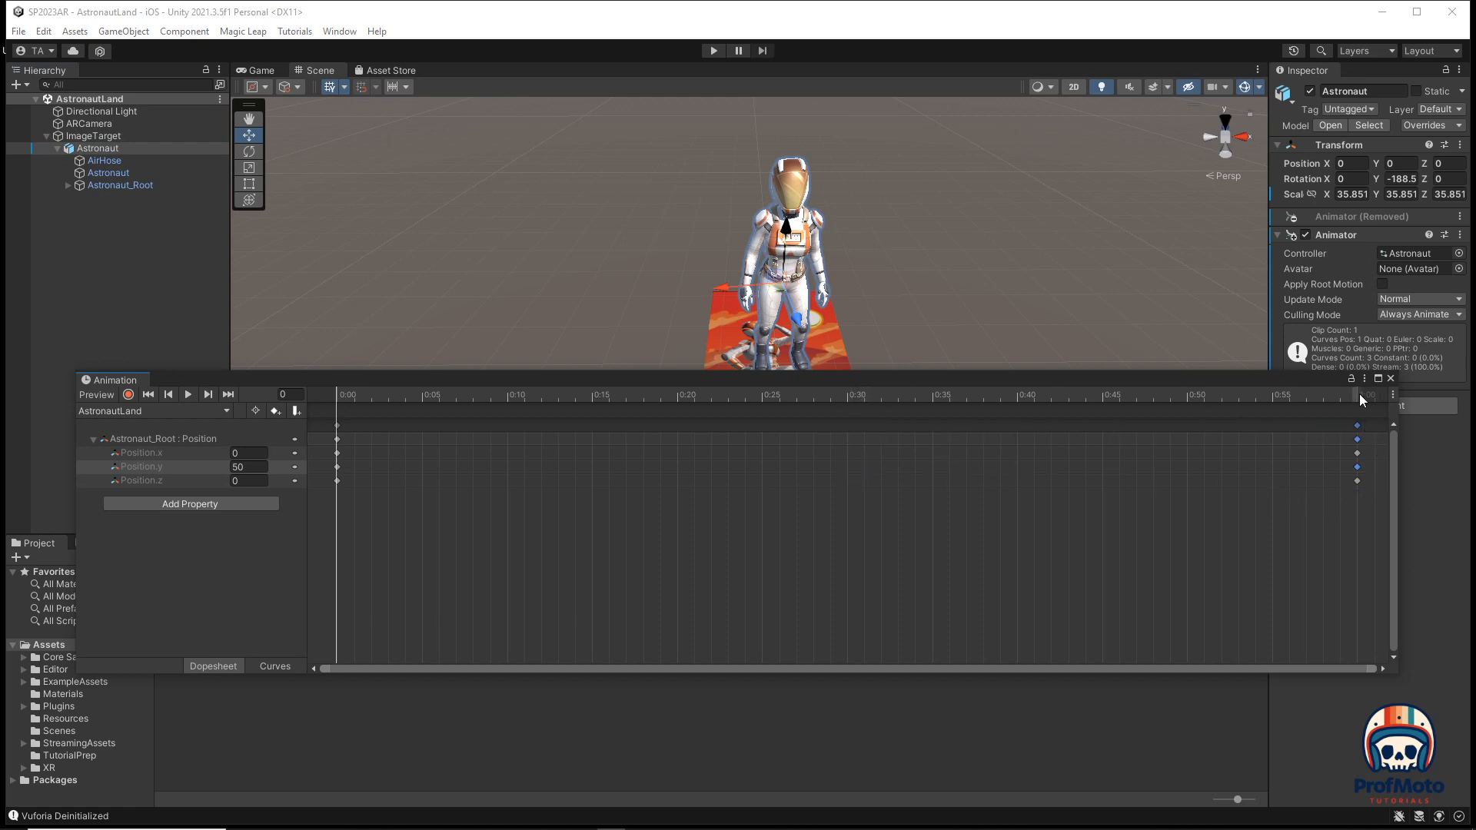
{"action": "mouse_move", "coordinate": [1094, 370]}
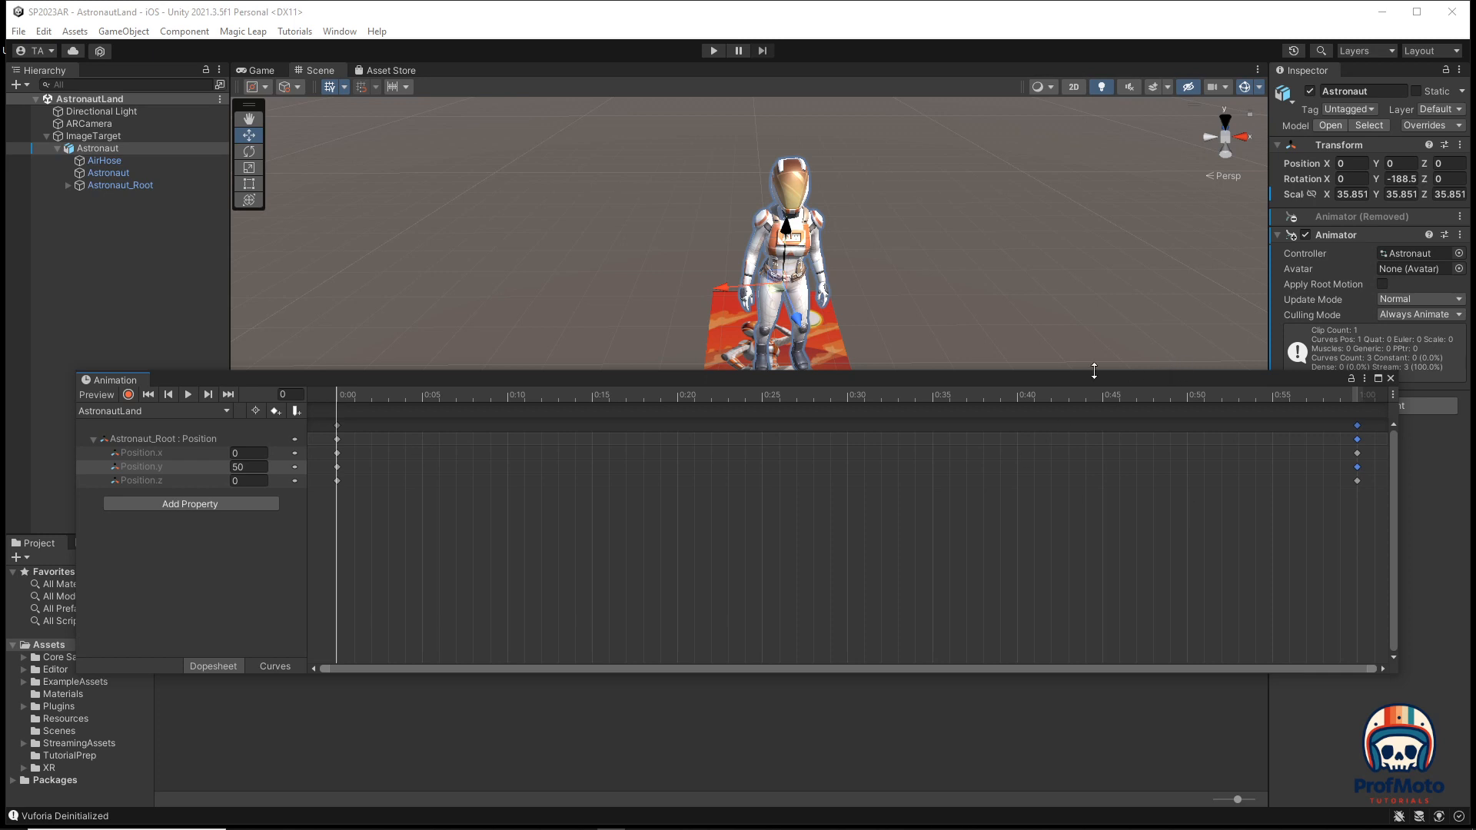
{"action": "mouse_move", "coordinate": [481, 386]}
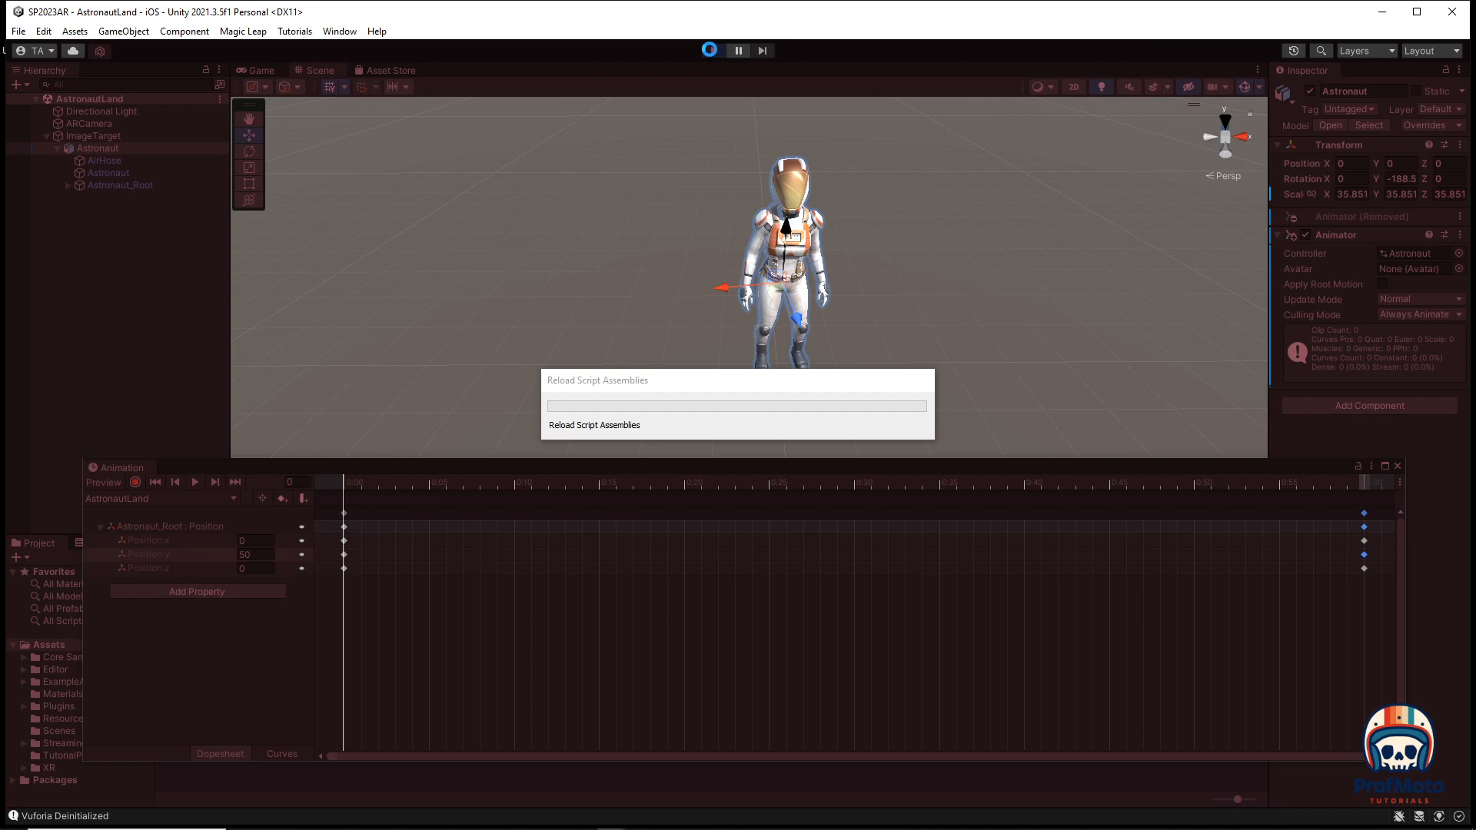
Run and stop a Play mode test of the longer descent.
{"action": "left_click", "coordinate": [709, 50]}
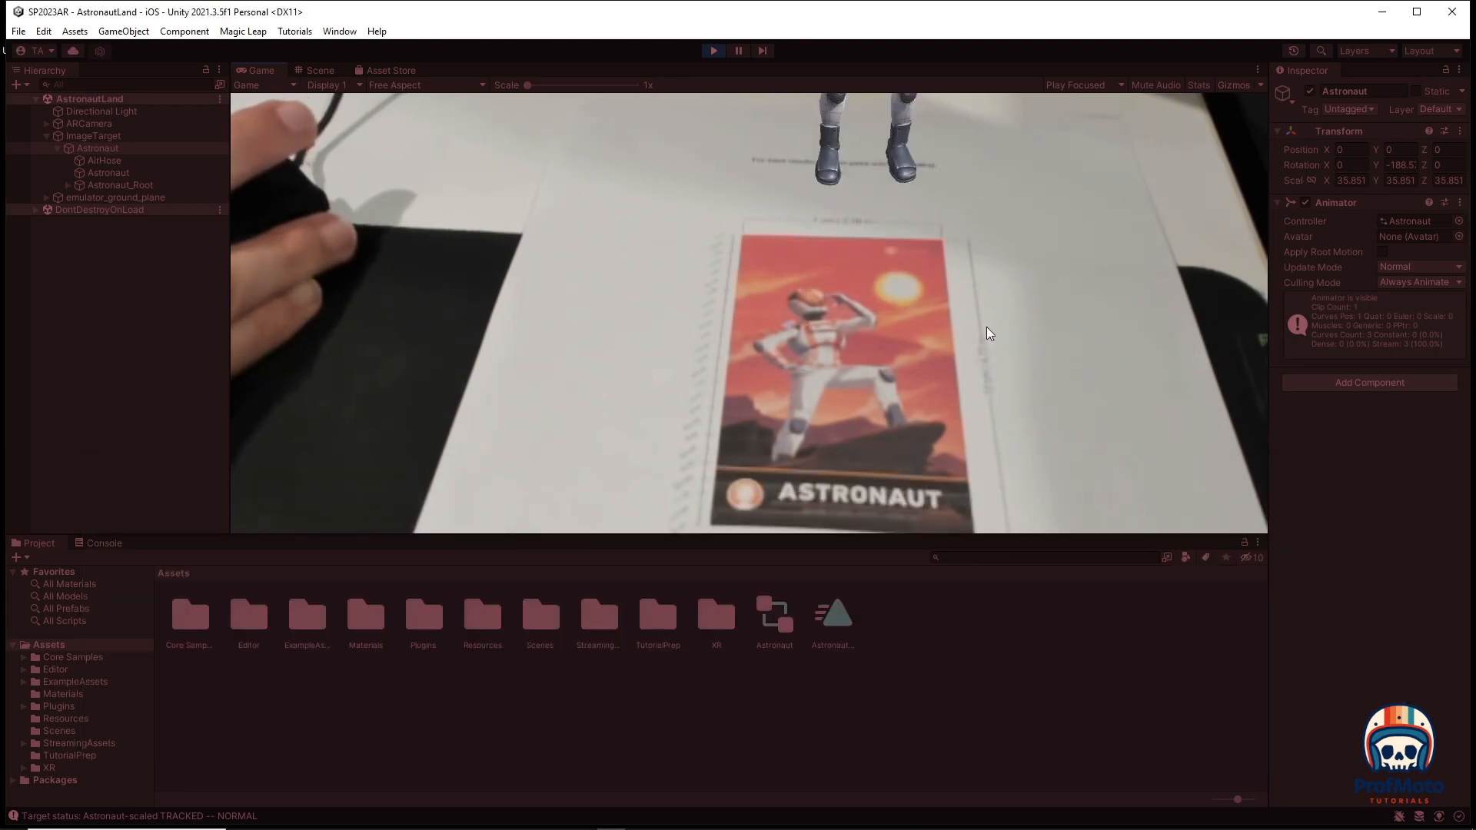
{"action": "left_click", "coordinate": [713, 49]}
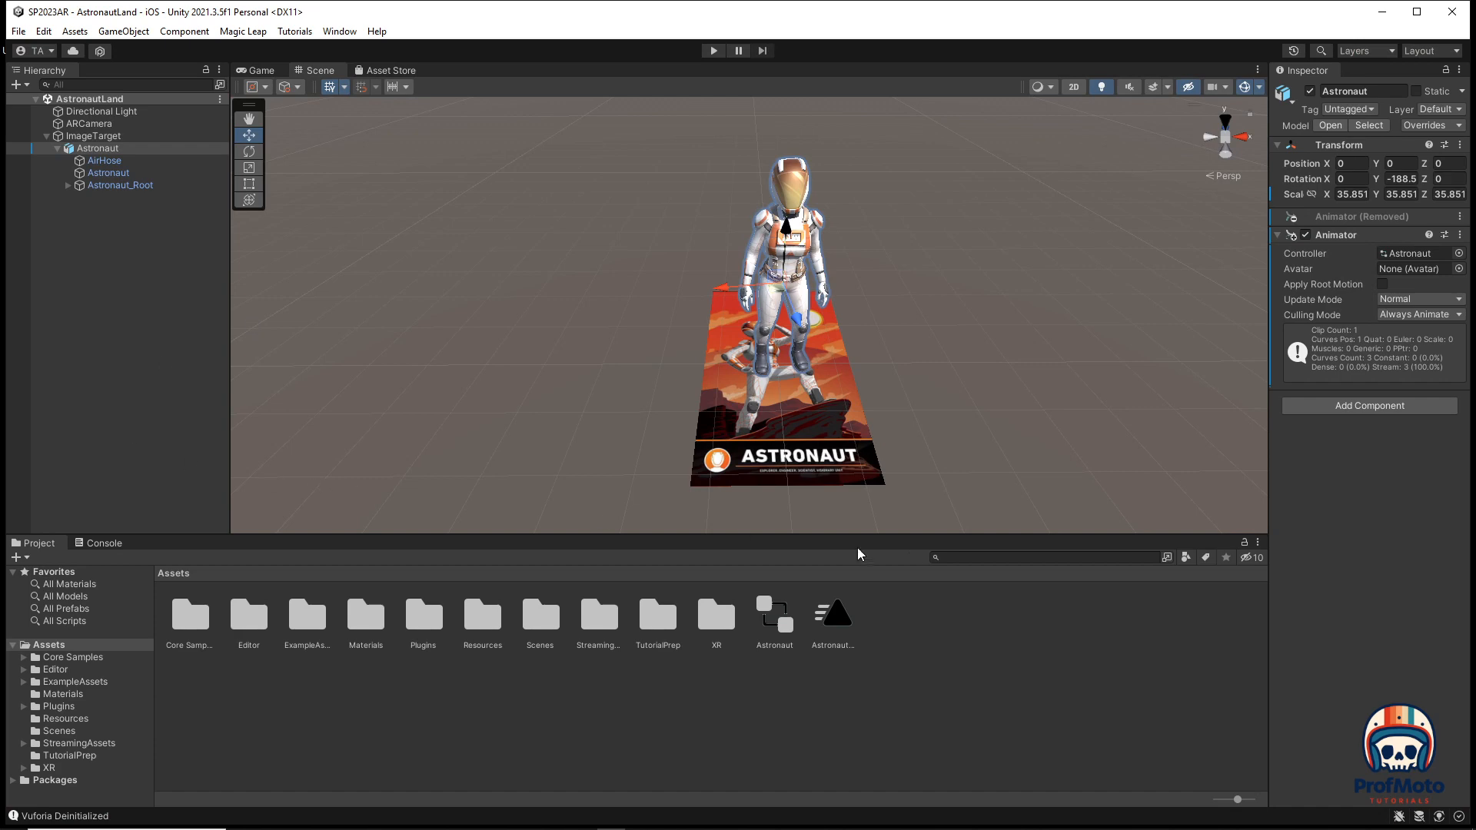
{"action": "mouse_move", "coordinate": [798, 633]}
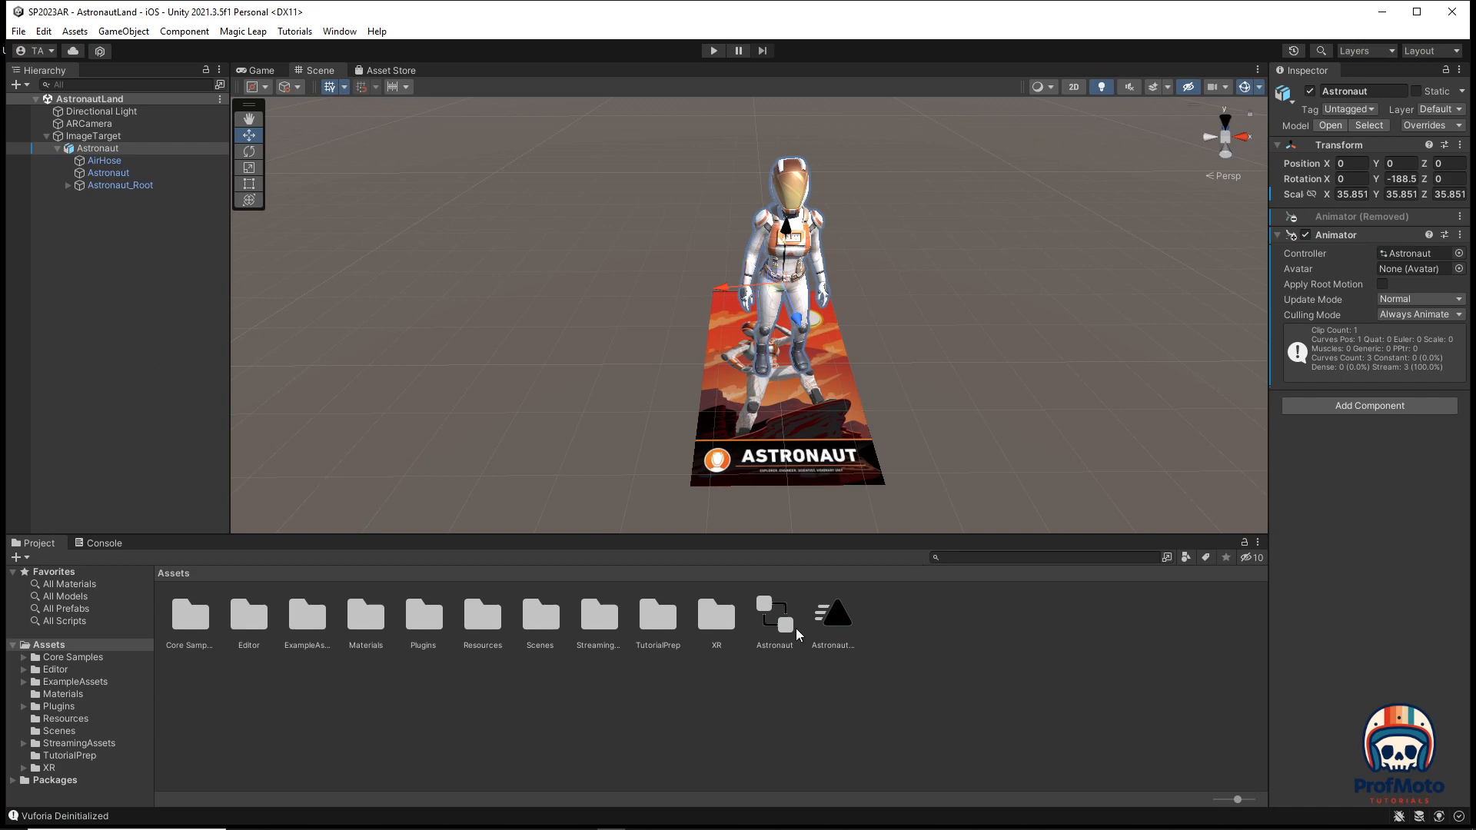
Create an Animation 1 folder and move the Astronaut controller and clip into it.
{"action": "left_click", "coordinate": [773, 614]}
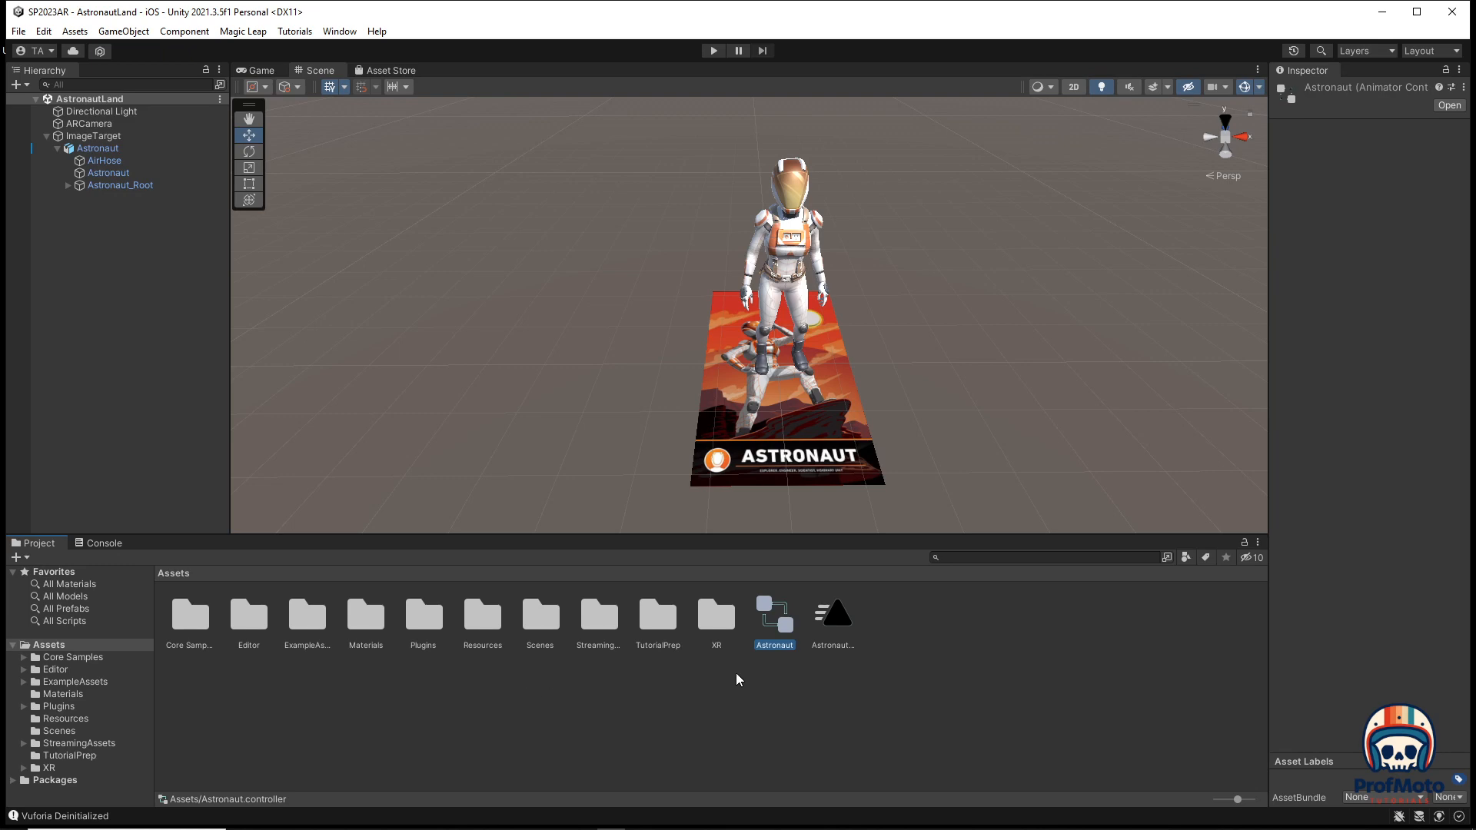
{"action": "mouse_move", "coordinate": [525, 692]}
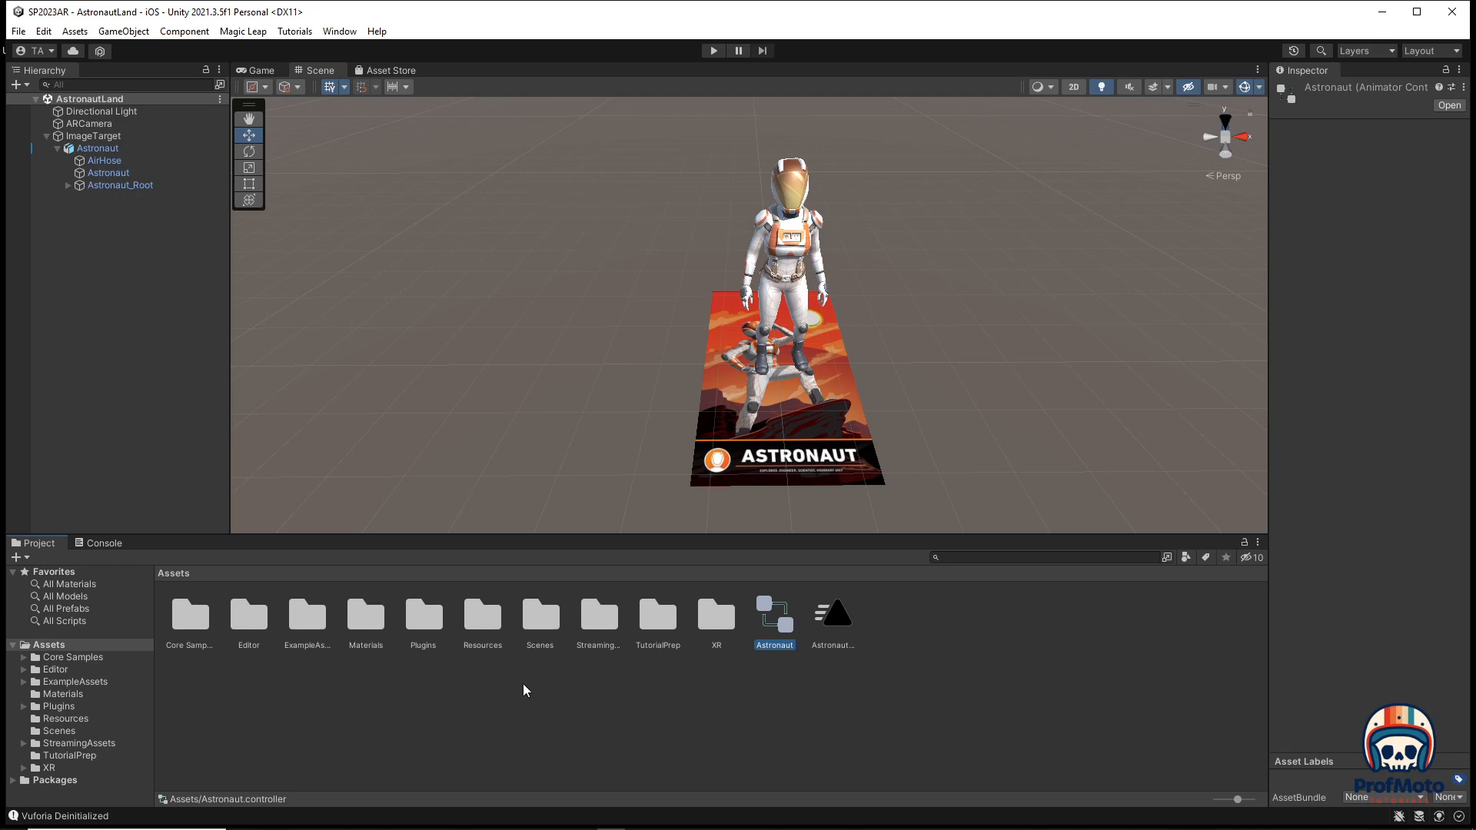
{"action": "mouse_move", "coordinate": [584, 692]}
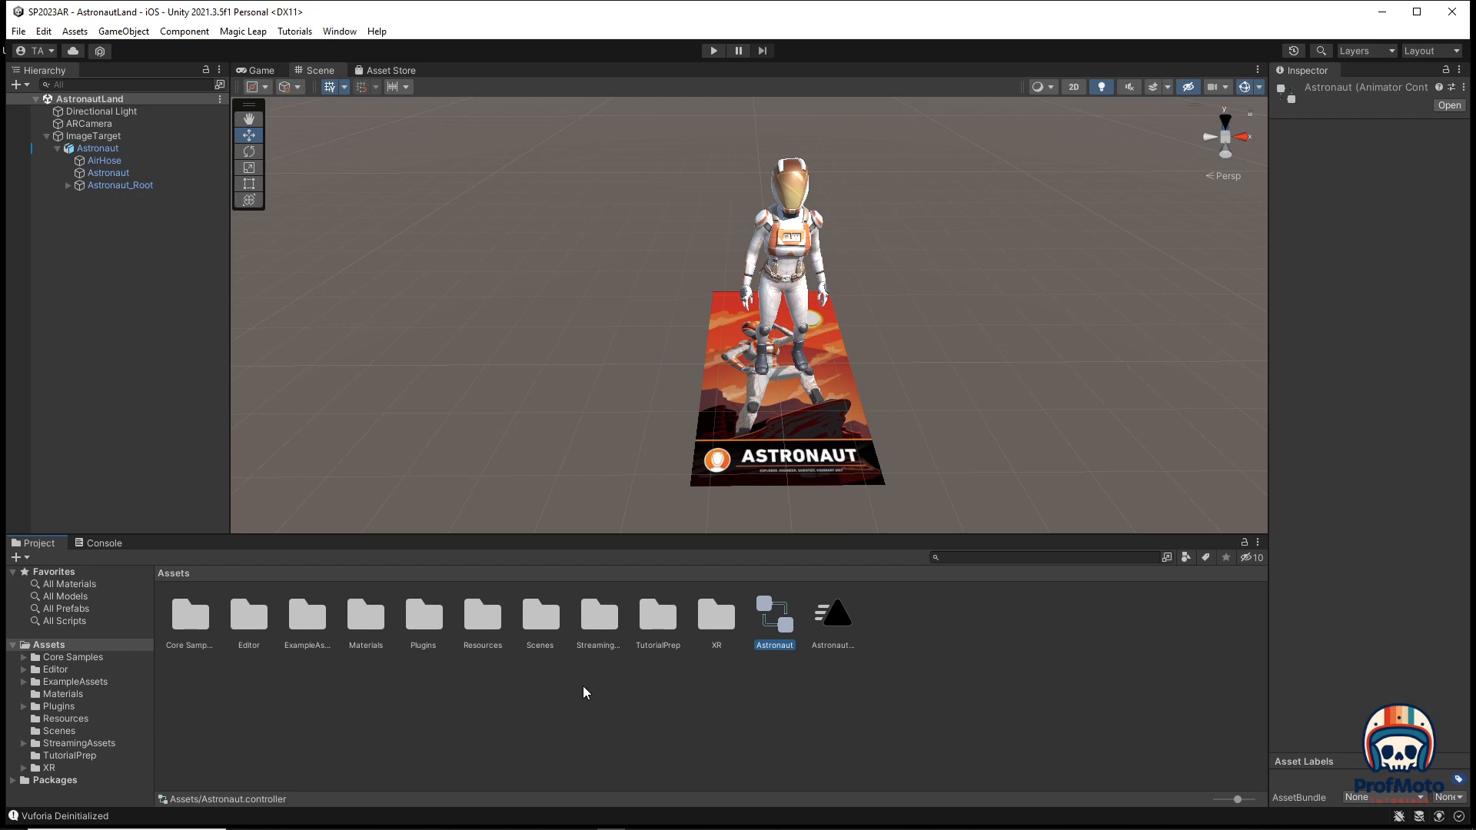
{"action": "mouse_move", "coordinate": [948, 689]}
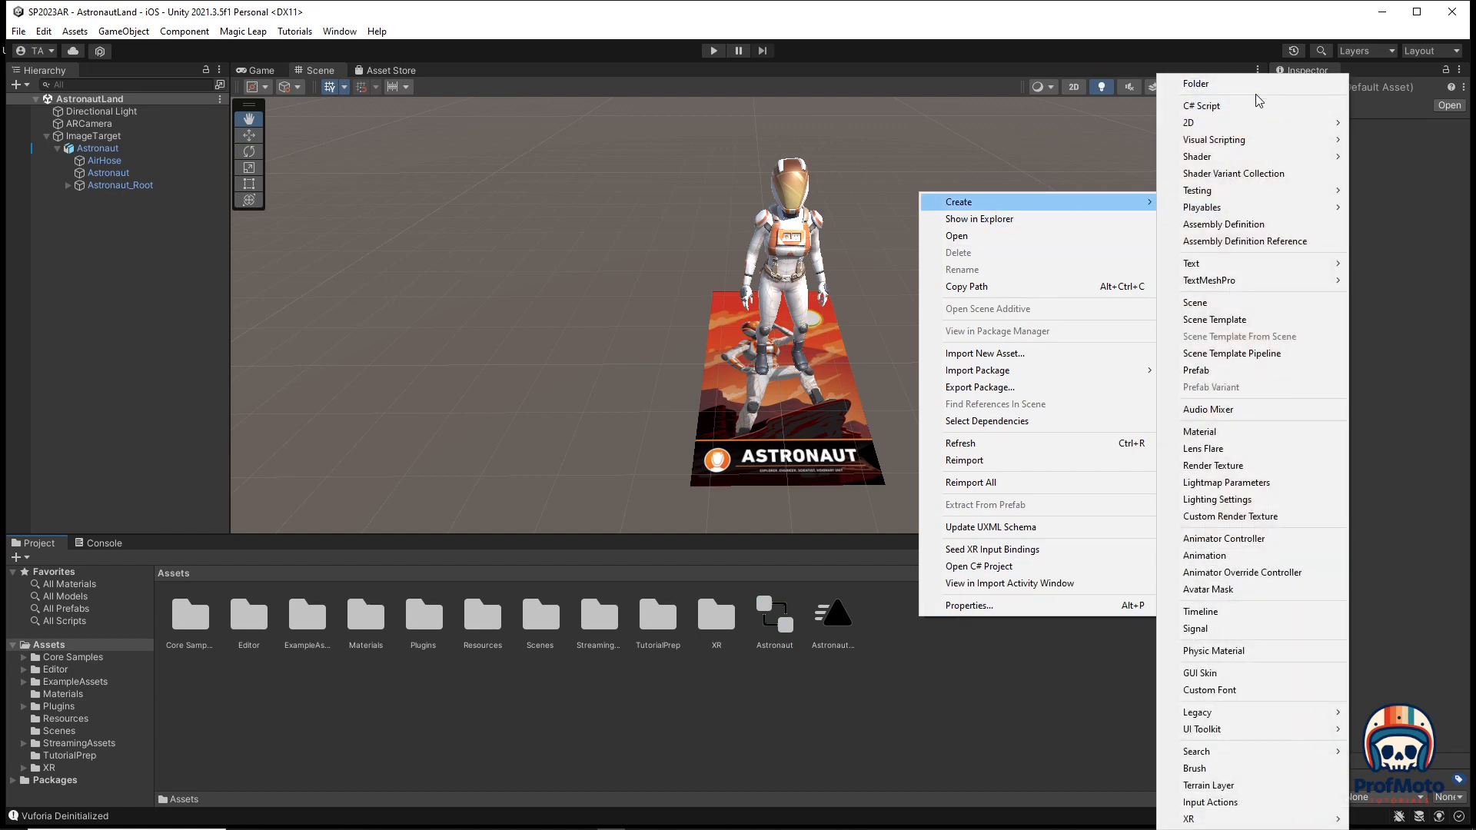
{"action": "left_click", "coordinate": [1196, 83]}
{"action": "type", "text": "Animation 1"}
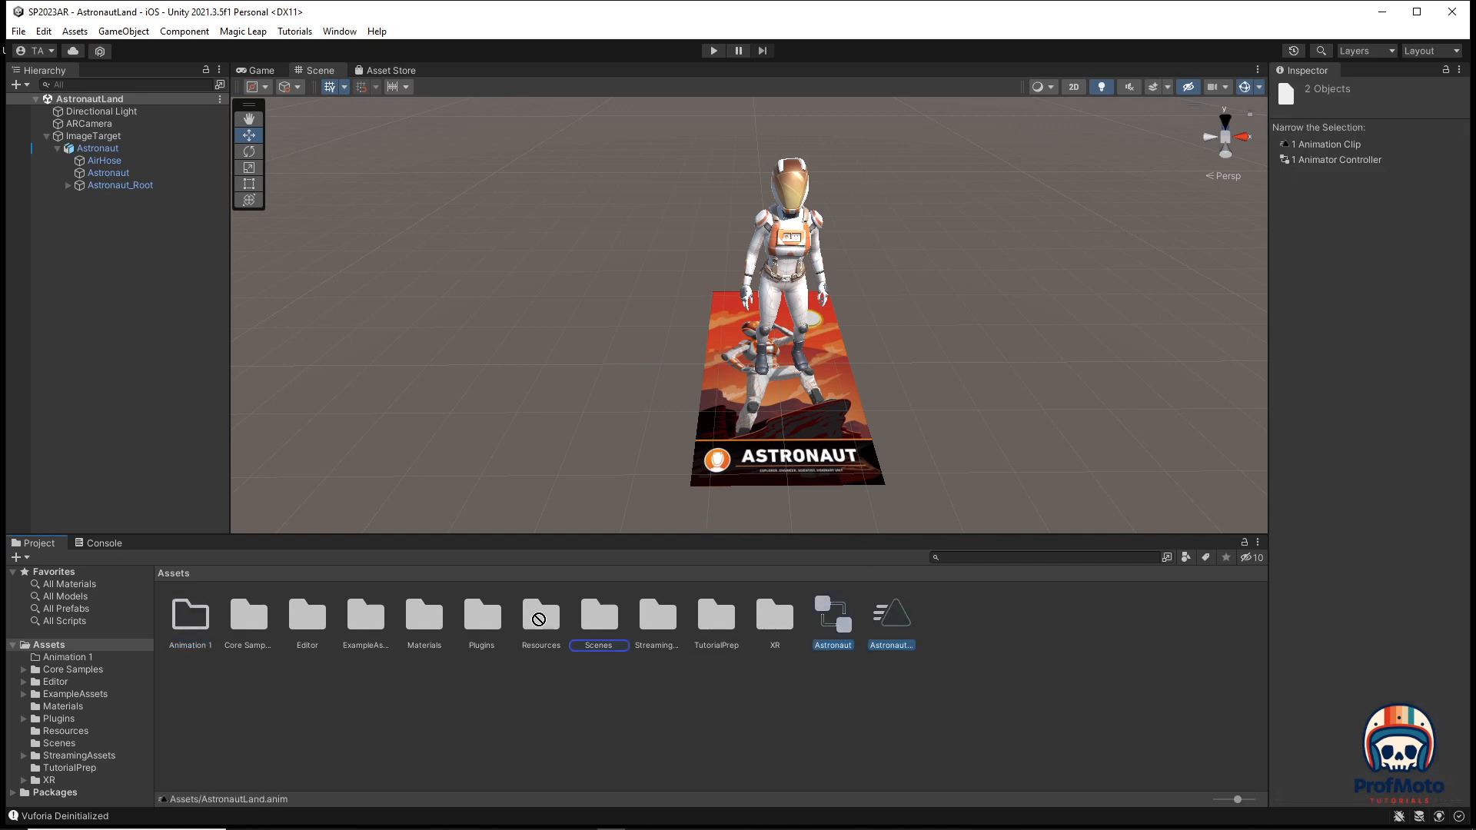
{"action": "left_click", "coordinate": [190, 615]}
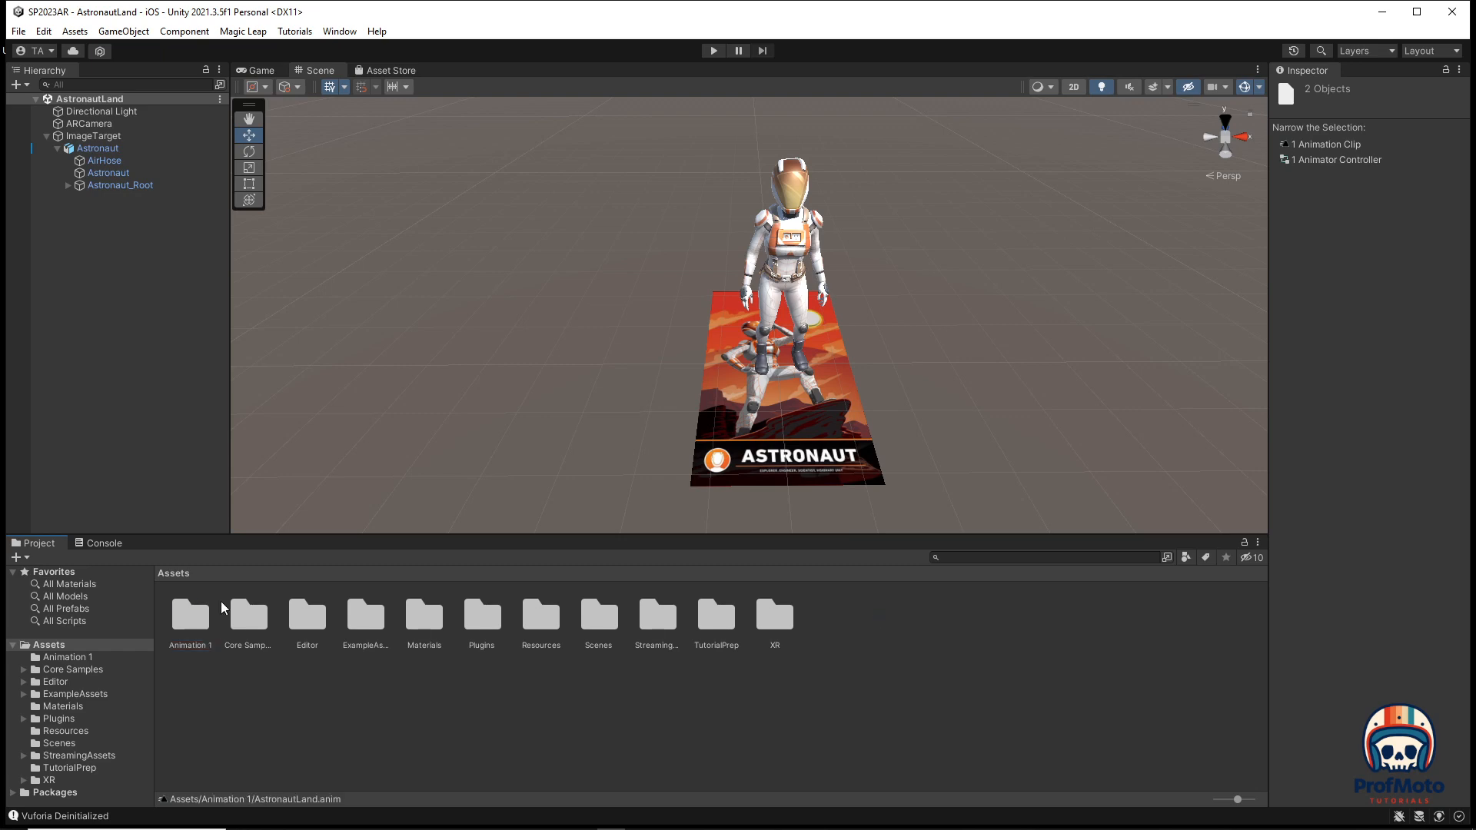
Uncheck Loop Time on the AstronautLand clip so the landing plays once.
{"action": "double_click", "coordinate": [190, 615]}
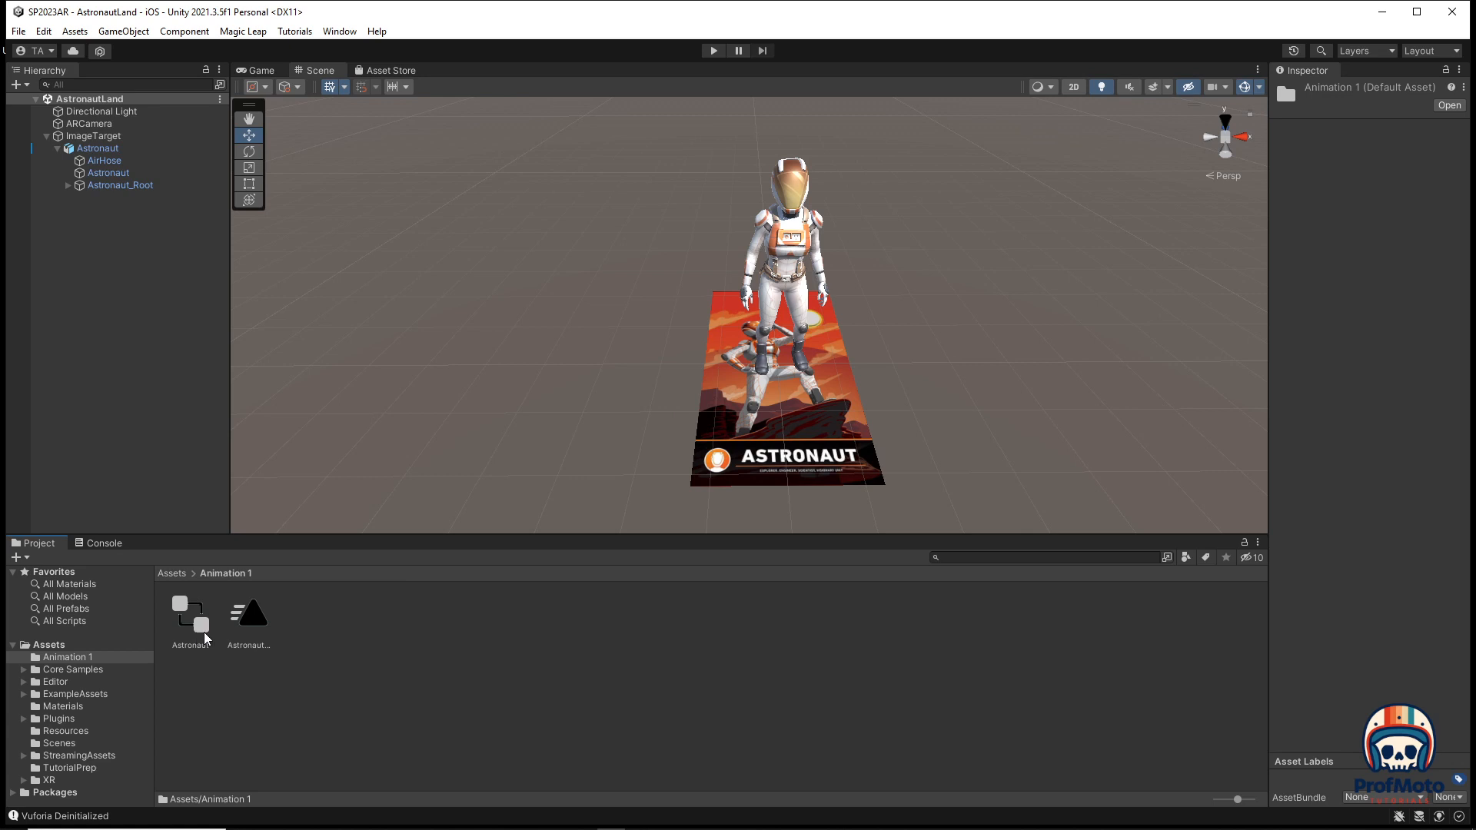
{"action": "mouse_move", "coordinate": [202, 628]}
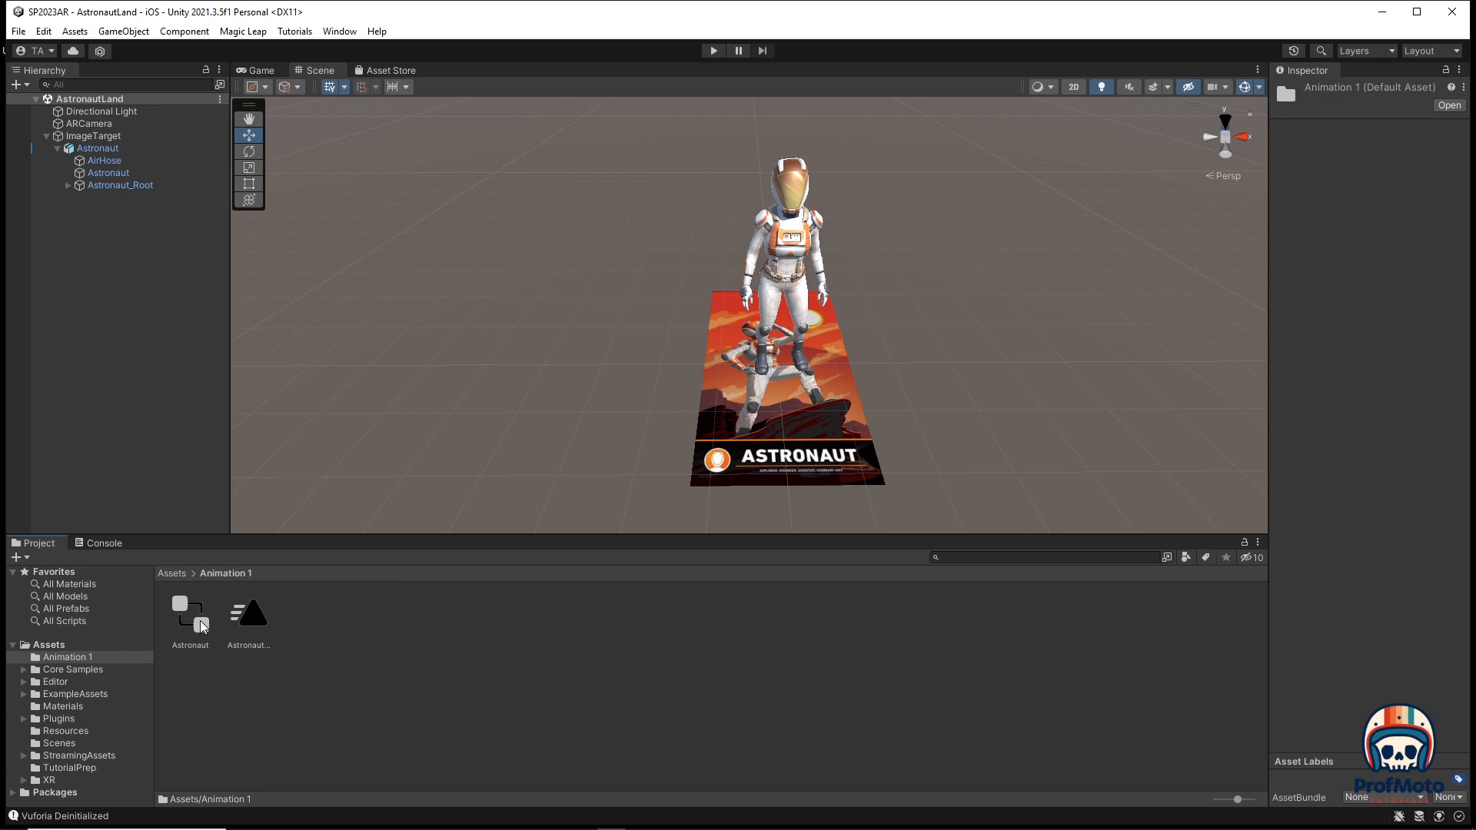
{"action": "left_click", "coordinate": [190, 613]}
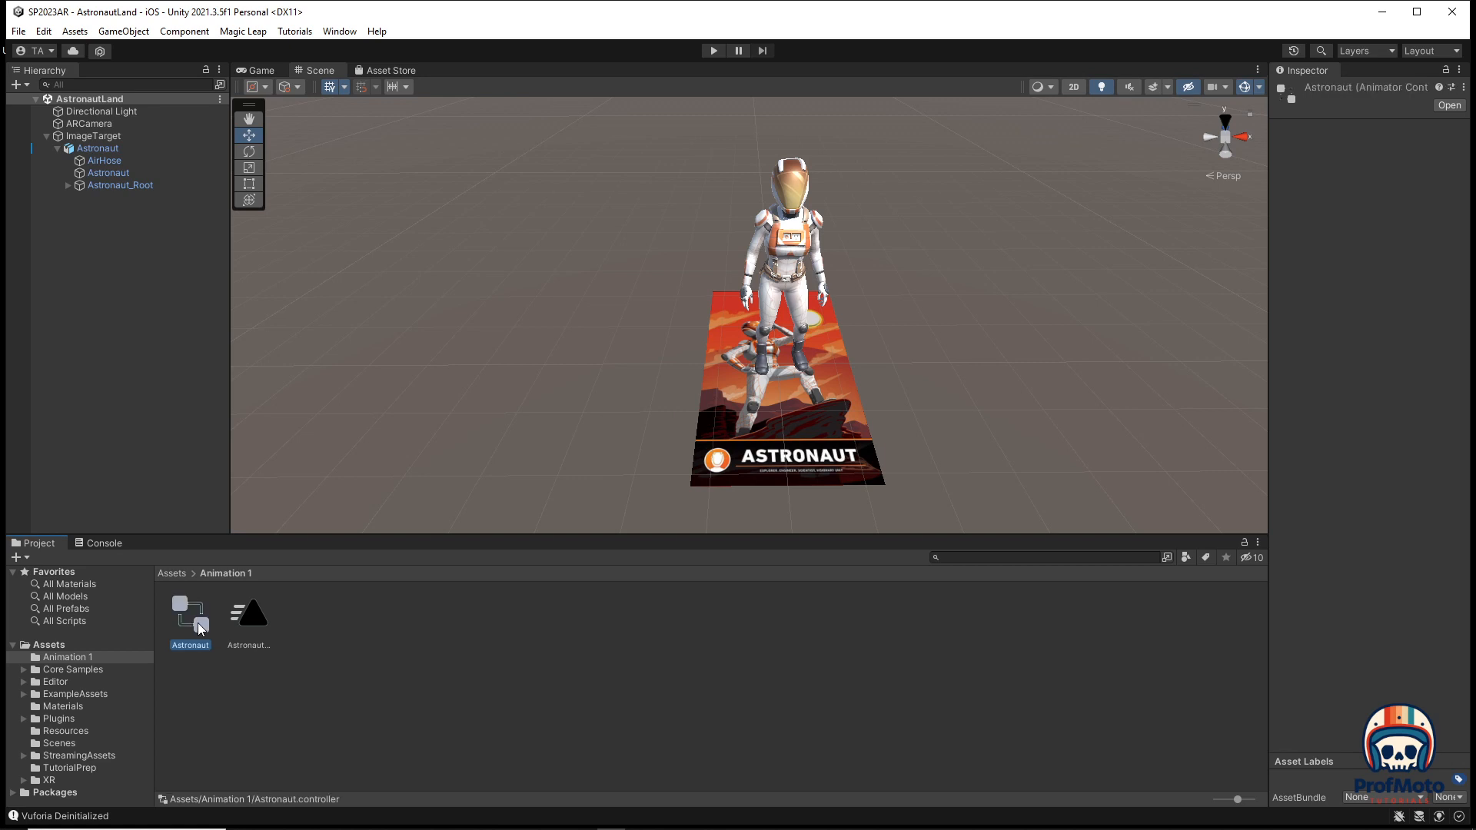
{"action": "left_click", "coordinate": [249, 612]}
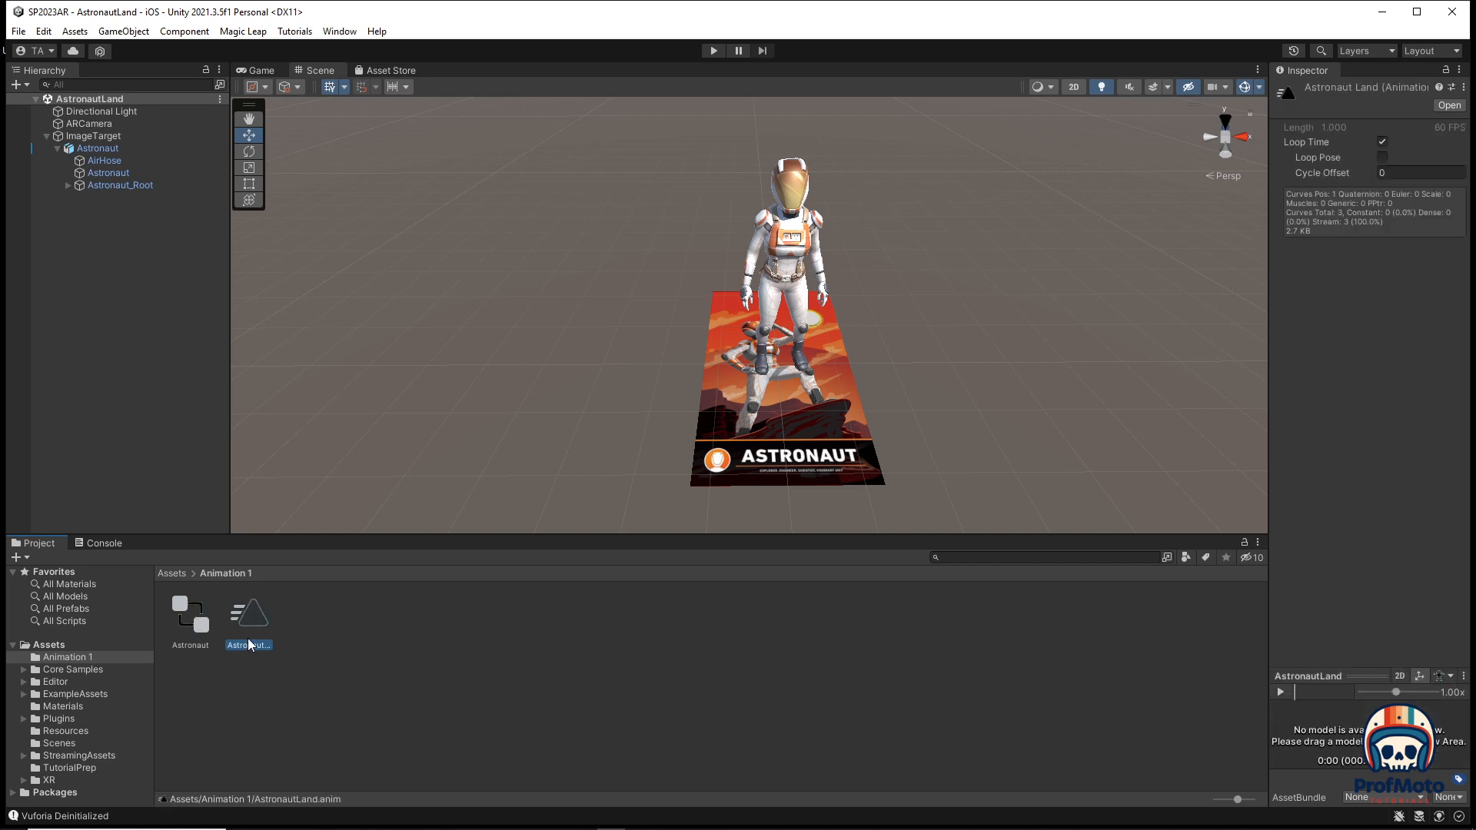
{"action": "left_click", "coordinate": [191, 612]}
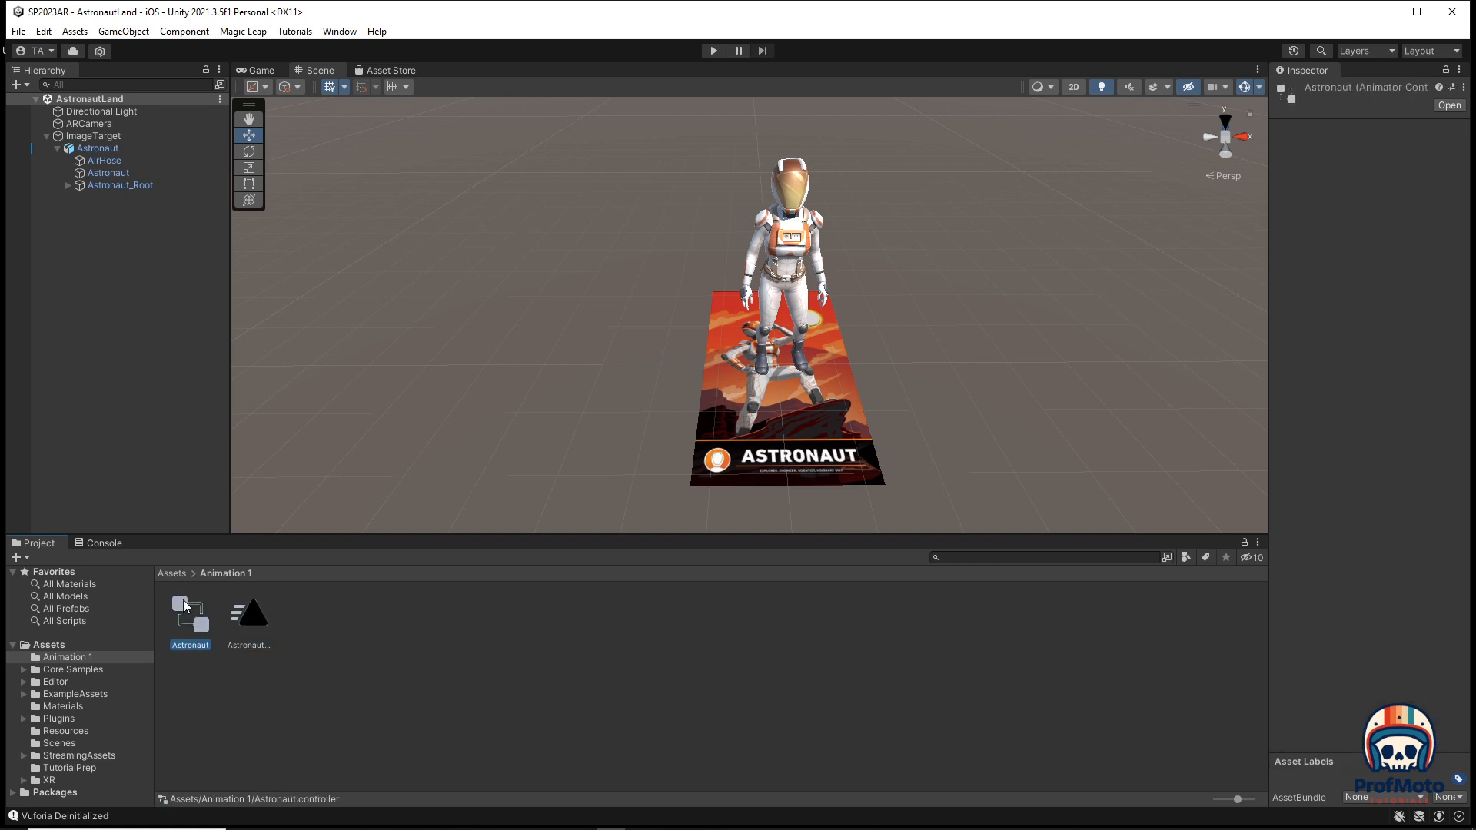
{"action": "mouse_move", "coordinate": [1022, 308]}
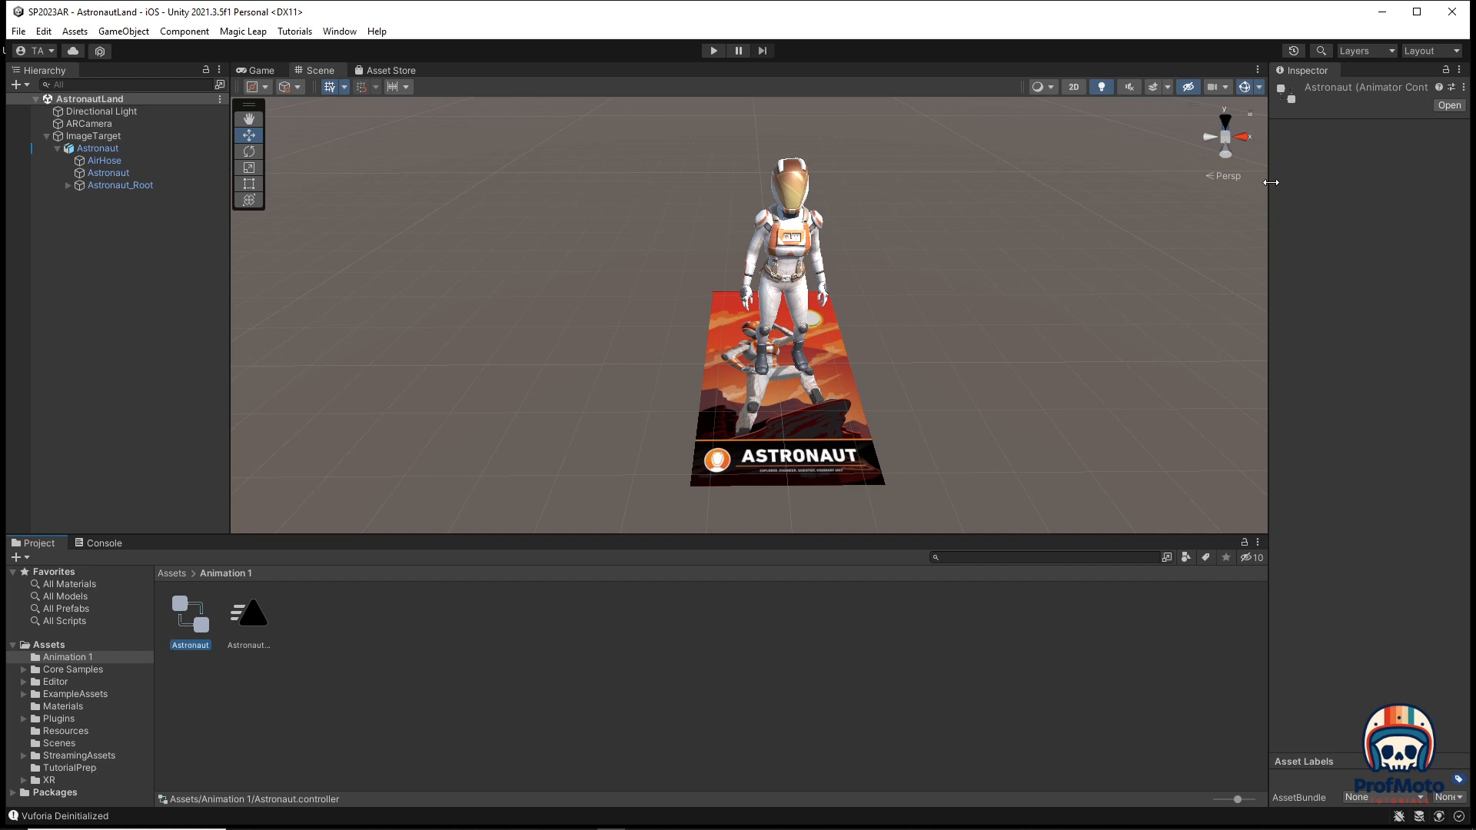
{"action": "left_click", "coordinate": [249, 615]}
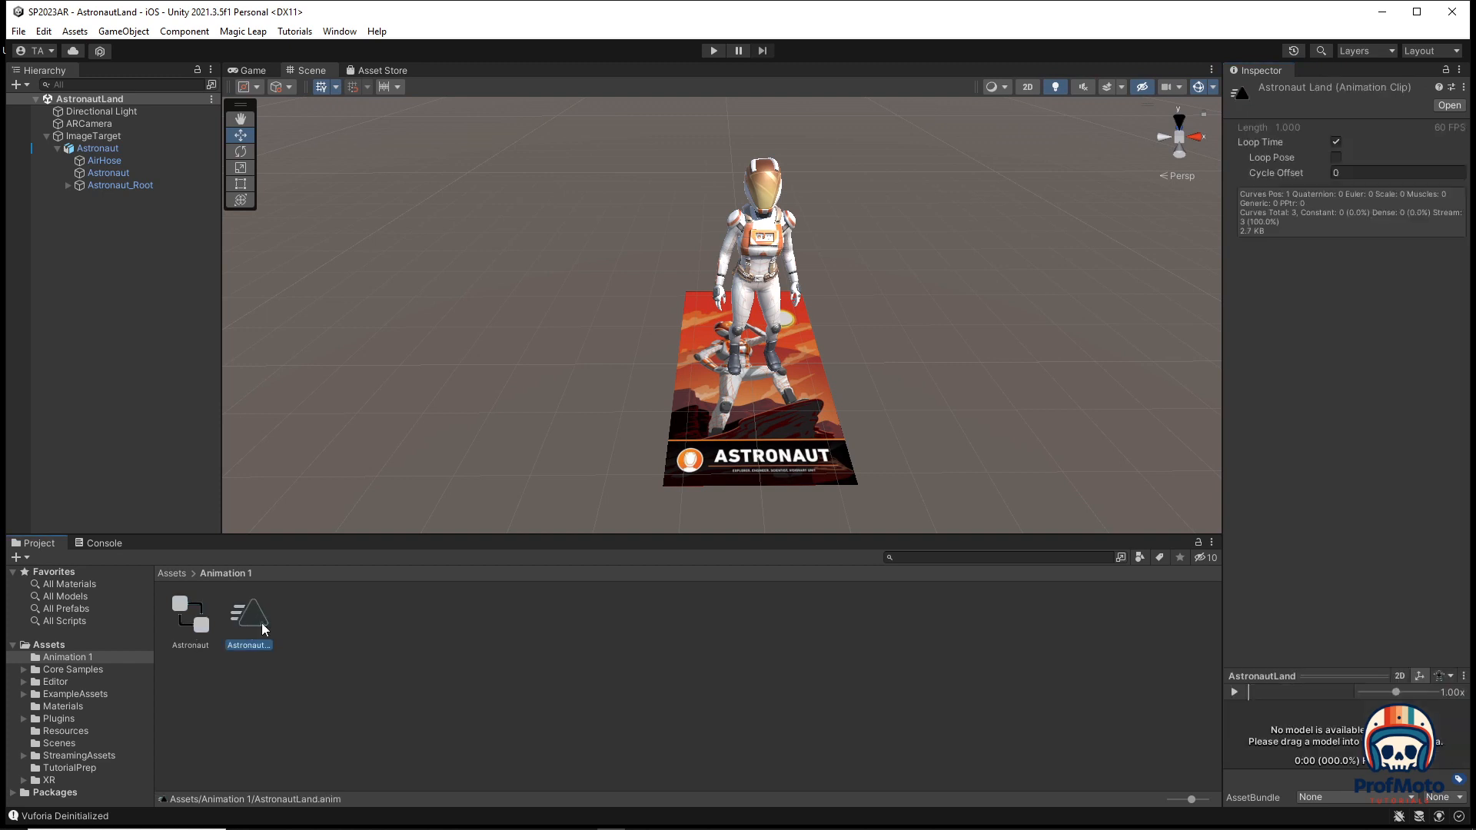
{"action": "mouse_move", "coordinate": [1403, 102]}
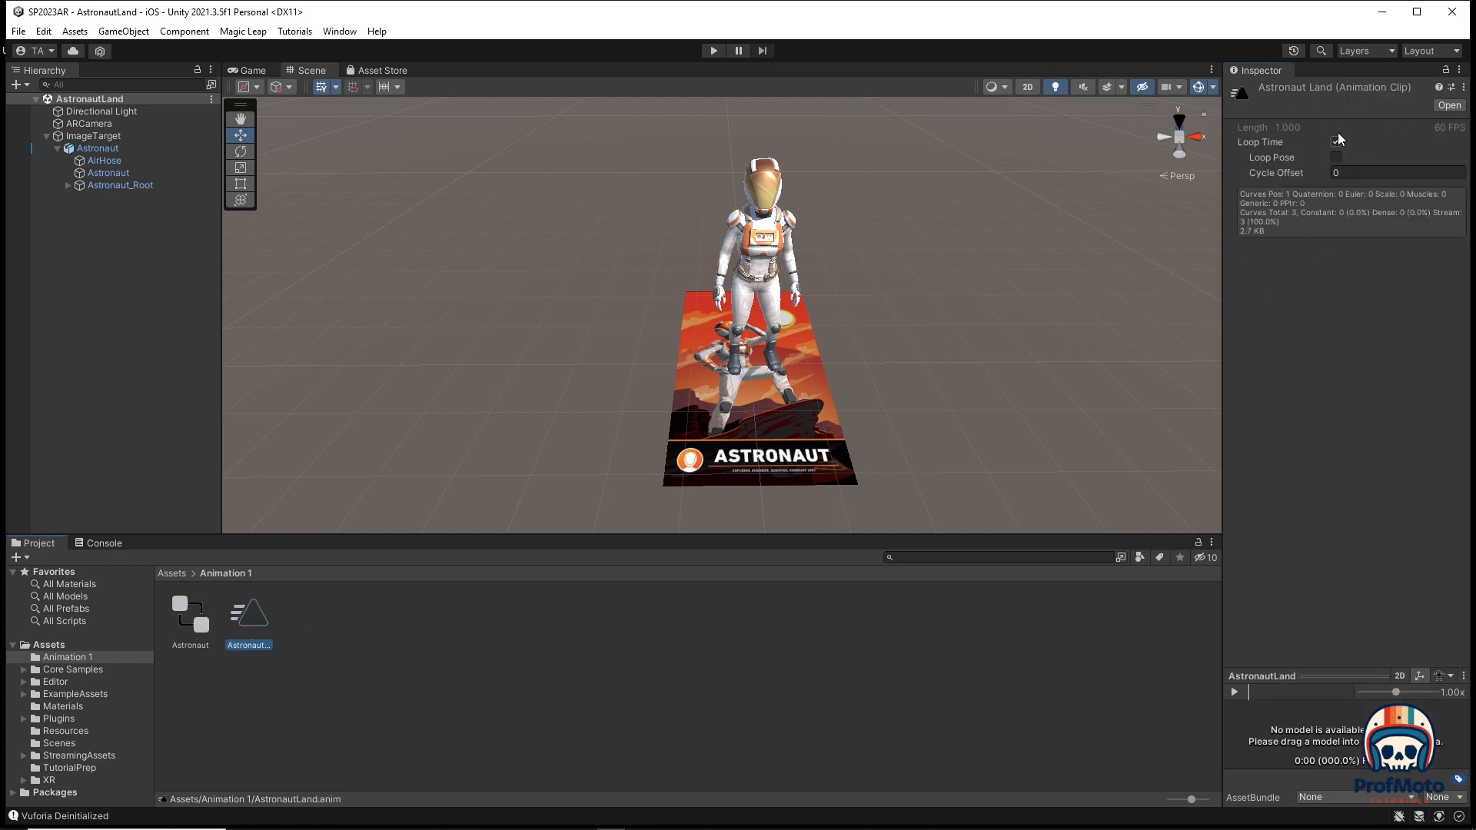
{"action": "left_click", "coordinate": [1335, 141]}
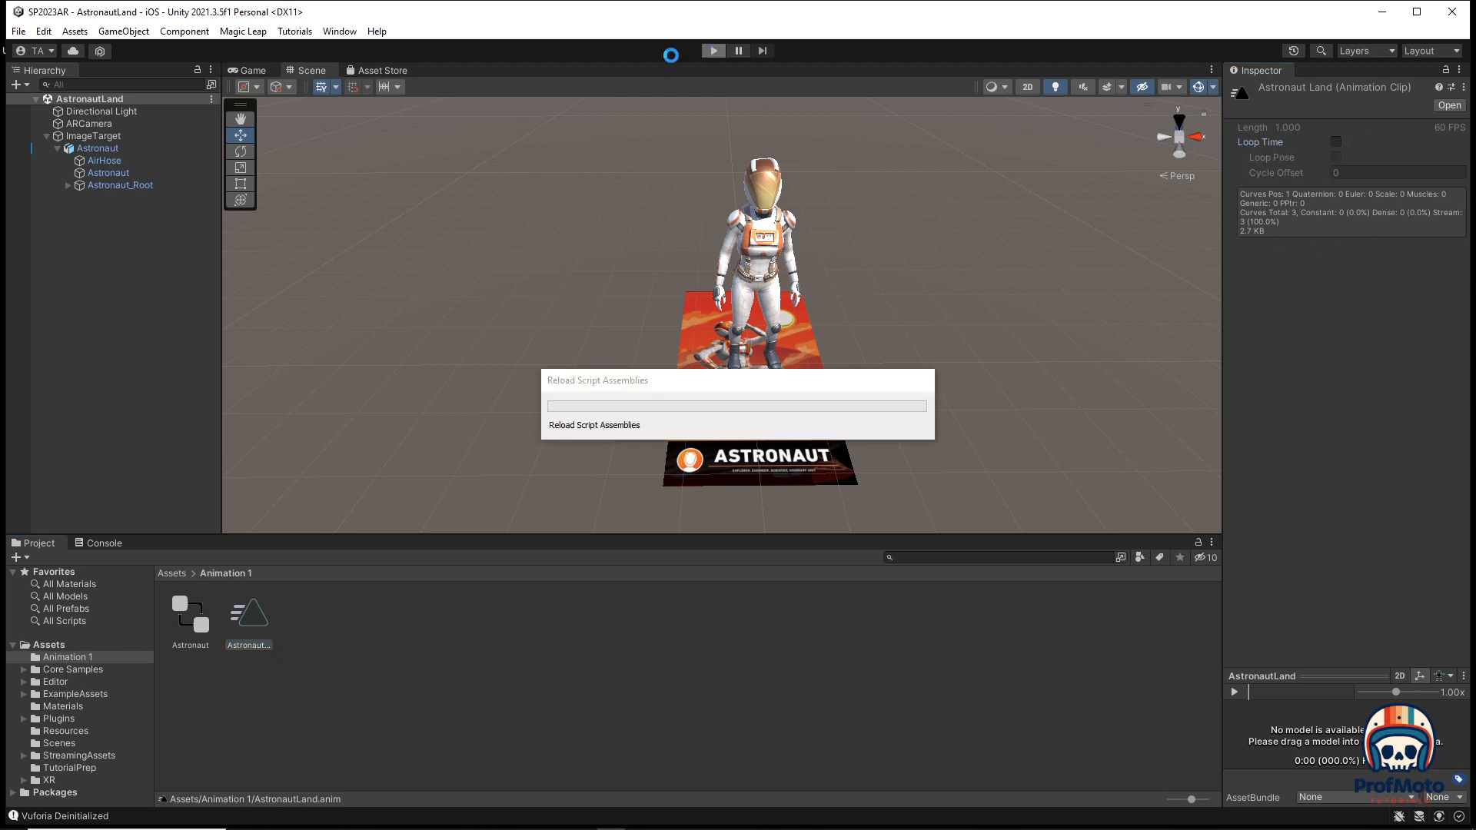
Run two quick Play mode tests of the non-looping landing.
{"action": "left_click", "coordinate": [714, 51]}
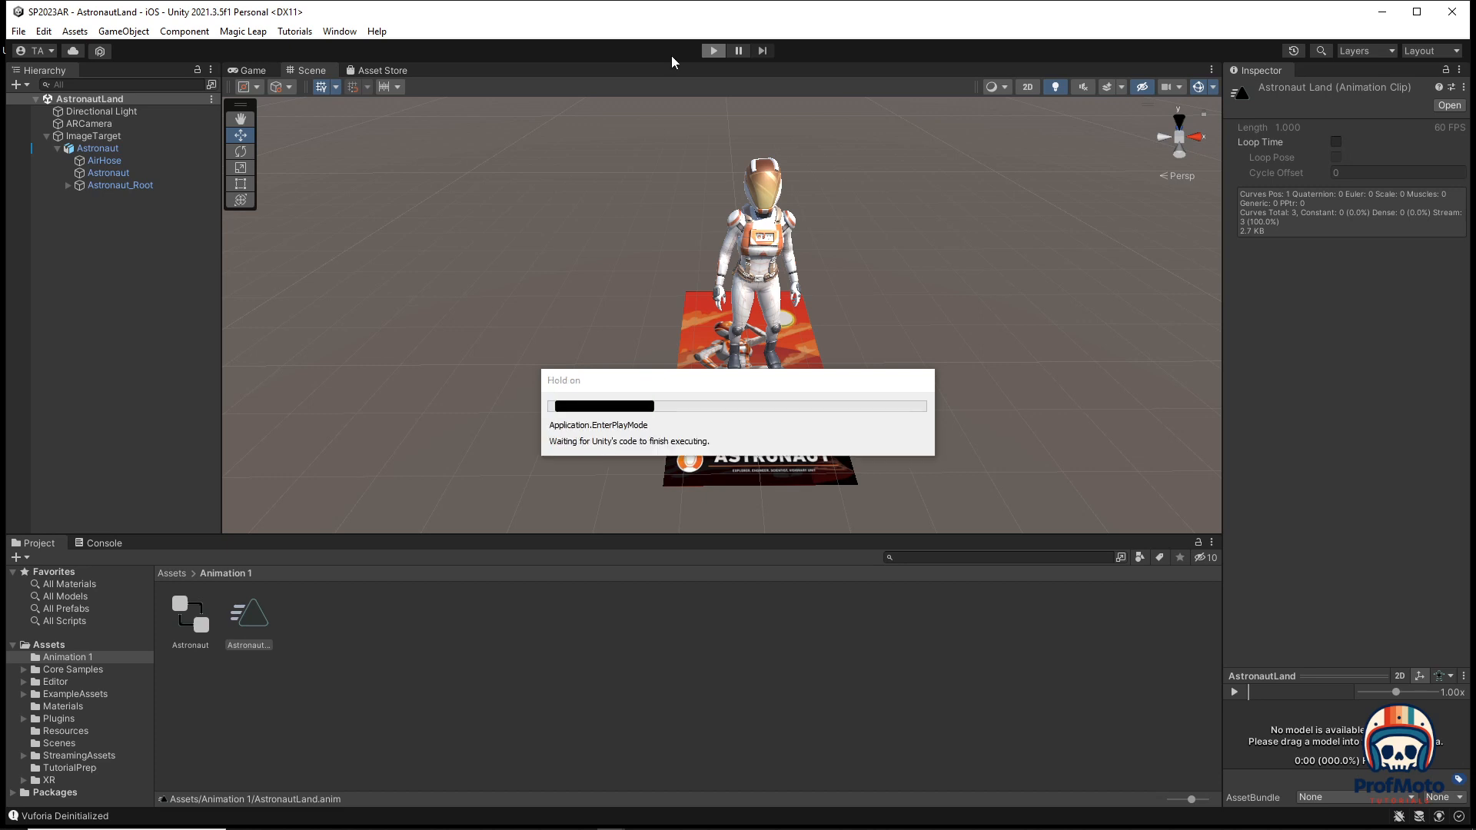
{"action": "left_click", "coordinate": [713, 49]}
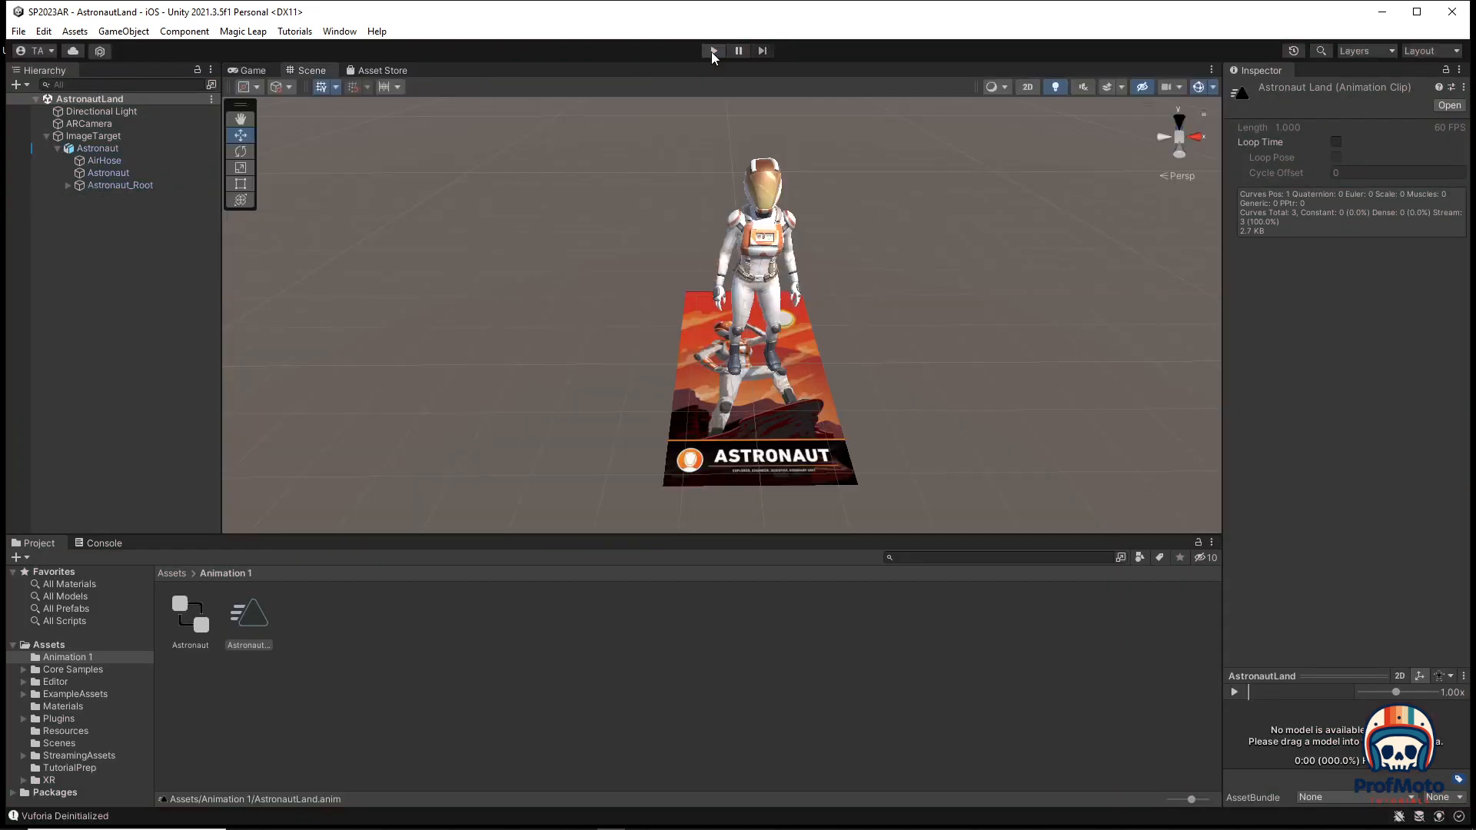
{"action": "left_click", "coordinate": [715, 49]}
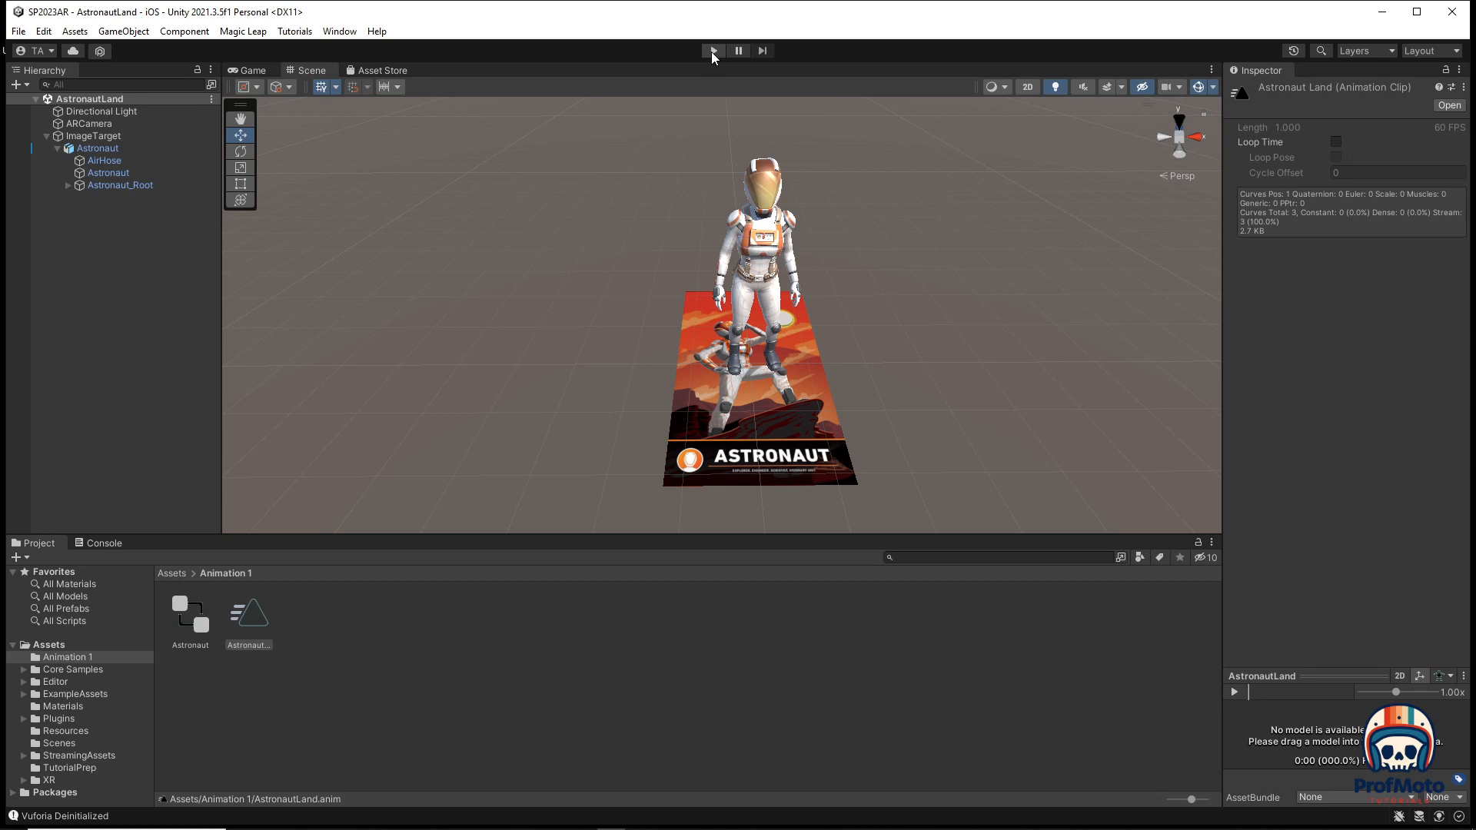
{"action": "left_click", "coordinate": [714, 50]}
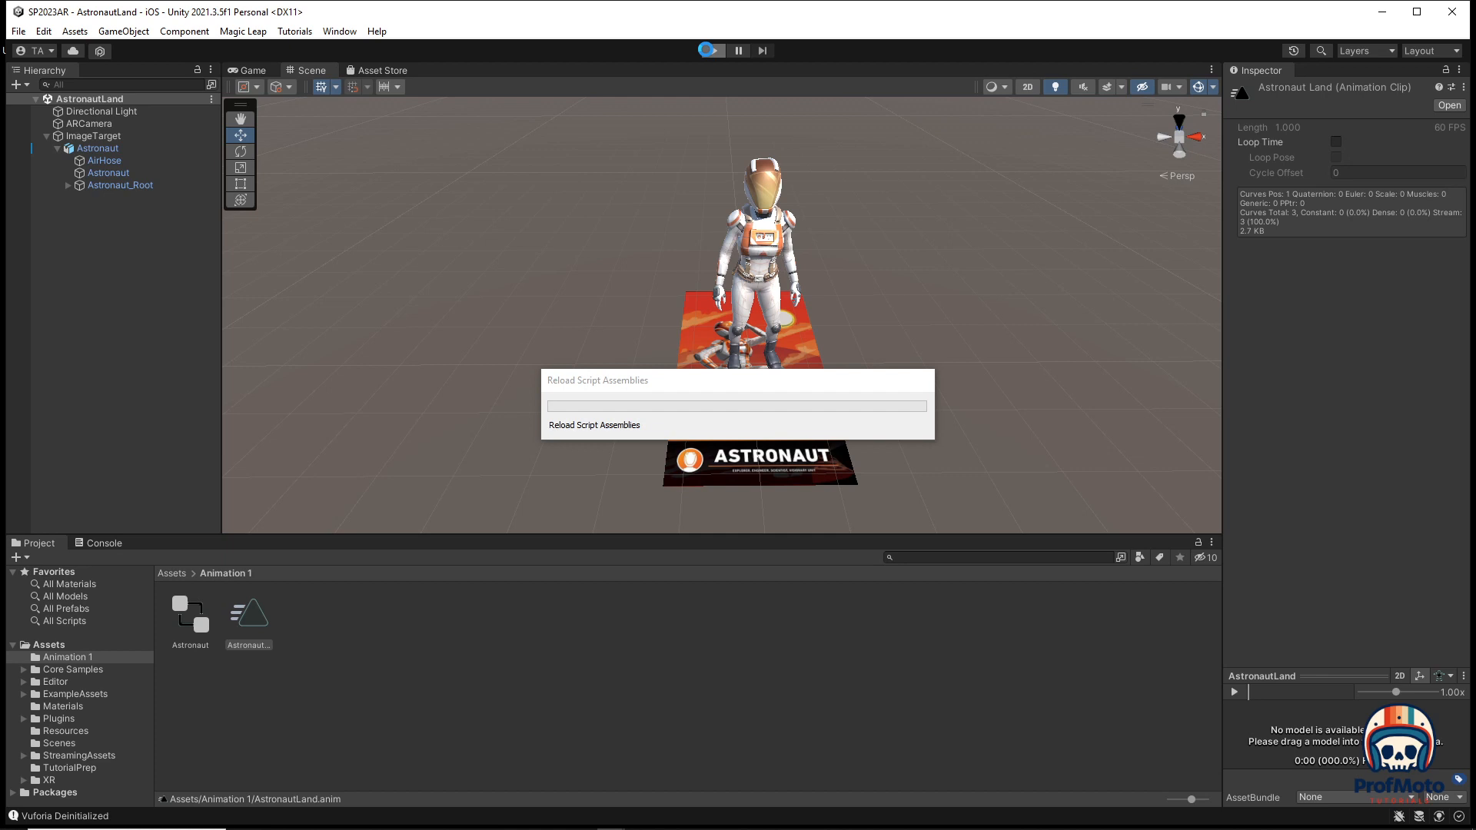
{"action": "left_click", "coordinate": [710, 49]}
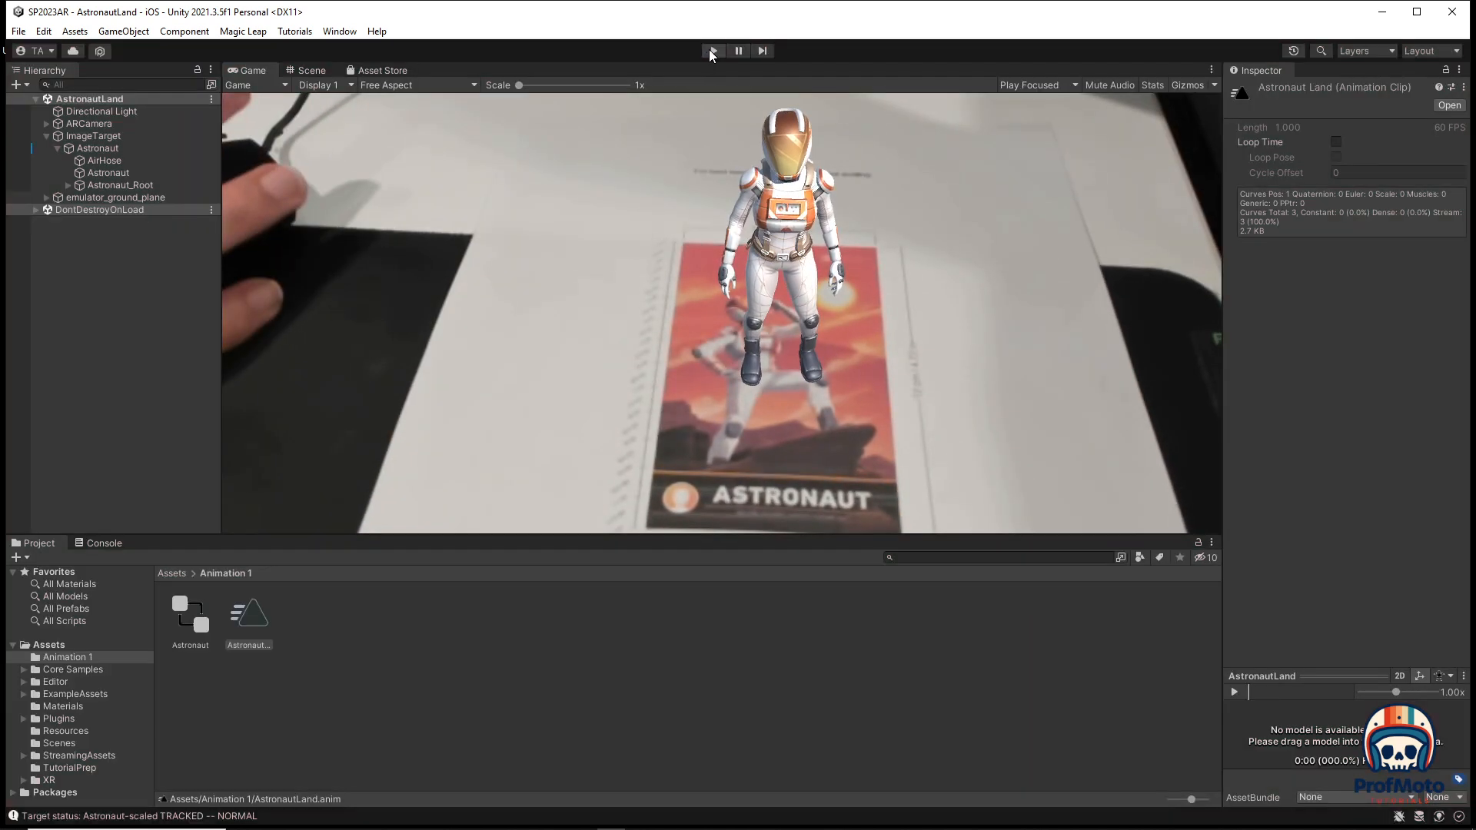
{"action": "left_click", "coordinate": [714, 51]}
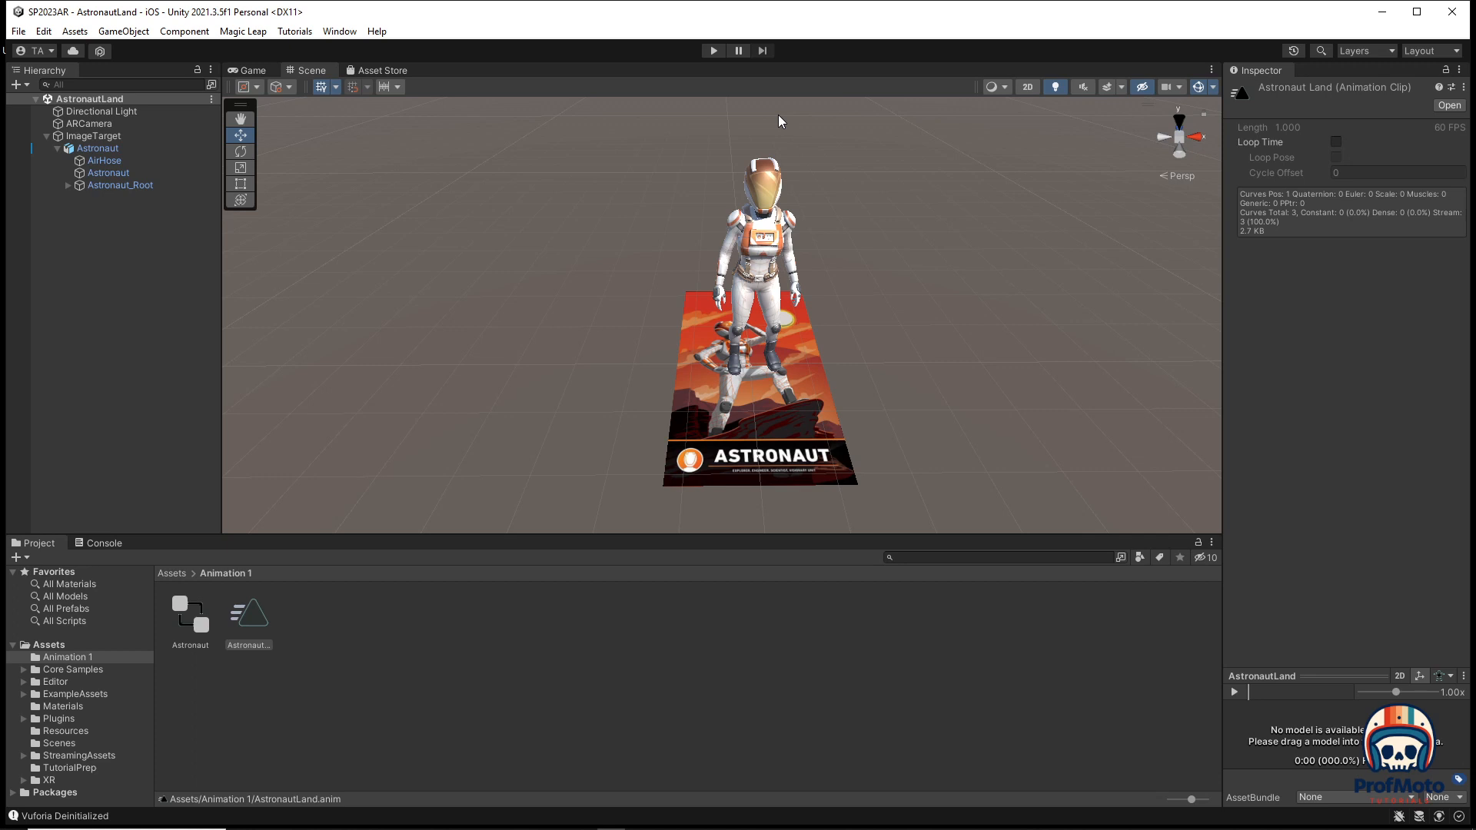
{"action": "left_click", "coordinate": [714, 50]}
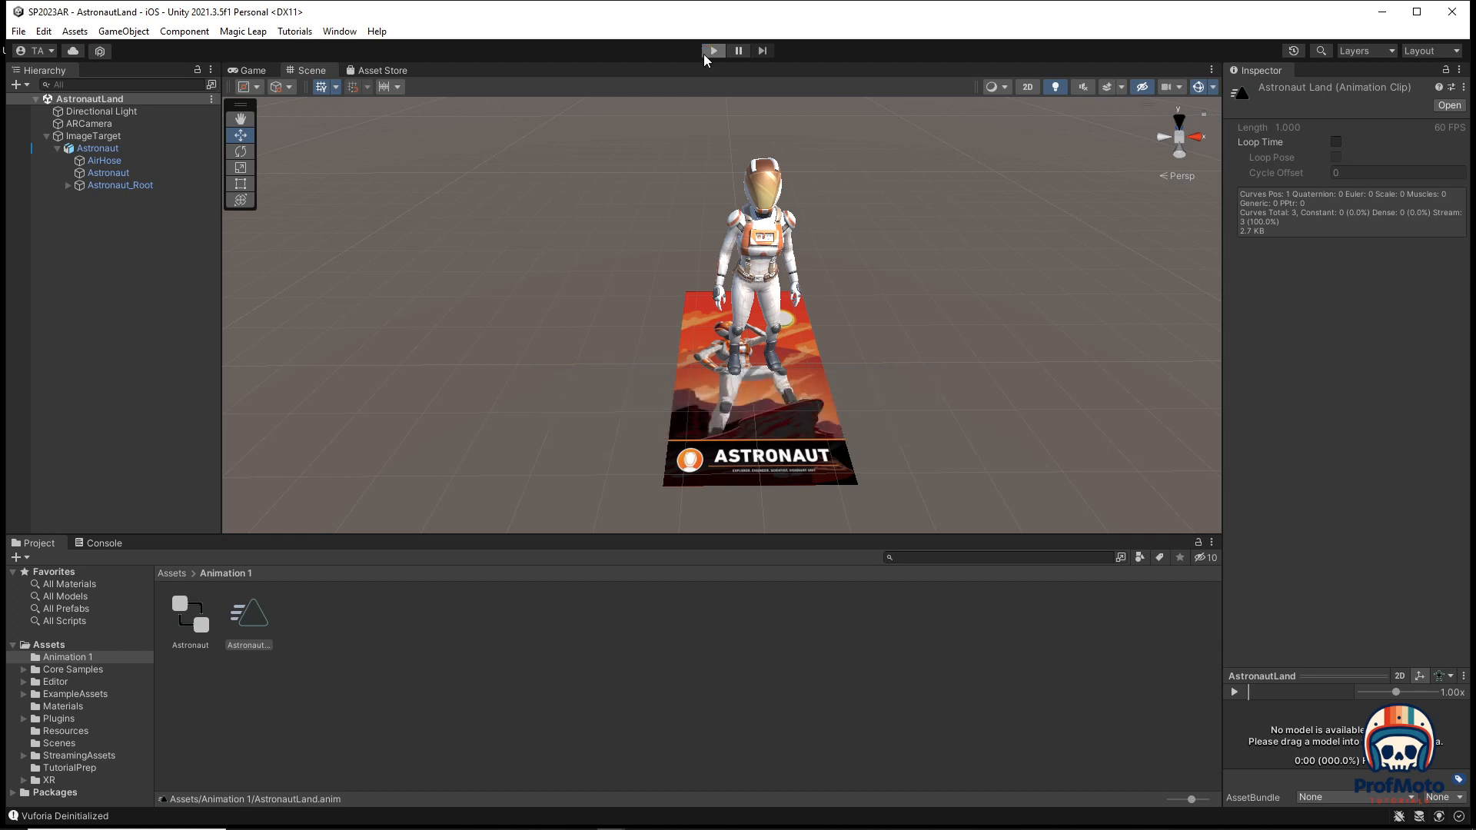
{"action": "left_click", "coordinate": [715, 49]}
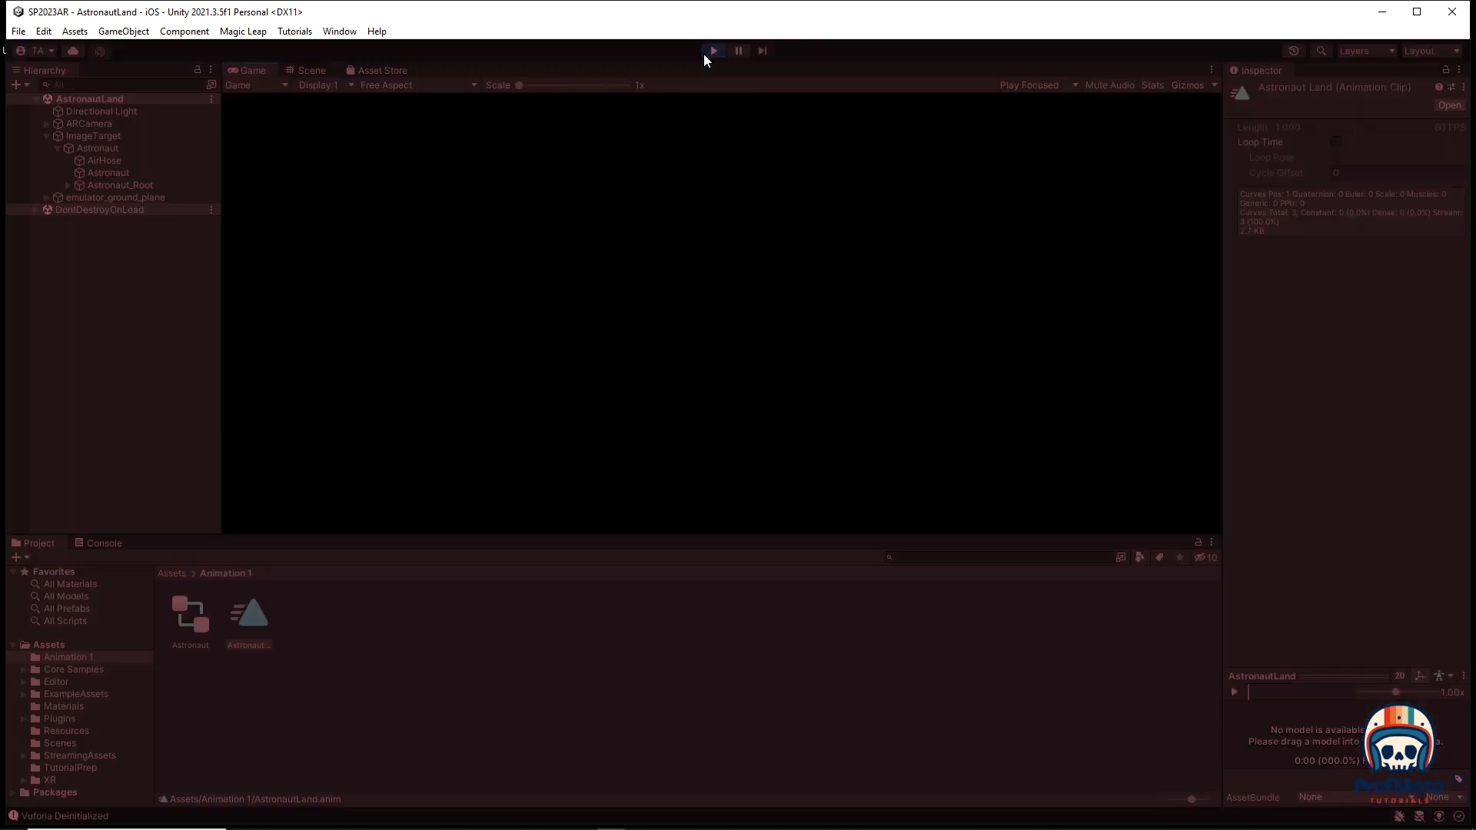
{"action": "left_click", "coordinate": [713, 49]}
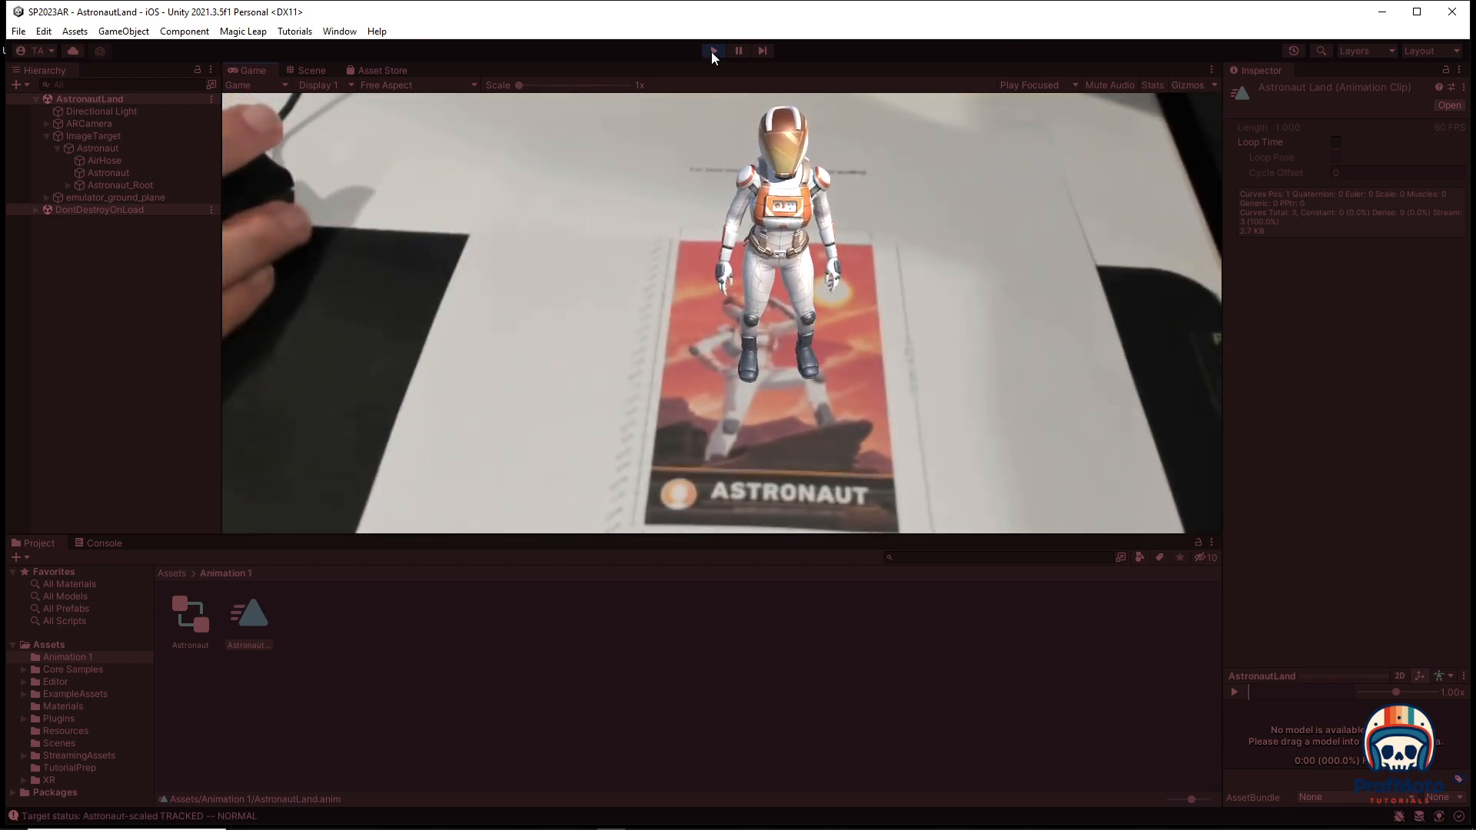
{"action": "left_click", "coordinate": [713, 49]}
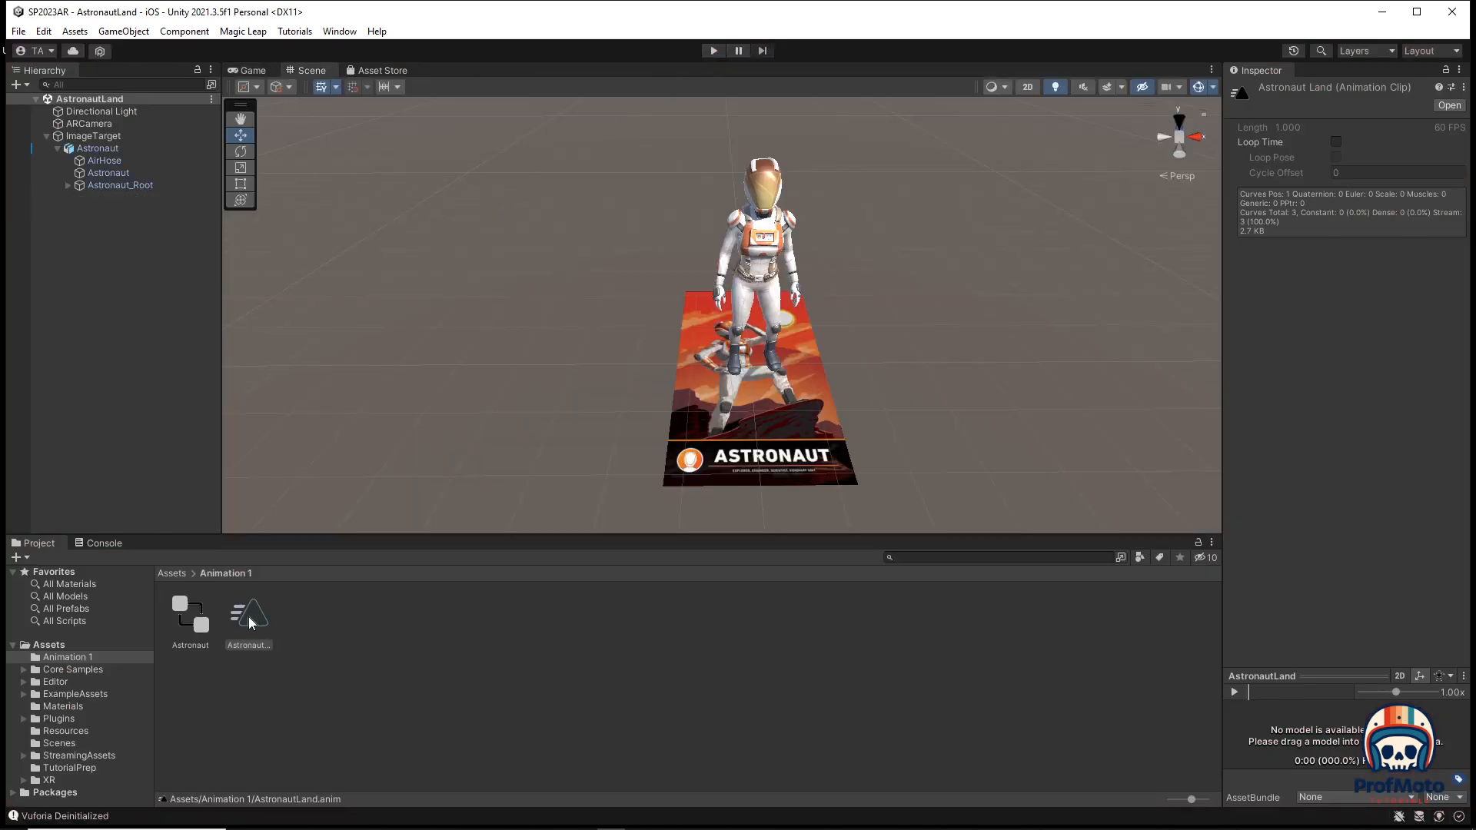
In AstronautLand, key Astronaut_Root Position.y to 100 at the start and stretch the end keyframes to 2:00.
{"action": "double_click", "coordinate": [191, 614]}
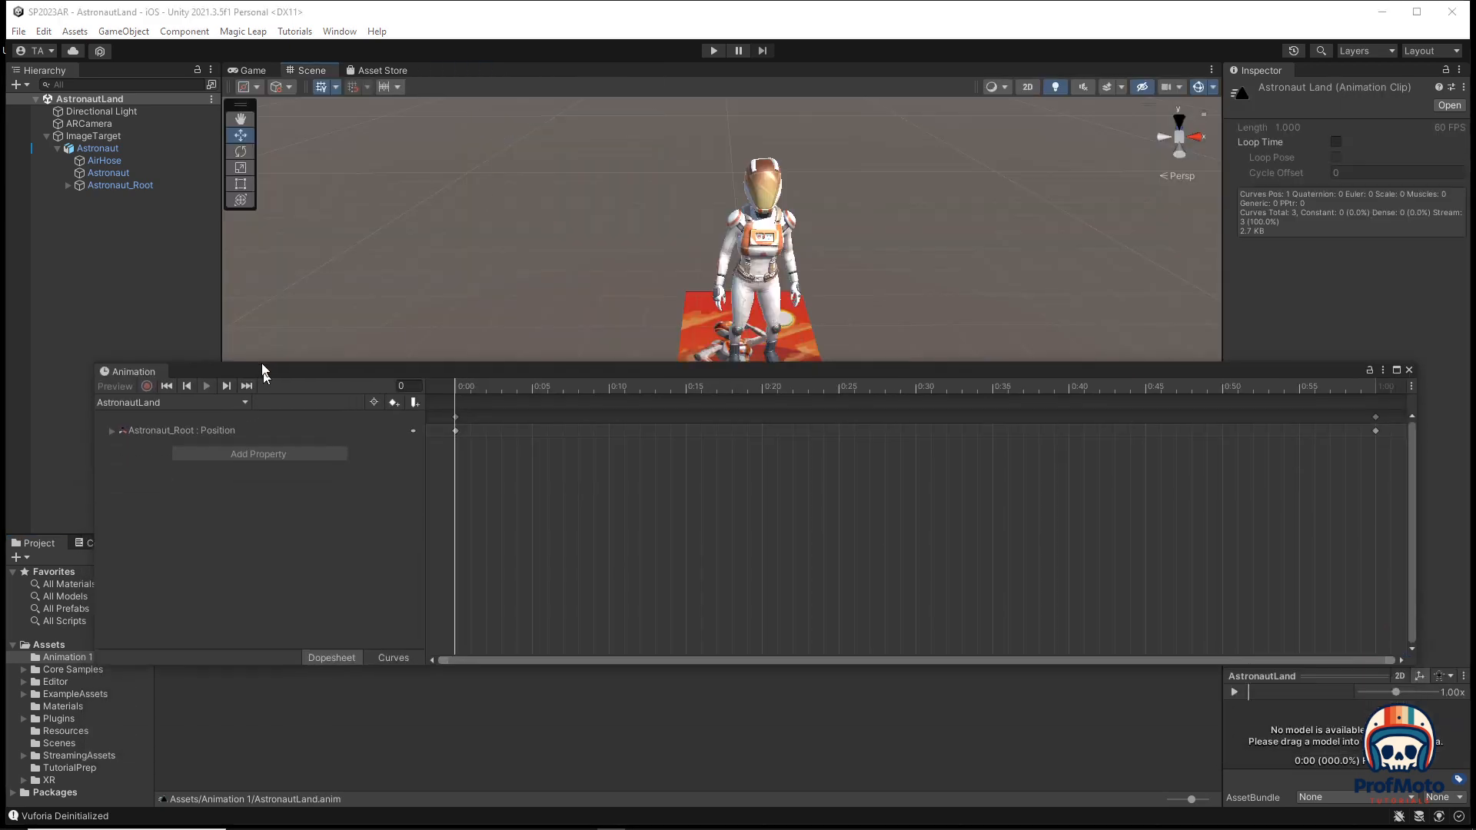
{"action": "left_click", "coordinate": [111, 431]}
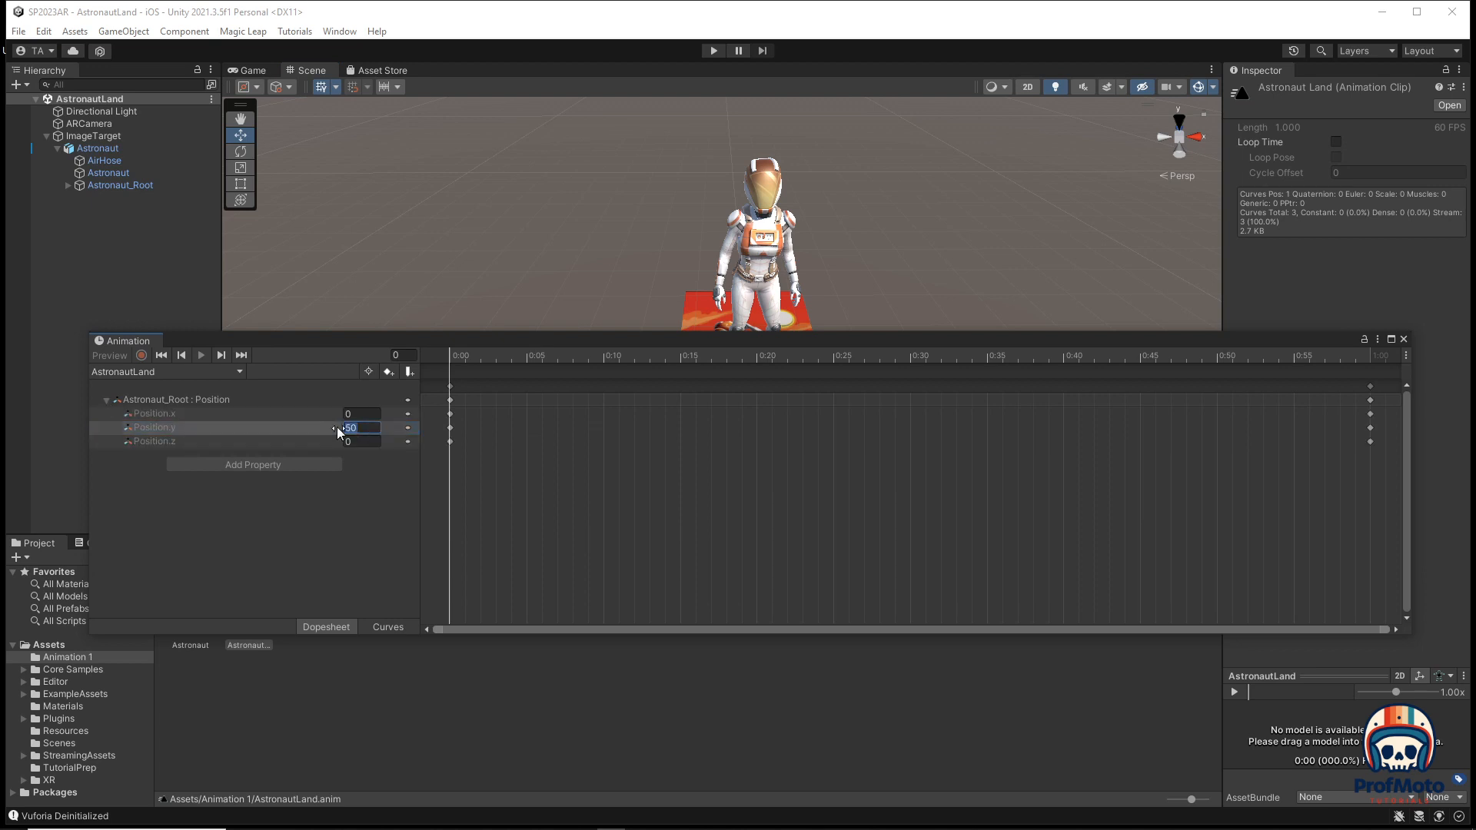
{"action": "type", "text": "10"}
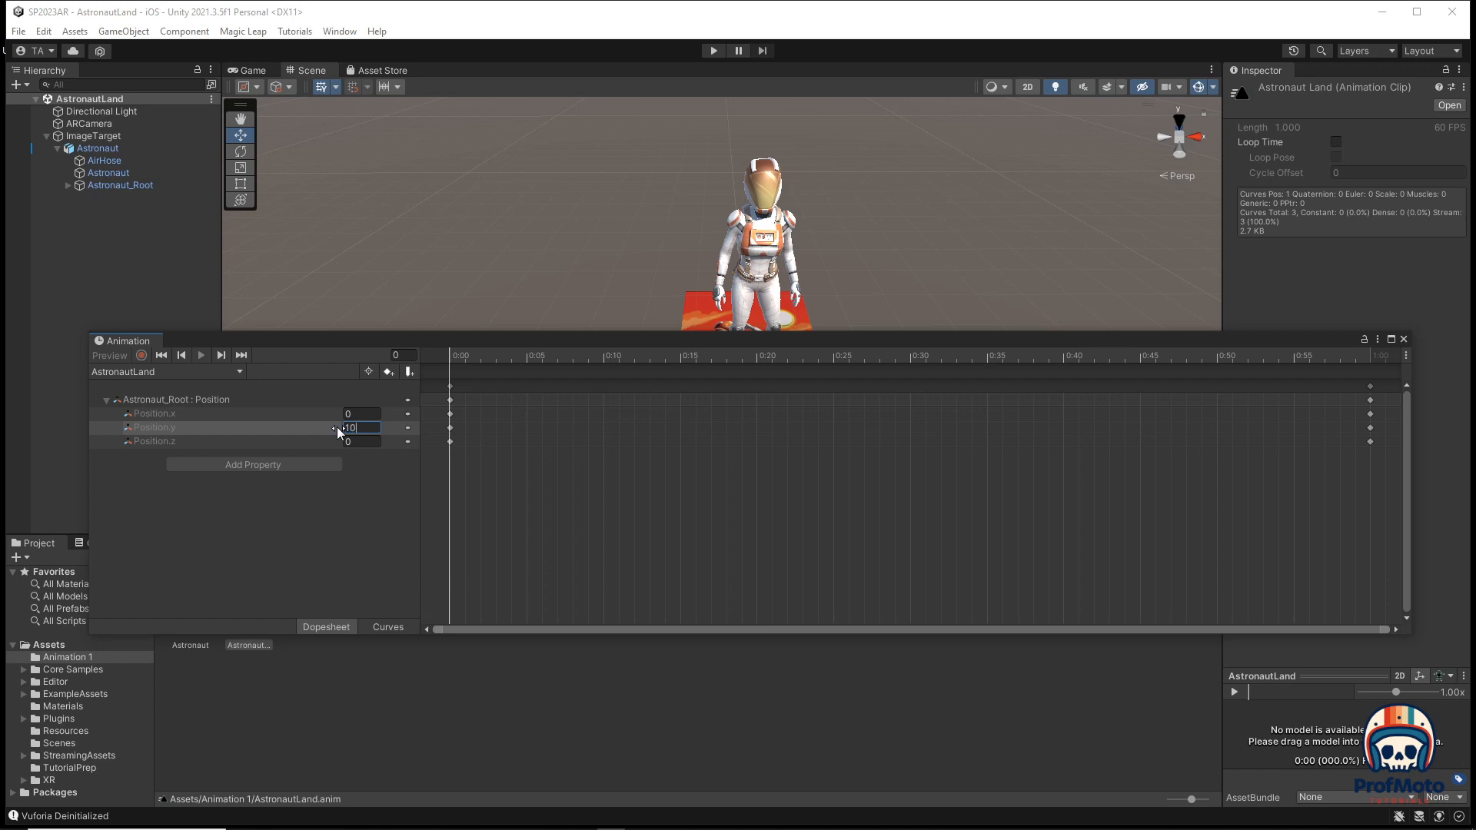
{"action": "type", "text": "100"}
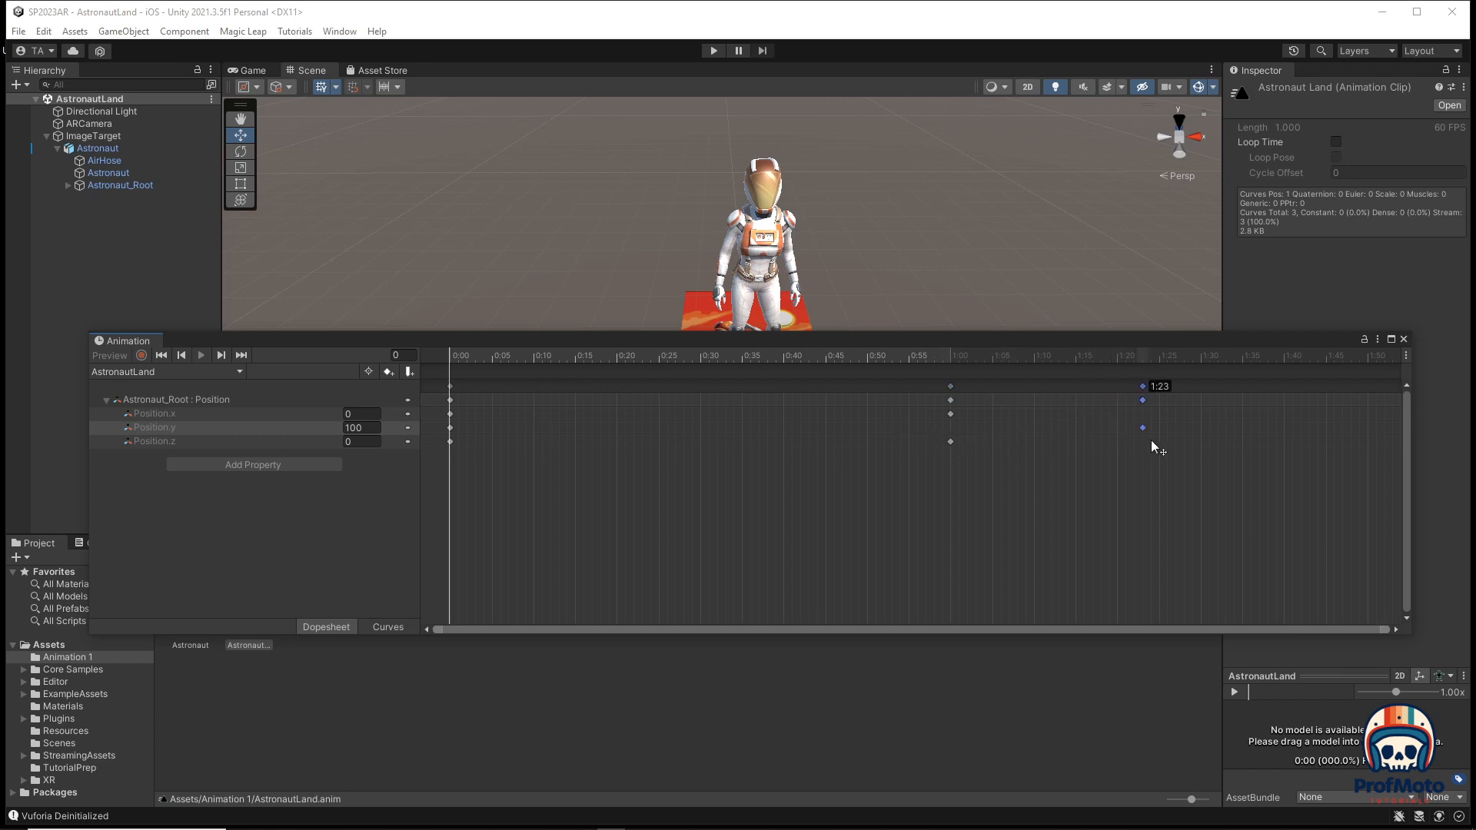
{"action": "left_click_drag", "start_coordinate": [1142, 400], "coordinate": [1208, 400]}
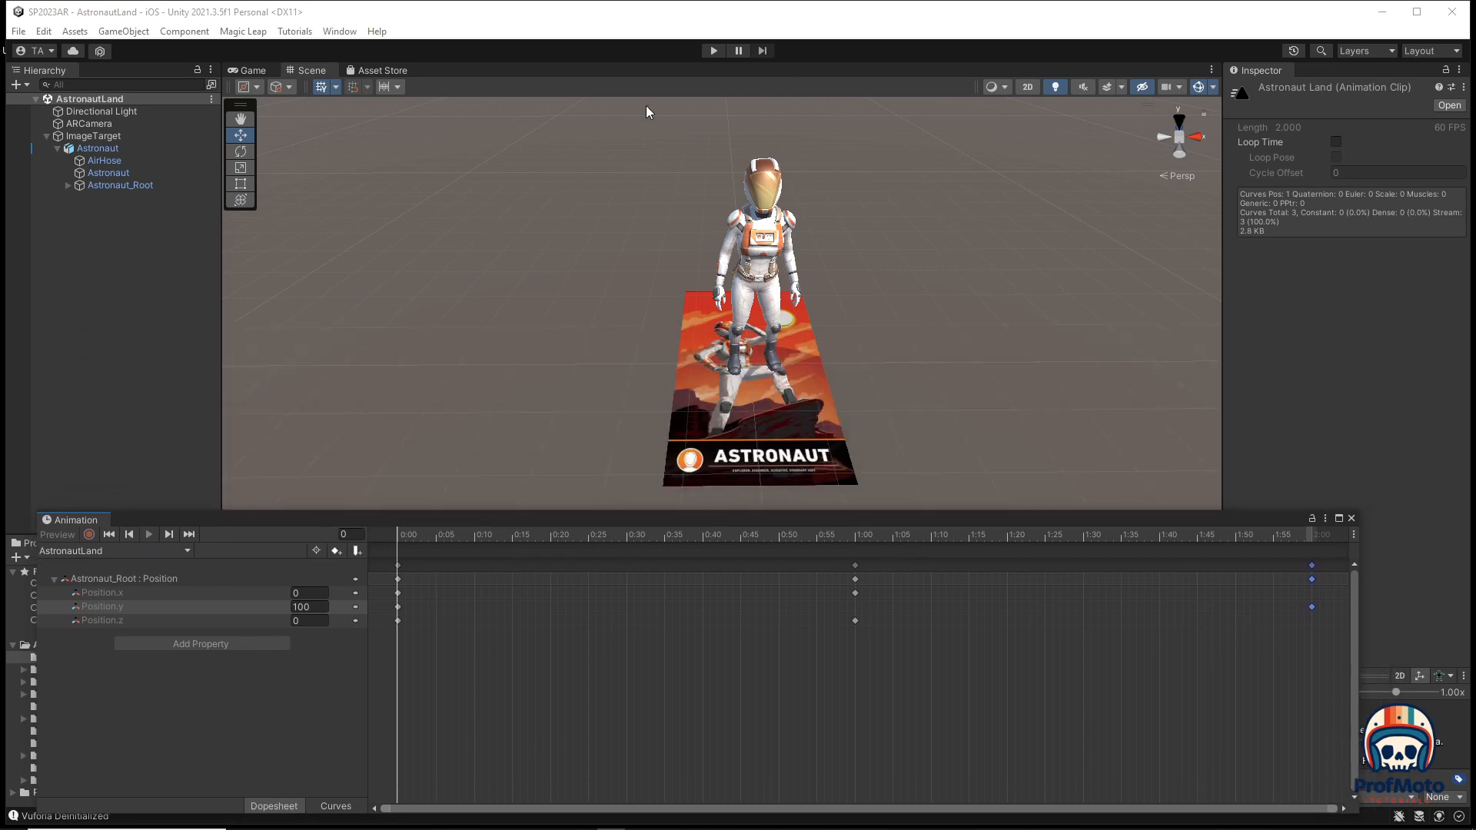
{"action": "left_click", "coordinate": [713, 49]}
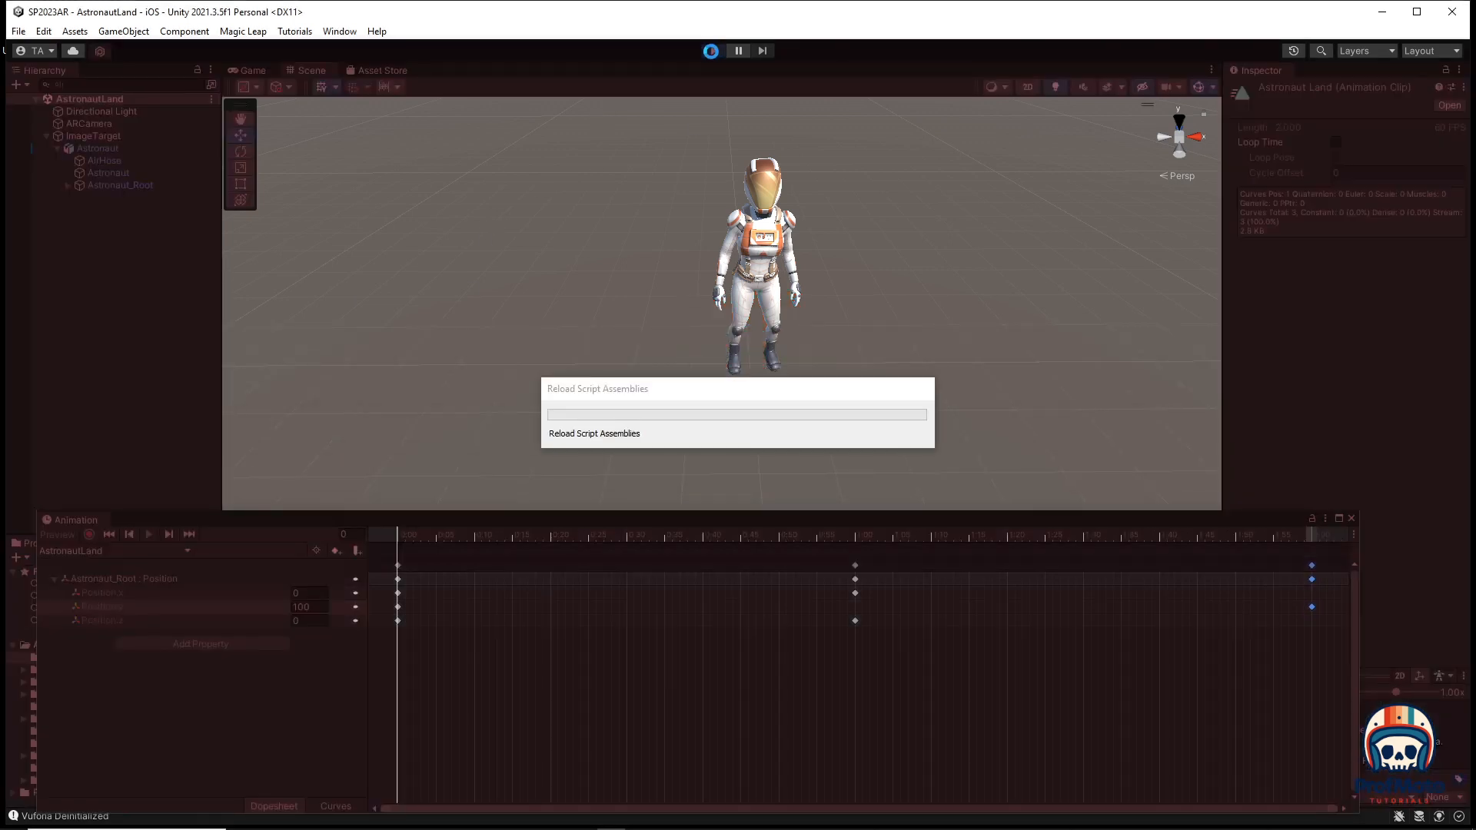
{"action": "left_click", "coordinate": [712, 50]}
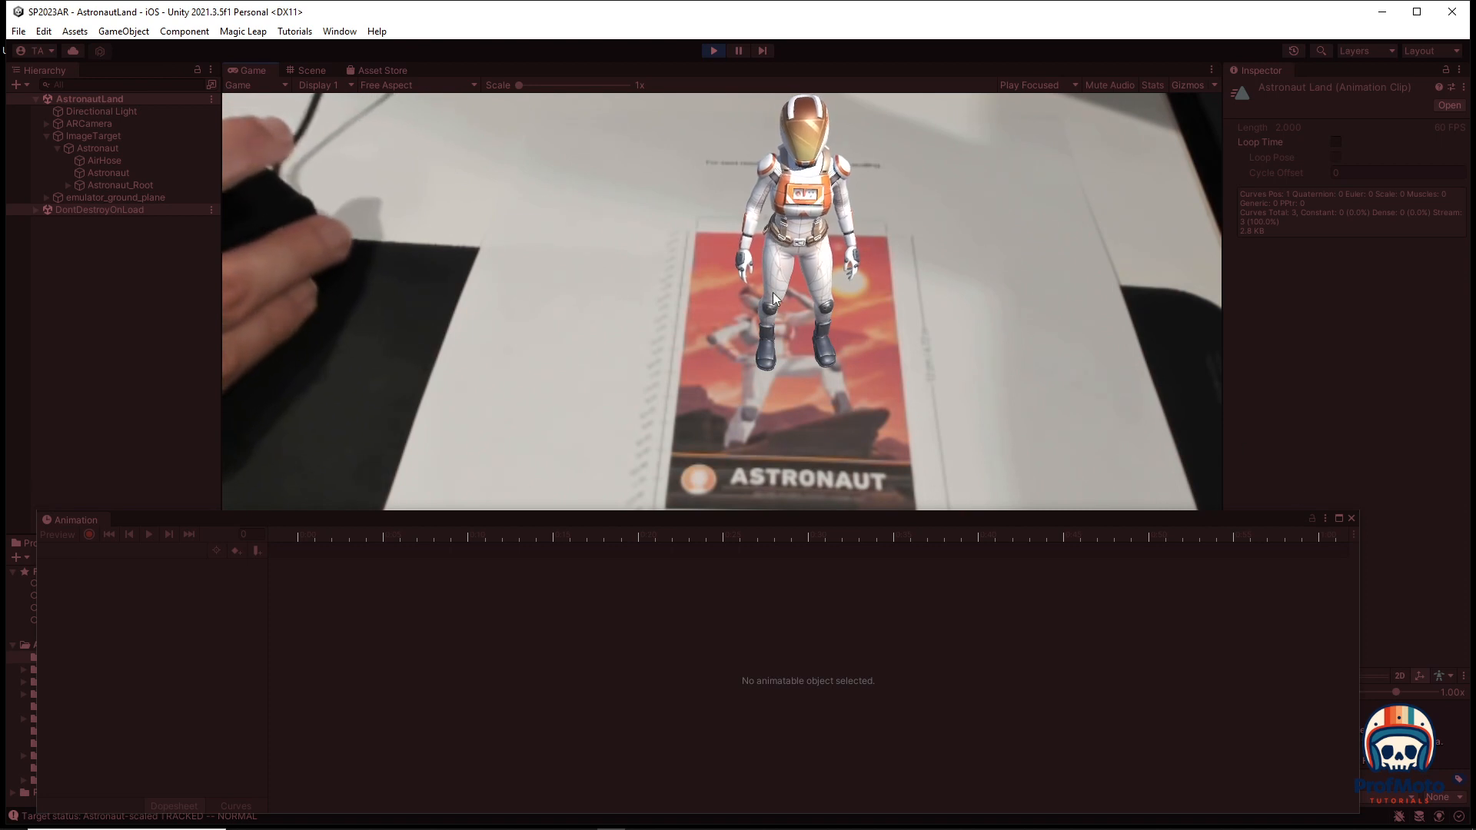
{"action": "left_click", "coordinate": [308, 71]}
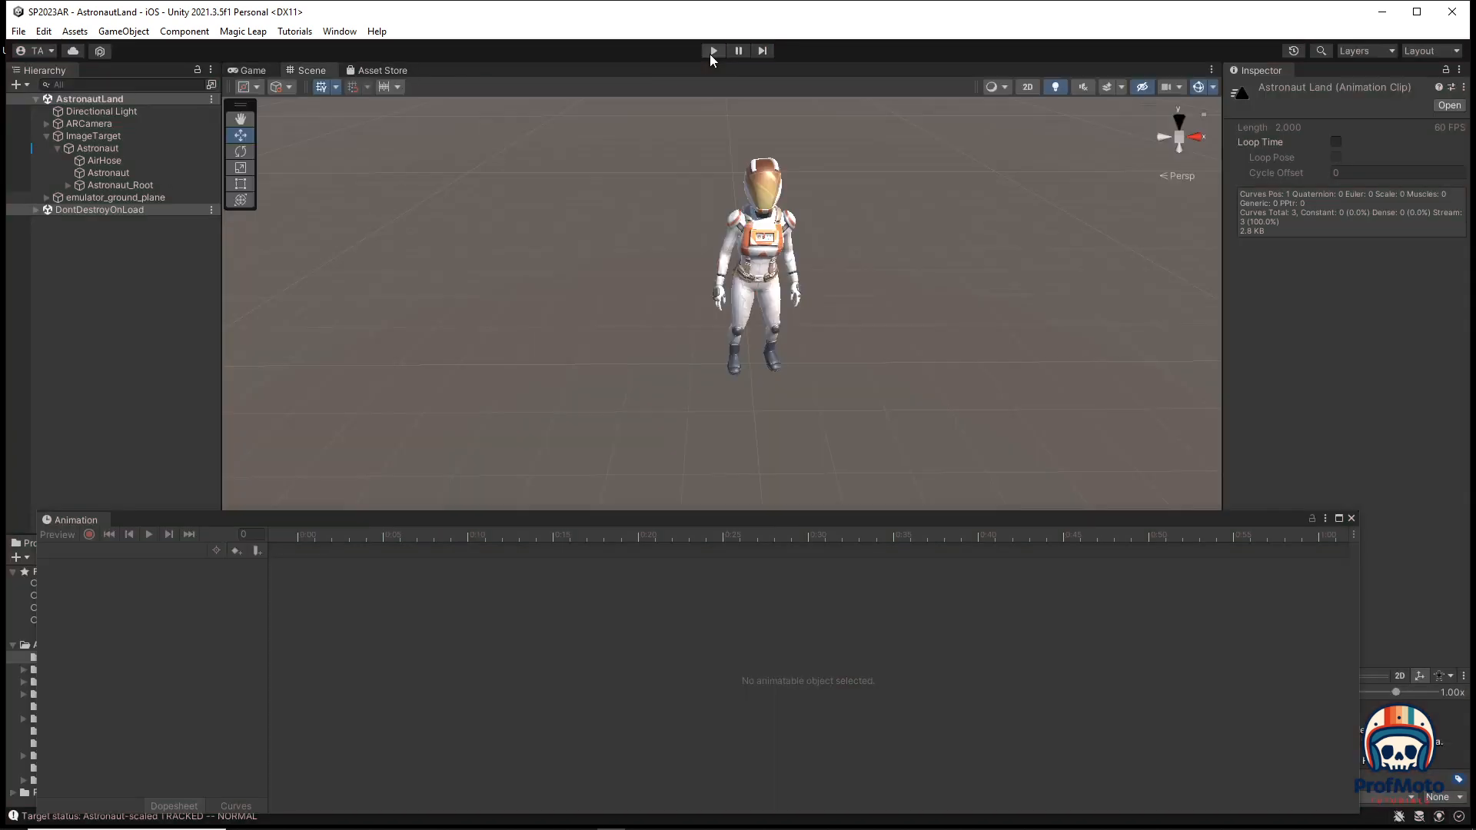
{"action": "left_click", "coordinate": [715, 51]}
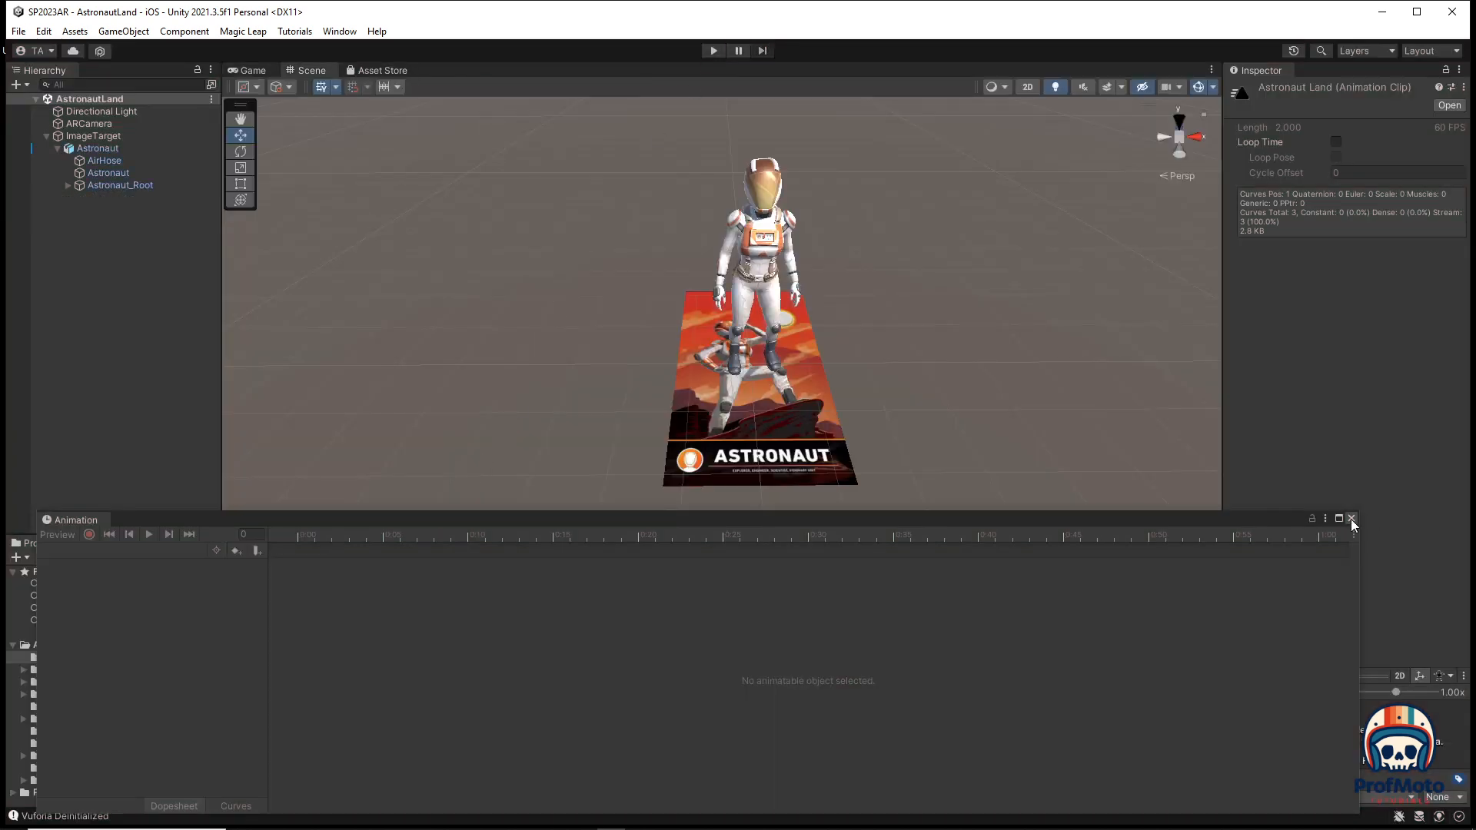
Import loading.gif from the Unity2022 folder via Assets > Import New Asset.
{"action": "left_click", "coordinate": [1352, 518]}
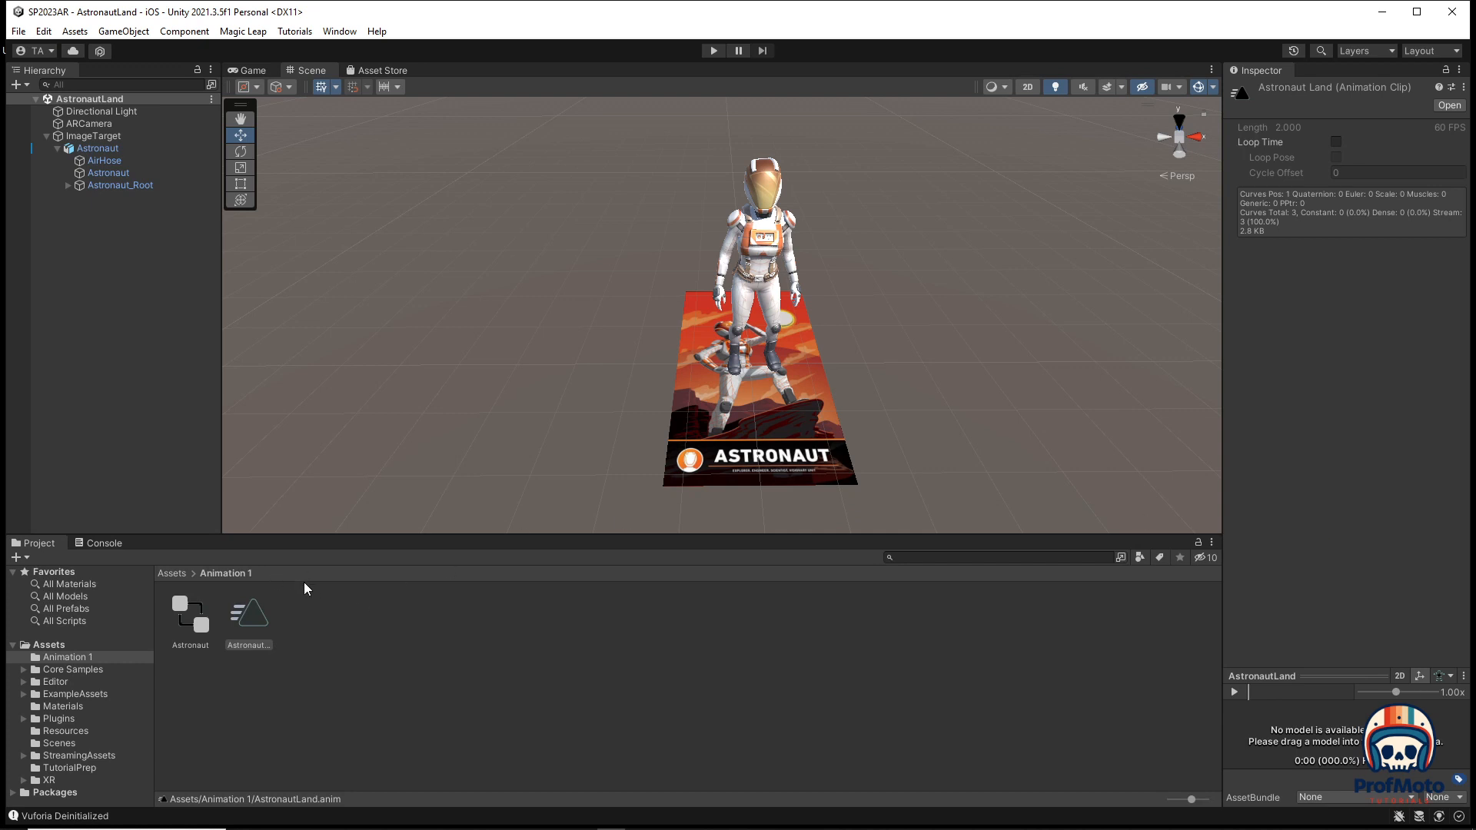
{"action": "mouse_move", "coordinate": [191, 576]}
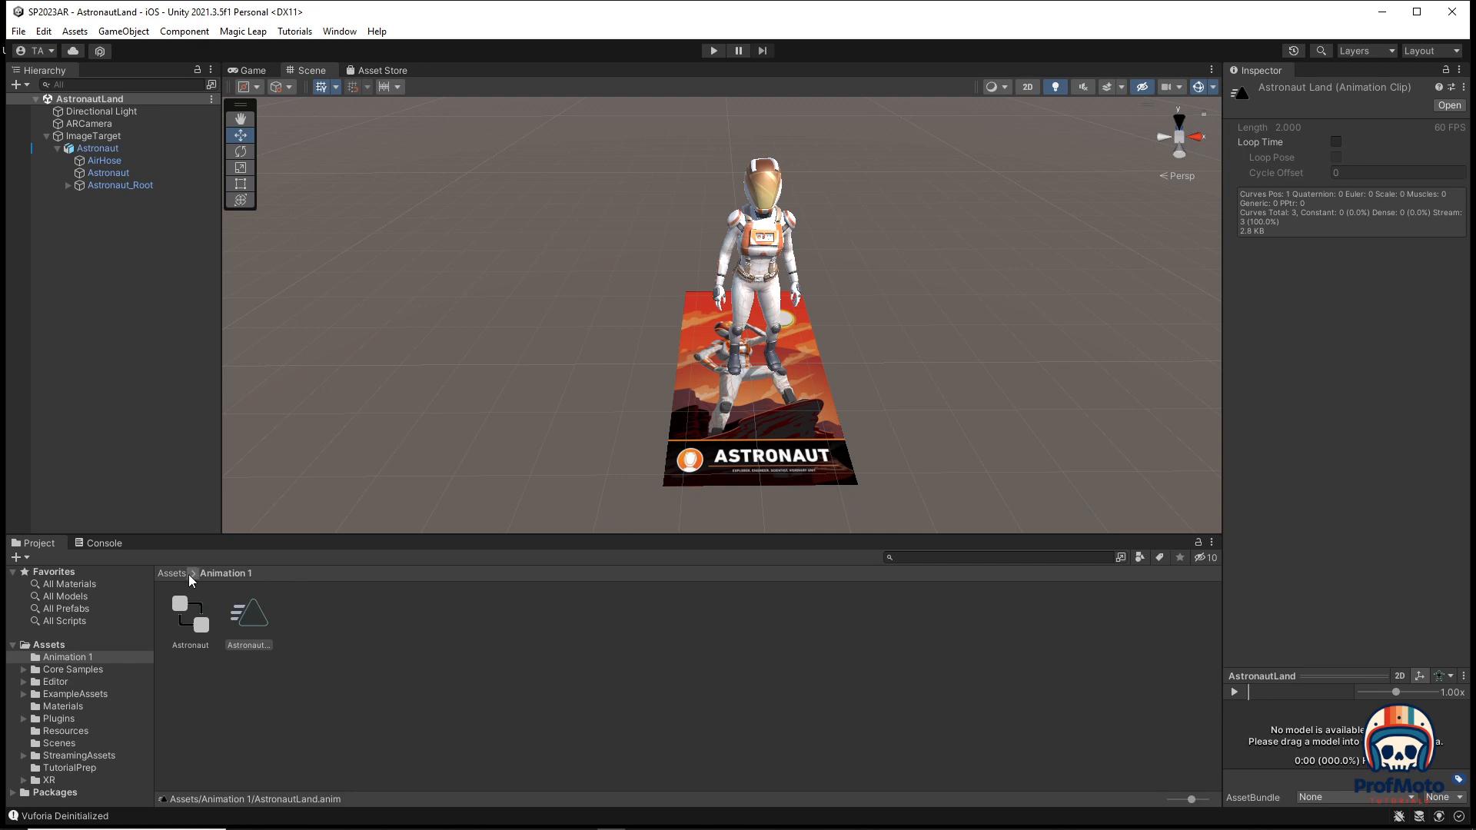
{"action": "left_click", "coordinate": [171, 574]}
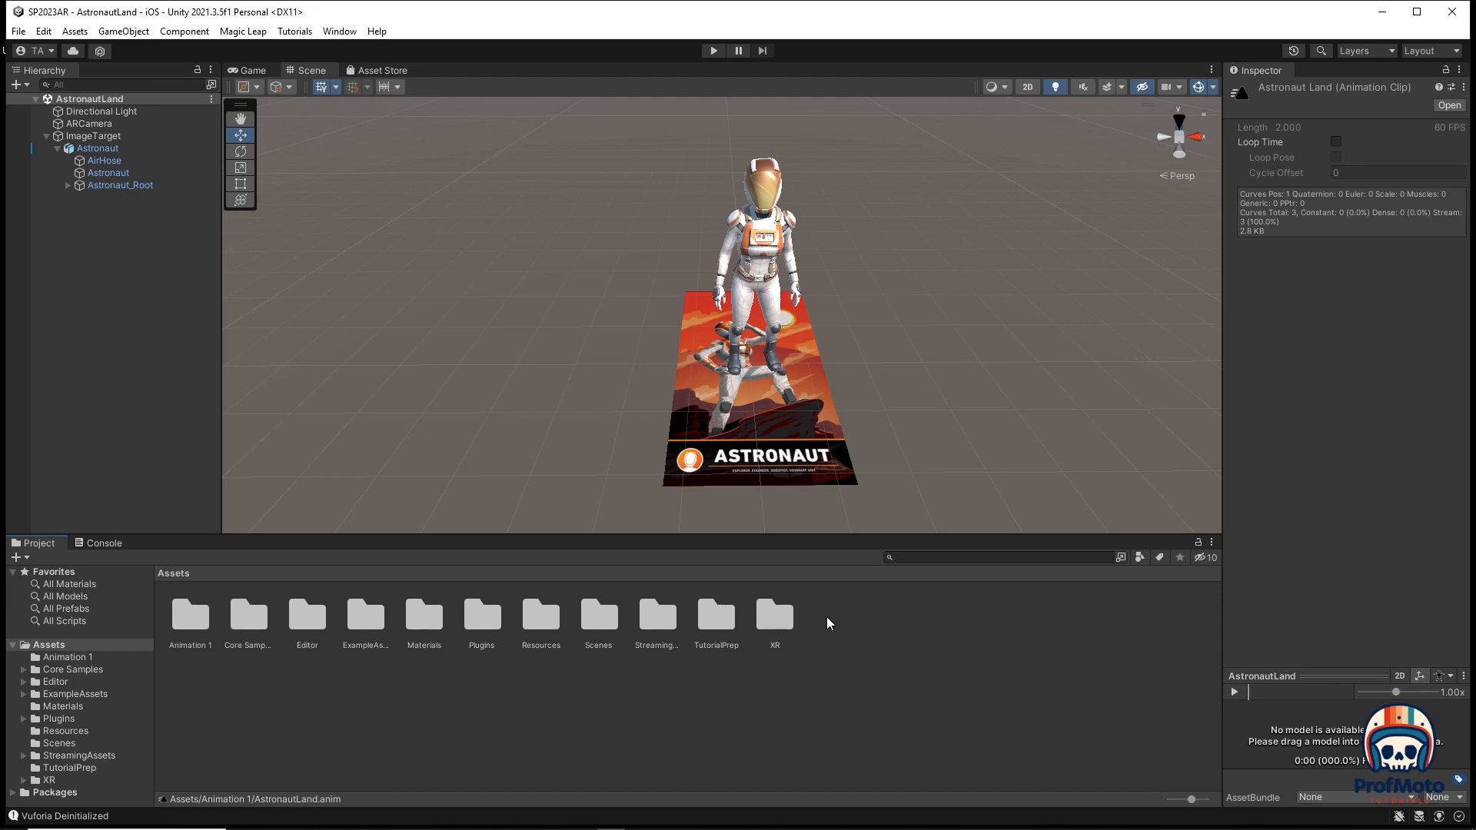
{"action": "mouse_move", "coordinate": [101, 49]}
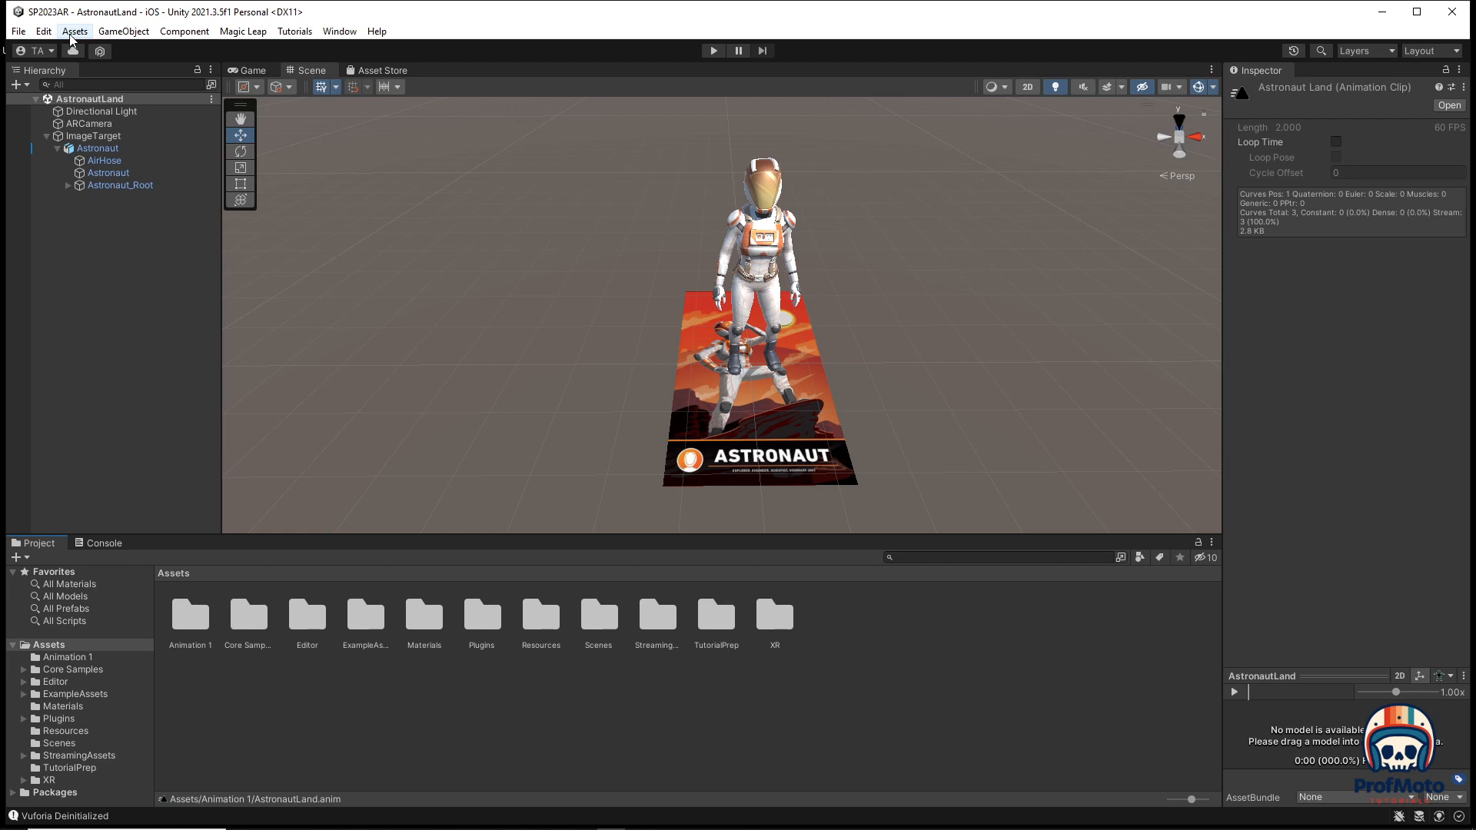
{"action": "left_click", "coordinate": [77, 31]}
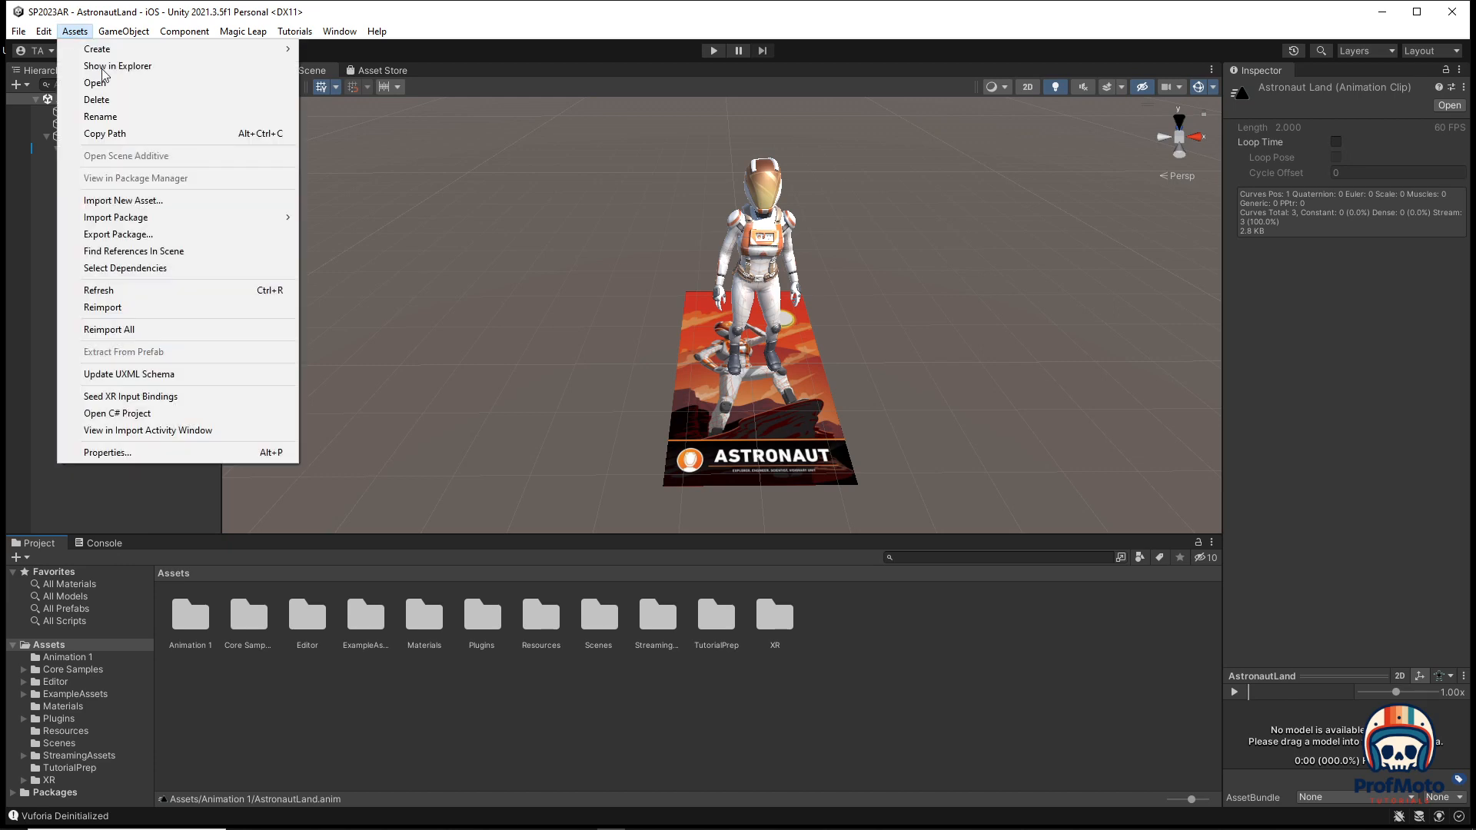
{"action": "left_click", "coordinate": [123, 200]}
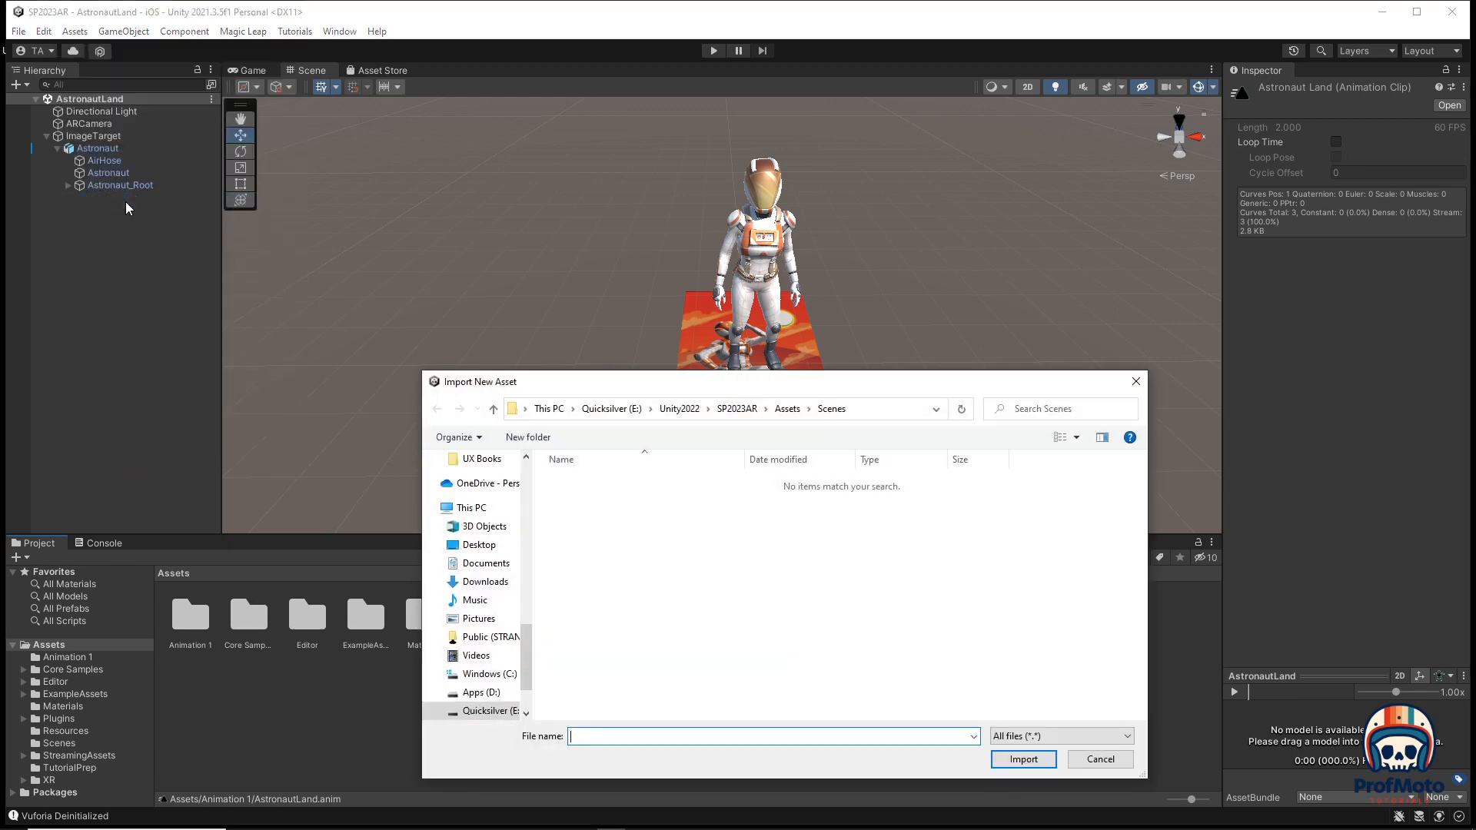
{"action": "left_click", "coordinate": [679, 409]}
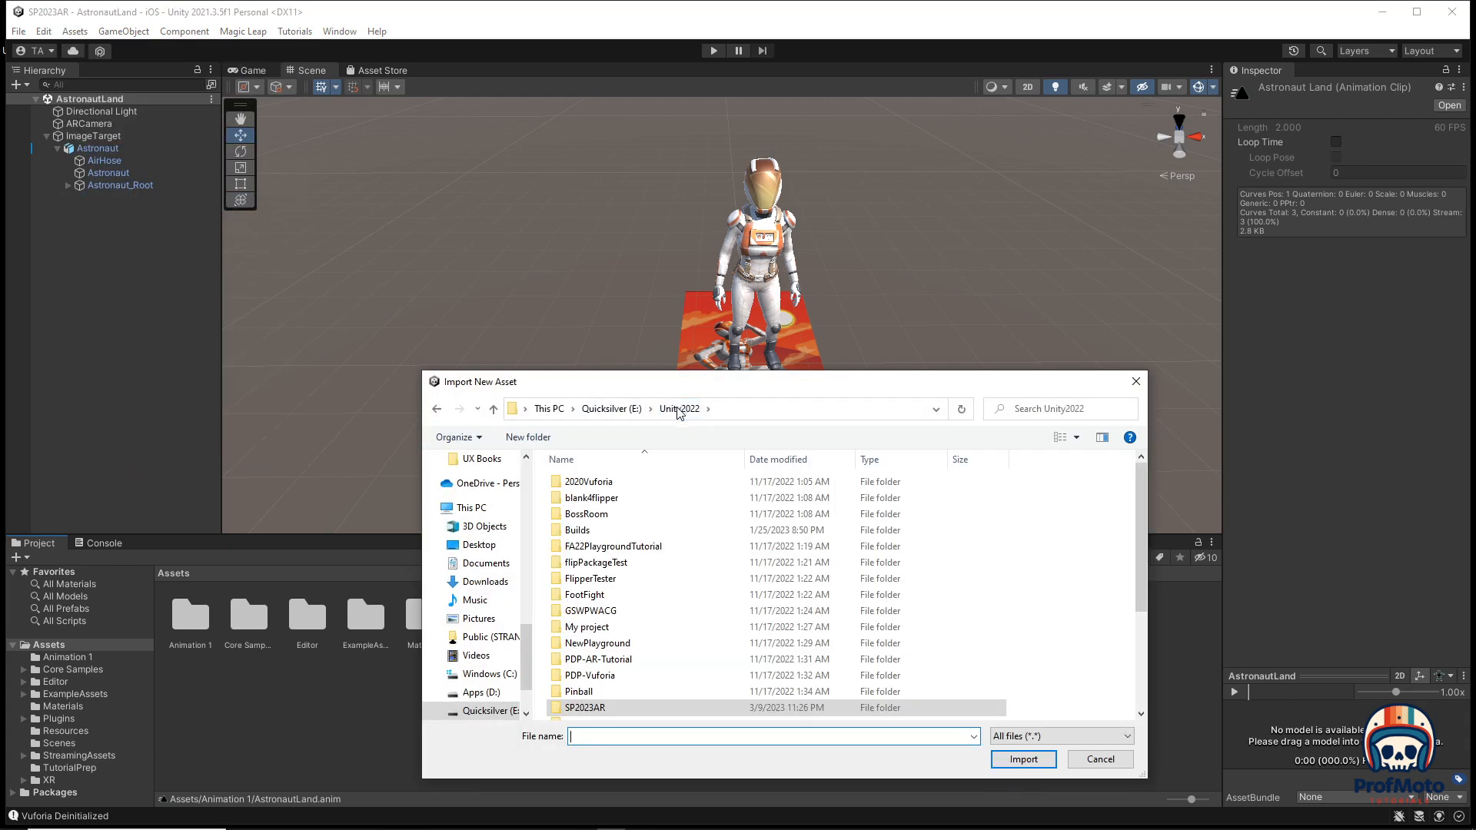
{"action": "left_click", "coordinate": [586, 695]}
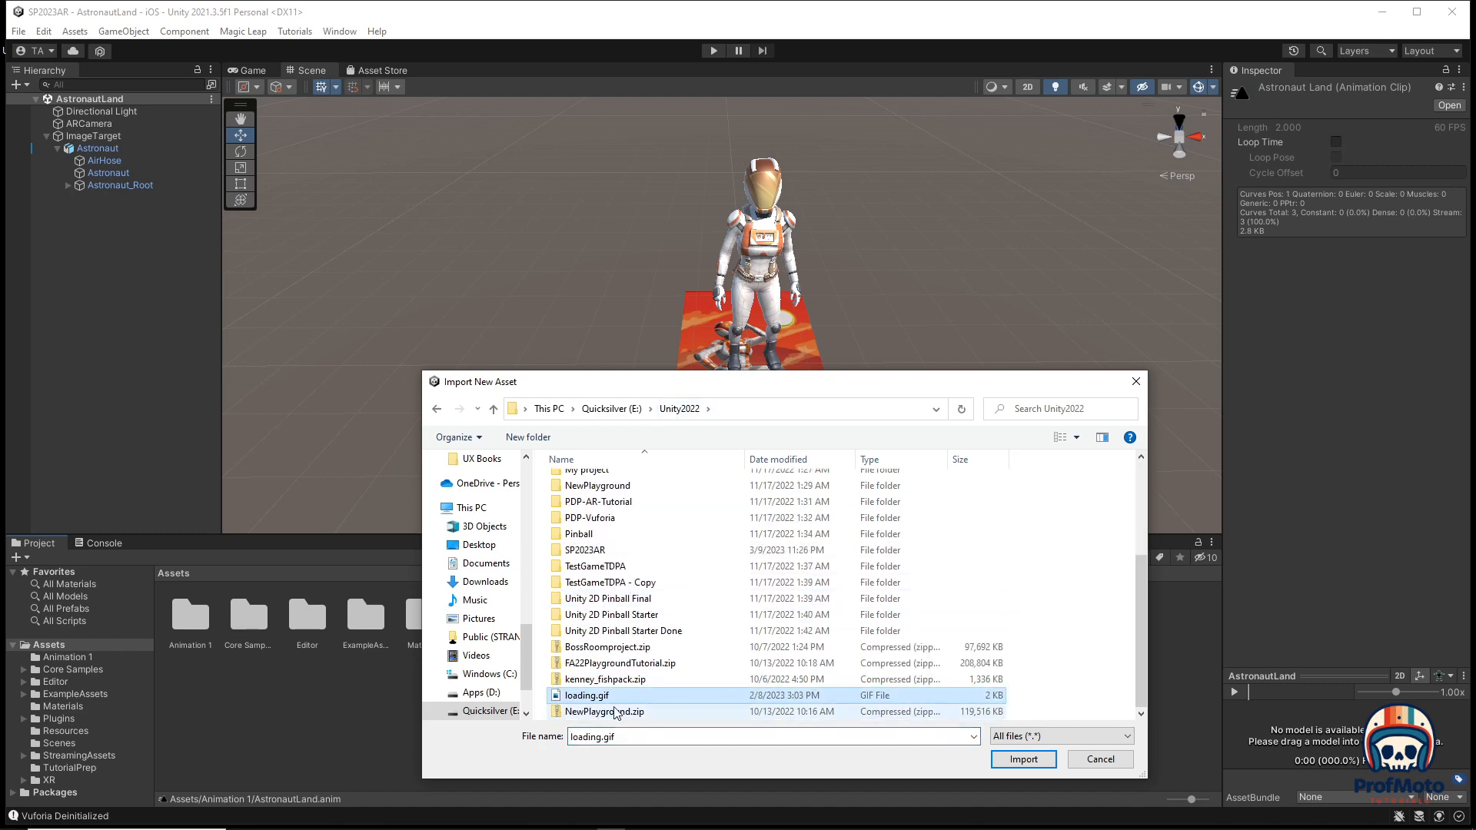
{"action": "left_click", "coordinate": [1024, 759]}
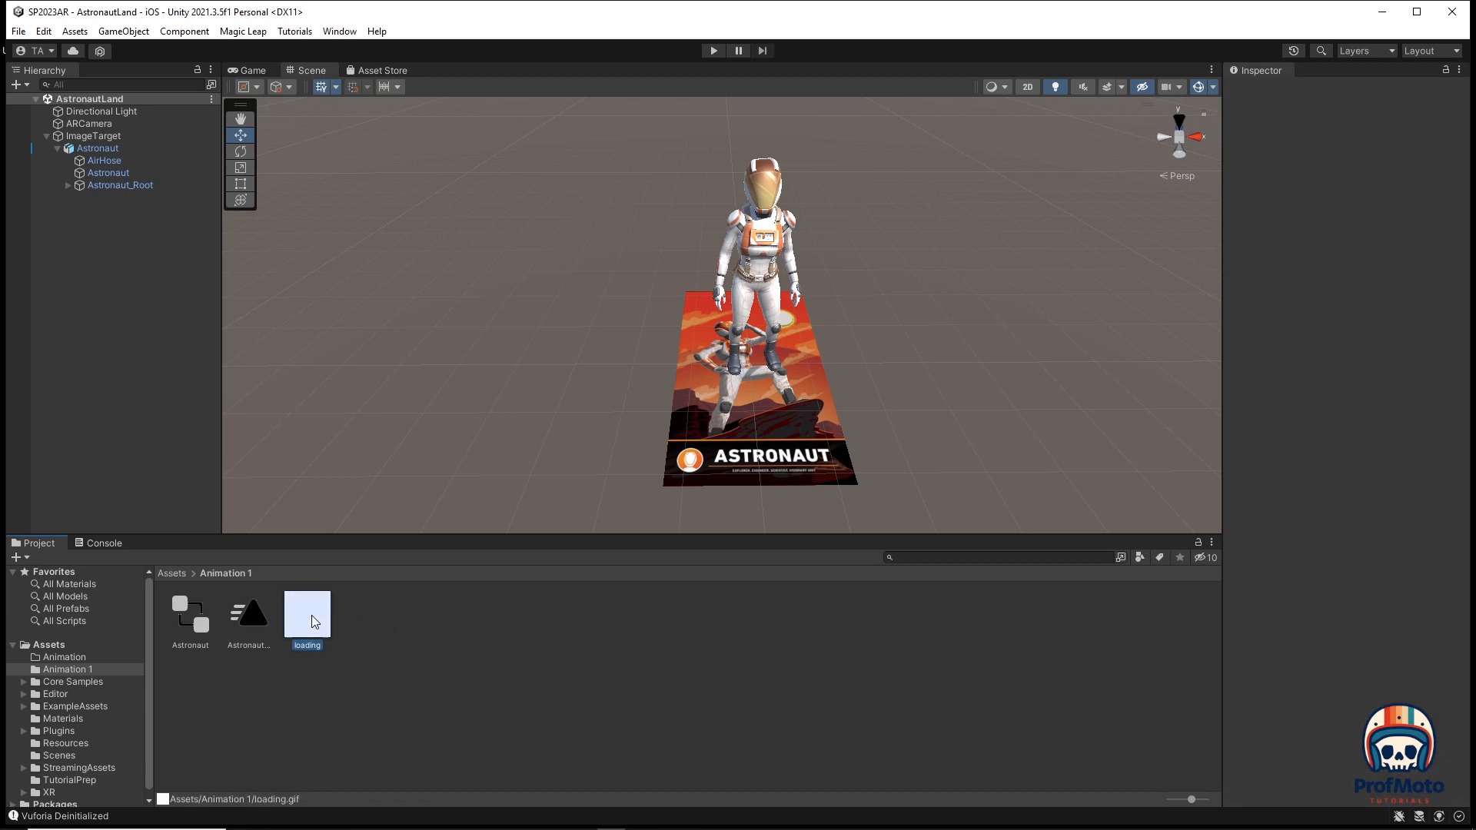
Set the loading texture's Texture Type to Sprite (2D and UI) in its import settings.
{"action": "left_click", "coordinate": [306, 612]}
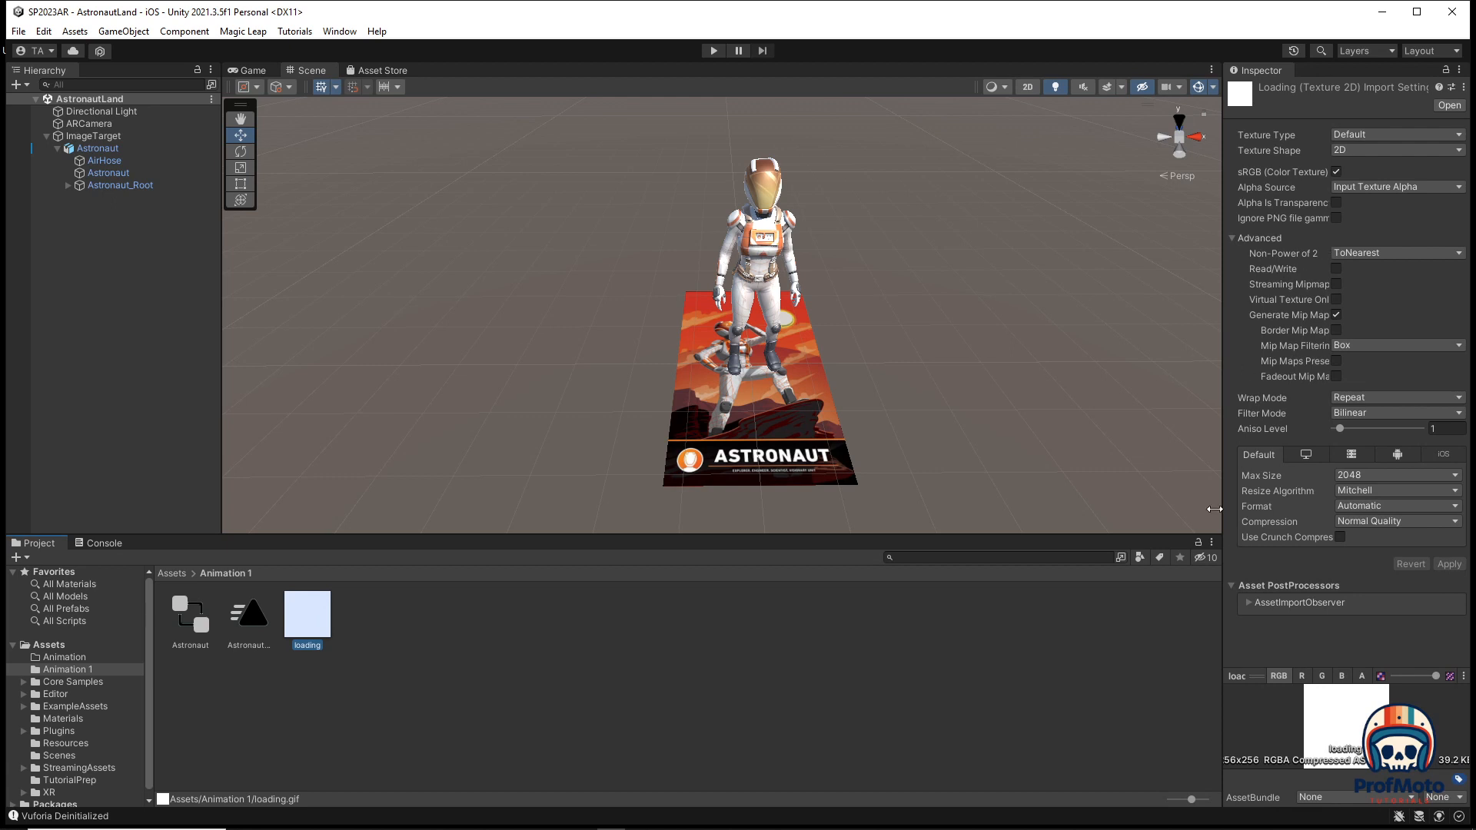
{"action": "mouse_move", "coordinate": [1430, 163]}
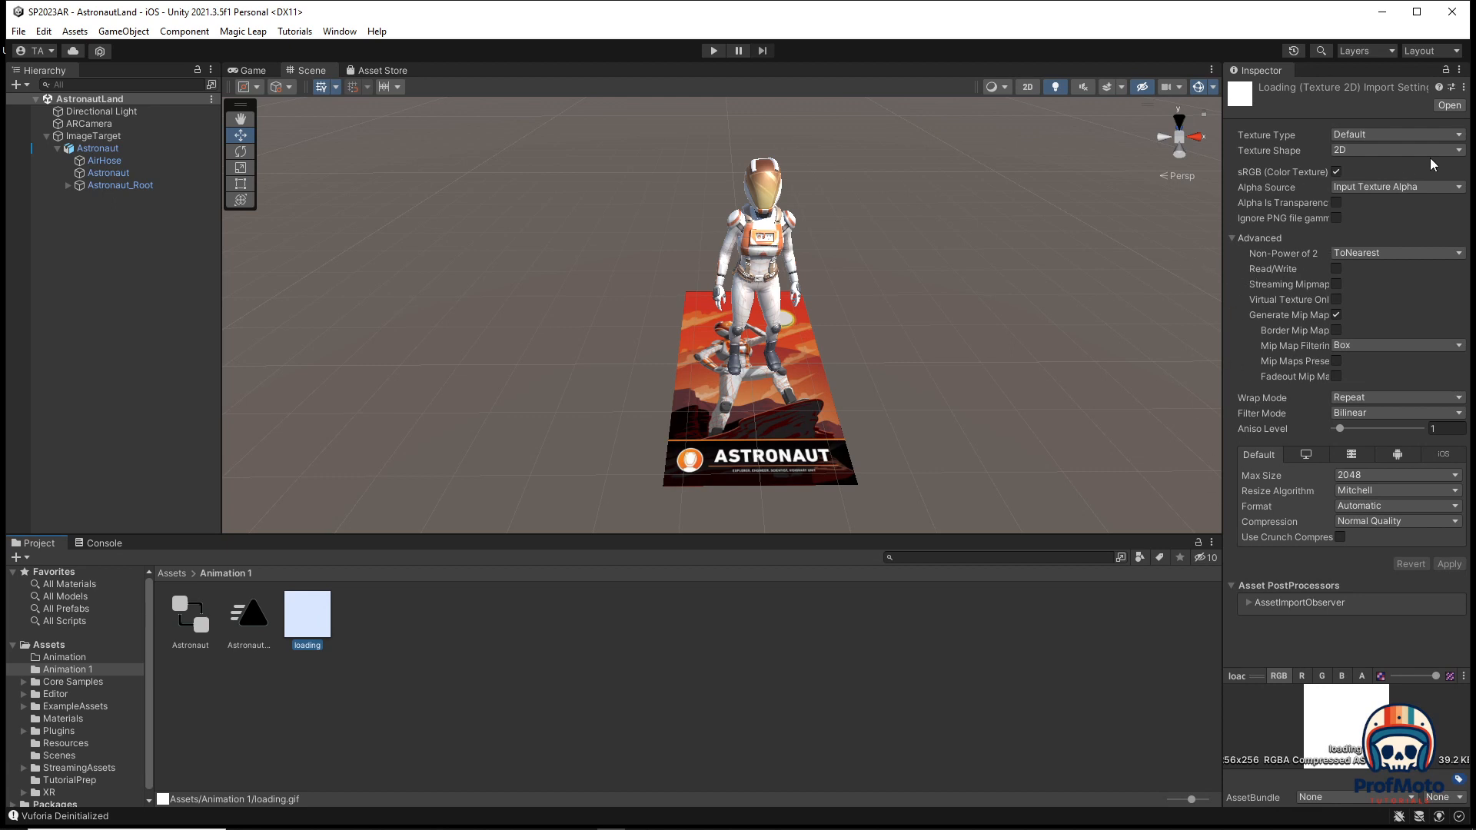
{"action": "mouse_move", "coordinate": [1393, 138]}
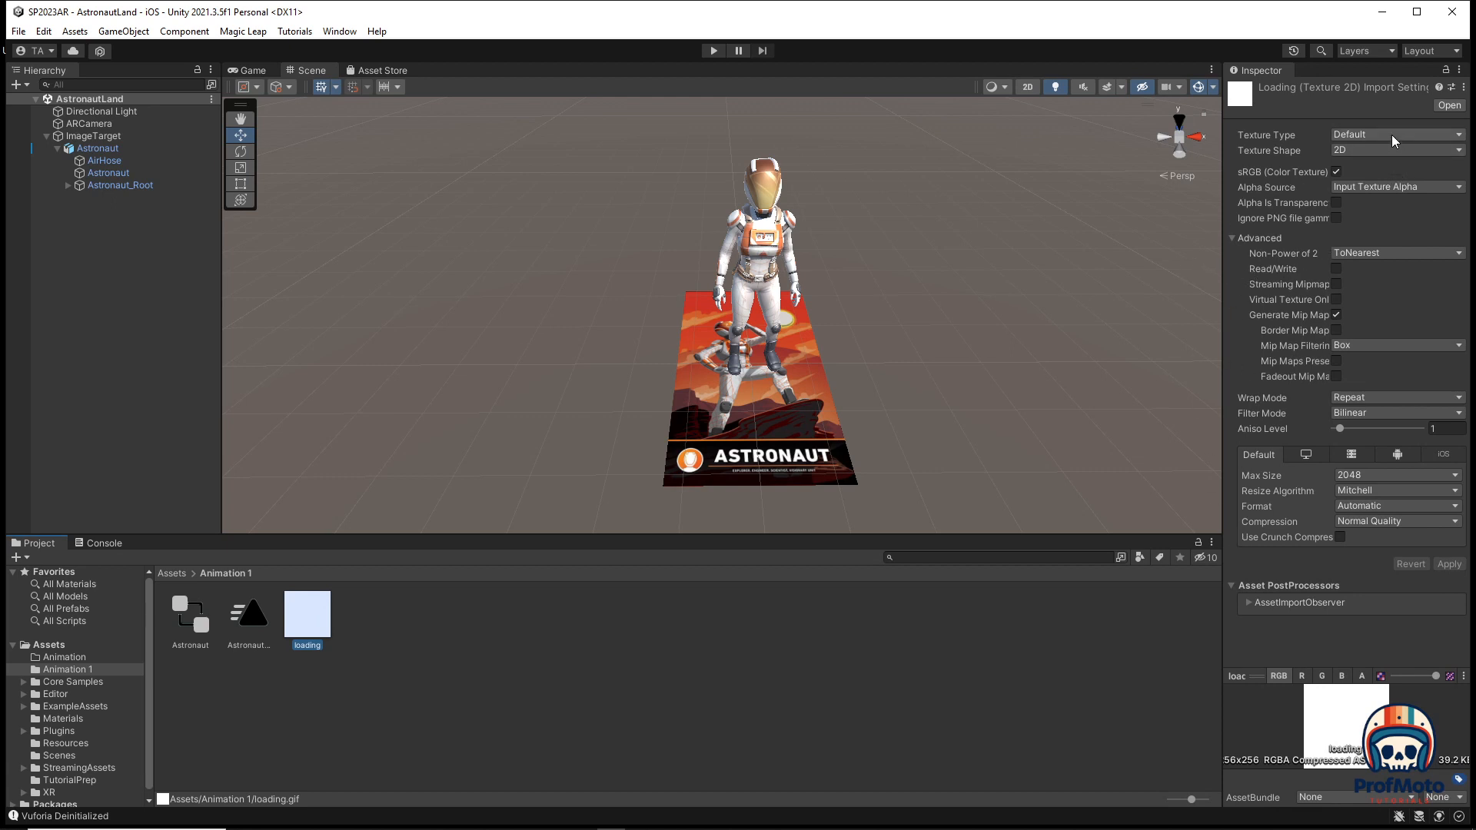
{"action": "left_click", "coordinate": [1396, 135]}
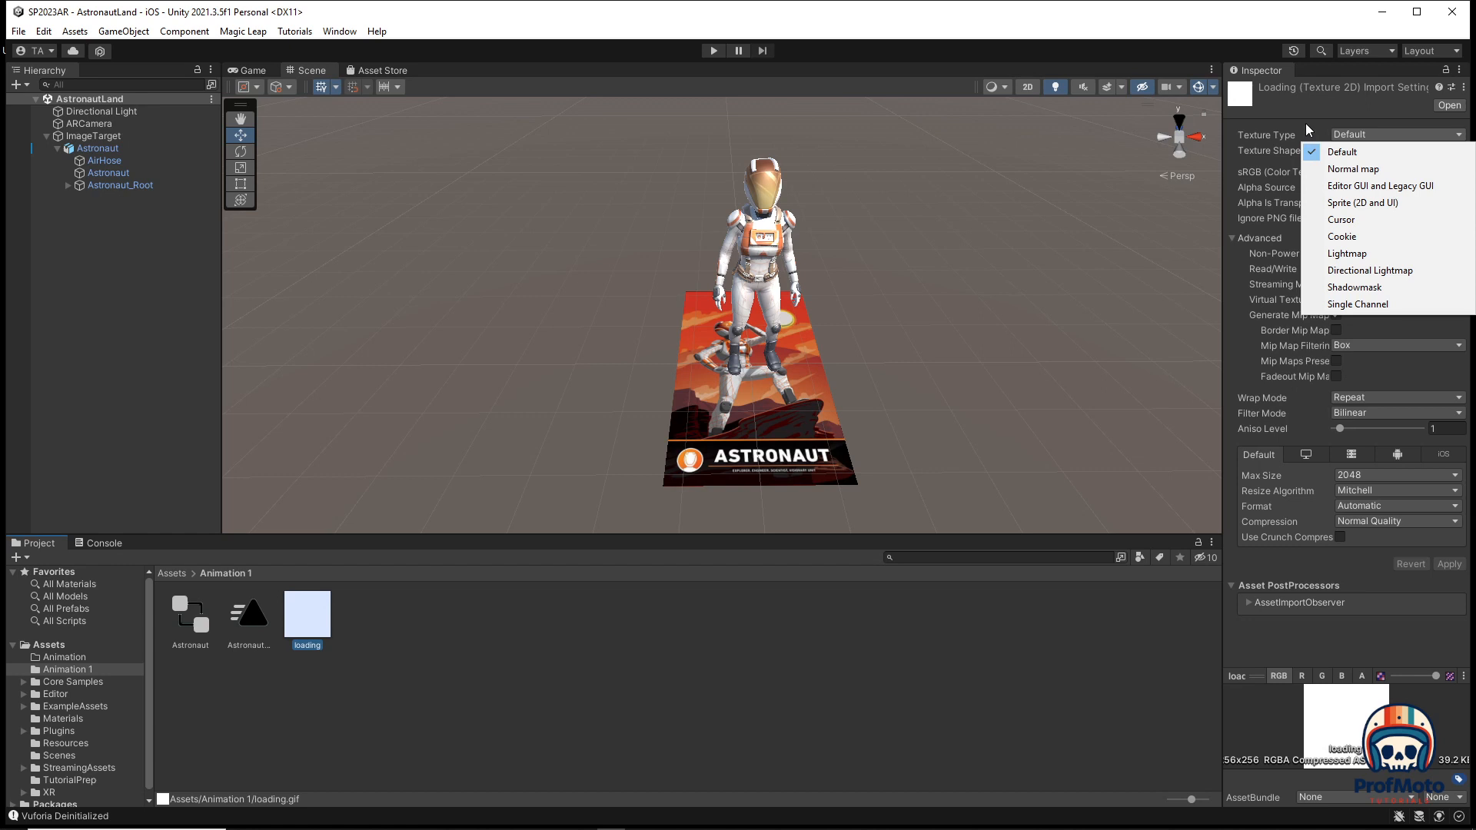
{"action": "left_click", "coordinate": [1396, 151]}
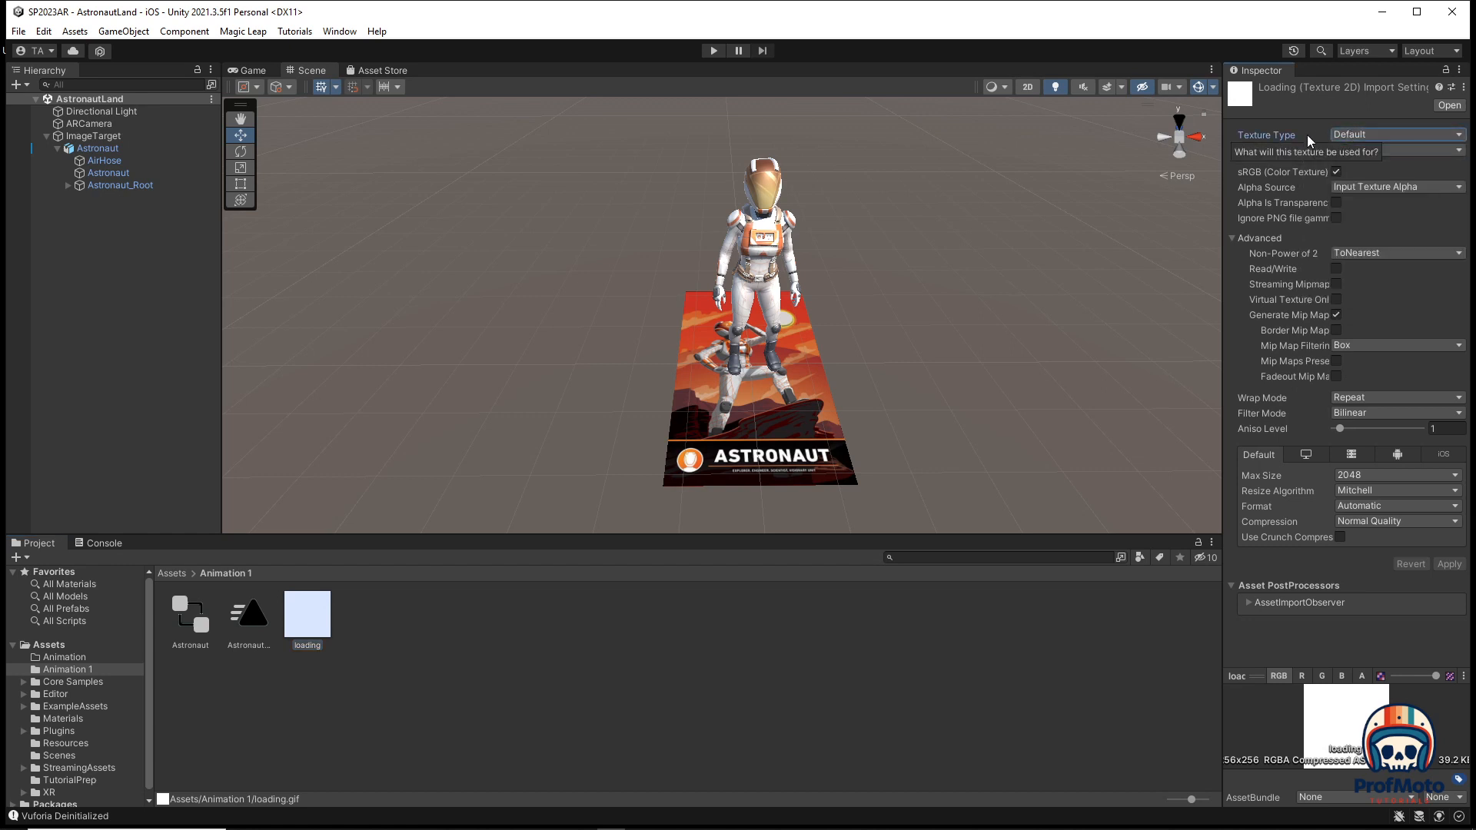
{"action": "mouse_move", "coordinate": [1313, 161]}
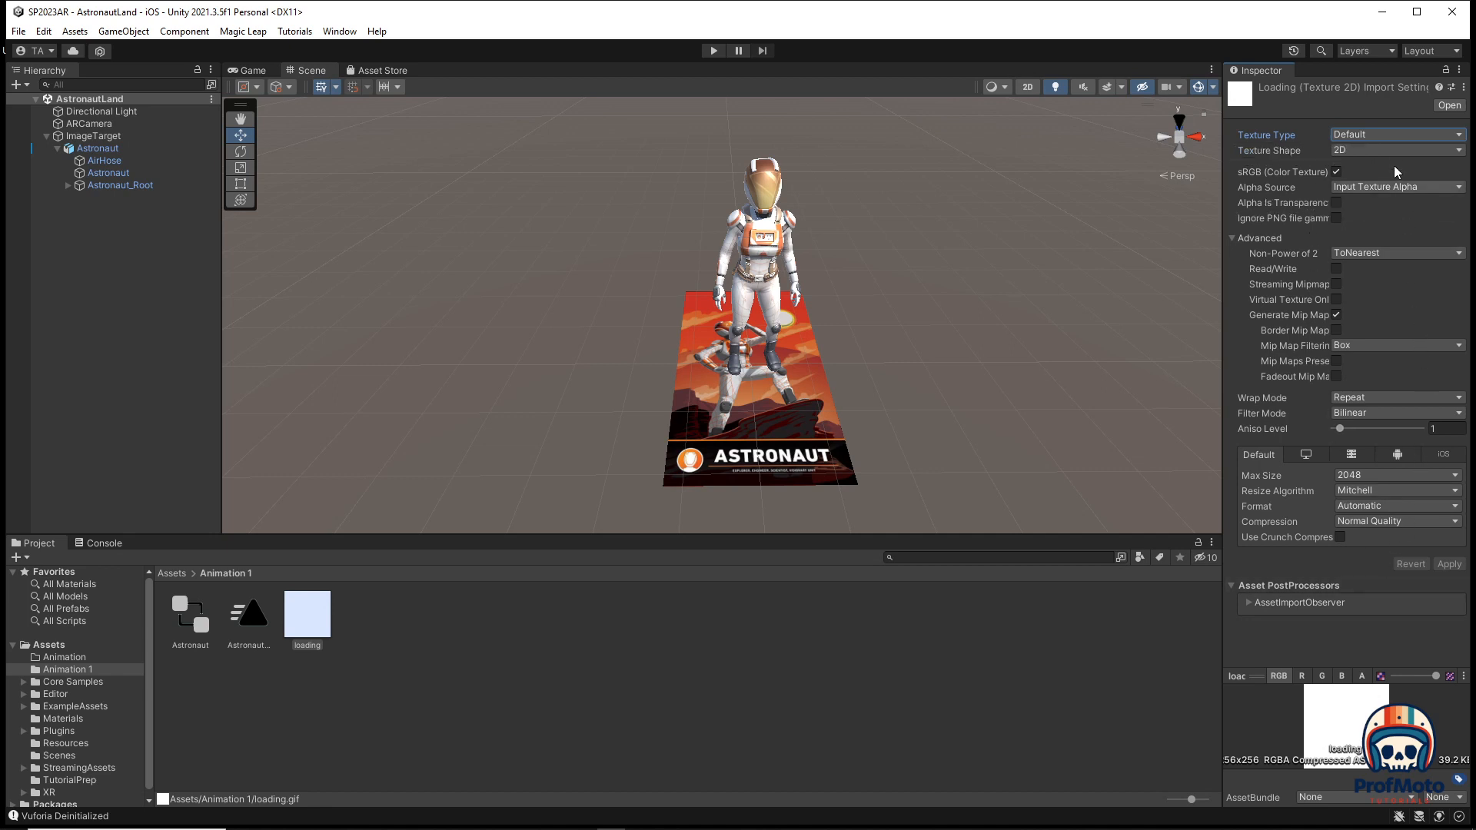
{"action": "left_click", "coordinate": [1396, 134]}
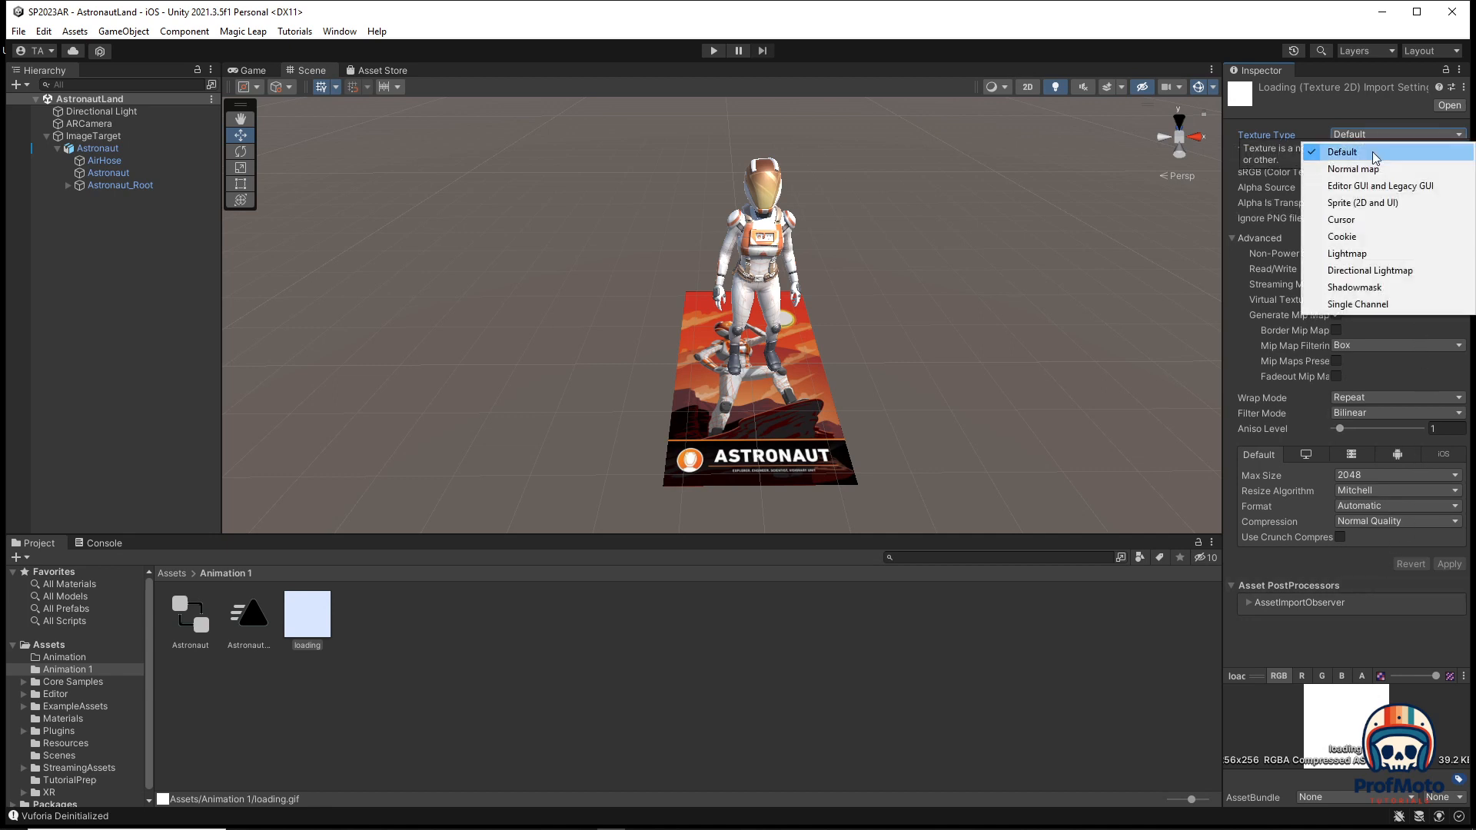
{"action": "mouse_move", "coordinate": [1381, 186]}
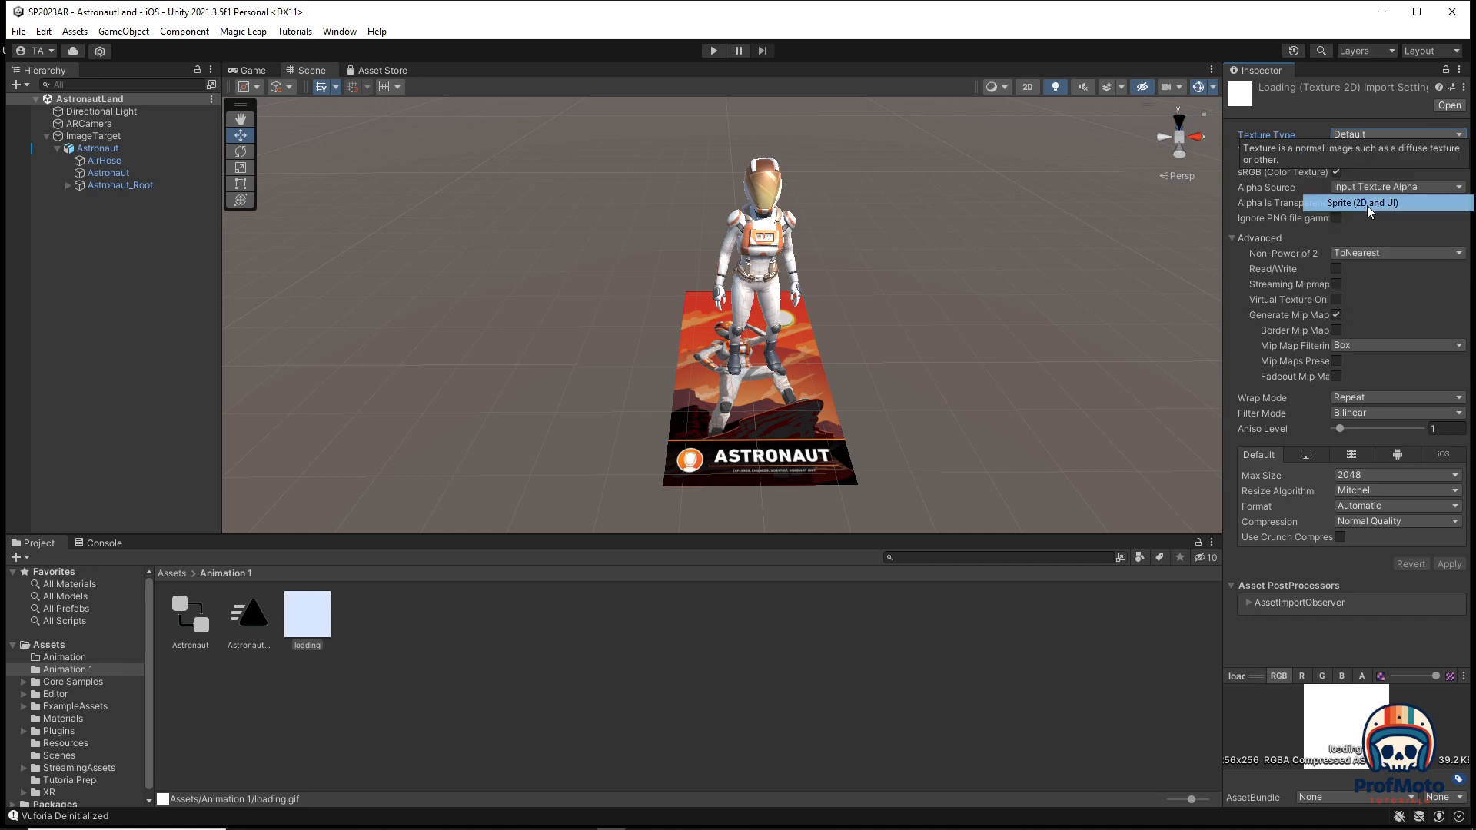
{"action": "left_click", "coordinate": [1368, 203]}
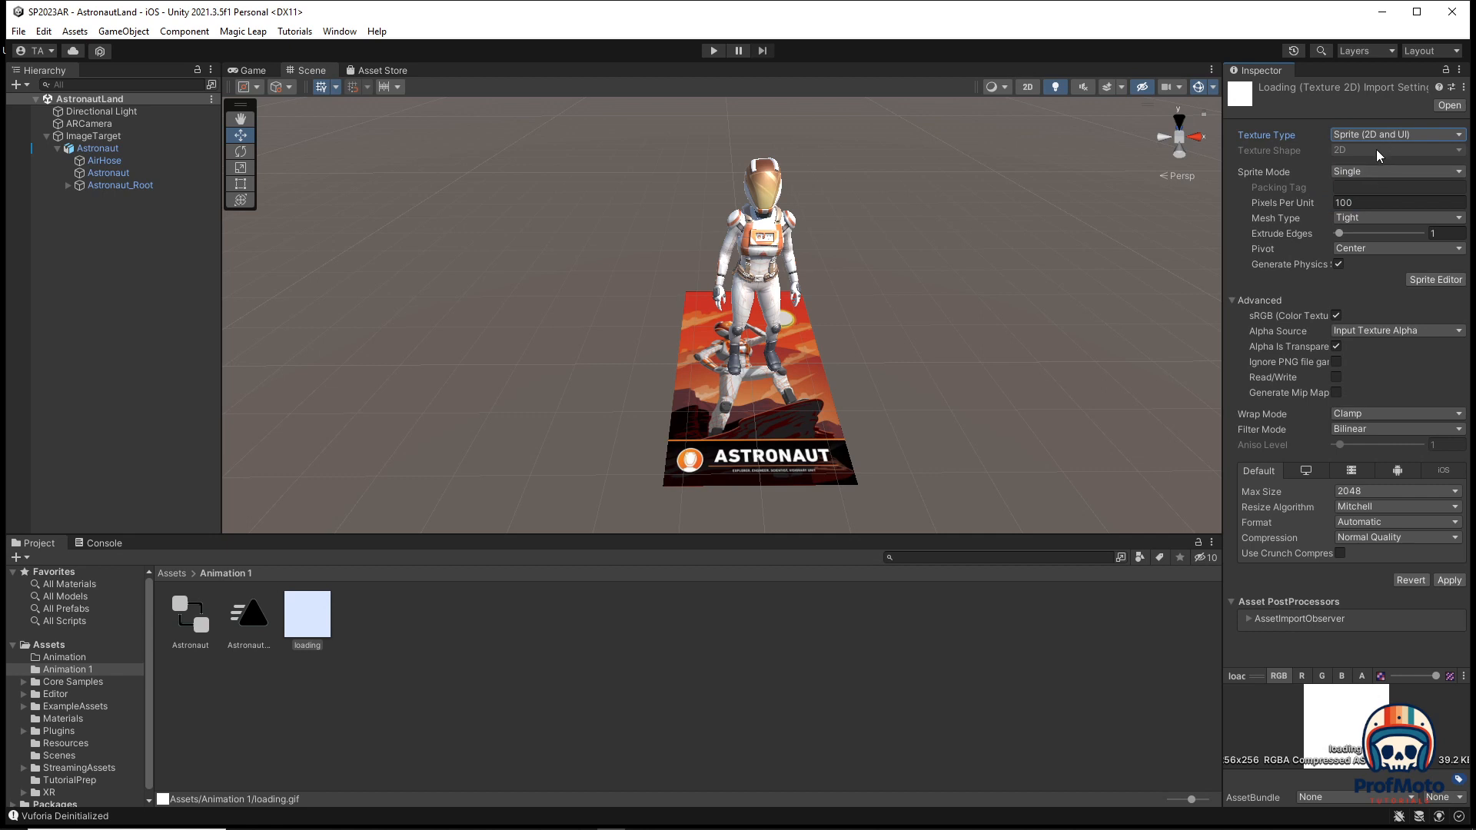
{"action": "mouse_move", "coordinate": [1412, 168]}
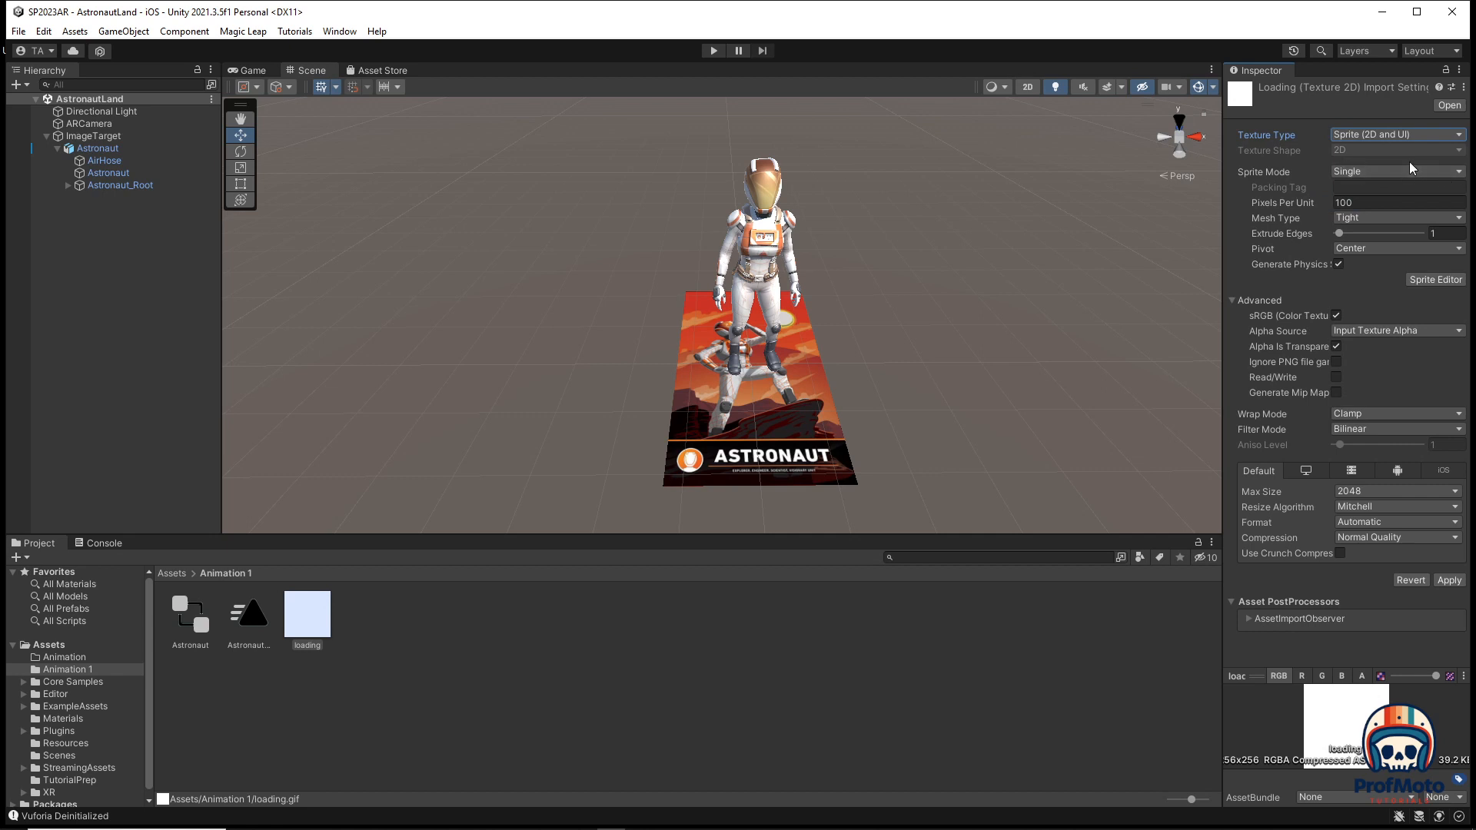
{"action": "mouse_move", "coordinate": [1375, 434]}
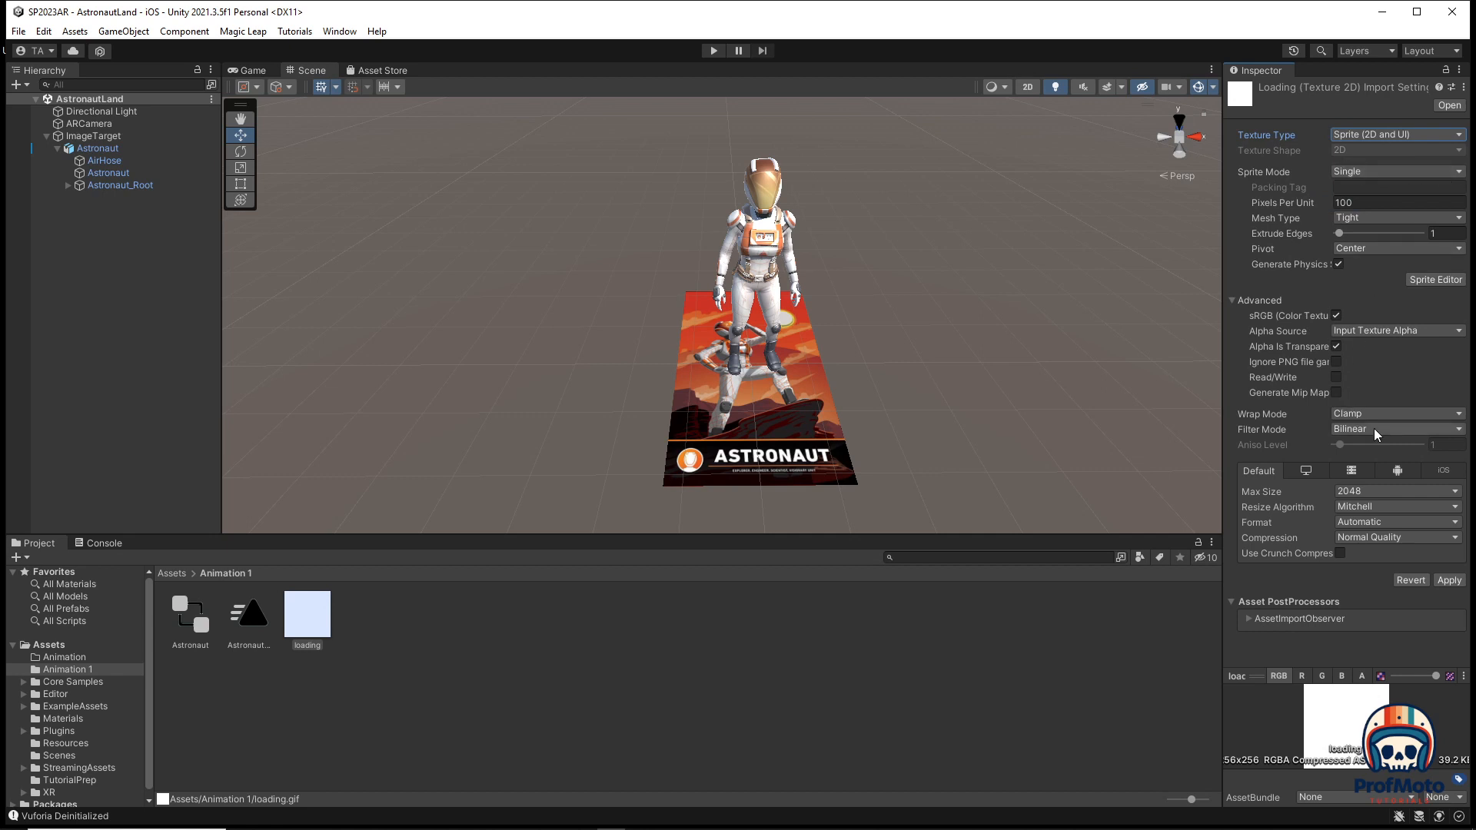
Set Filter Mode to Point (no filter), Format to RGBA 32 bit and Max Size to 256.
{"action": "left_click", "coordinate": [1396, 429]}
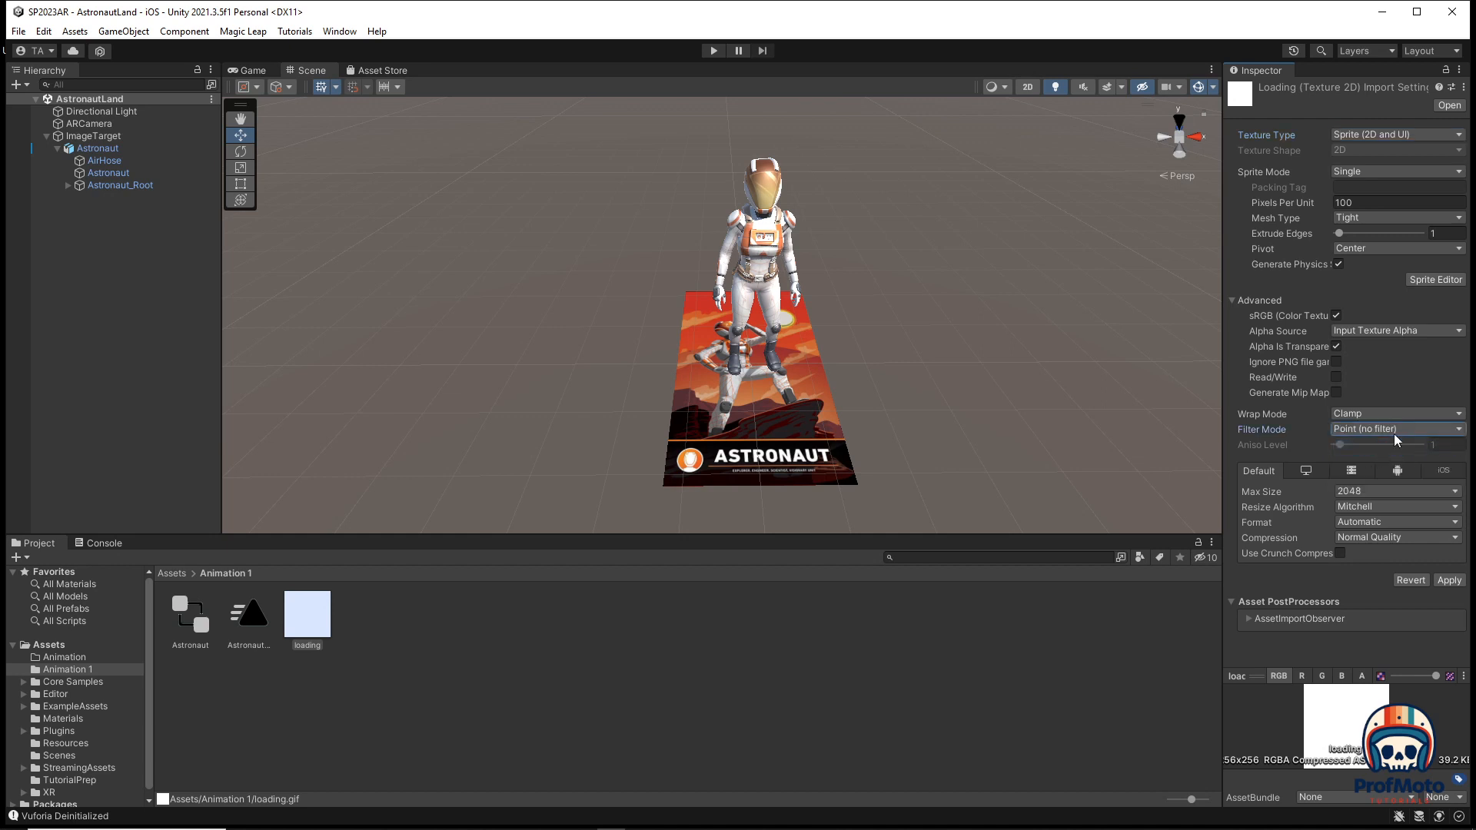
{"action": "mouse_move", "coordinate": [1385, 525]}
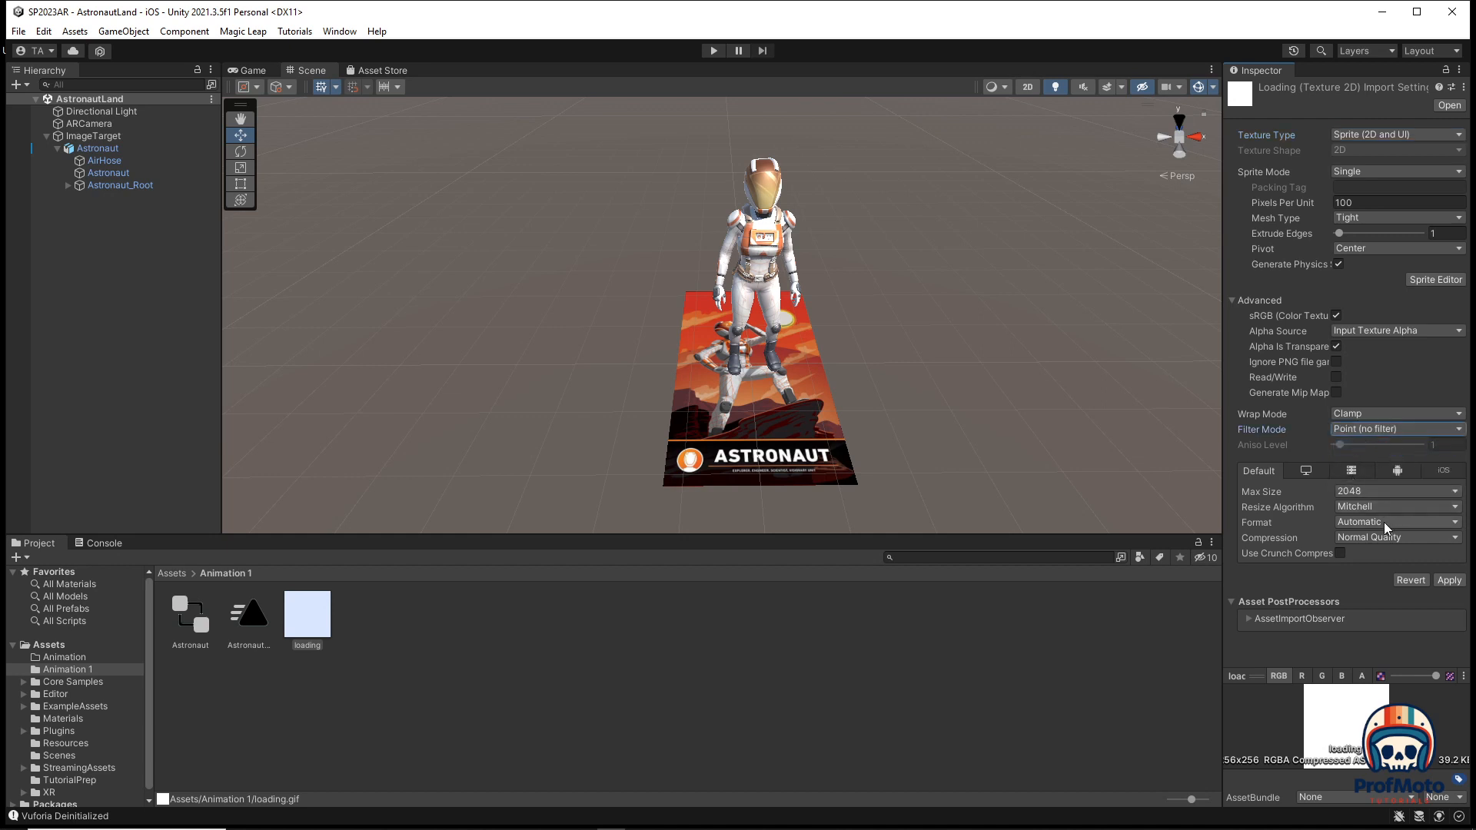
{"action": "left_click", "coordinate": [1396, 522]}
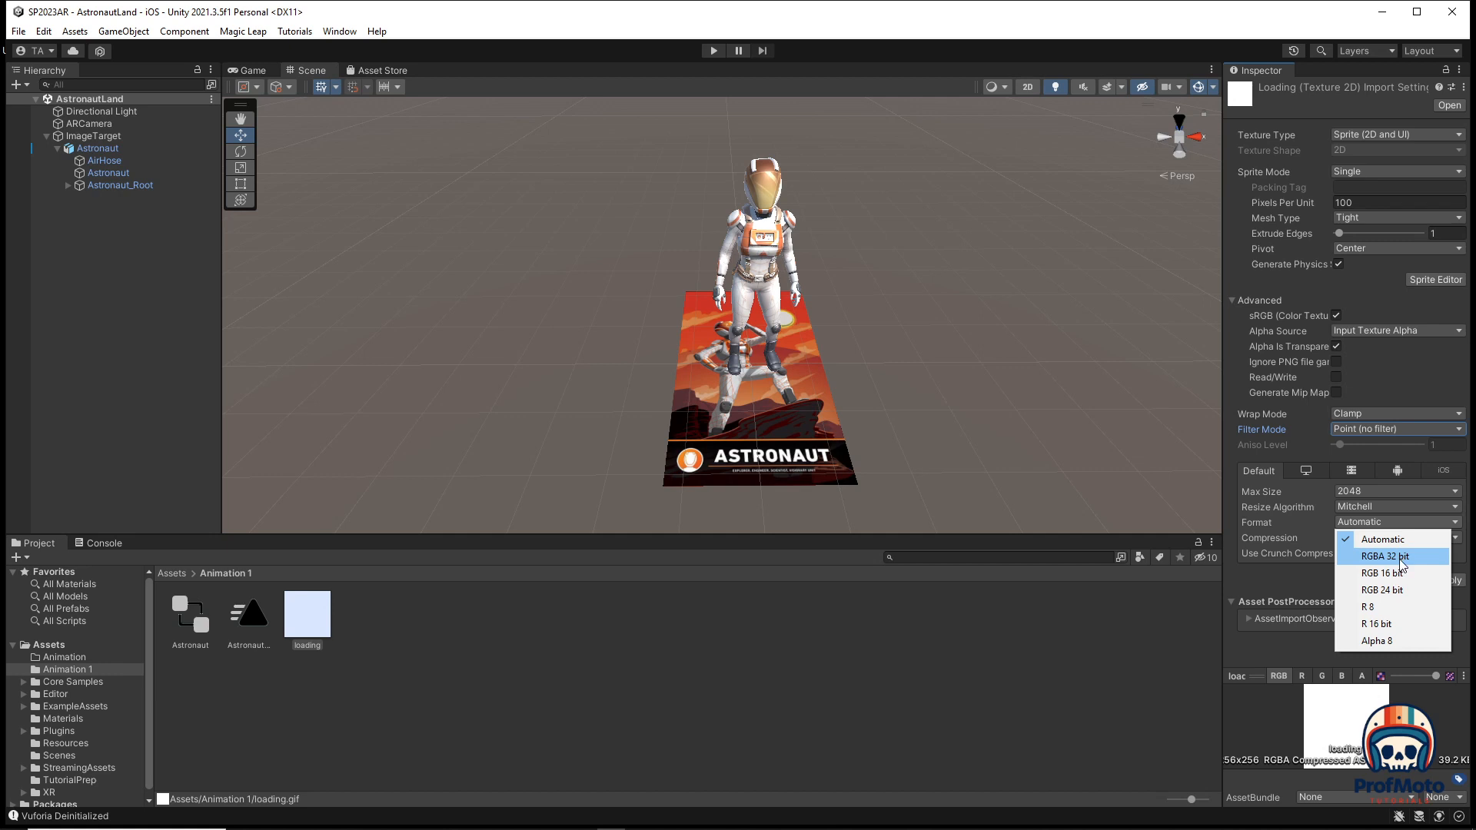
{"action": "left_click", "coordinate": [1383, 557]}
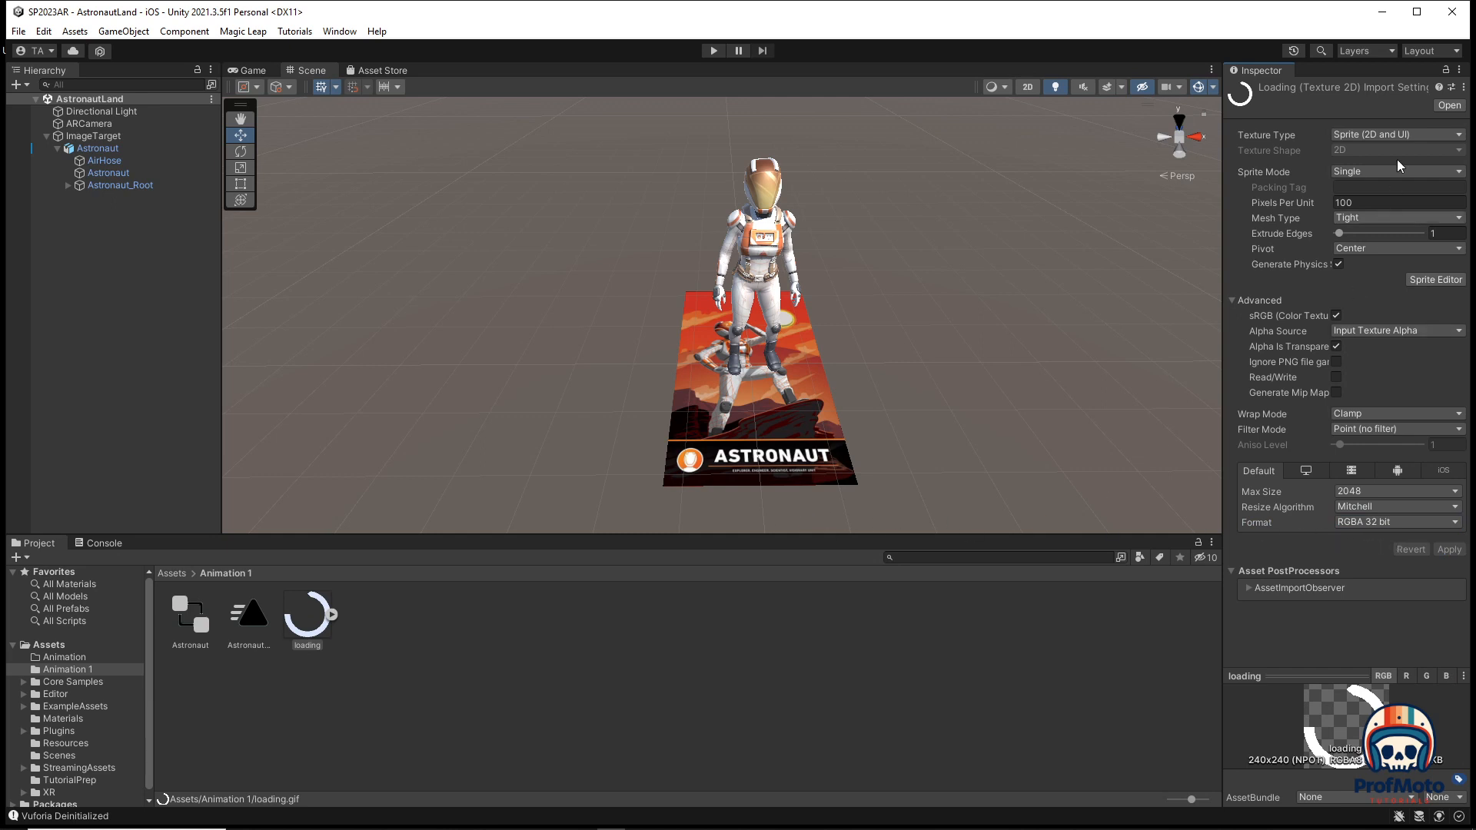
{"action": "mouse_move", "coordinate": [1444, 138]}
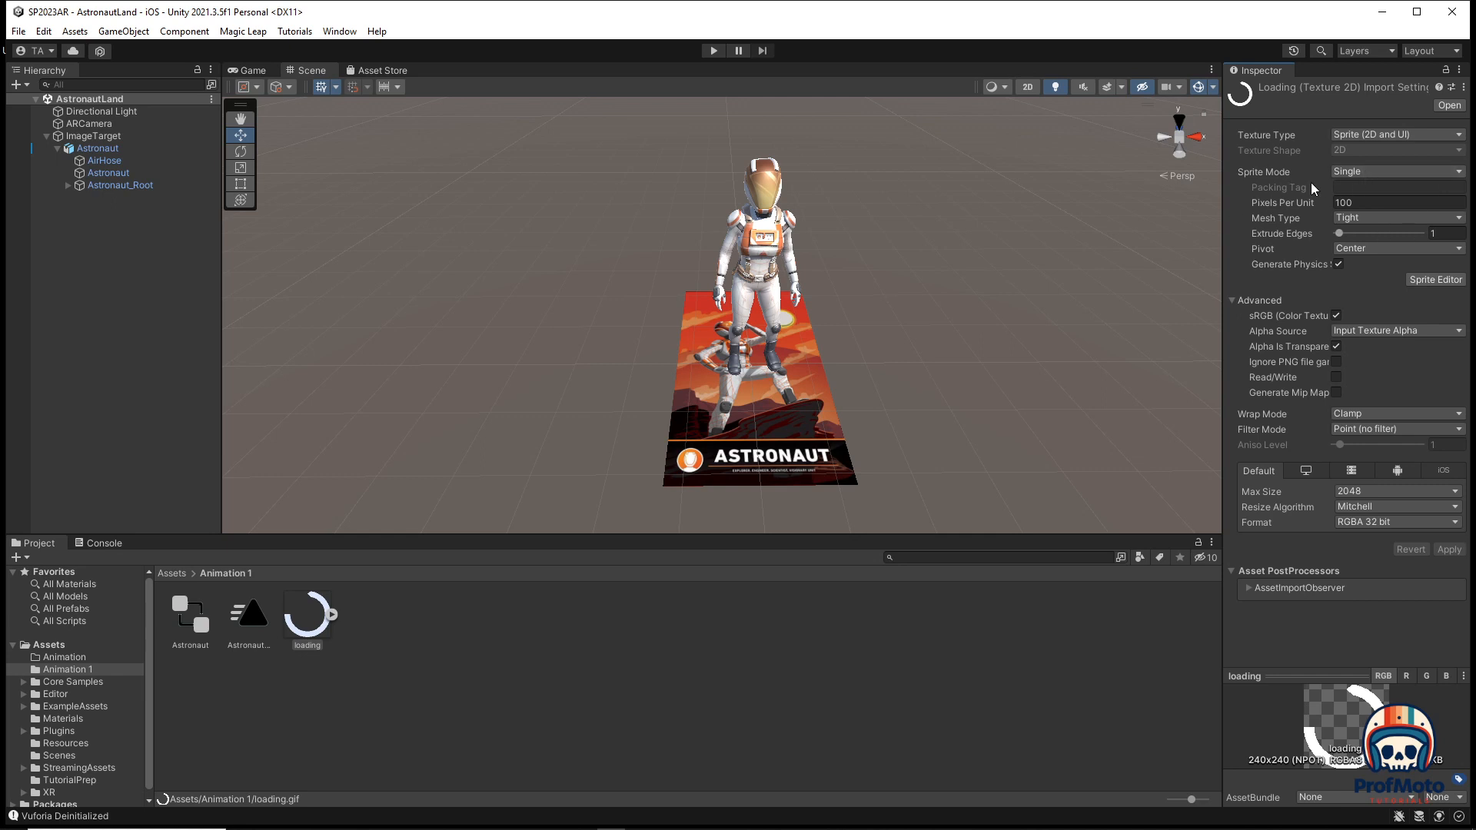
{"action": "mouse_move", "coordinate": [1366, 430]}
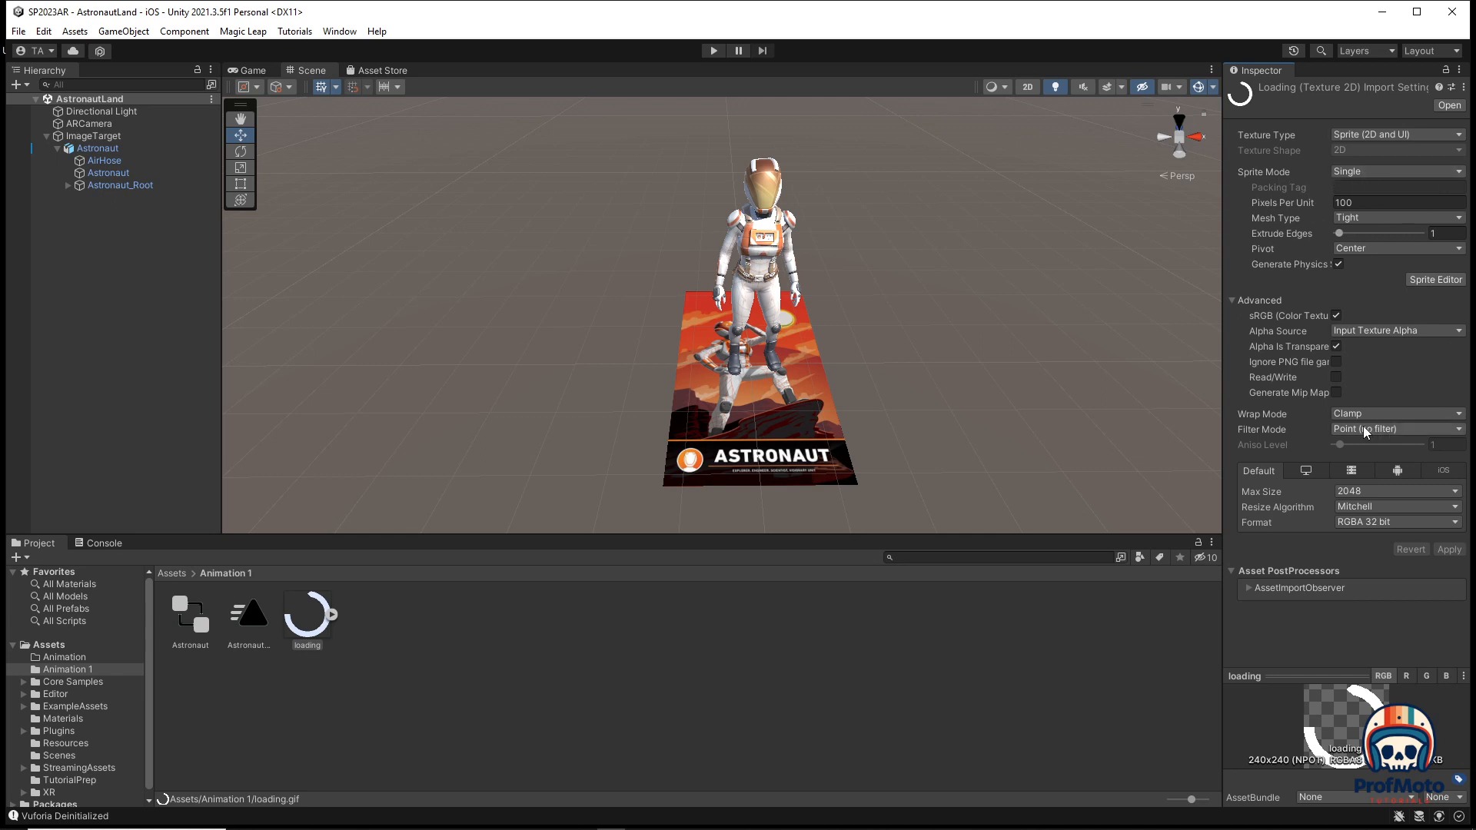
{"action": "left_click", "coordinate": [1396, 429]}
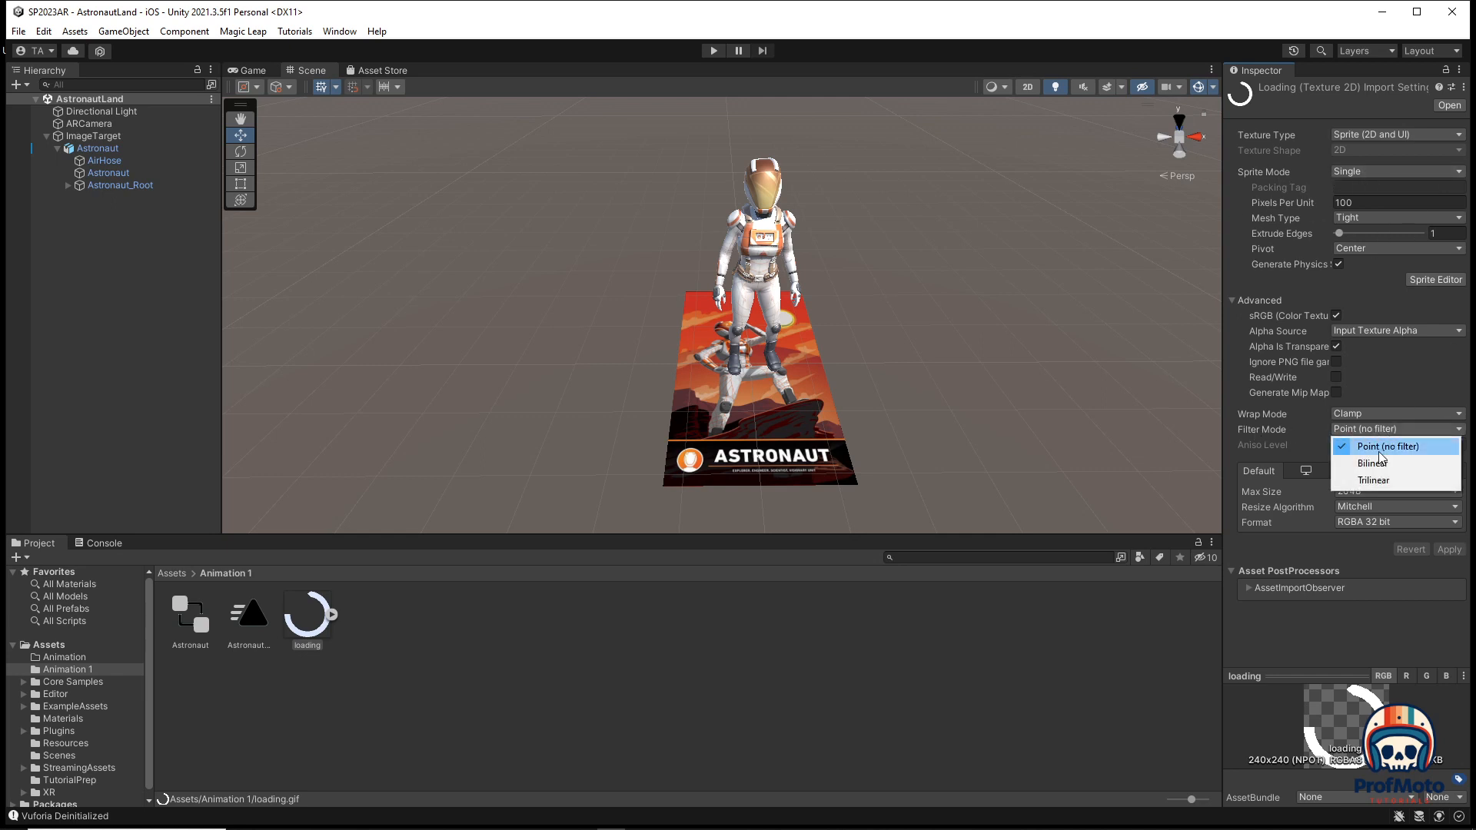
{"action": "mouse_move", "coordinate": [1371, 463]}
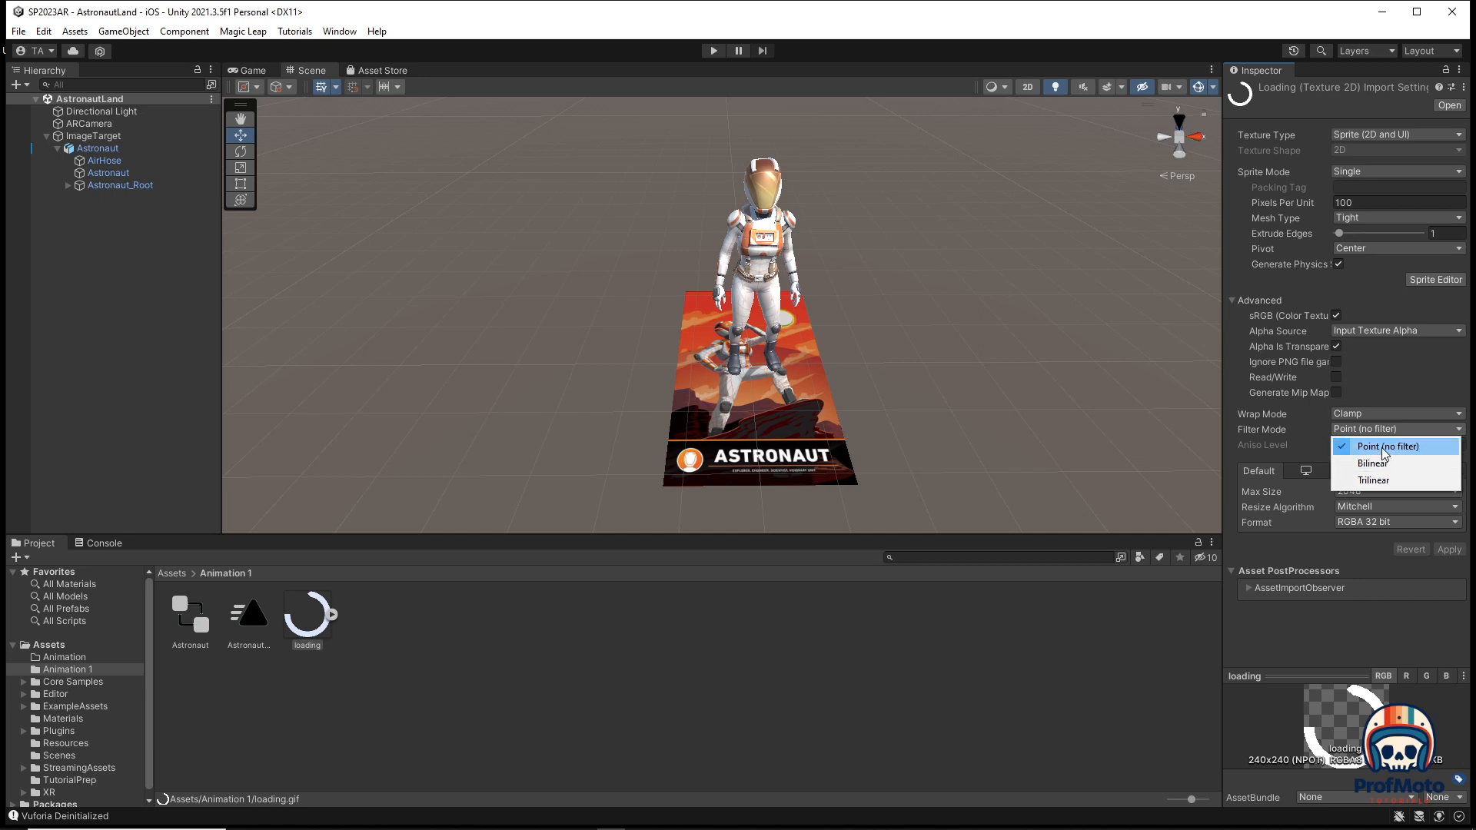
{"action": "left_click", "coordinate": [1390, 446]}
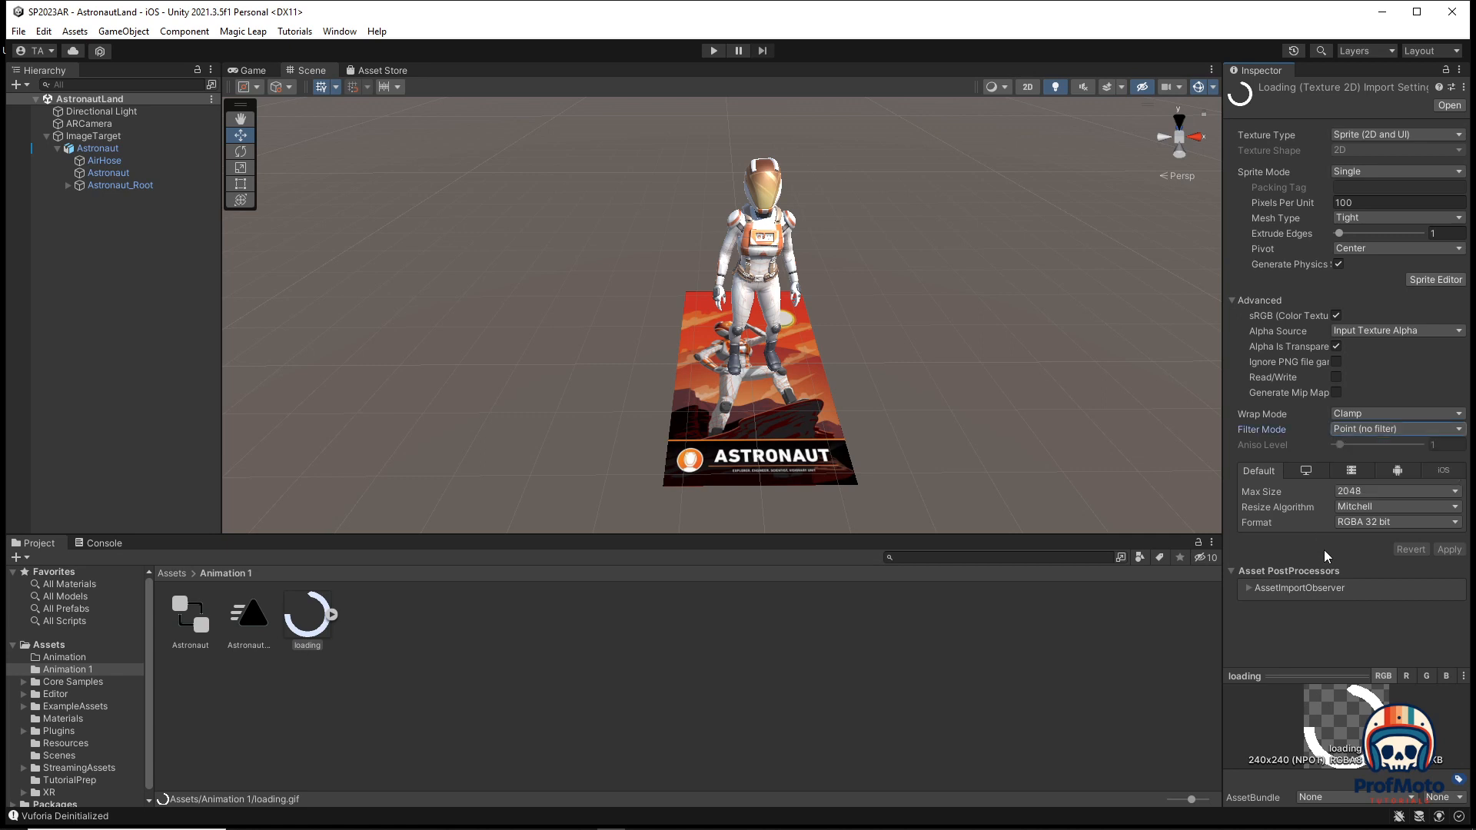
{"action": "left_click", "coordinate": [1397, 523]}
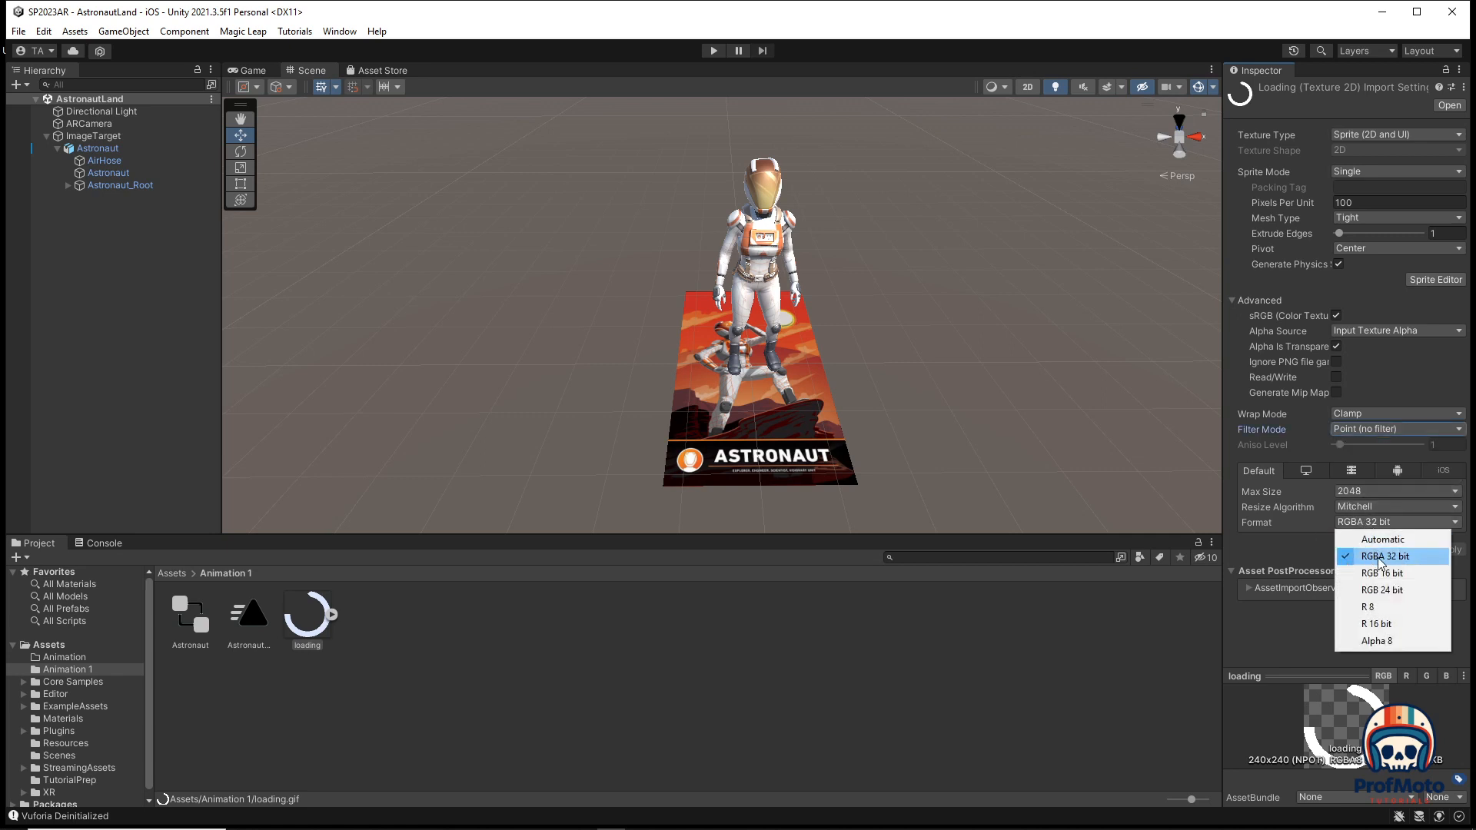
{"action": "left_click", "coordinate": [1385, 556]}
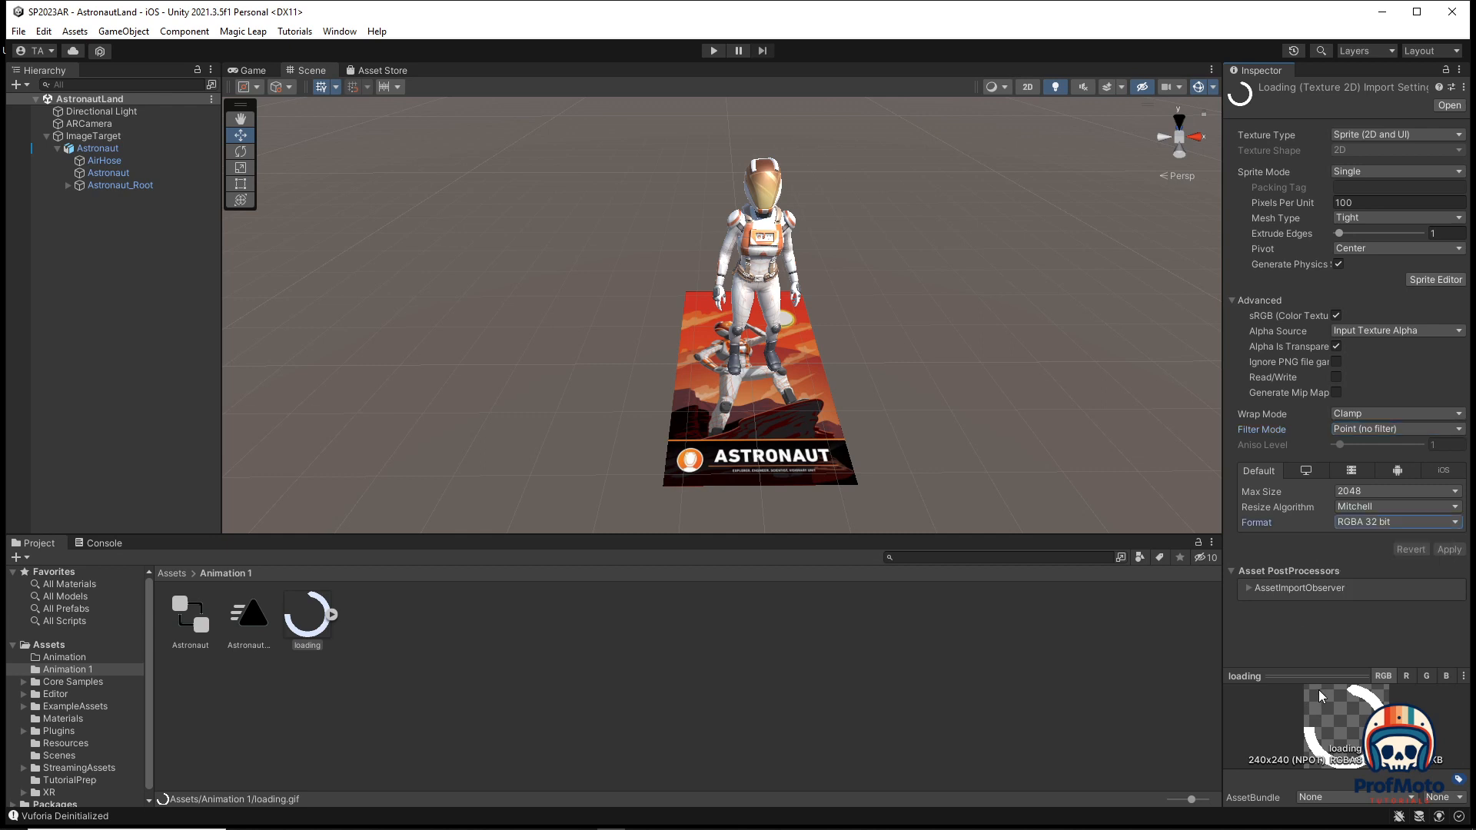
{"action": "mouse_move", "coordinate": [1288, 778]}
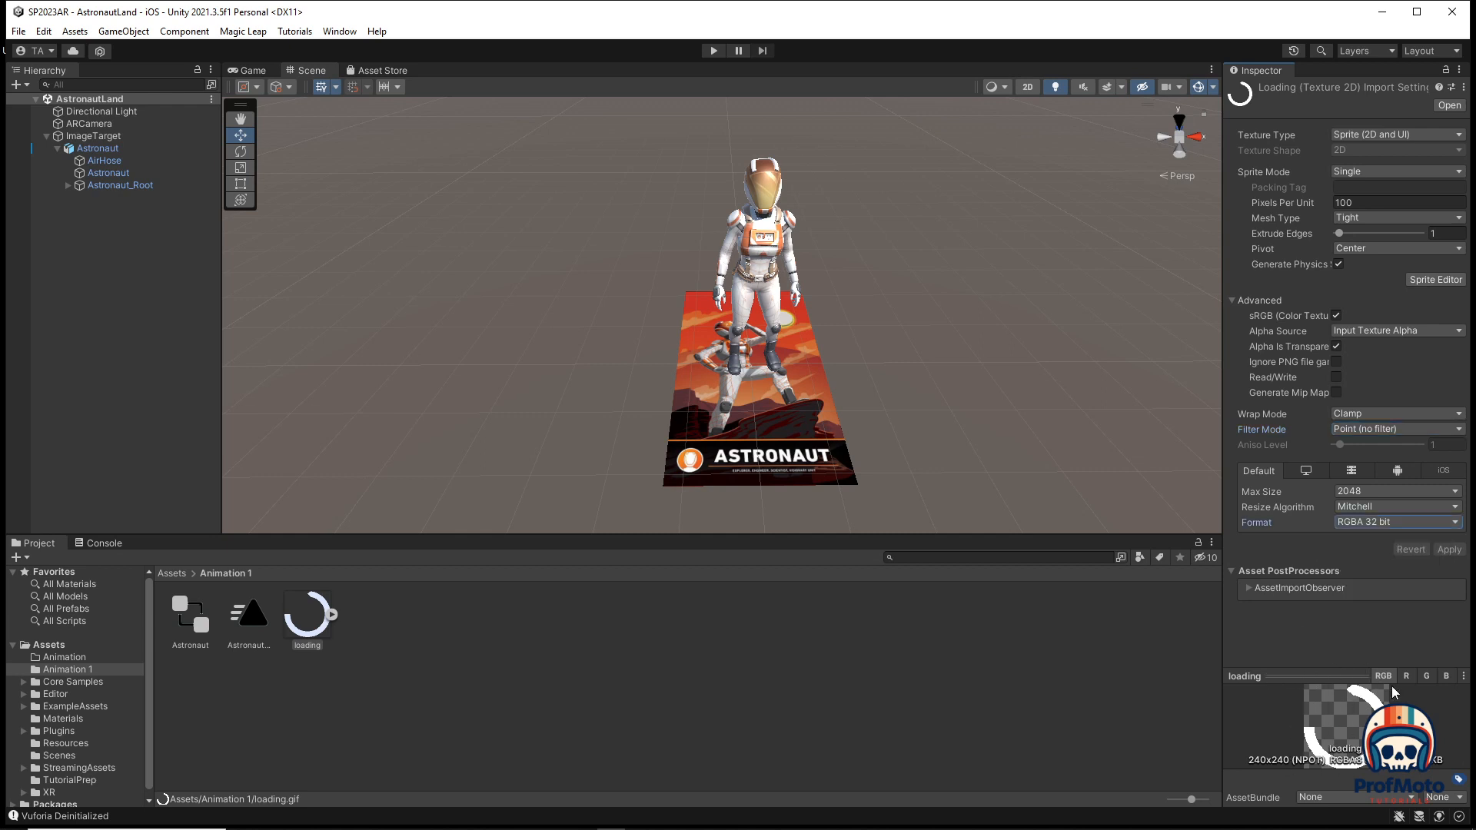
{"action": "mouse_move", "coordinate": [1333, 759]}
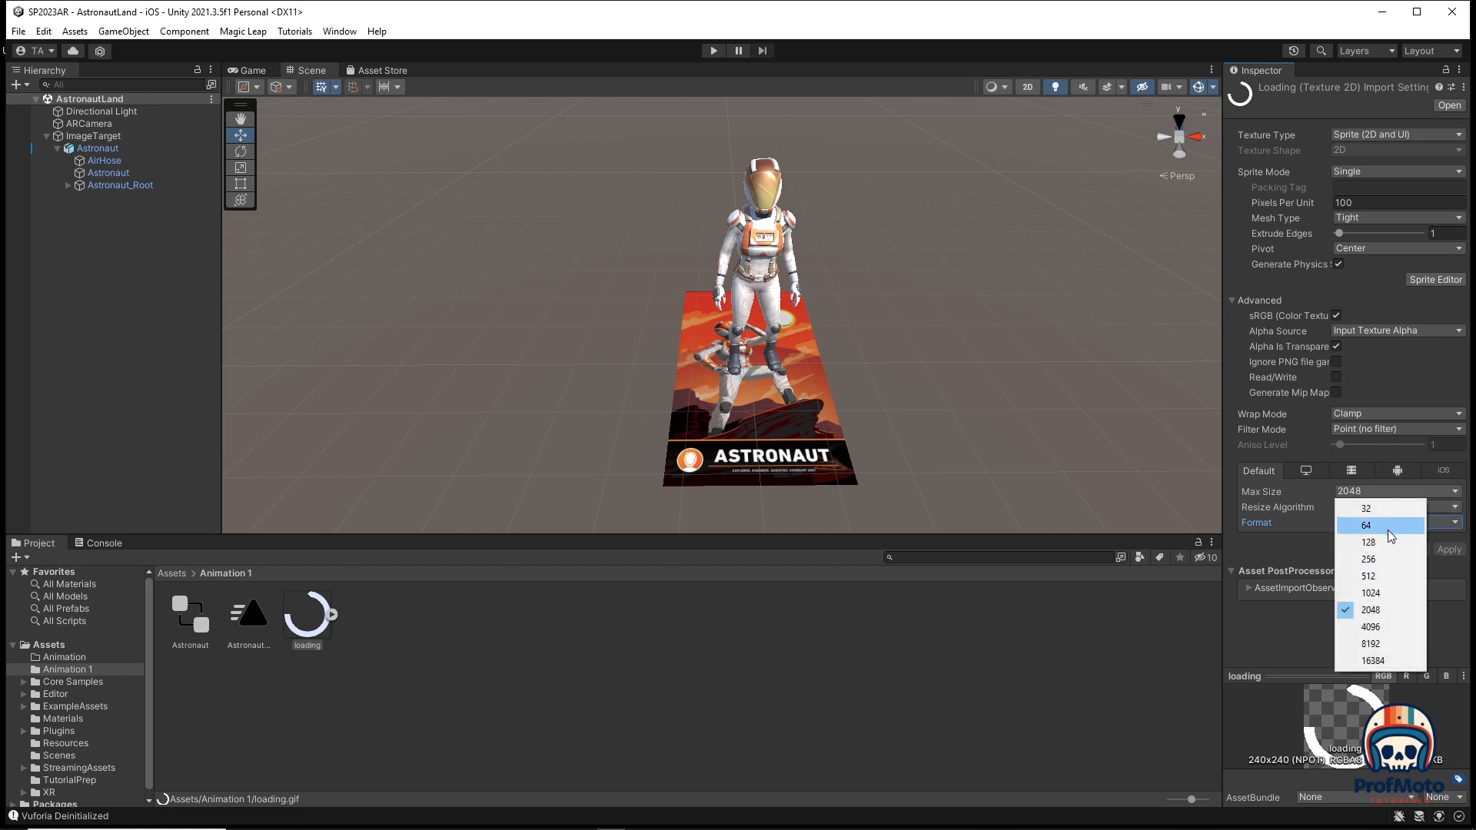
{"action": "left_click", "coordinate": [1368, 559]}
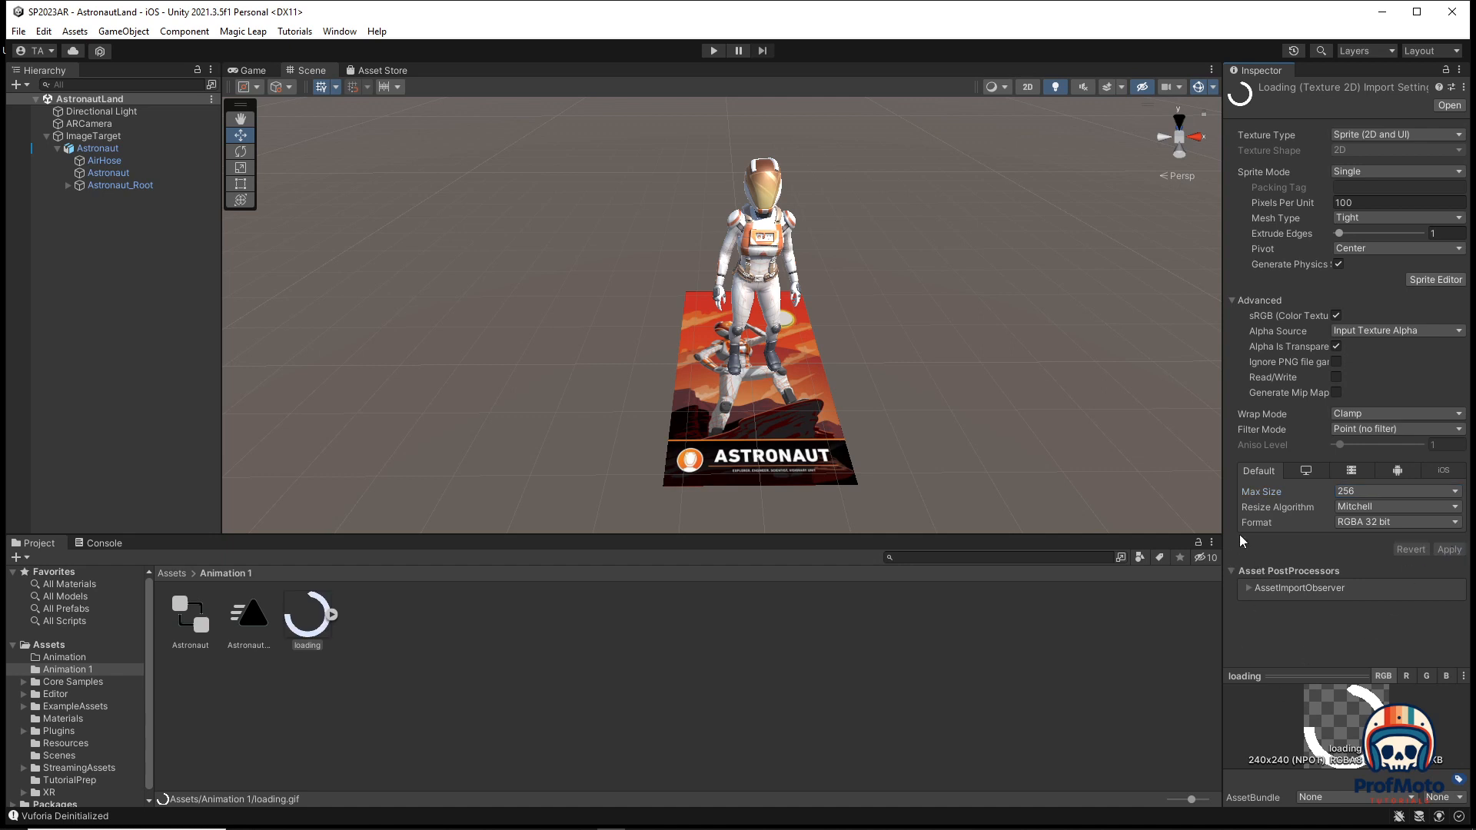
{"action": "mouse_move", "coordinate": [357, 642]}
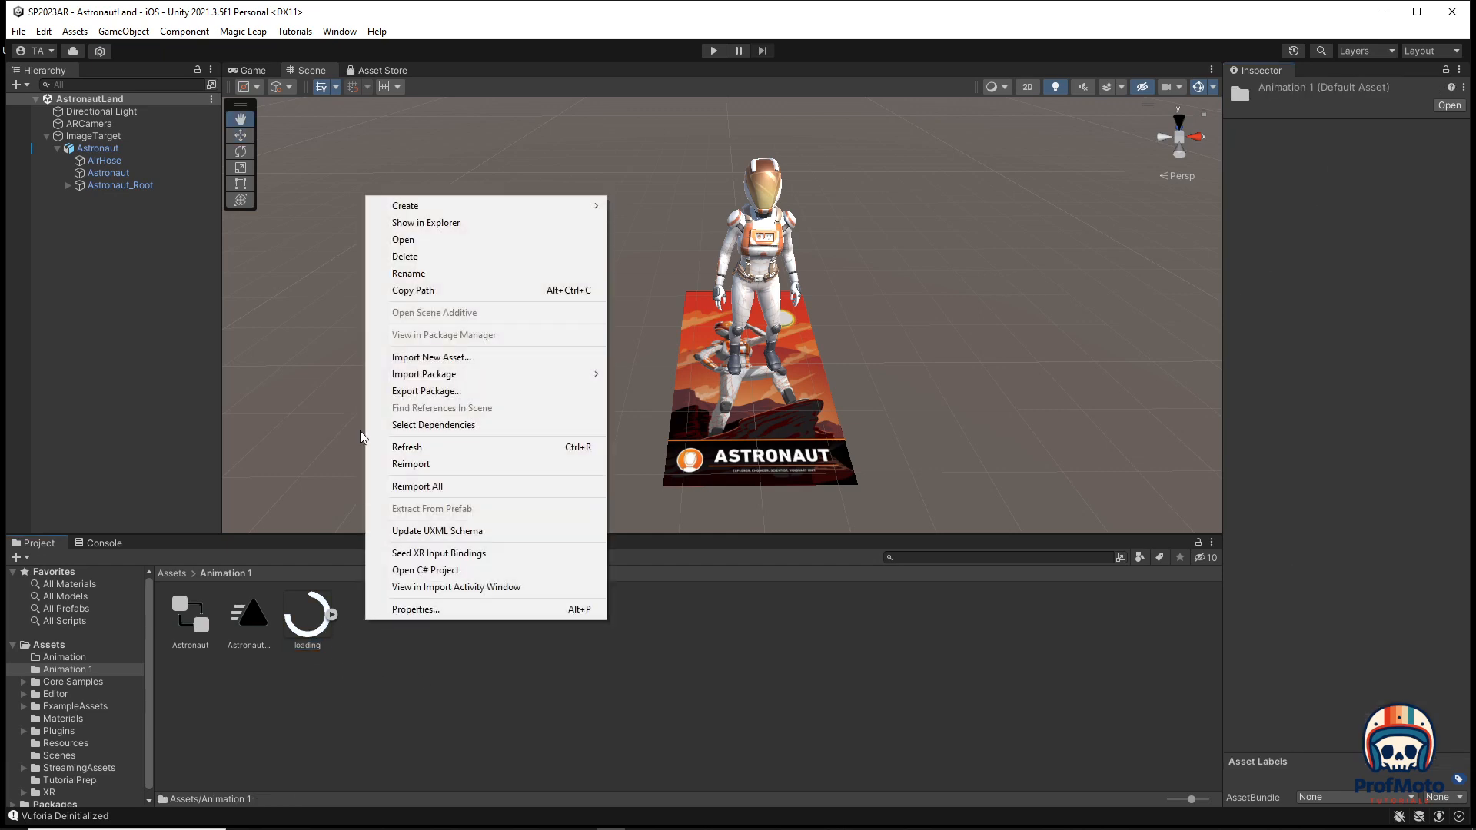
{"action": "mouse_move", "coordinate": [431, 233]}
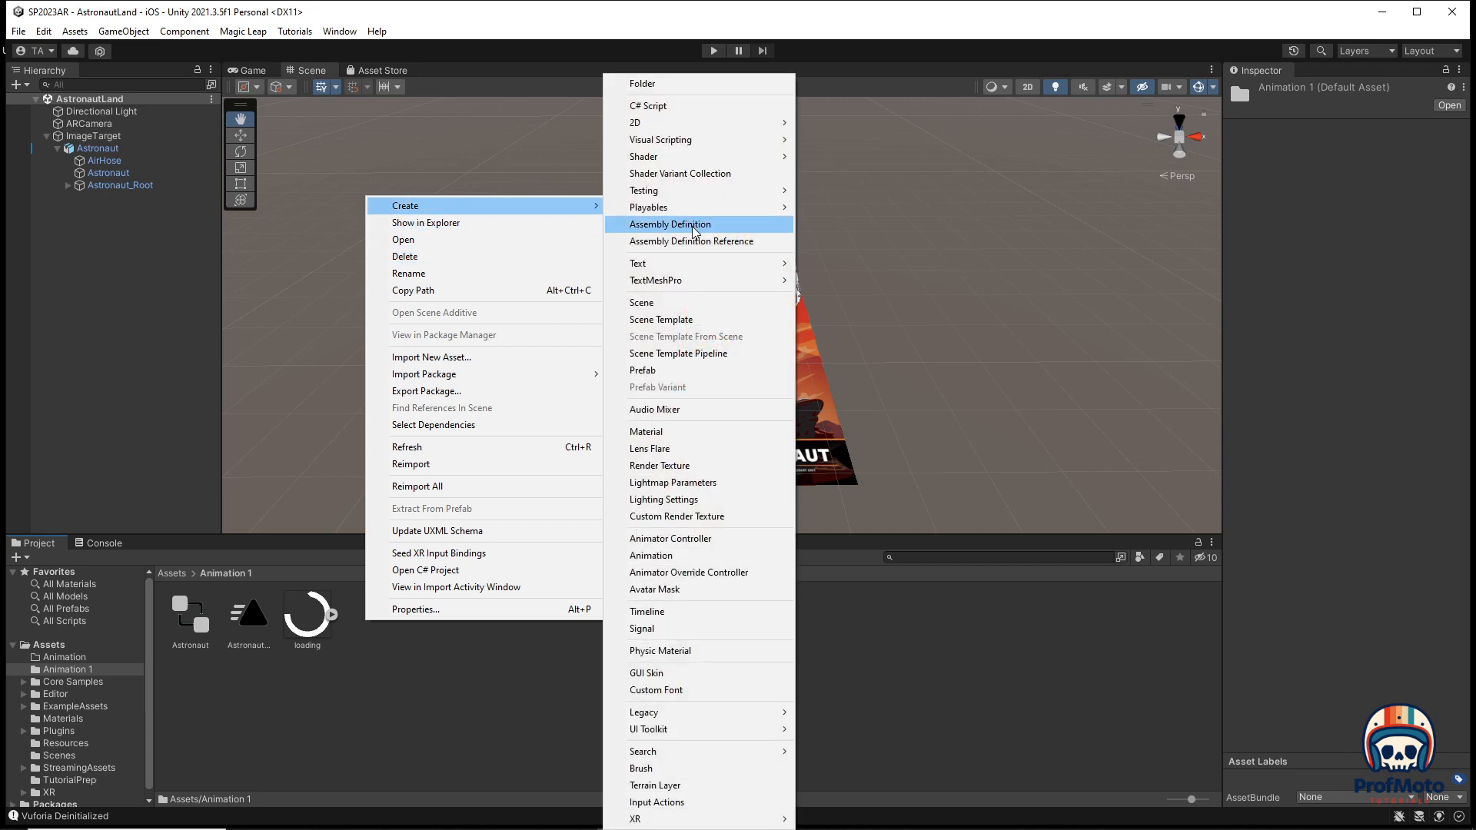
Create a New Material and assign loading.gif as its Albedo texture.
{"action": "left_click", "coordinate": [645, 430]}
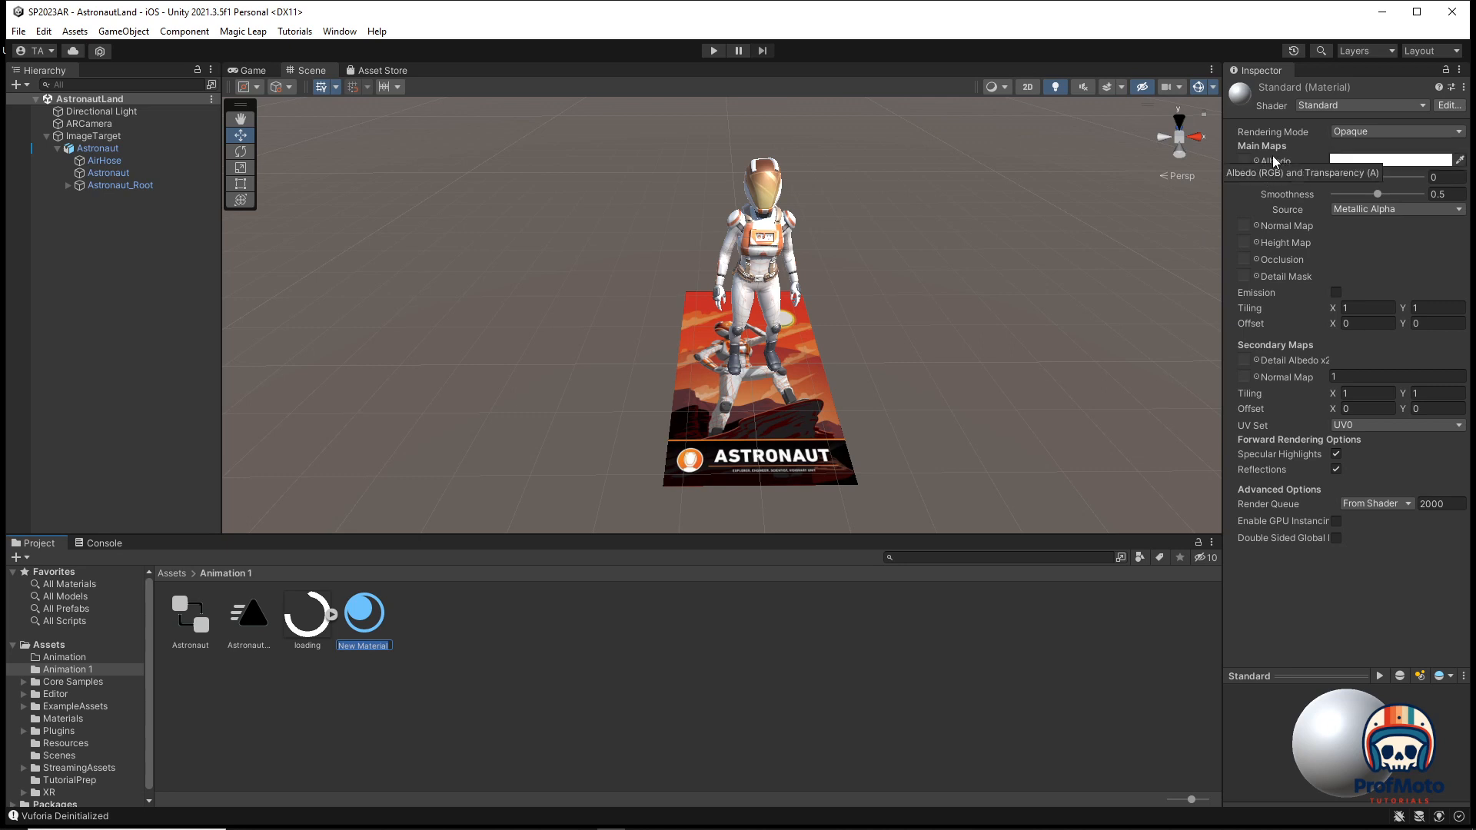
{"action": "mouse_move", "coordinate": [1258, 163]}
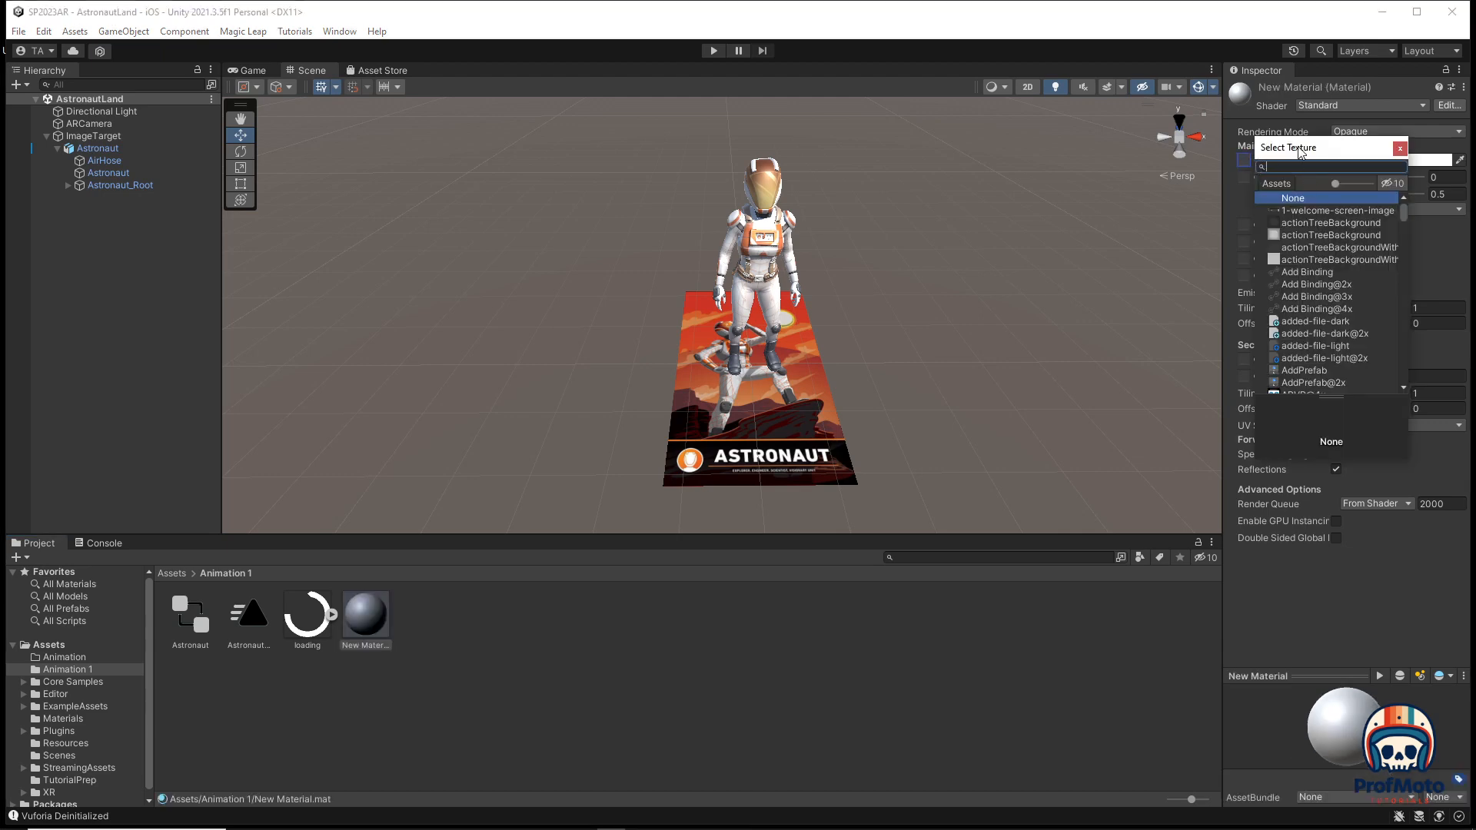
{"action": "type", "text": "loading"}
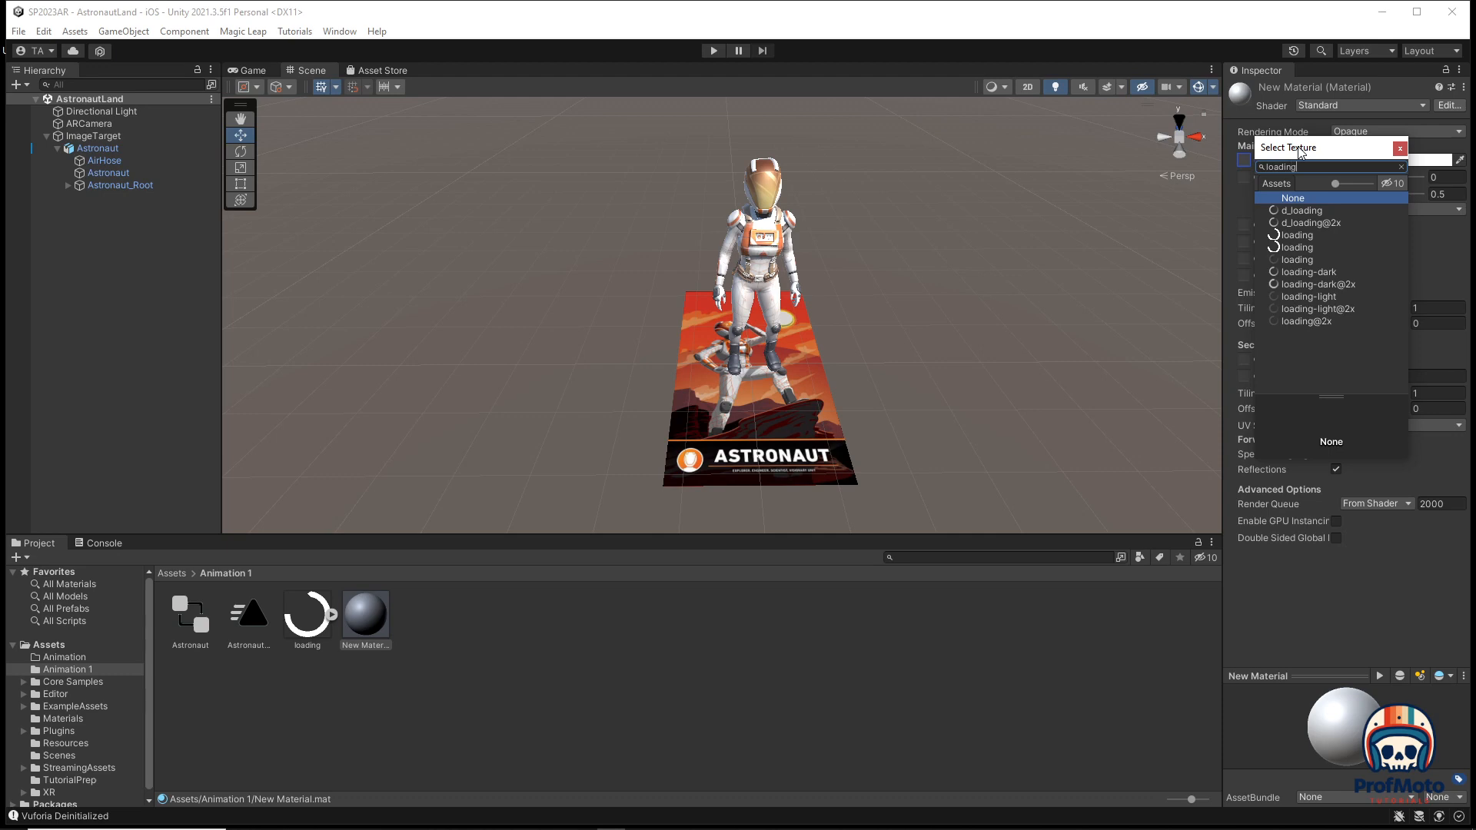
{"action": "mouse_move", "coordinate": [1305, 243]}
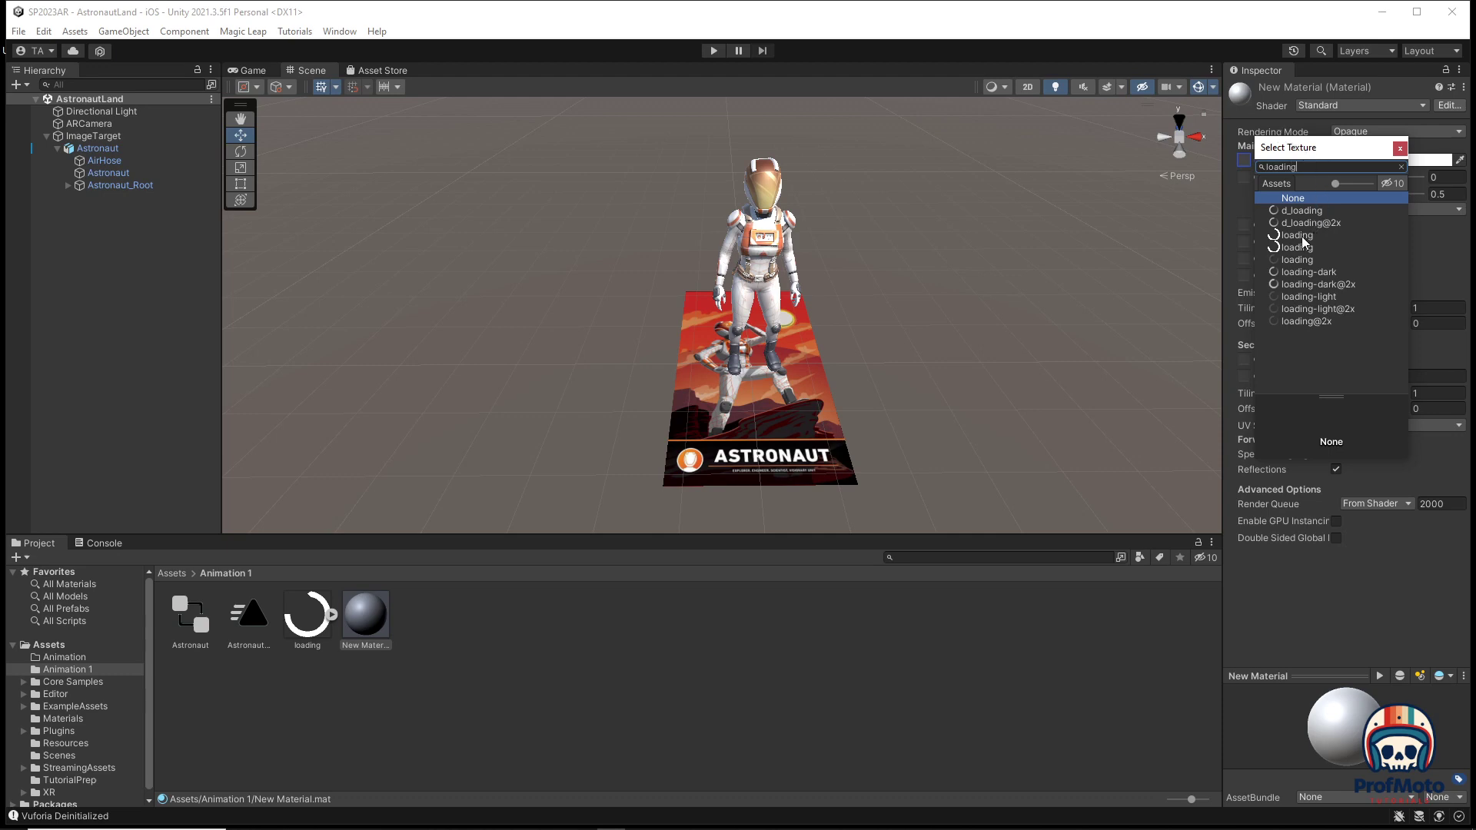
{"action": "left_click", "coordinate": [1295, 234]}
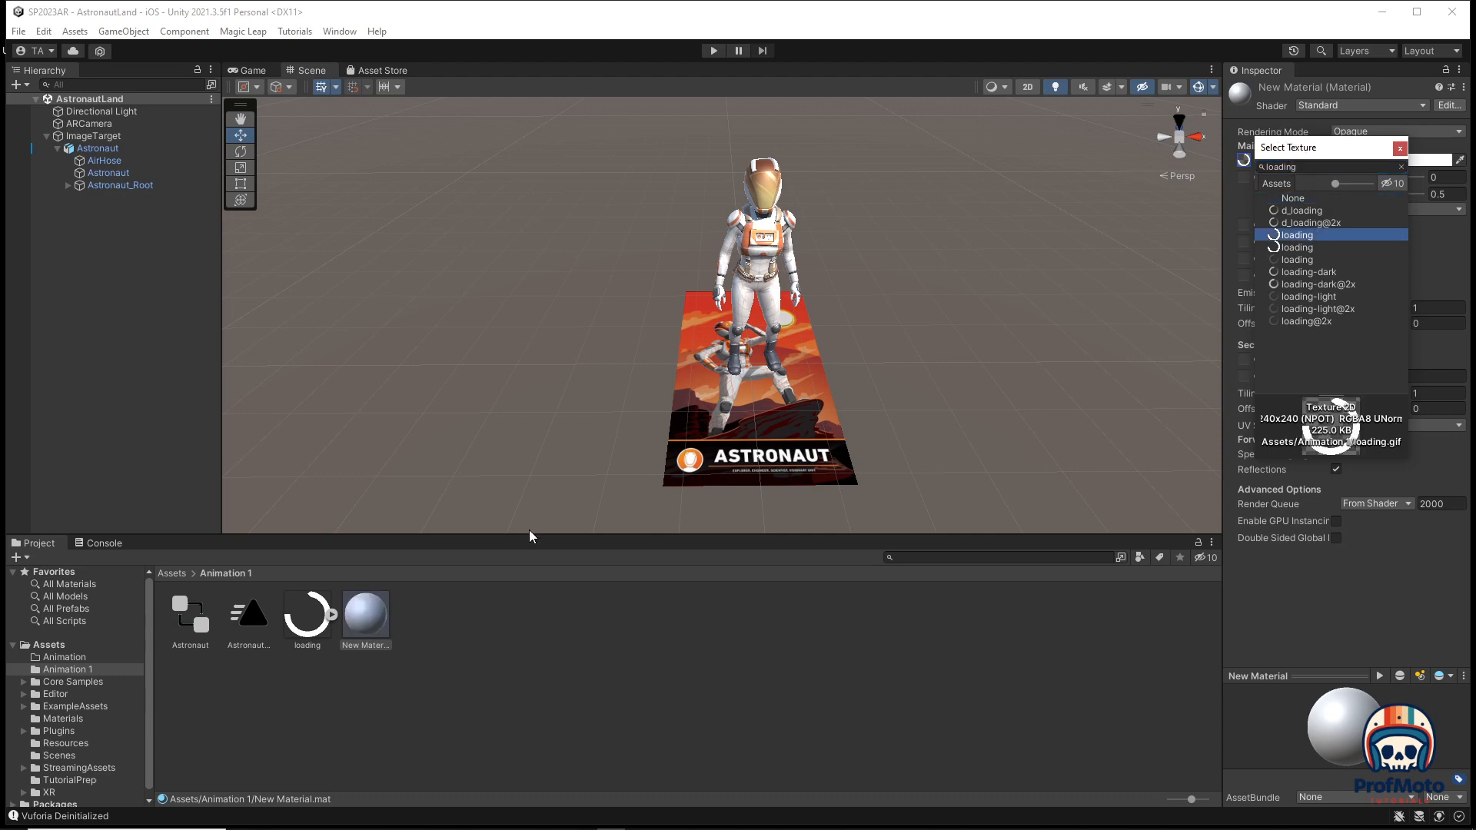
{"action": "mouse_move", "coordinate": [1382, 155]}
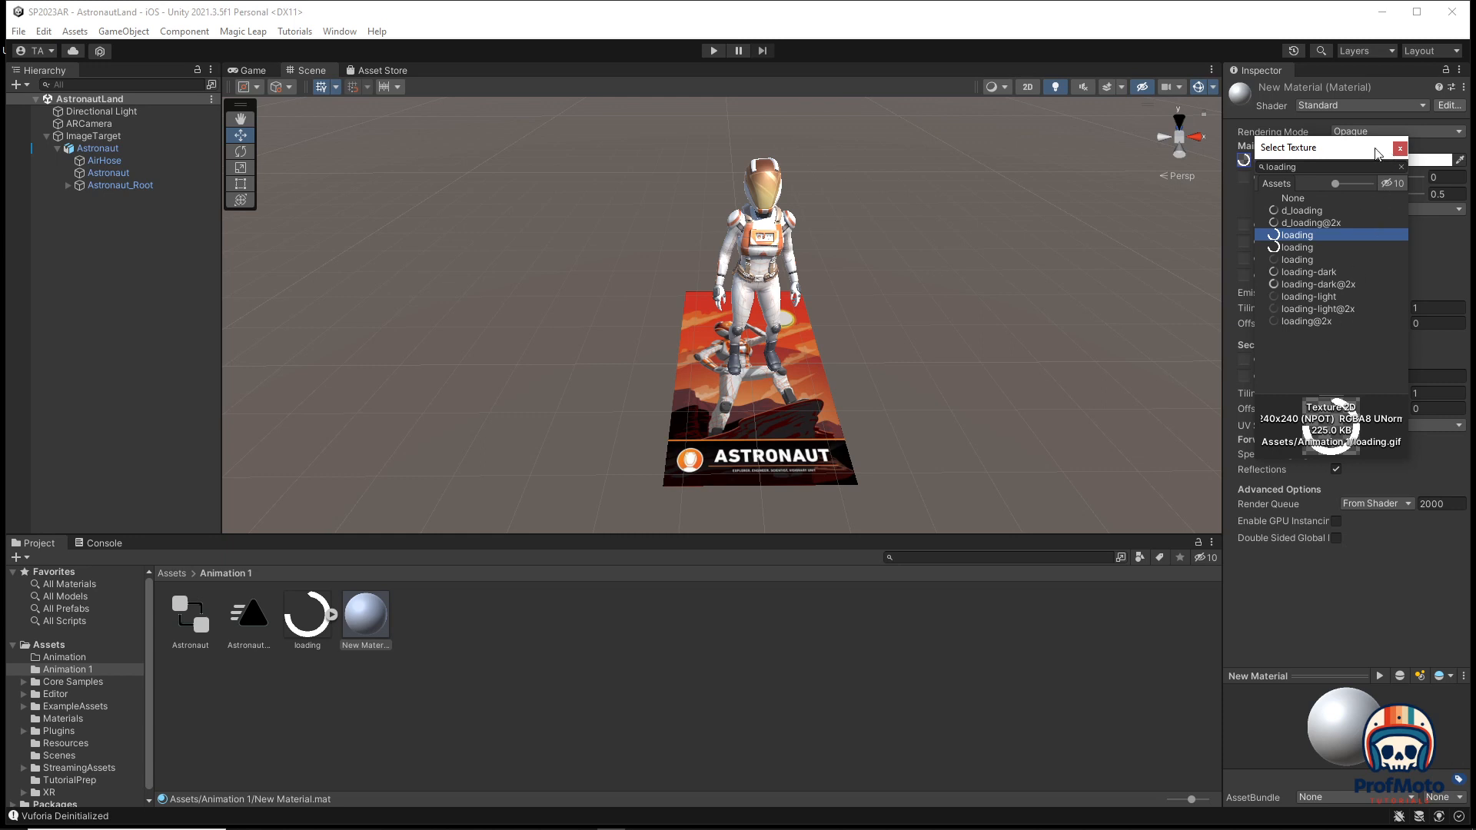
{"action": "mouse_move", "coordinate": [1319, 237]}
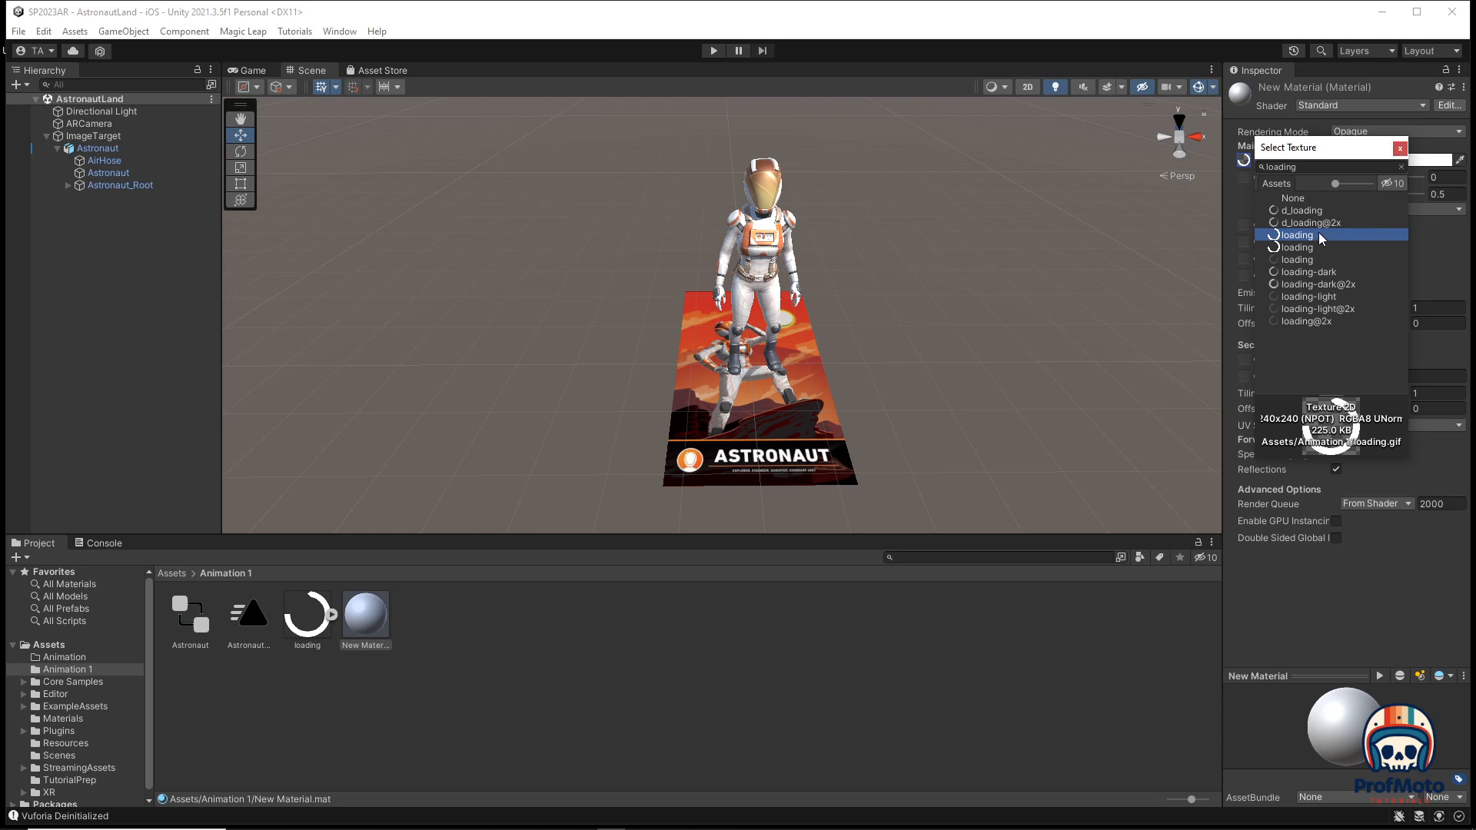
{"action": "left_click", "coordinate": [1295, 233]}
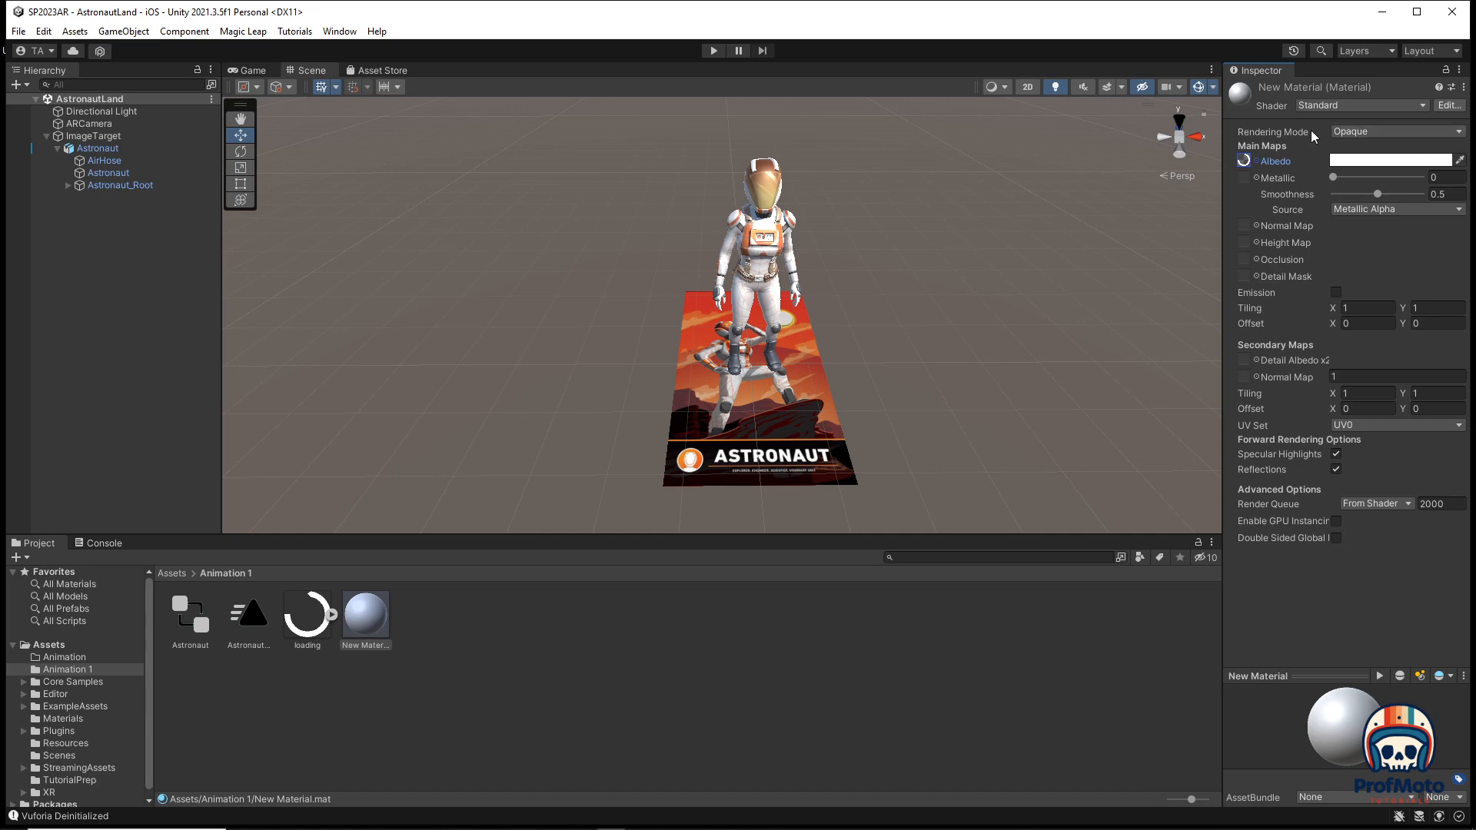
{"action": "left_click", "coordinate": [1393, 131]}
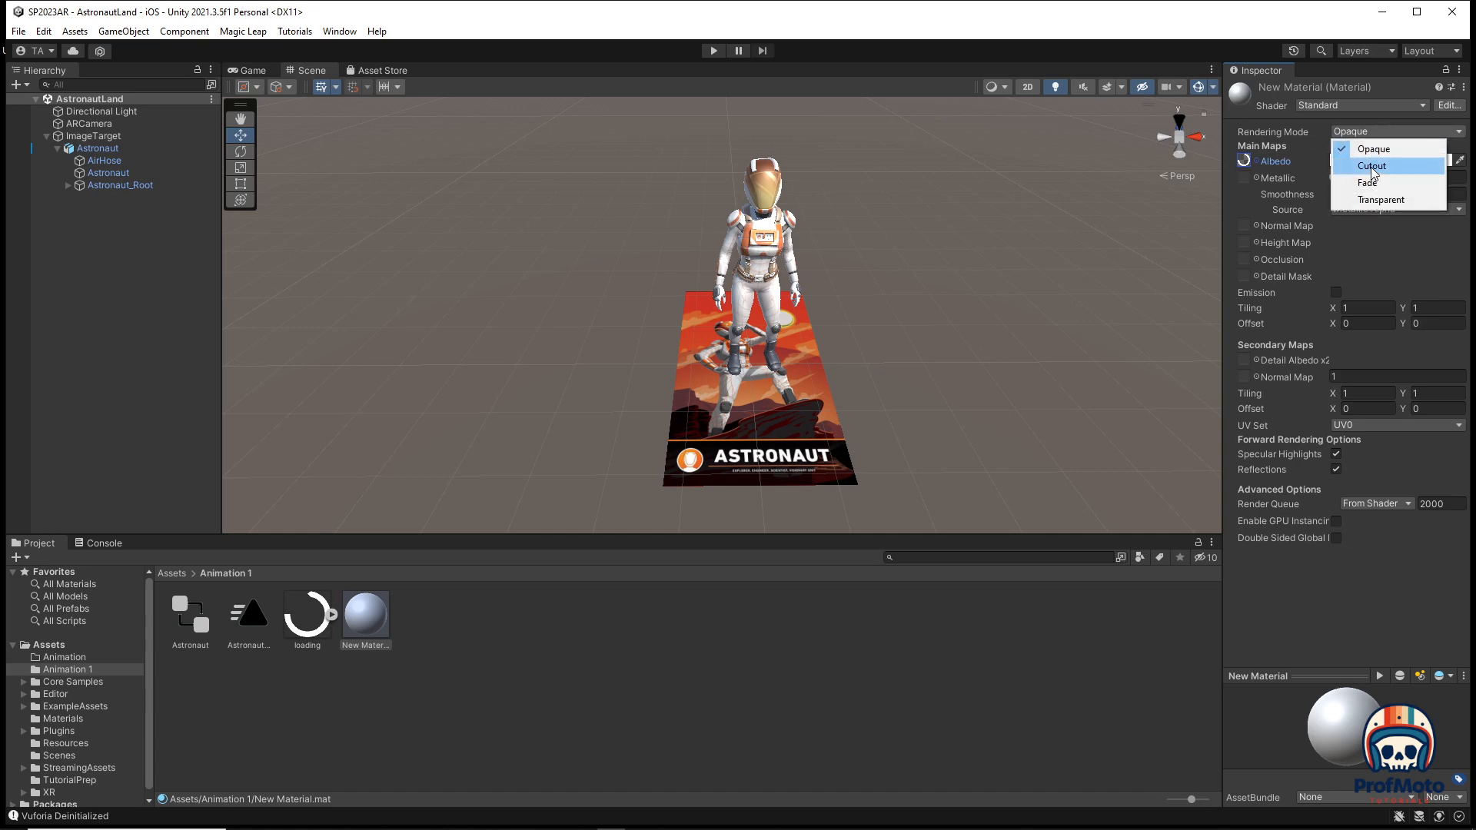
Set the new material's Rendering Mode to Cutout.
{"action": "left_click", "coordinate": [1372, 166]}
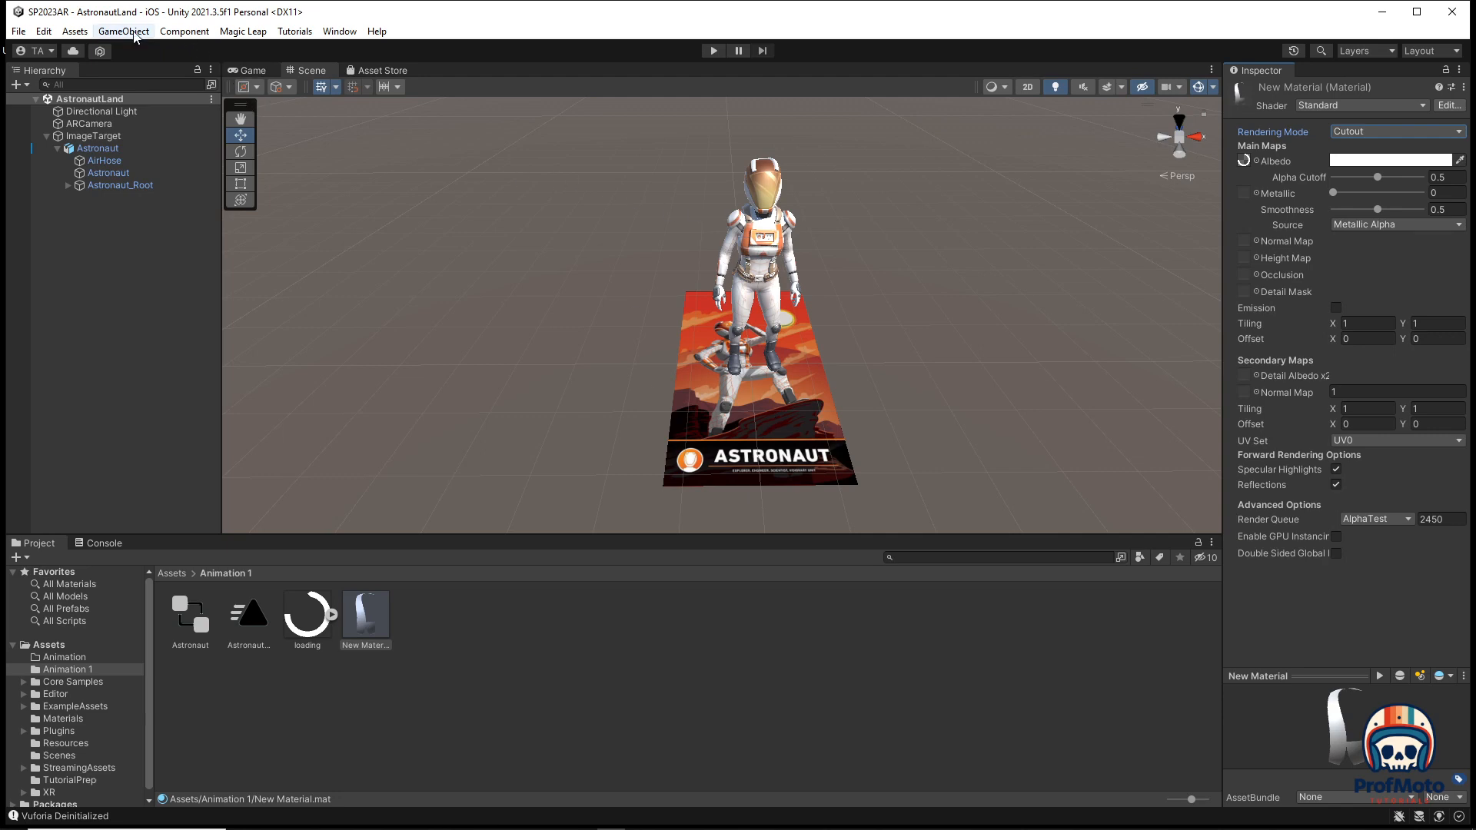
{"action": "left_click", "coordinate": [123, 31]}
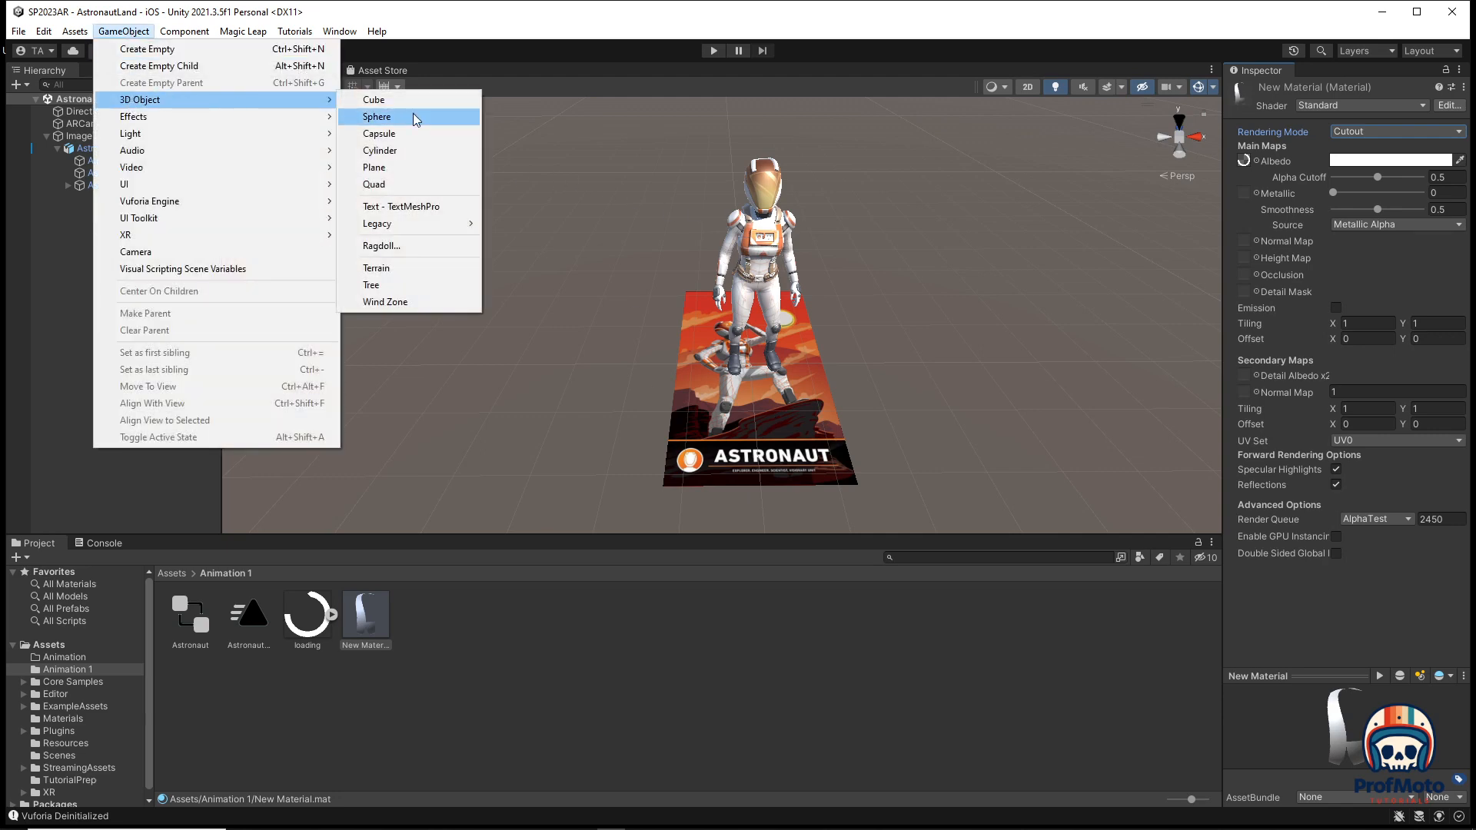
{"action": "mouse_move", "coordinate": [409, 169]}
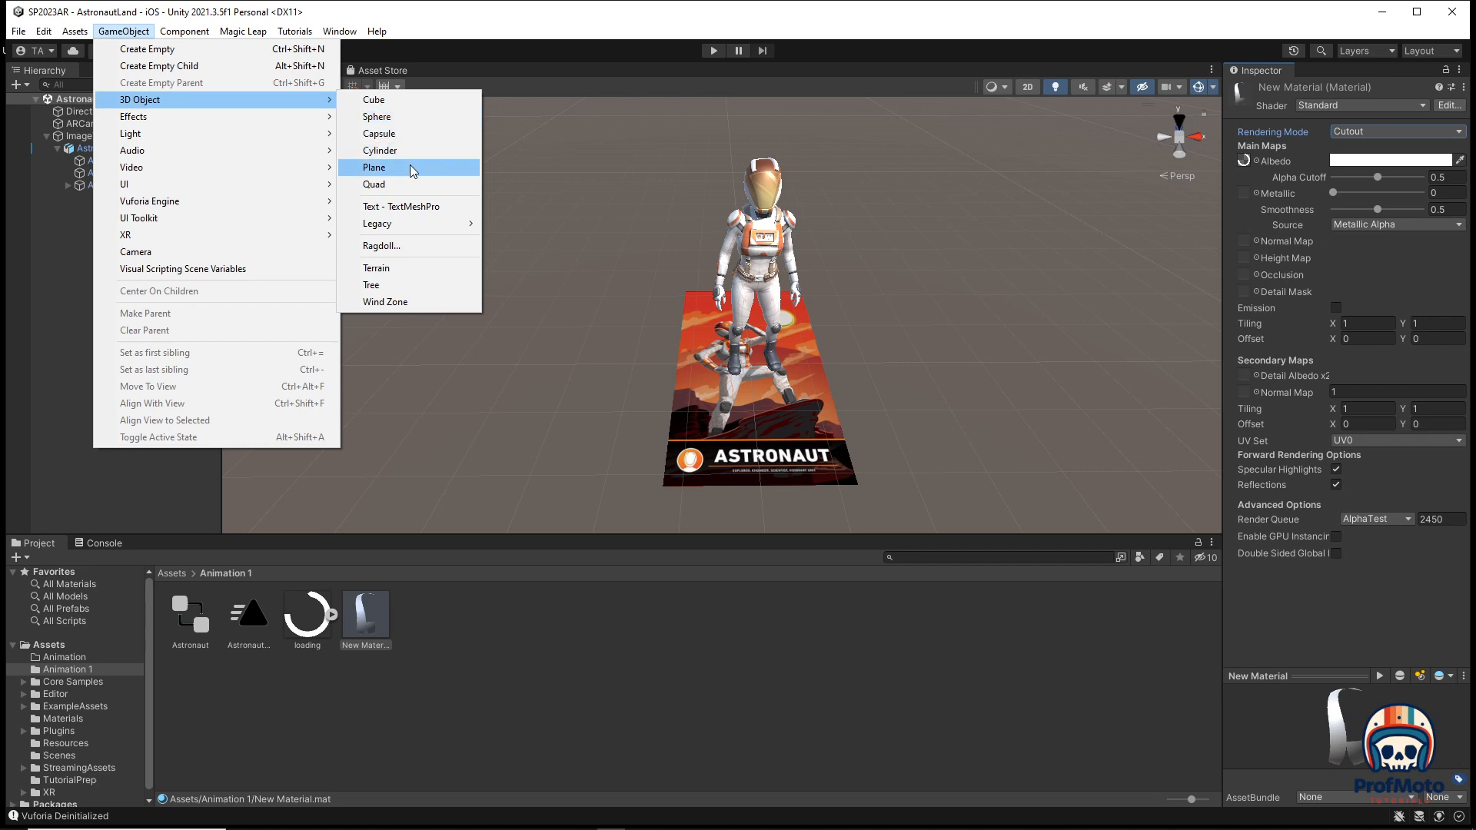
Add a Plane, reset its position to 0,0,0 and drop New Material onto it.
{"action": "left_click", "coordinate": [372, 166]}
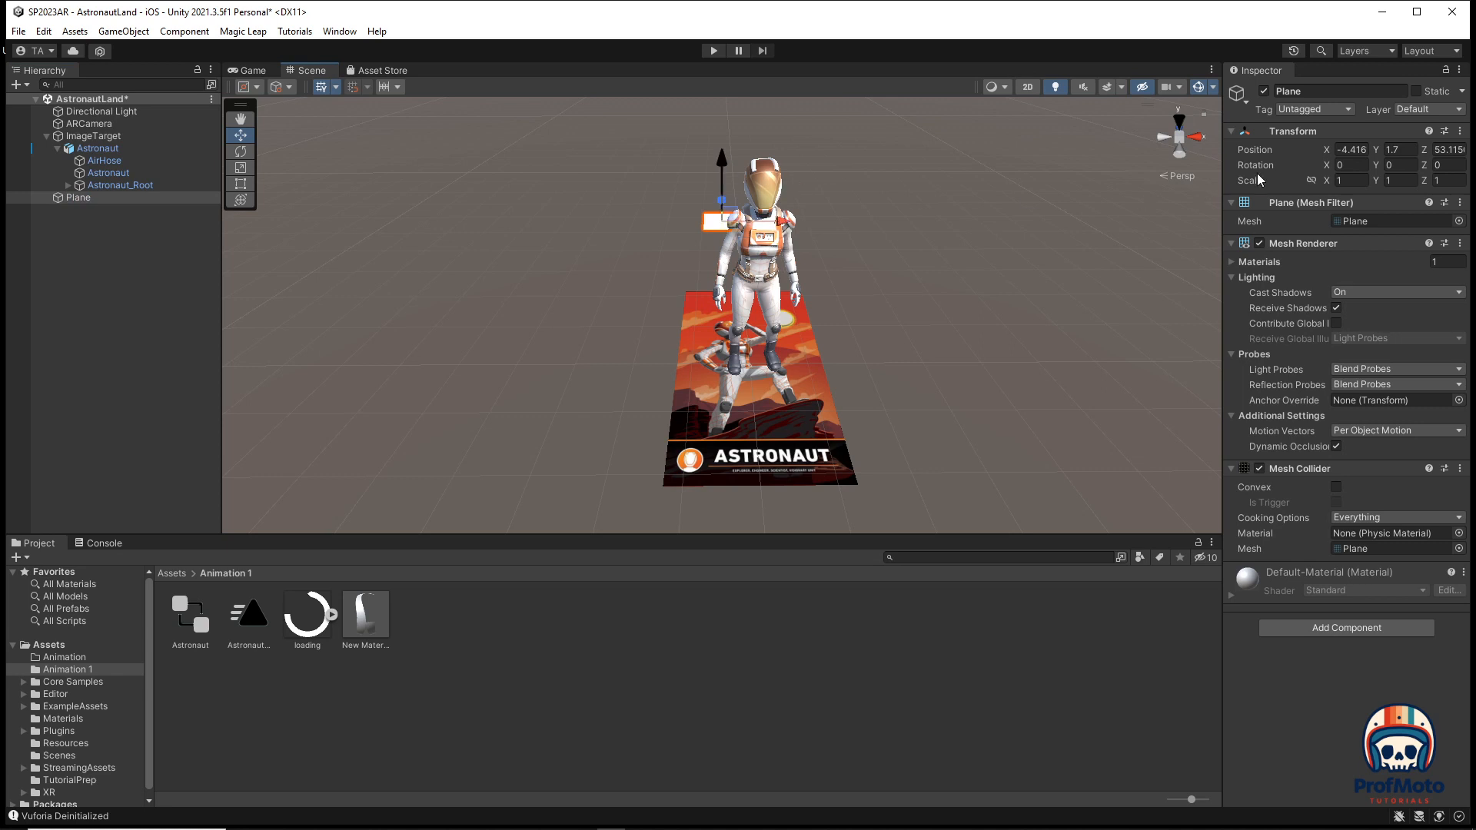
{"action": "mouse_move", "coordinate": [761, 369]}
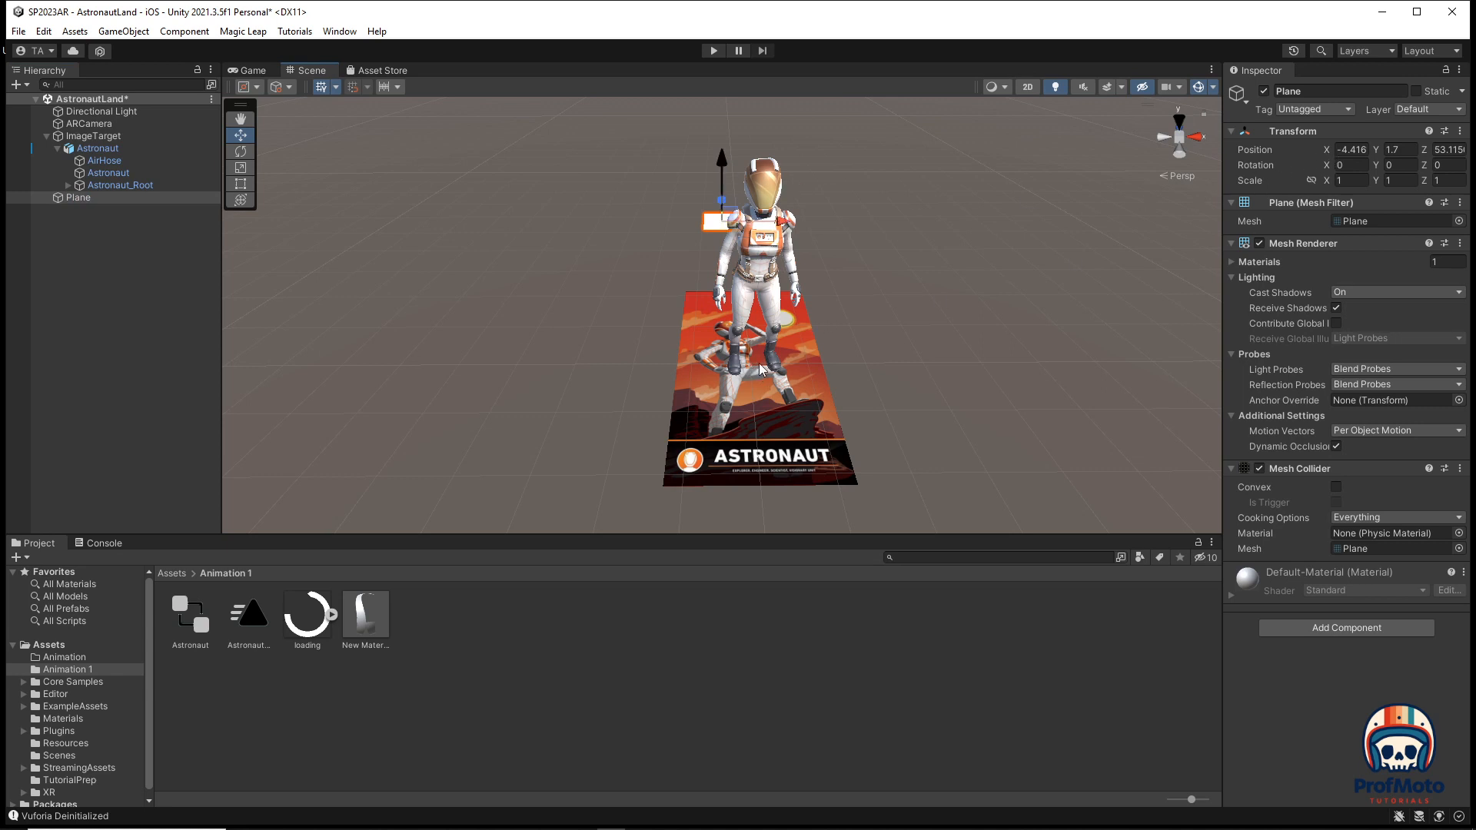
{"action": "left_click", "coordinate": [1350, 151]}
{"action": "type", "text": "0"}
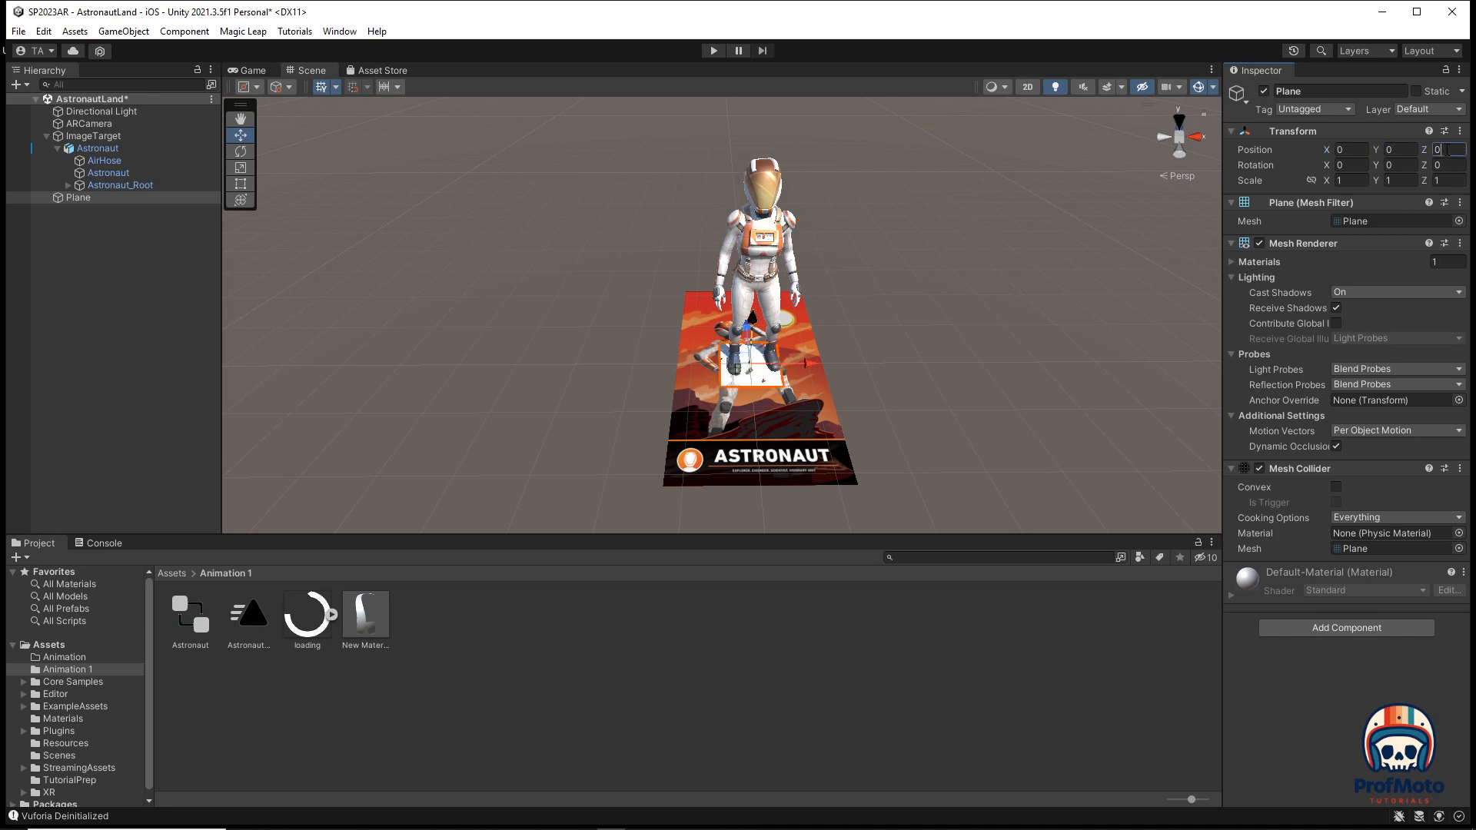
{"action": "mouse_move", "coordinate": [349, 620]}
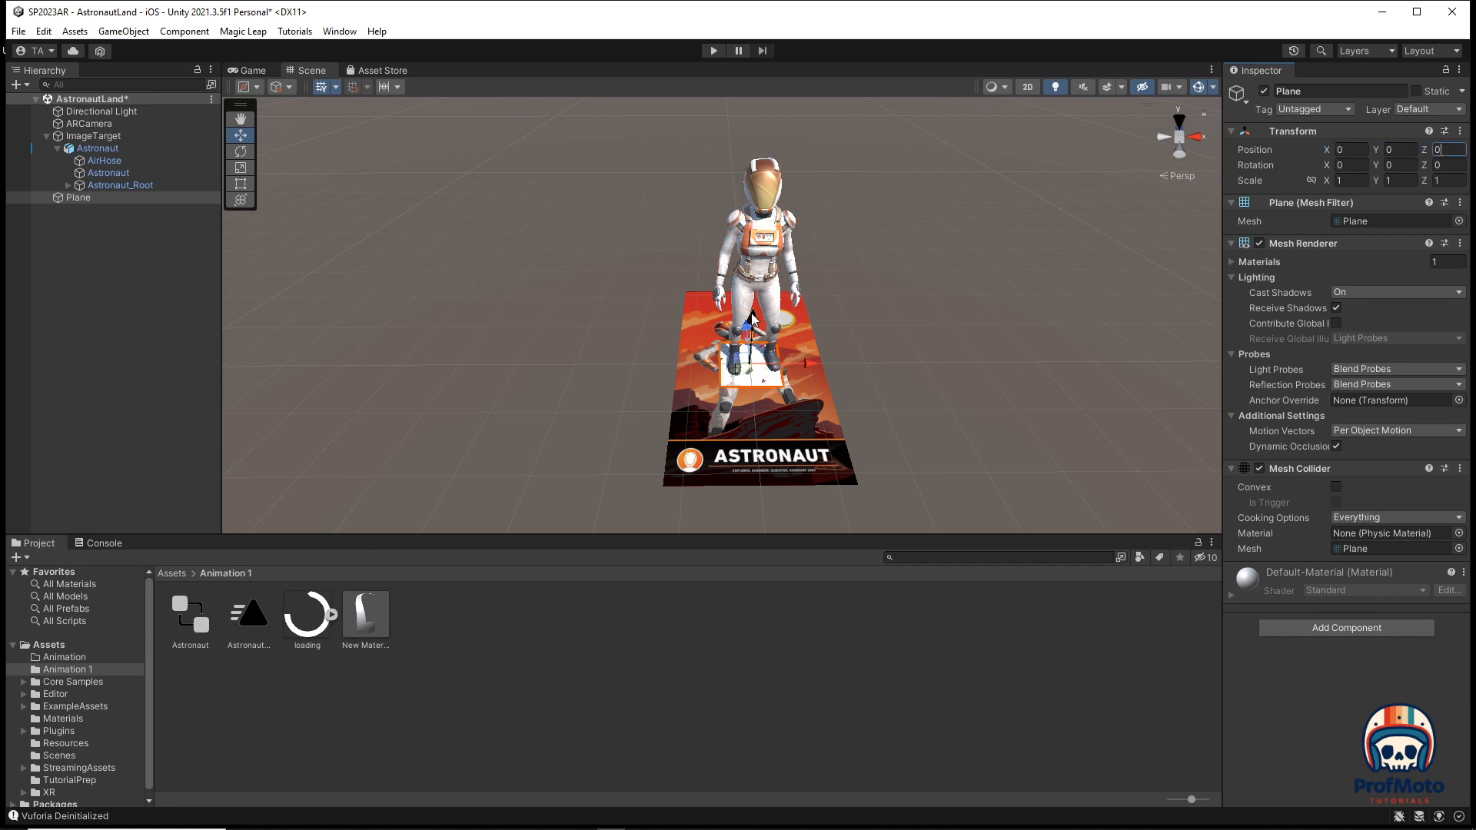
{"action": "left_click_drag", "start_coordinate": [752, 358], "coordinate": [605, 366]}
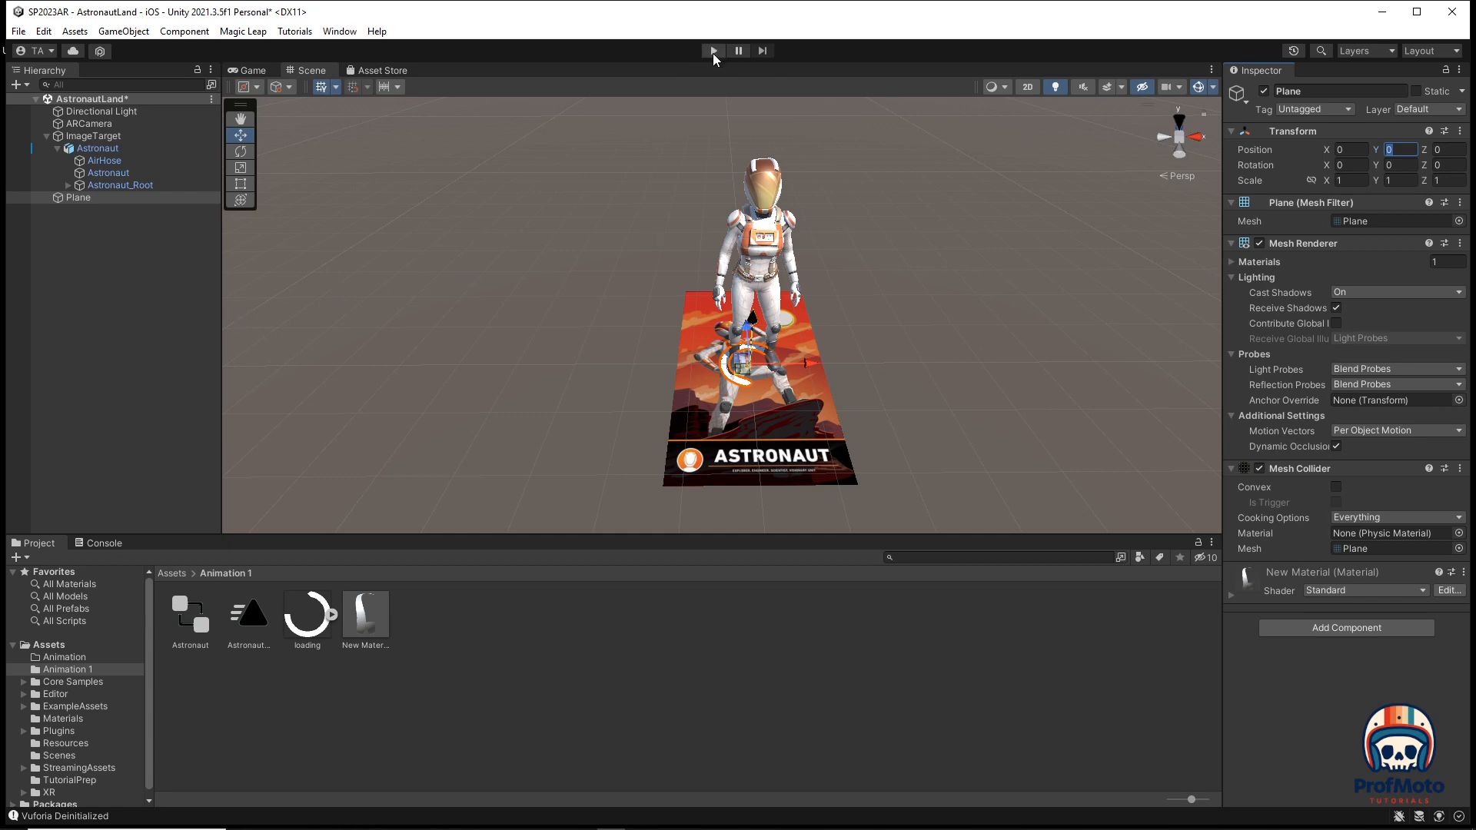
{"action": "left_click", "coordinate": [713, 51]}
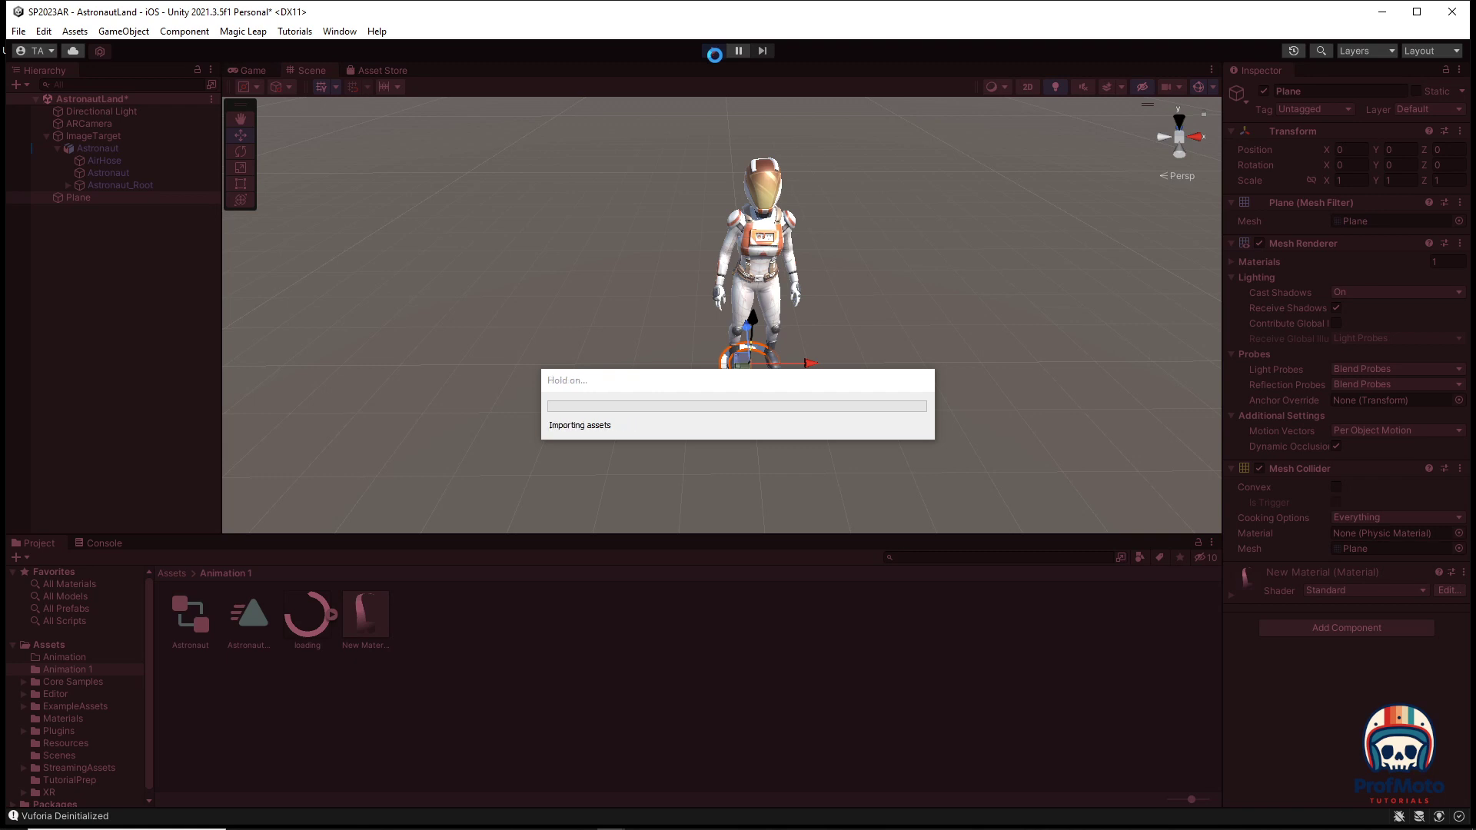
{"action": "left_click", "coordinate": [712, 49]}
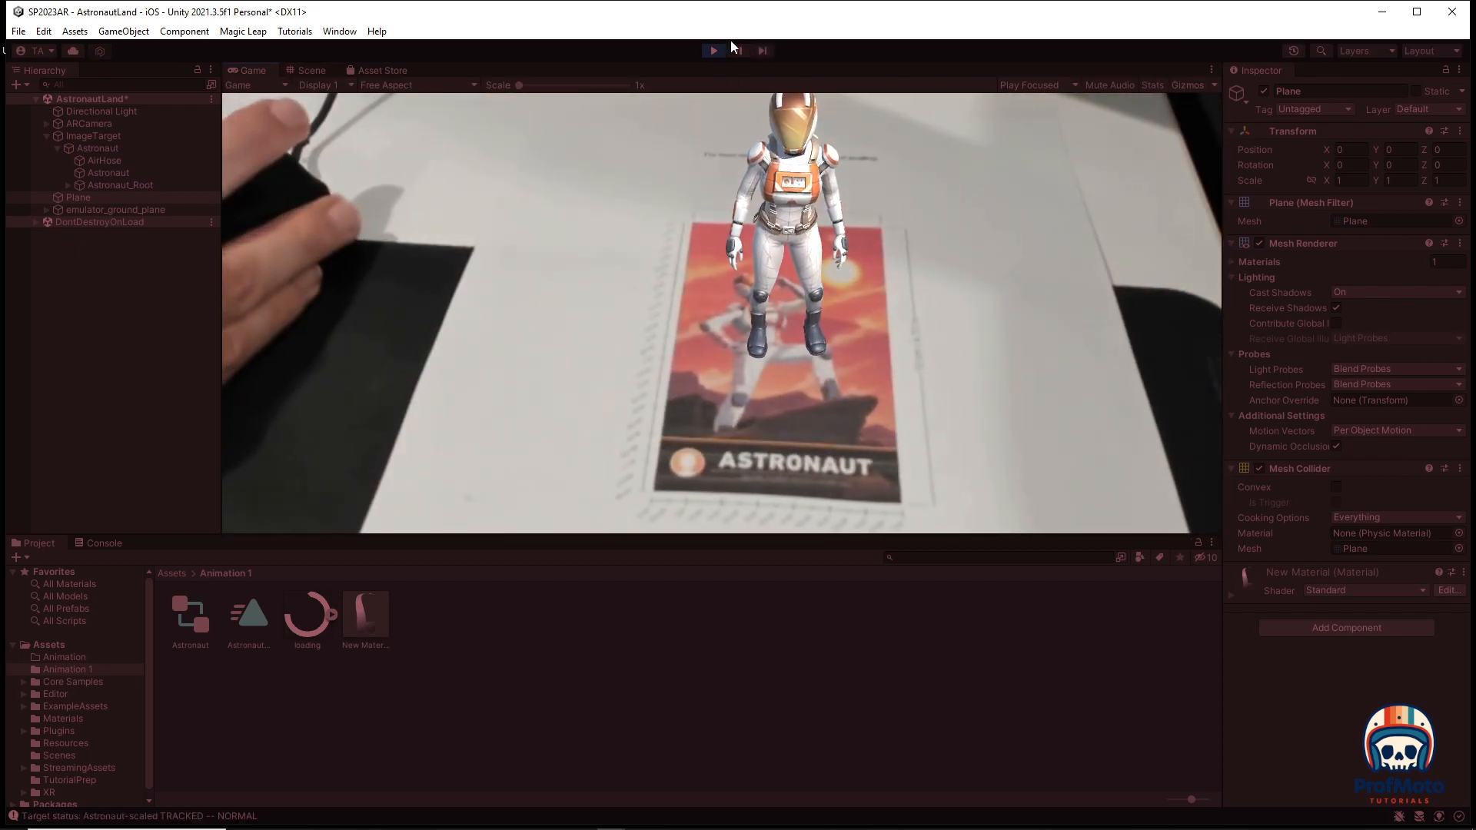
{"action": "left_click", "coordinate": [713, 50]}
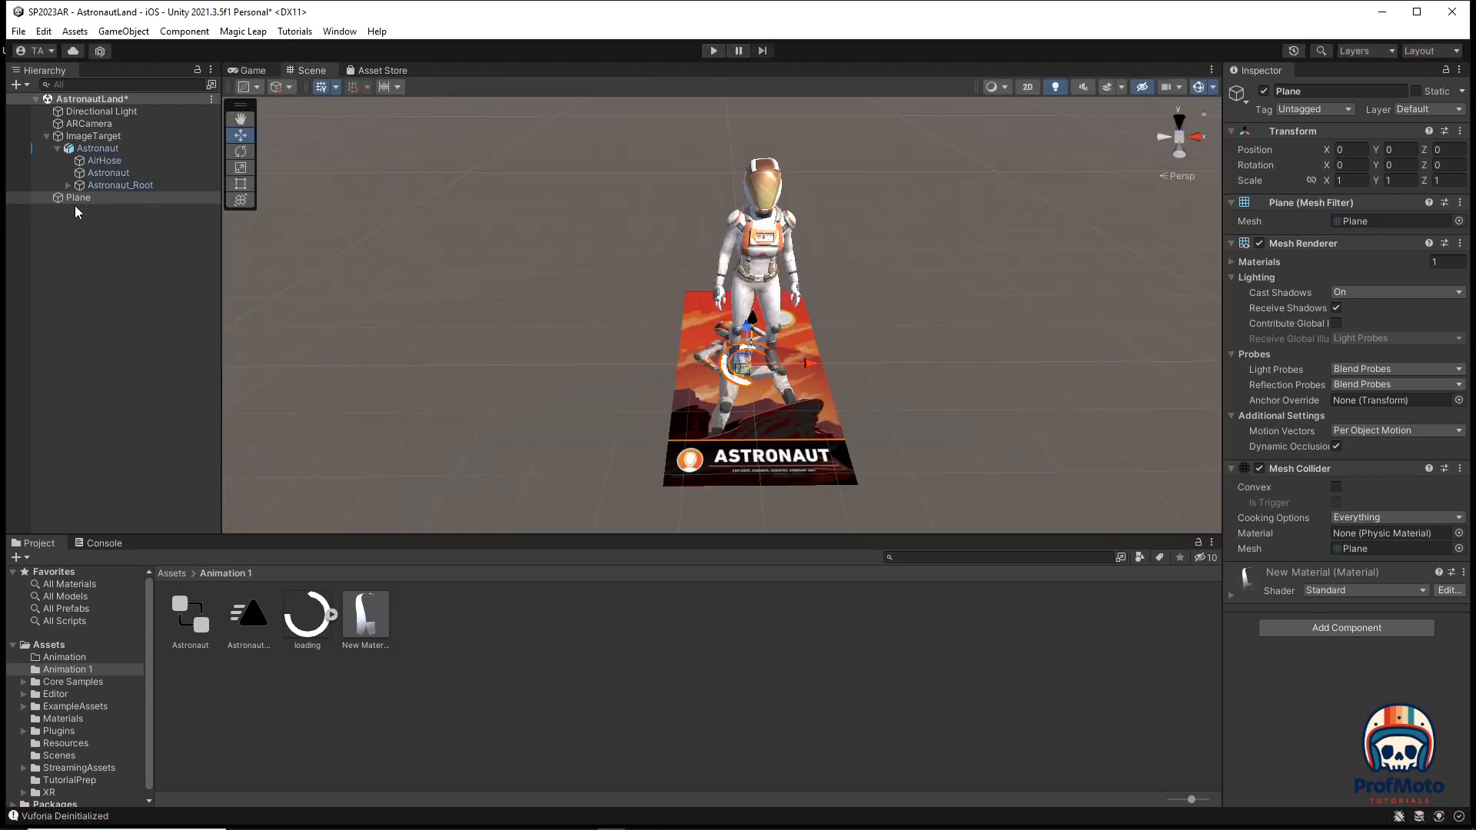
Make the Plane a child of ImageTarget and exit Play mode.
{"action": "left_click", "coordinate": [77, 197]}
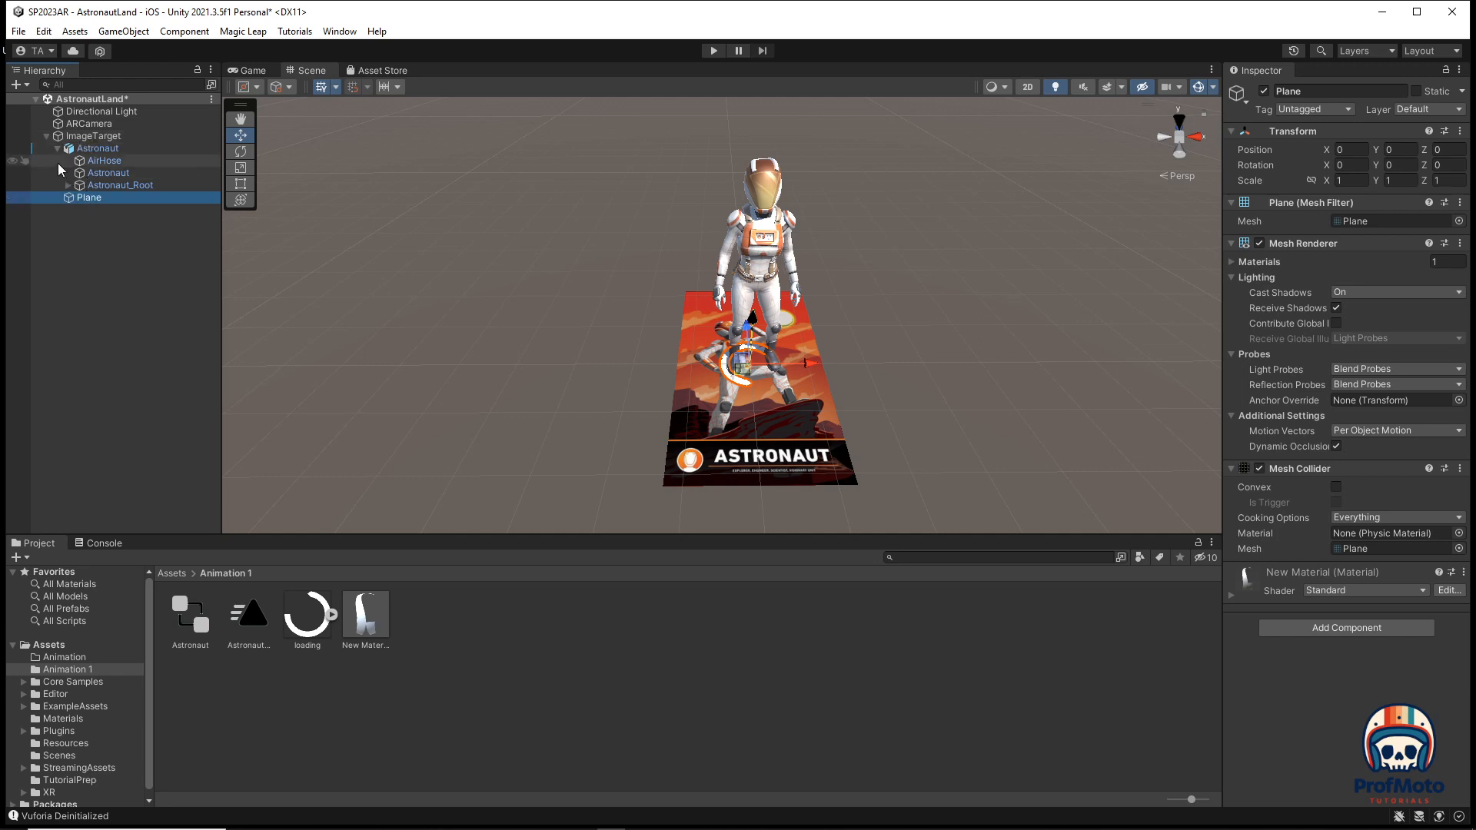
{"action": "left_click", "coordinate": [65, 148]}
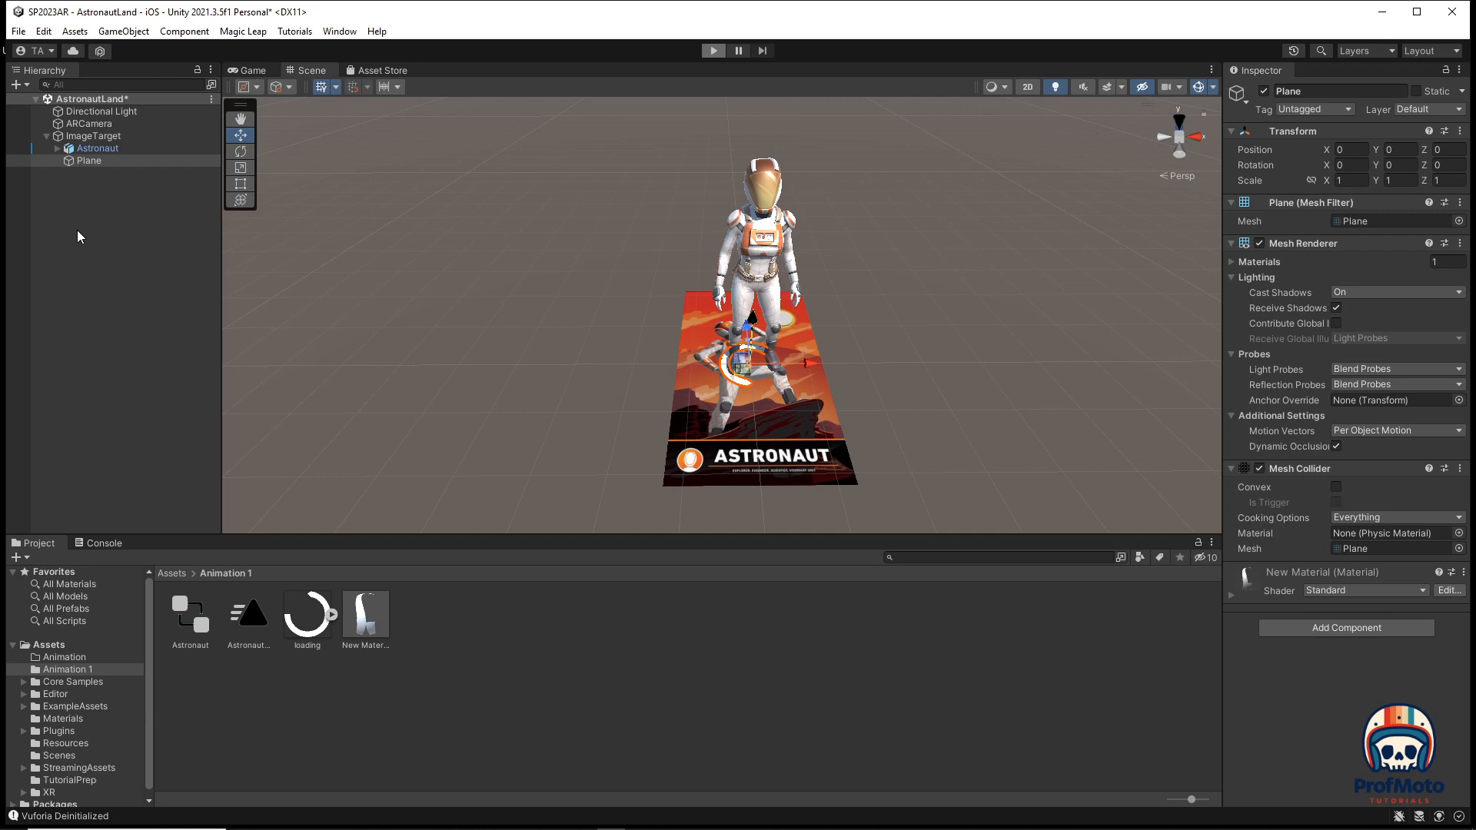
{"action": "left_click", "coordinate": [713, 51]}
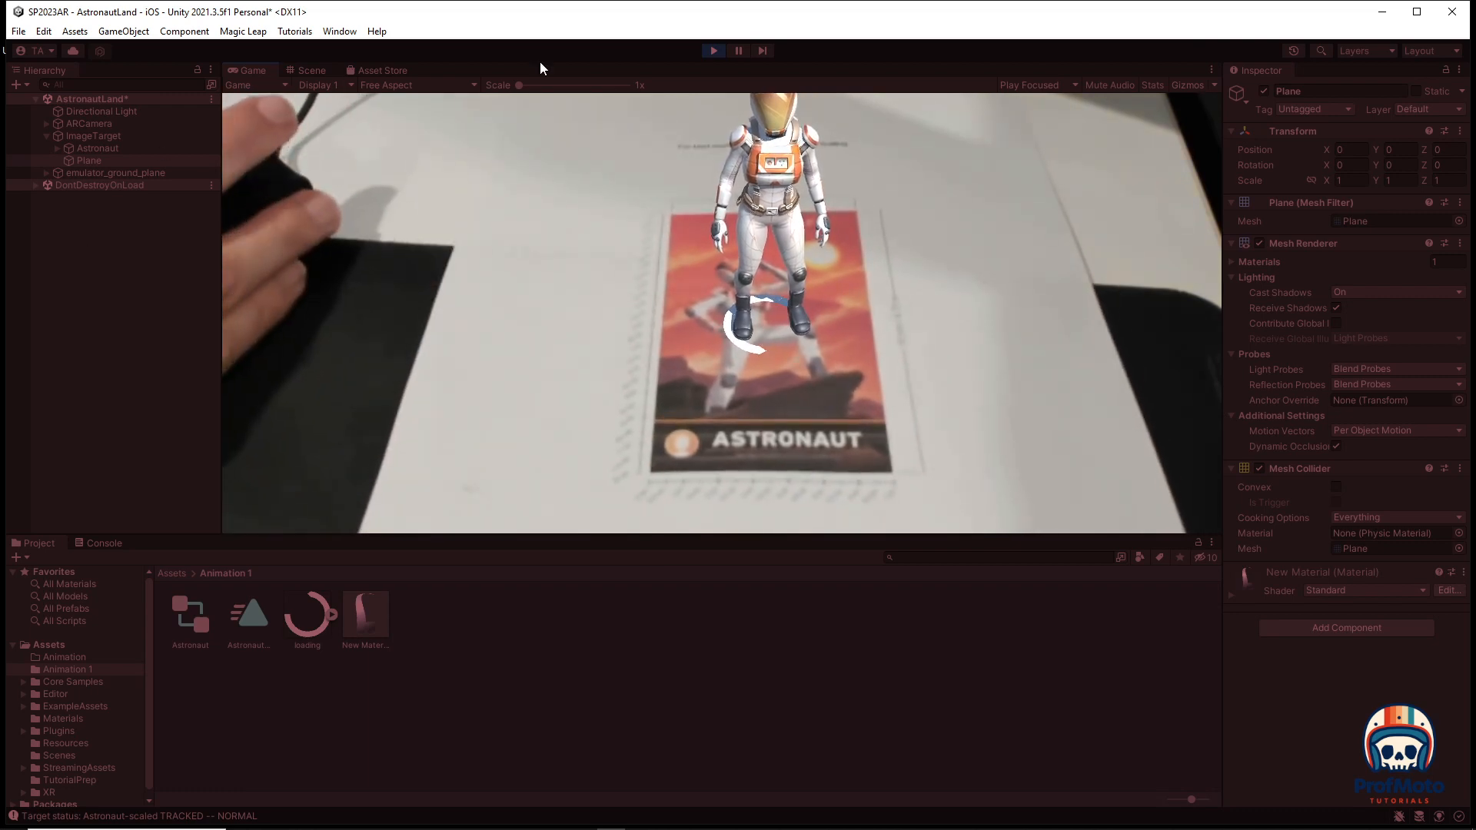
{"action": "left_click", "coordinate": [310, 69]}
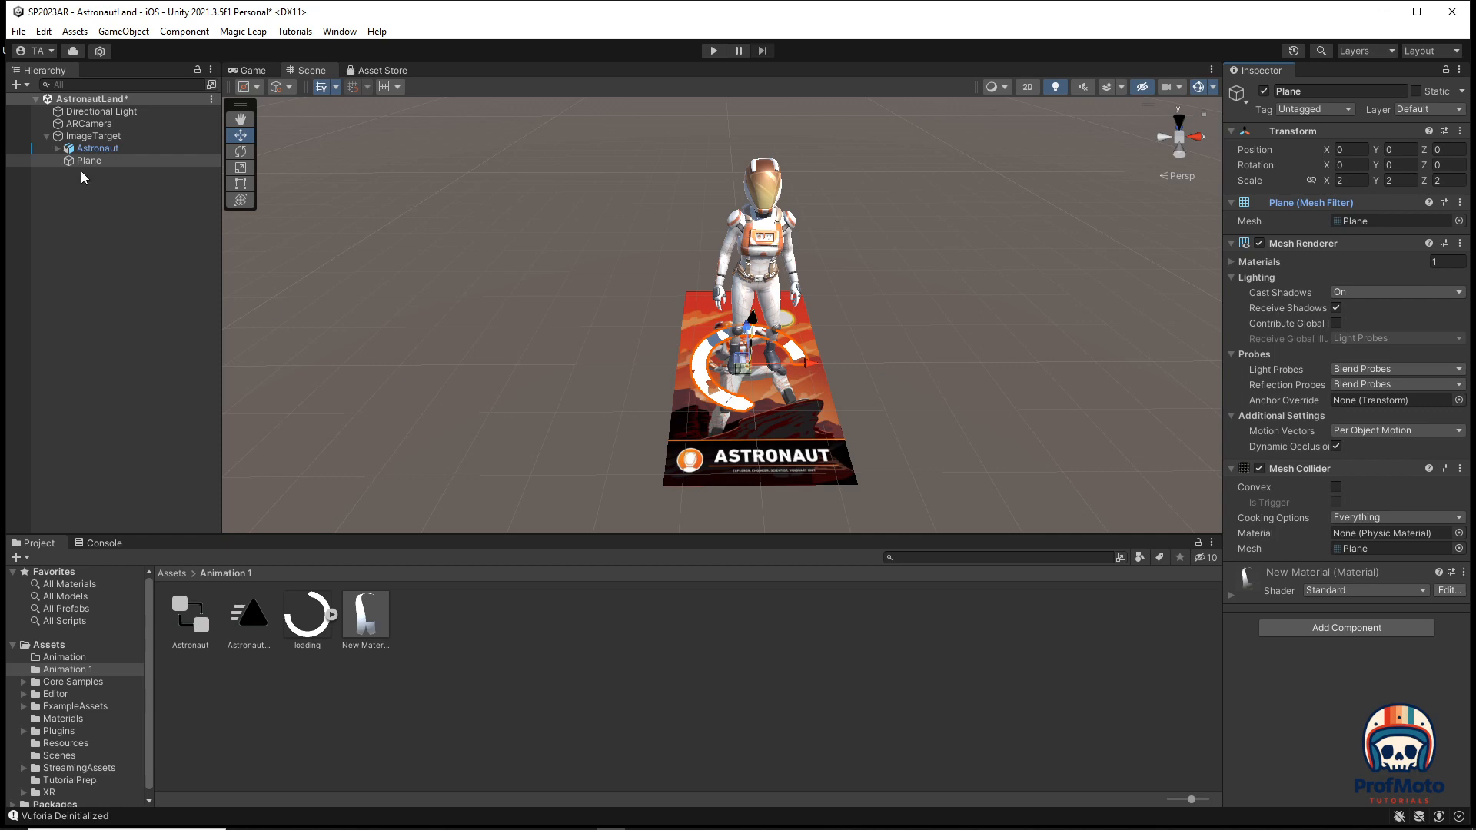
Create a new animation clip for the Plane named LoadingRotate and save it.
{"action": "right_click", "coordinate": [89, 161]}
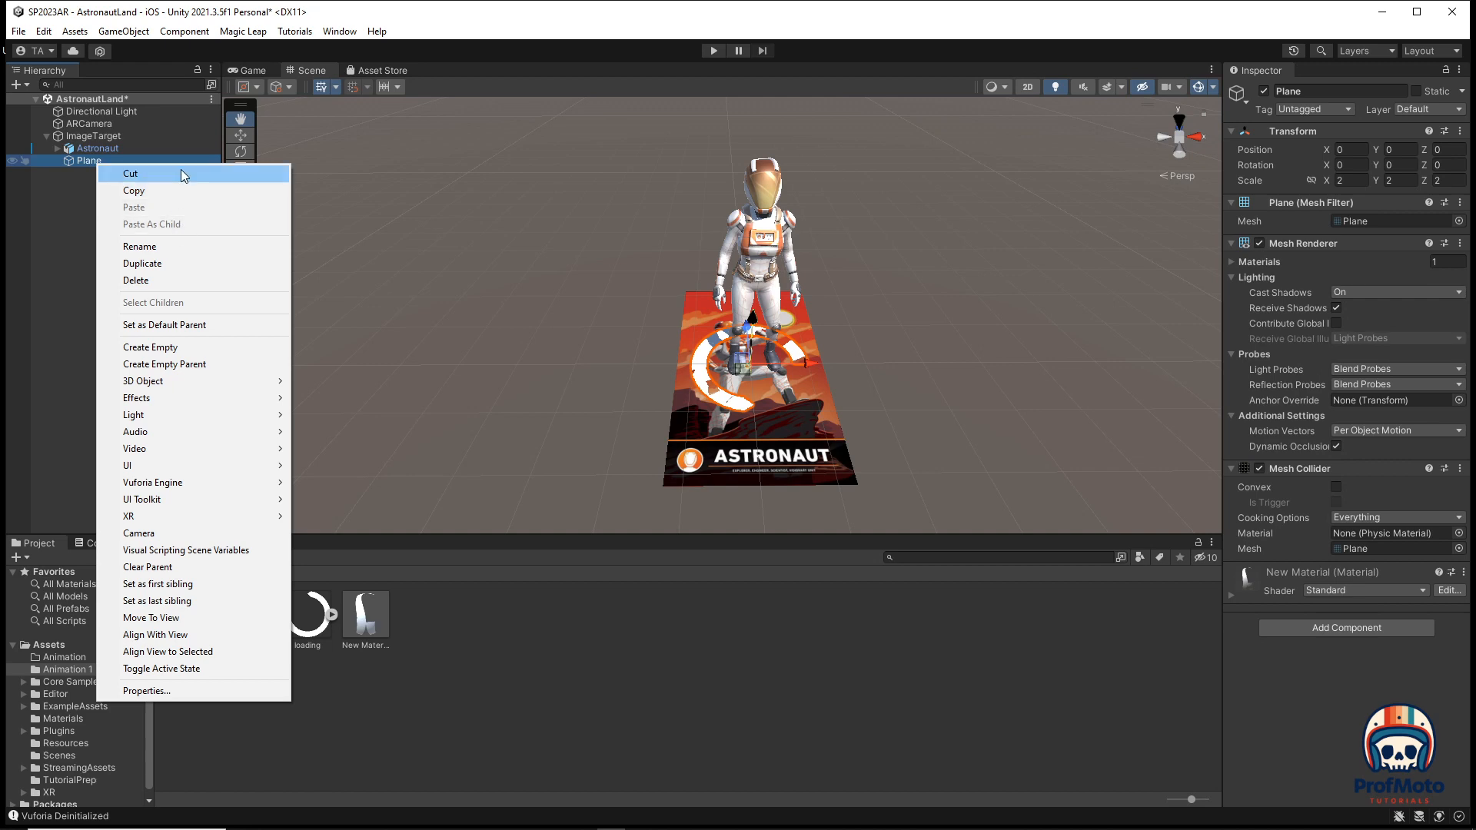
{"action": "left_click", "coordinate": [338, 31]}
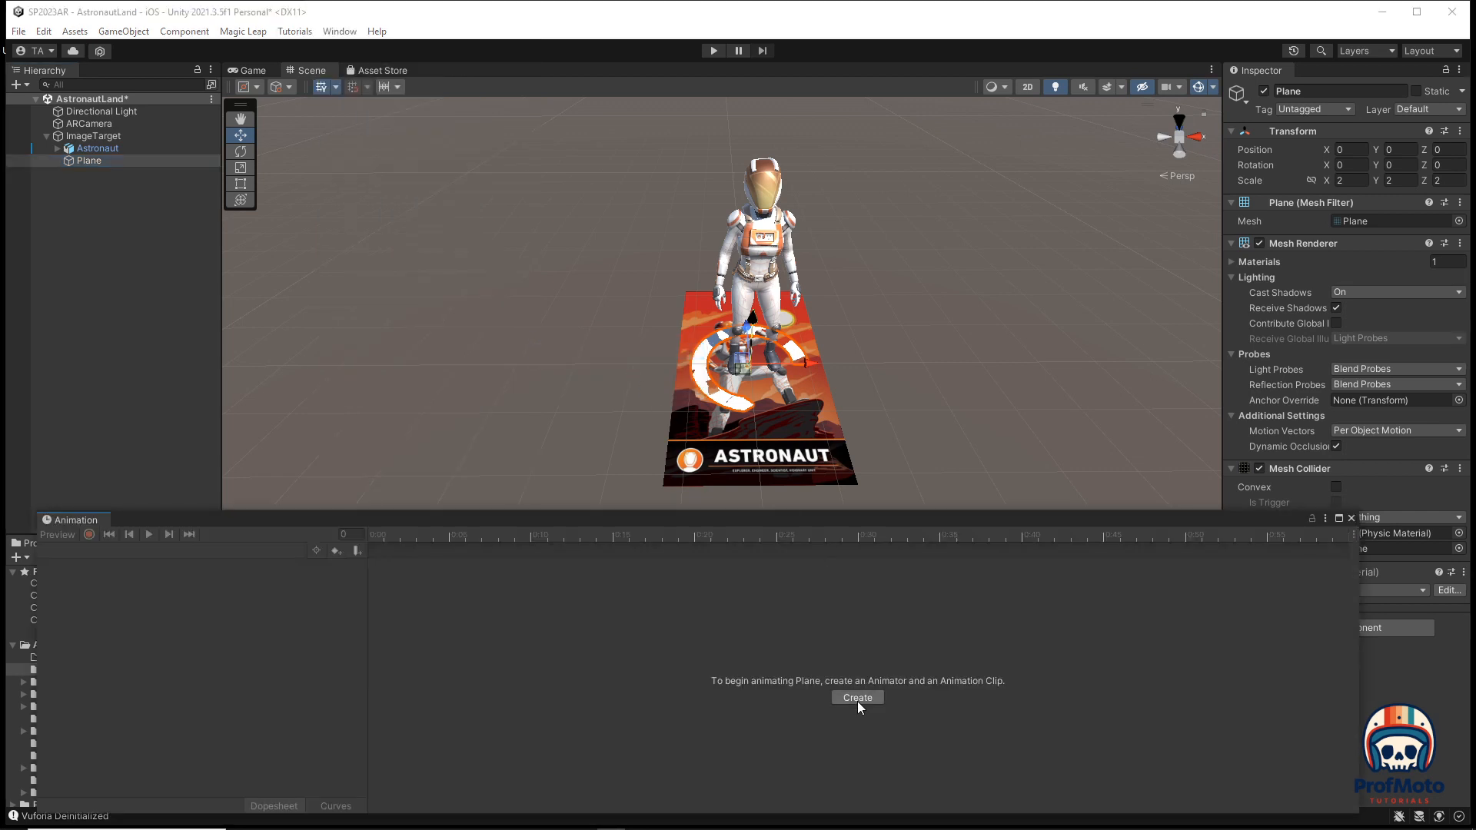
{"action": "left_click", "coordinate": [858, 698]}
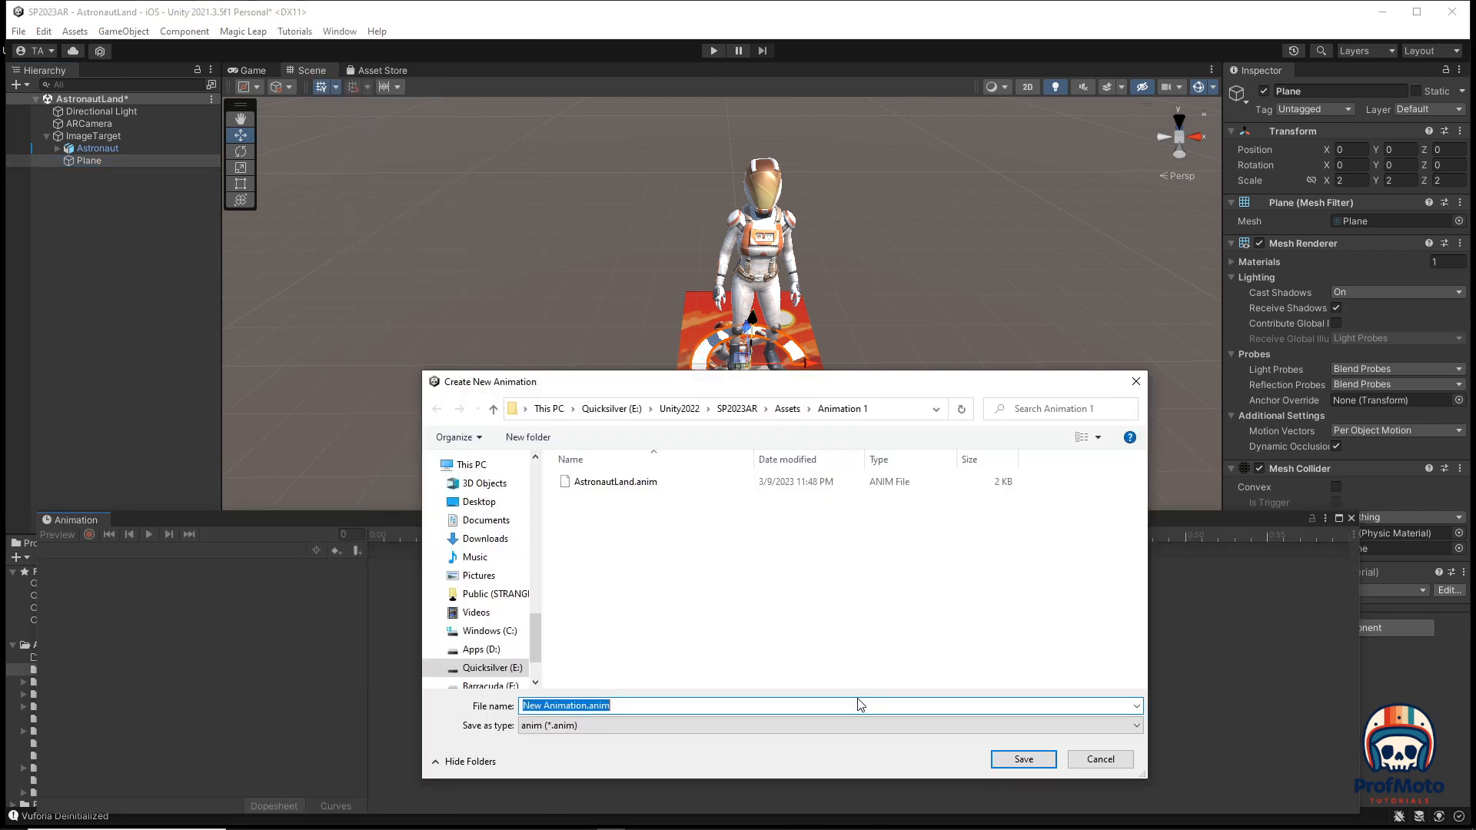
{"action": "mouse_move", "coordinate": [623, 641]}
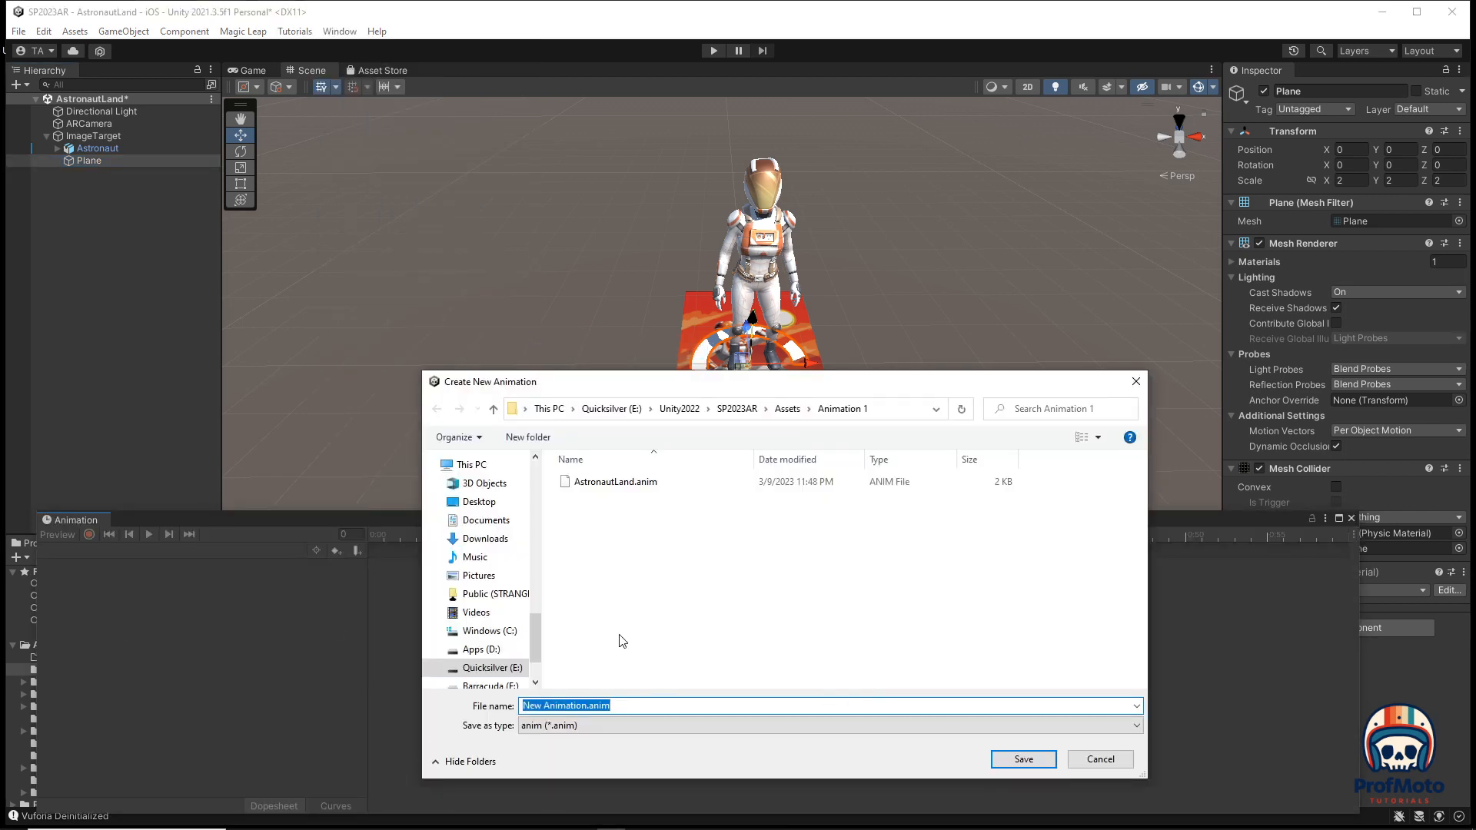
{"action": "type", "text": "LoadingRotate"}
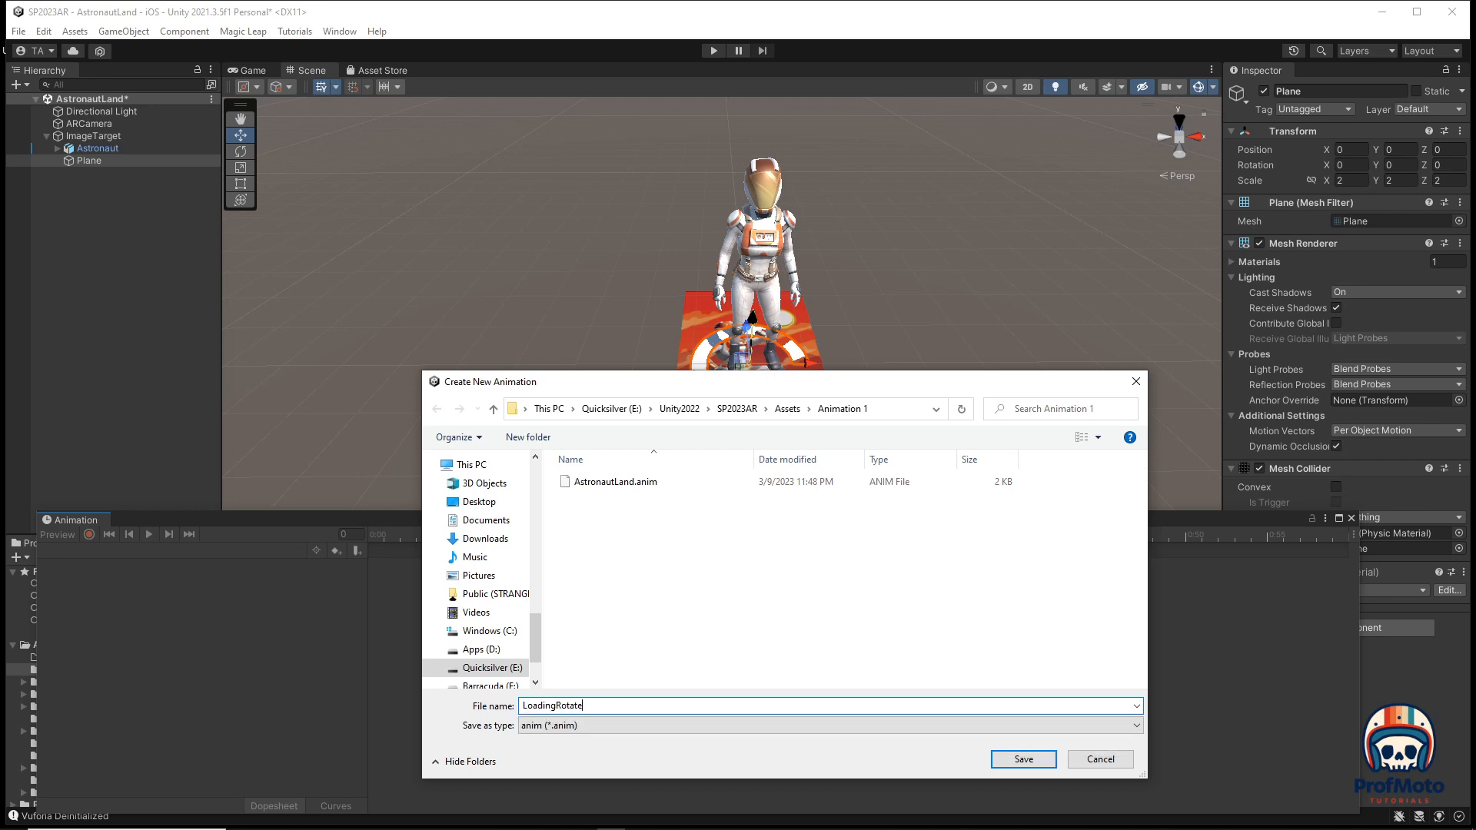
{"action": "left_click", "coordinate": [1024, 759]}
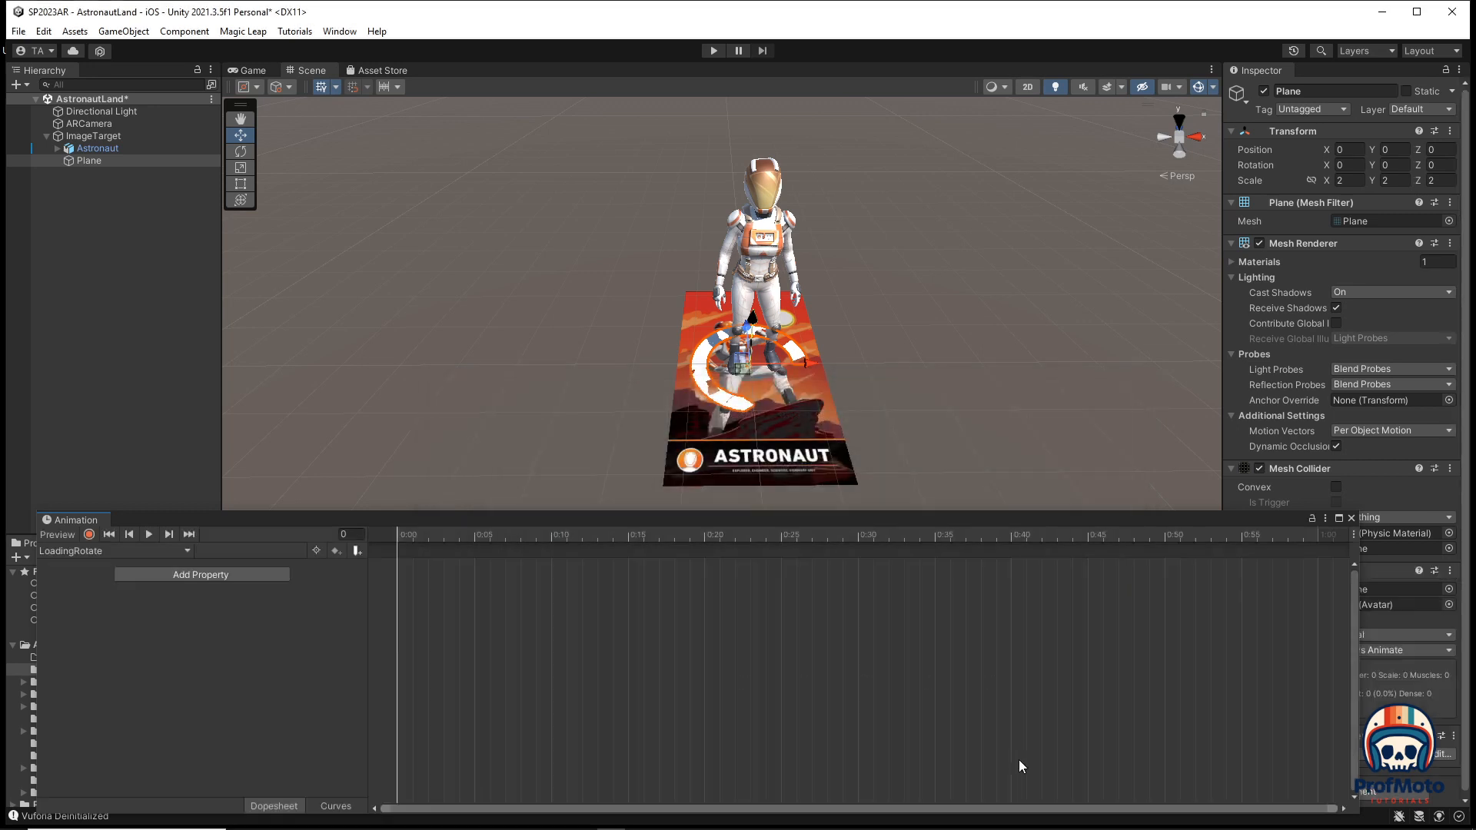
Add a Transform Rotation track and key the end frame's Rotation.y to 359, then test in Play mode.
{"action": "left_click", "coordinate": [202, 575]}
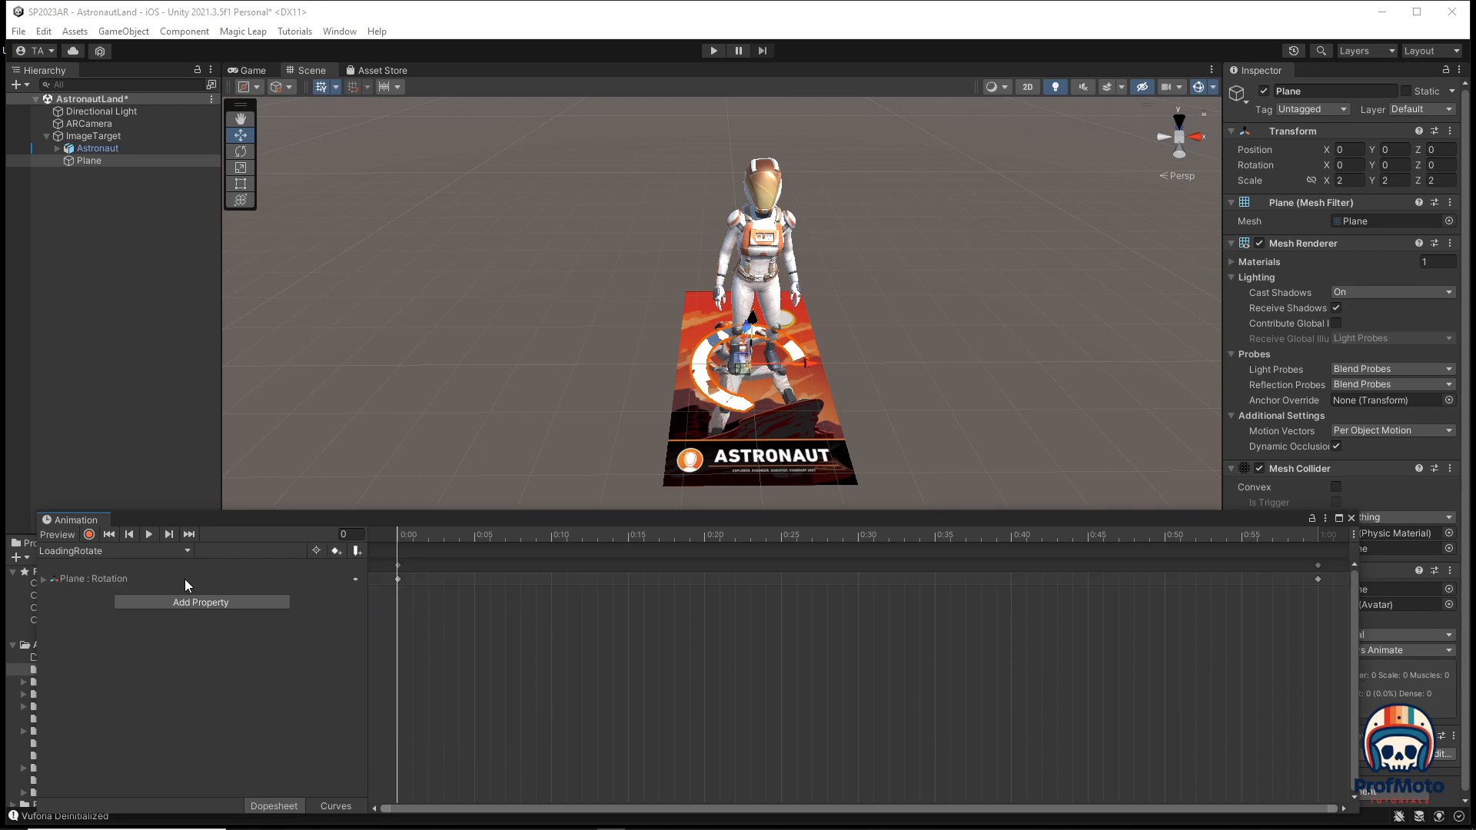
{"action": "mouse_move", "coordinate": [1002, 541]}
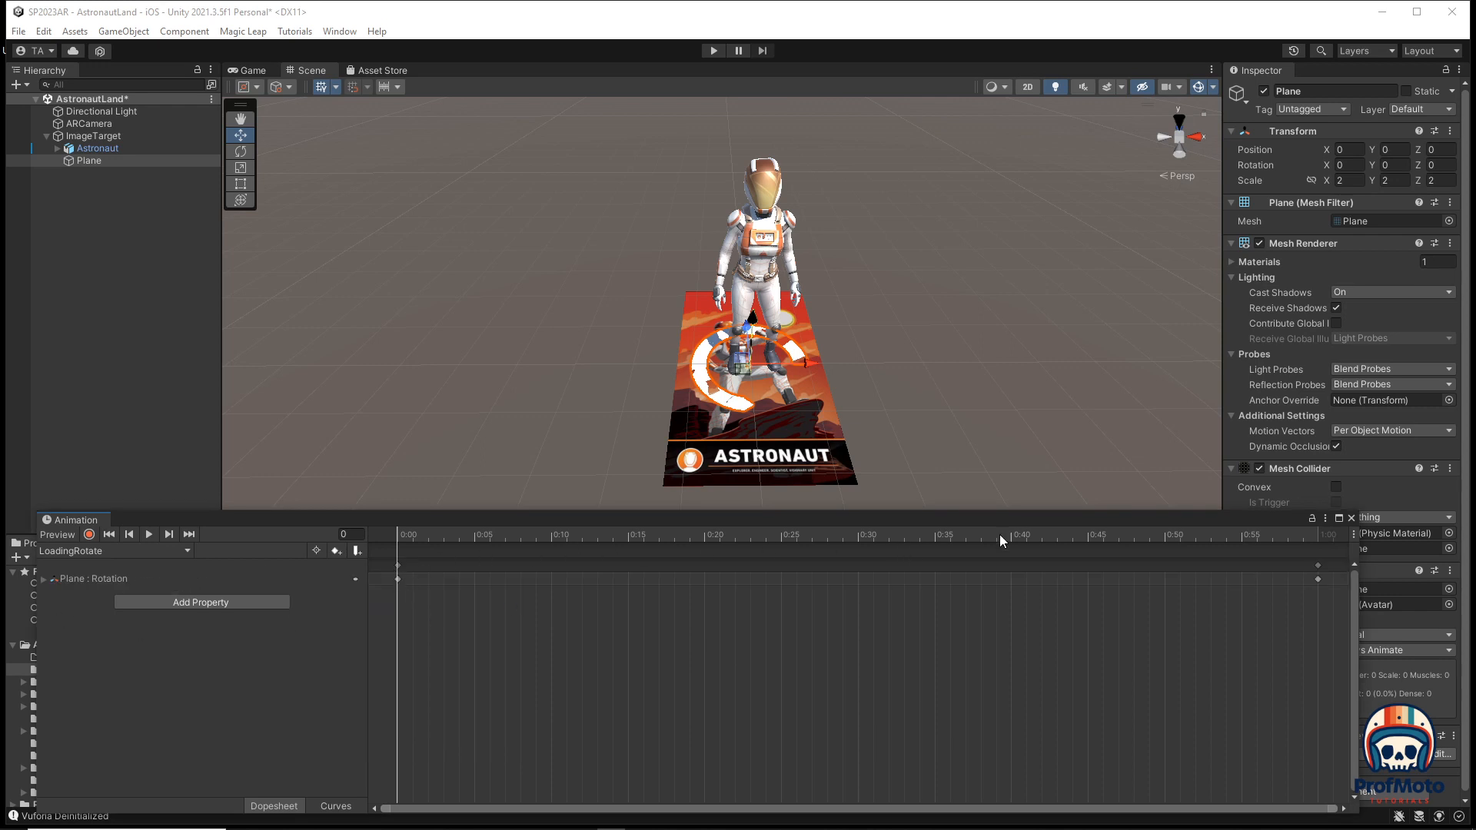
{"action": "mouse_move", "coordinate": [1319, 584]}
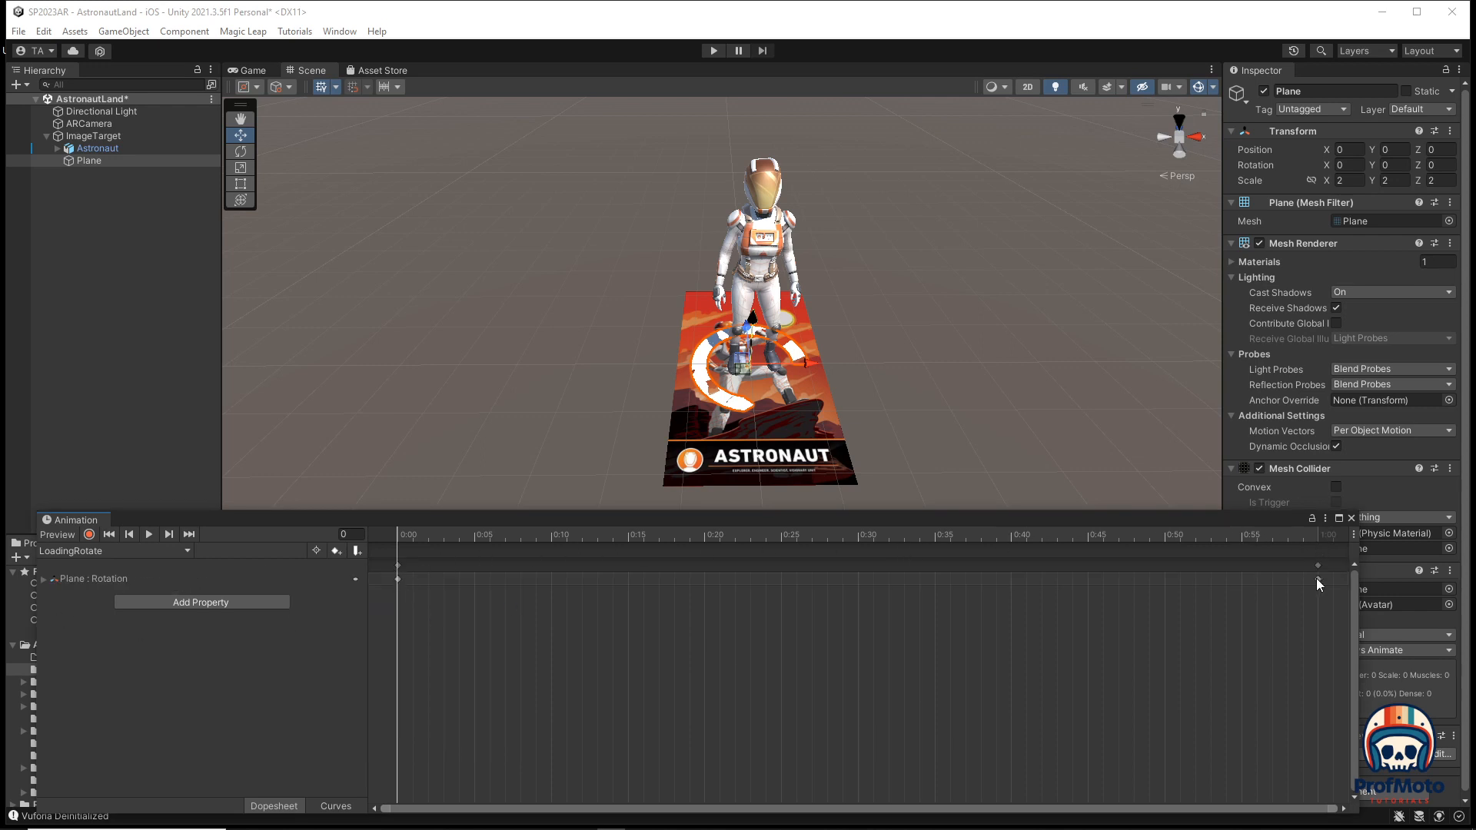
{"action": "left_click", "coordinate": [55, 578]}
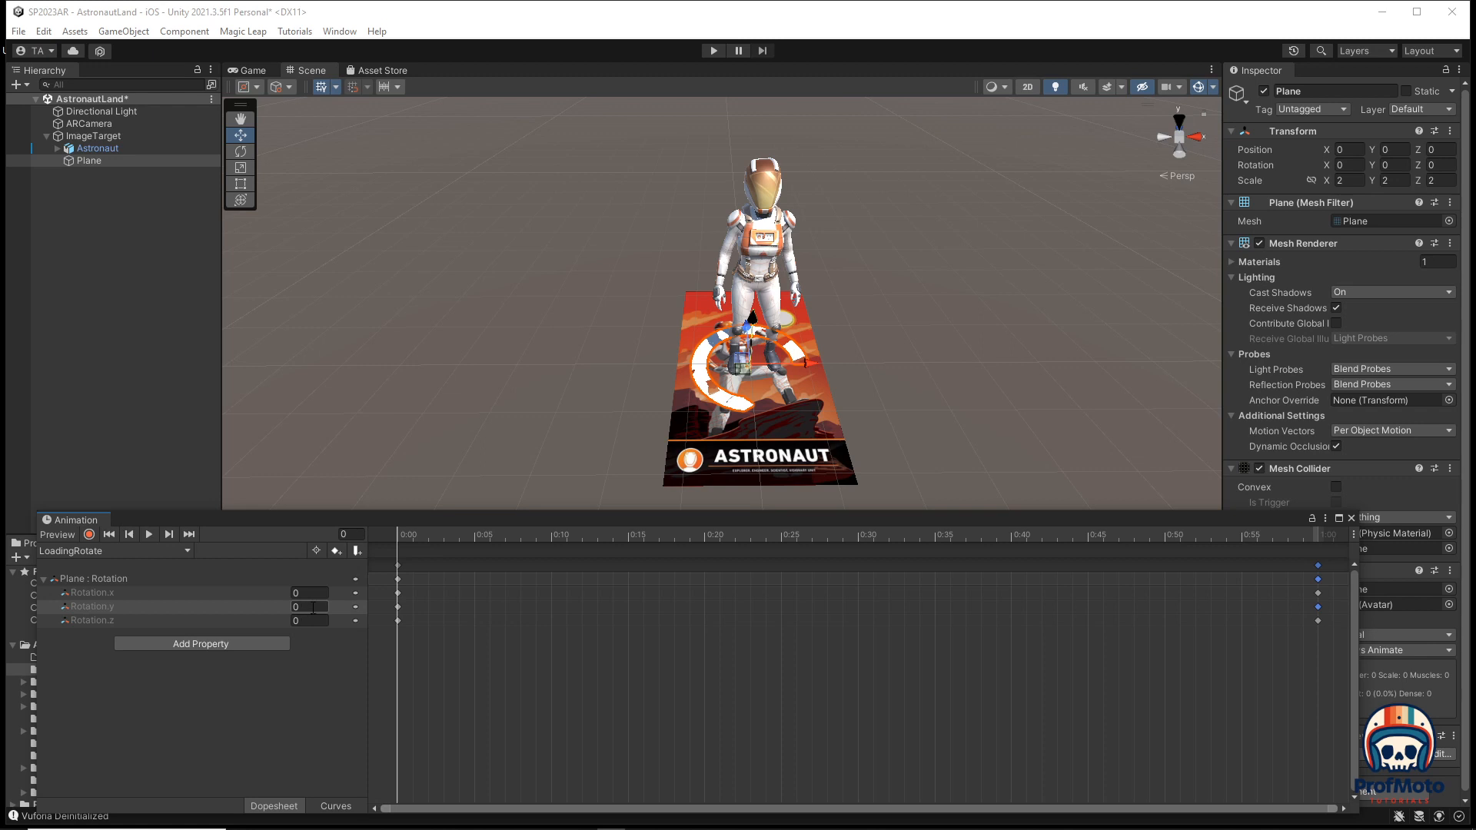
{"action": "left_click", "coordinate": [308, 606]}
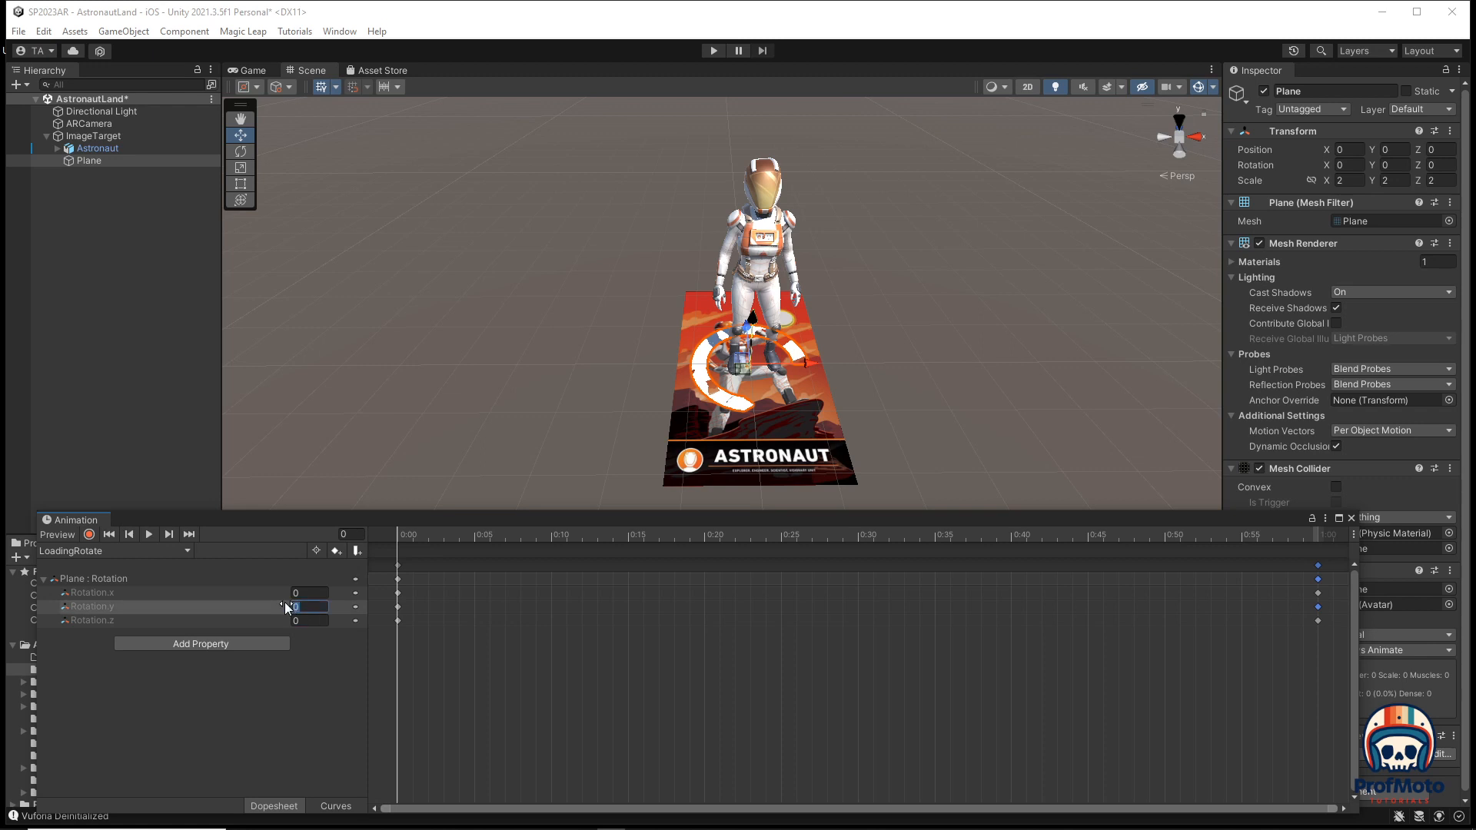
{"action": "type", "text": "360"}
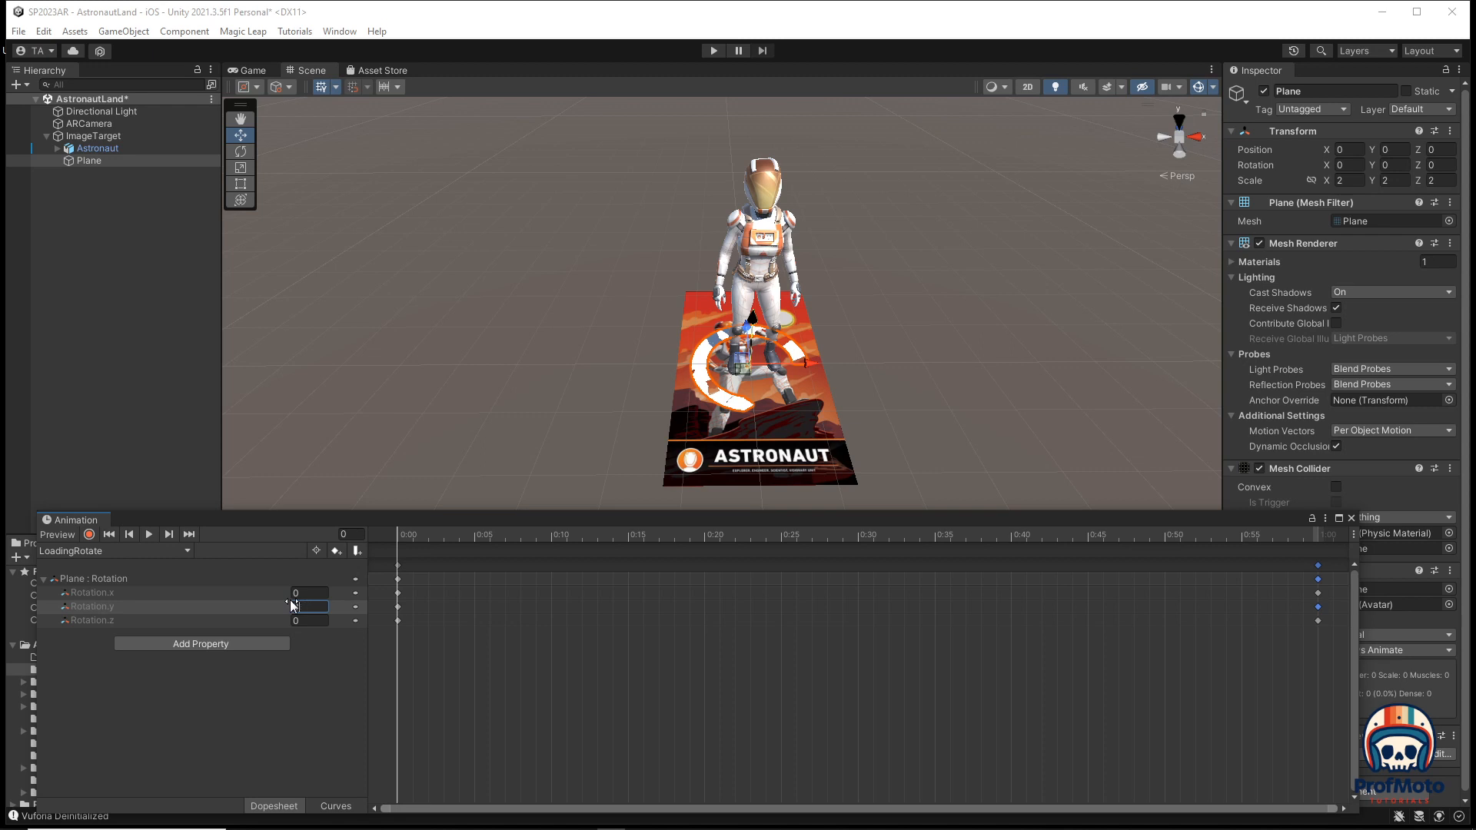
{"action": "type", "text": "359"}
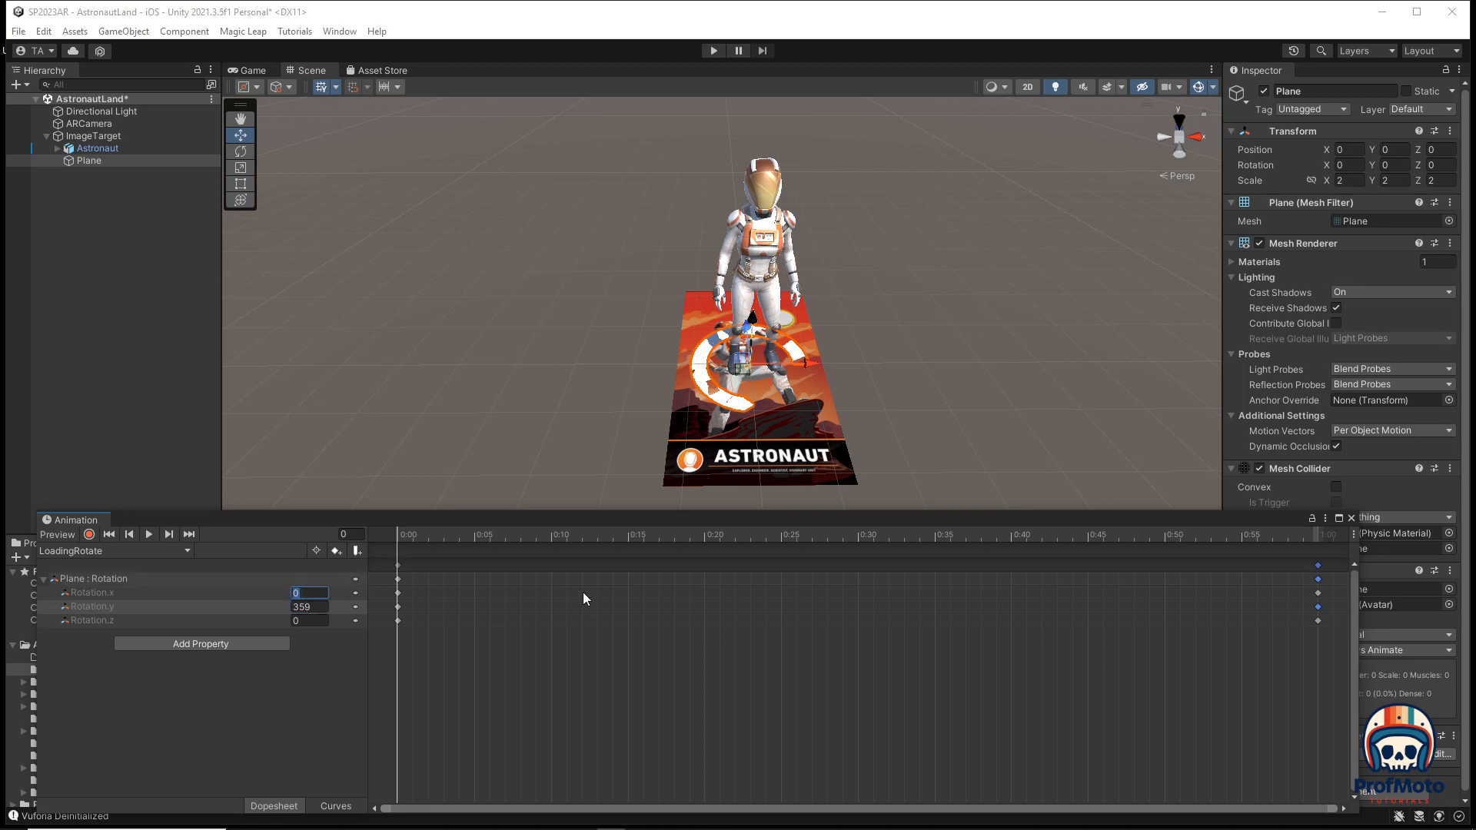
{"action": "mouse_move", "coordinate": [453, 587]}
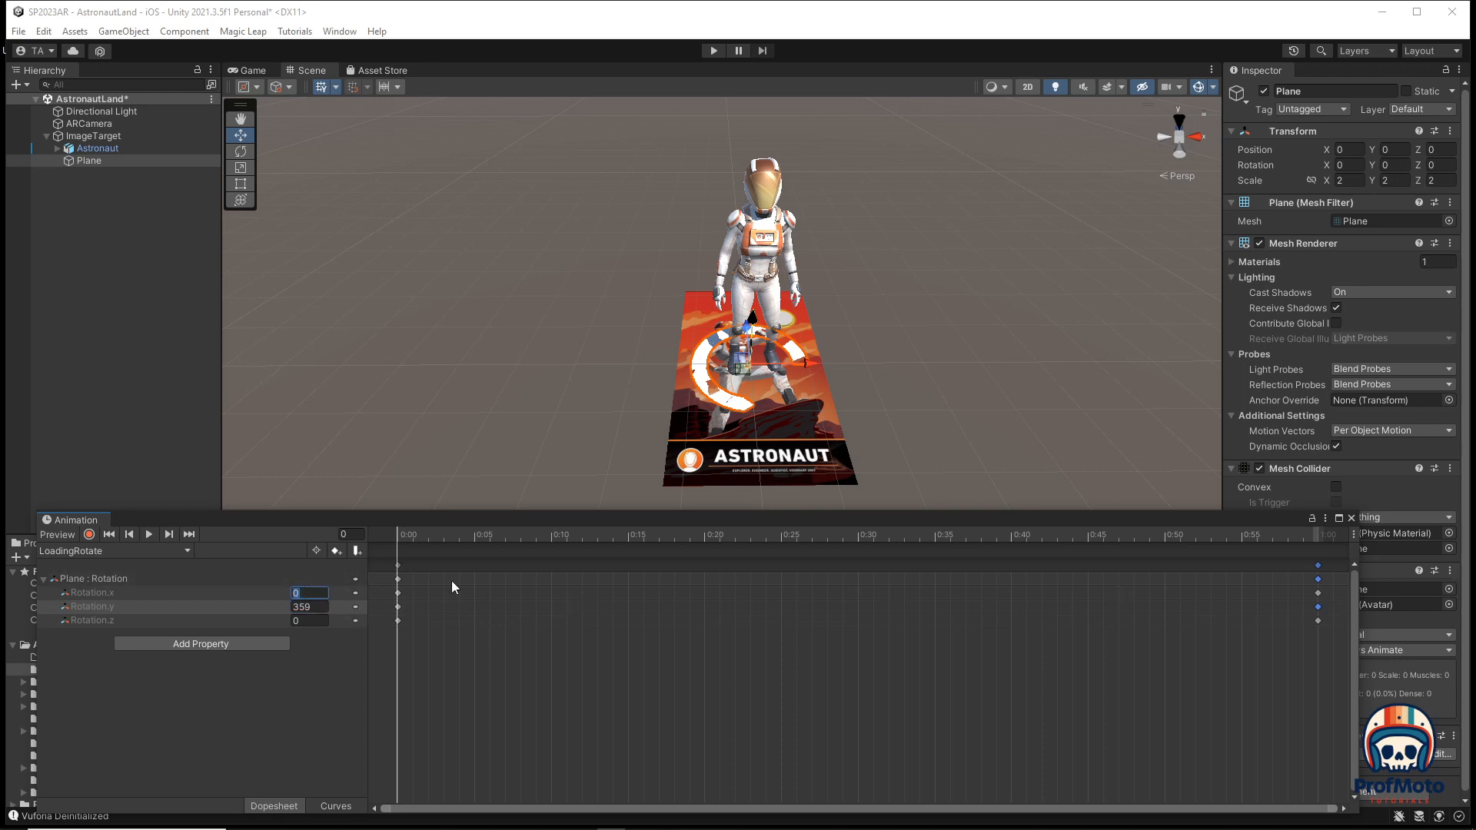
{"action": "mouse_move", "coordinate": [377, 608]}
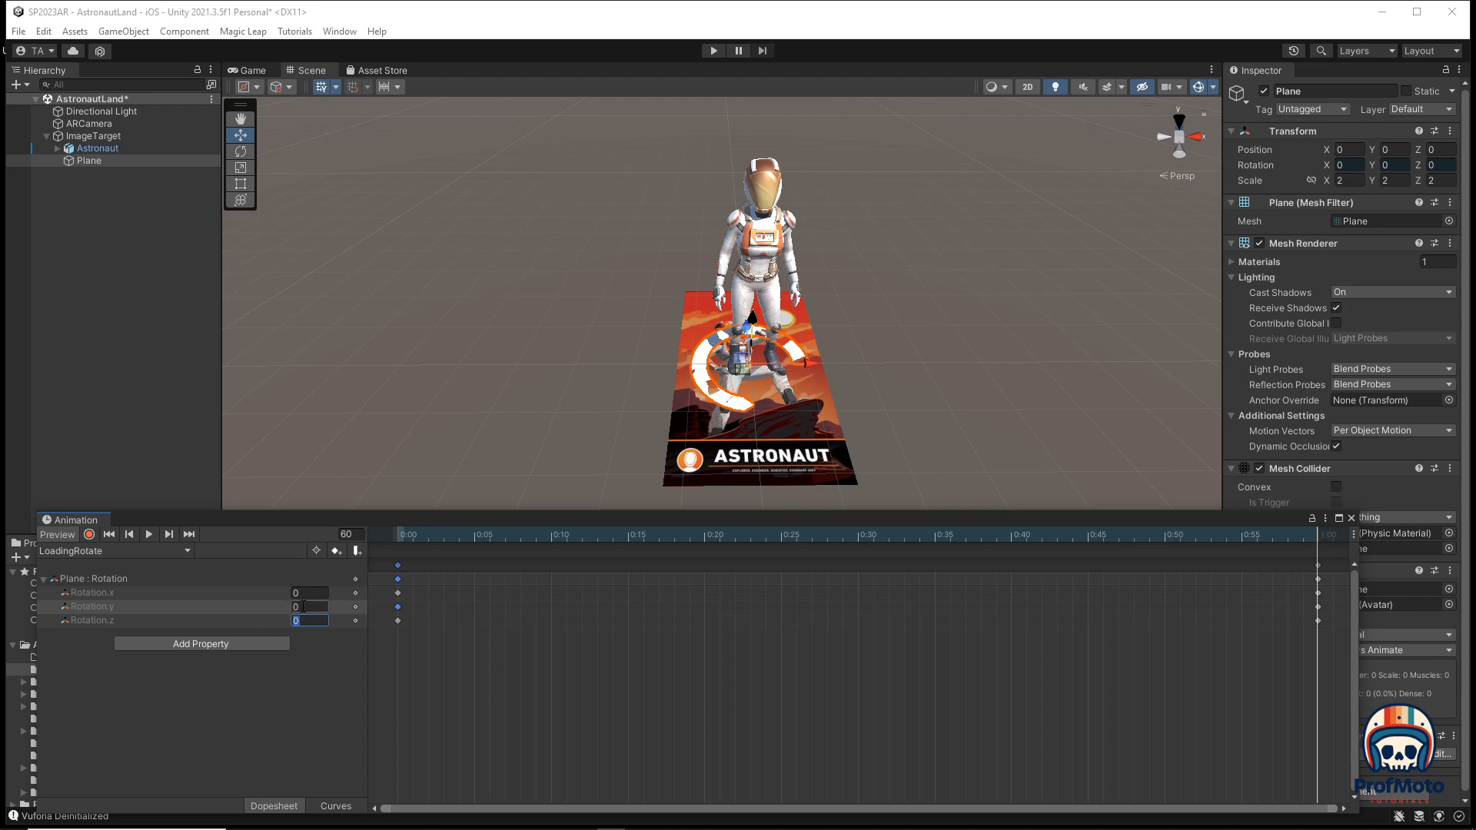
{"action": "type", "text": "359"}
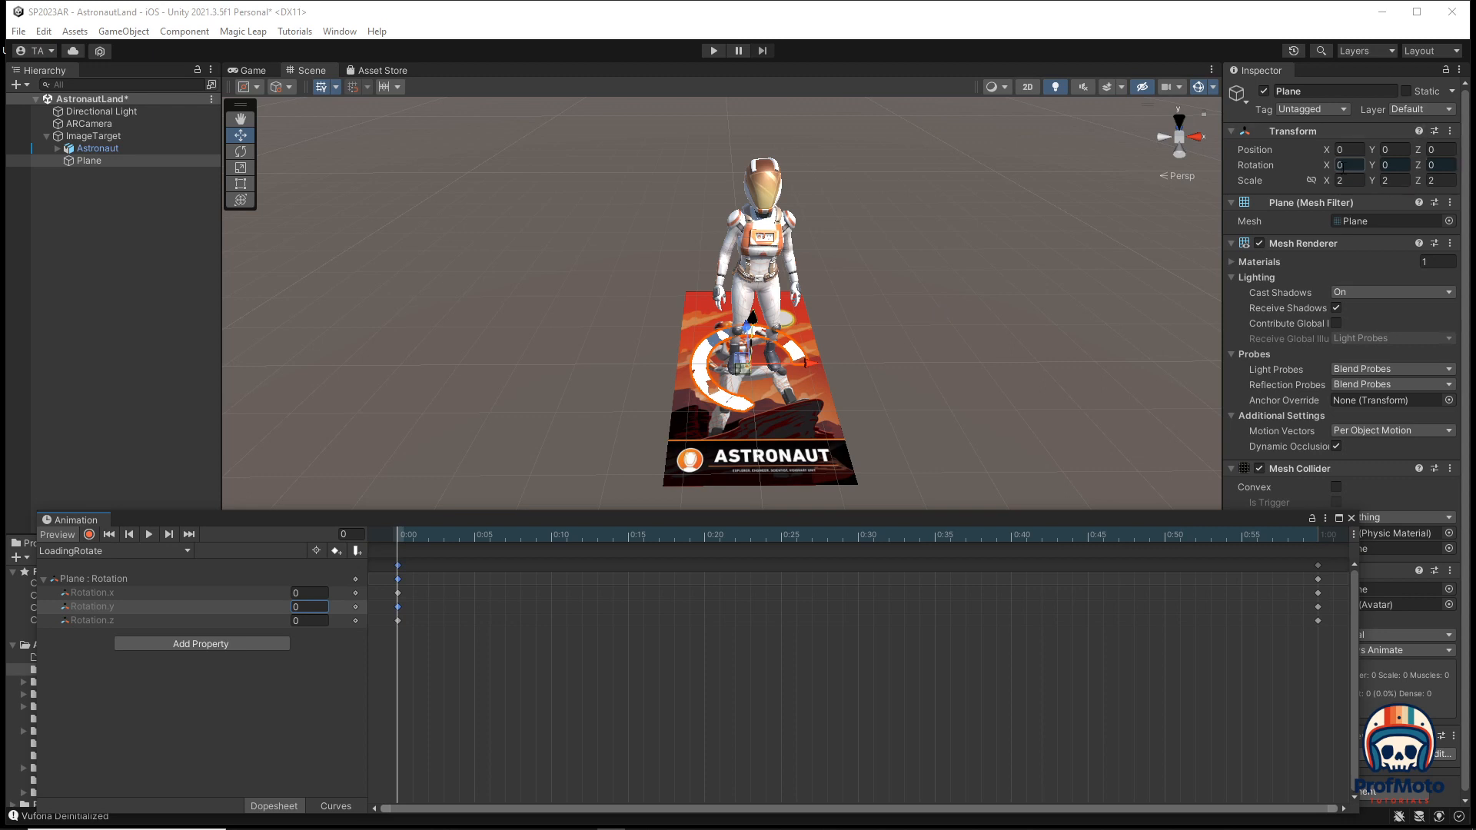
{"action": "left_click", "coordinate": [1387, 150]}
{"action": "type", "text": "2"}
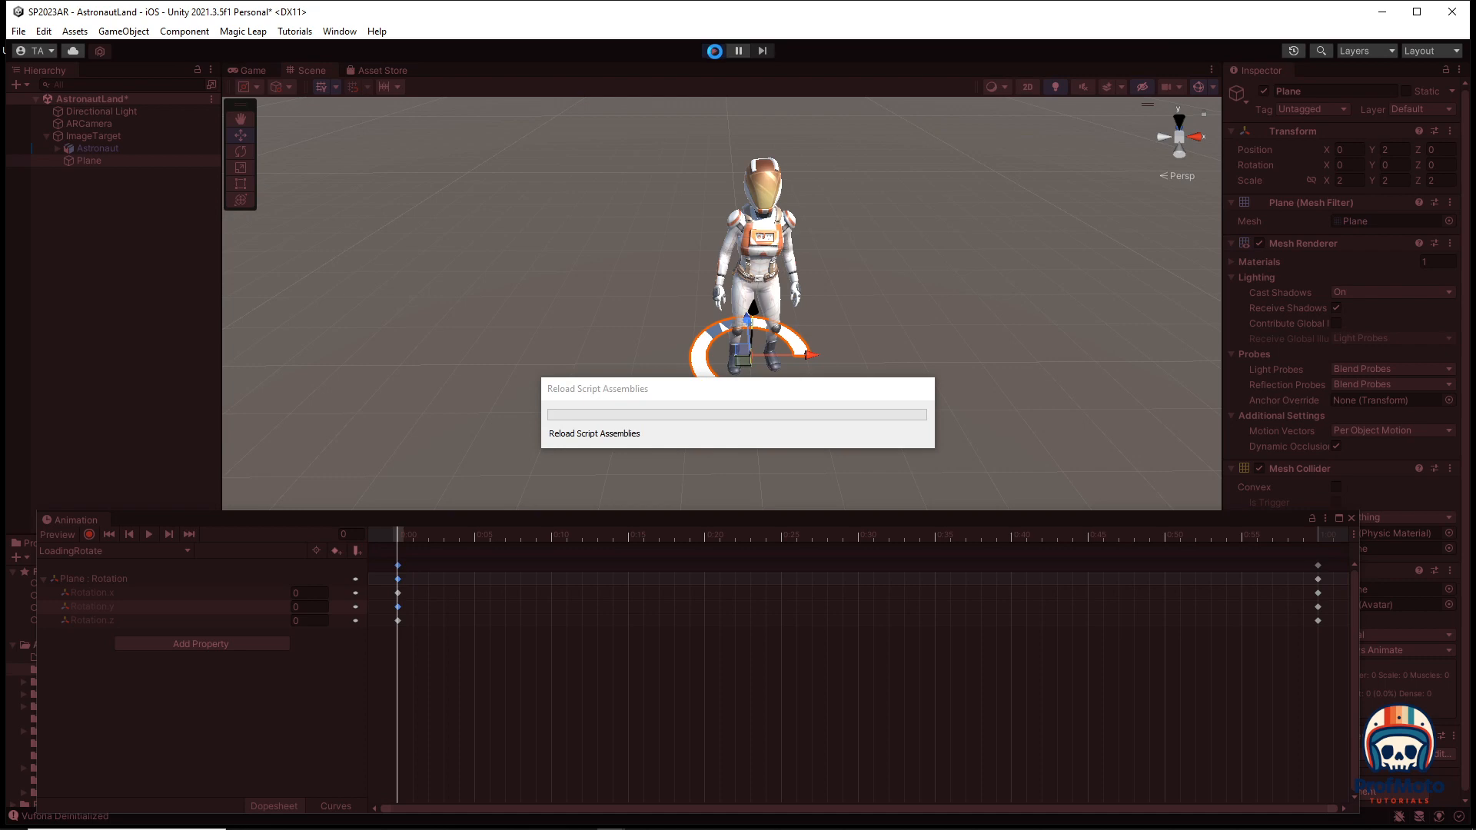
{"action": "left_click", "coordinate": [714, 49]}
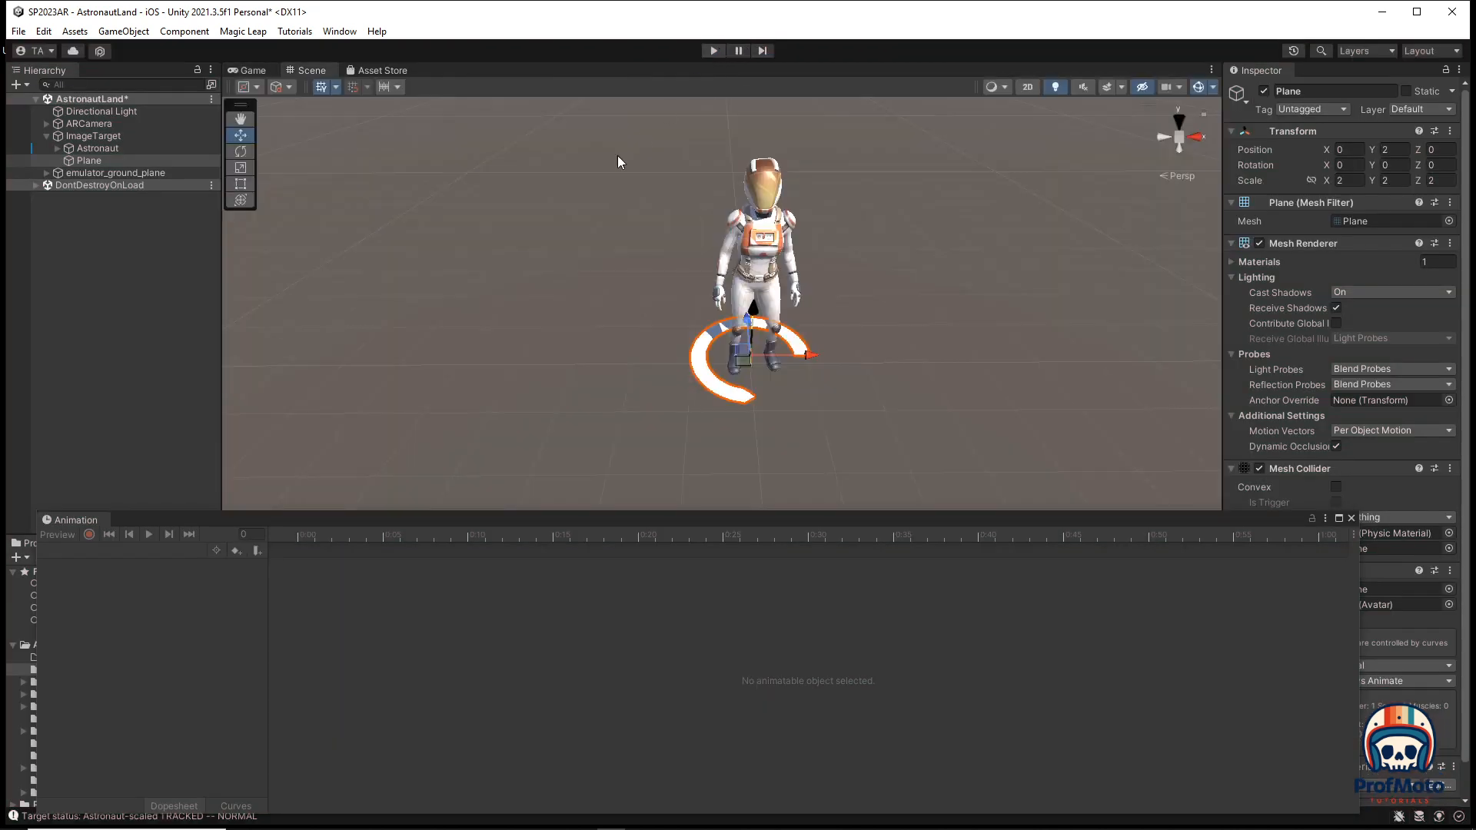
{"action": "left_click", "coordinate": [86, 160]}
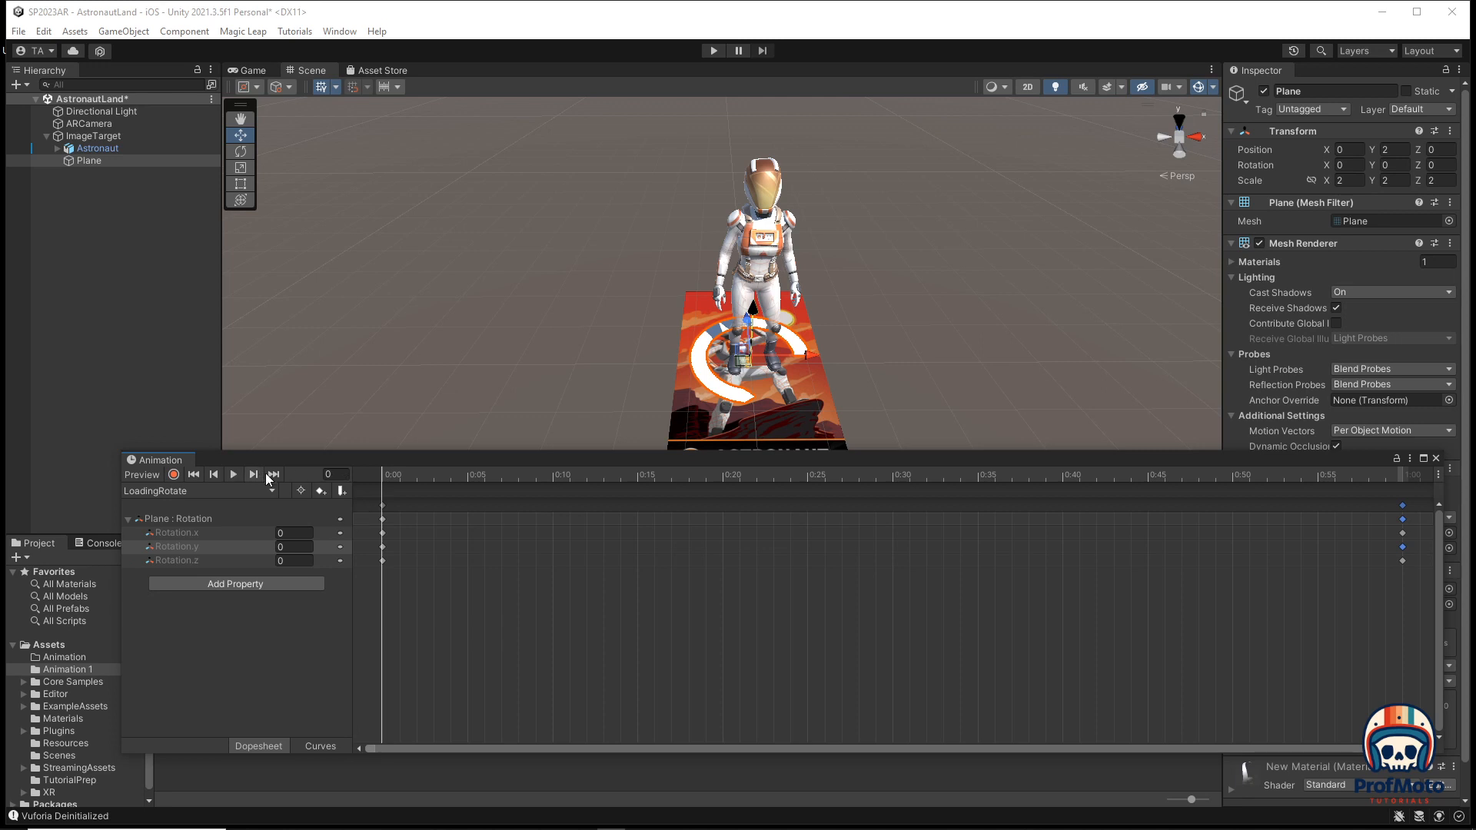
{"action": "mouse_move", "coordinate": [274, 473]}
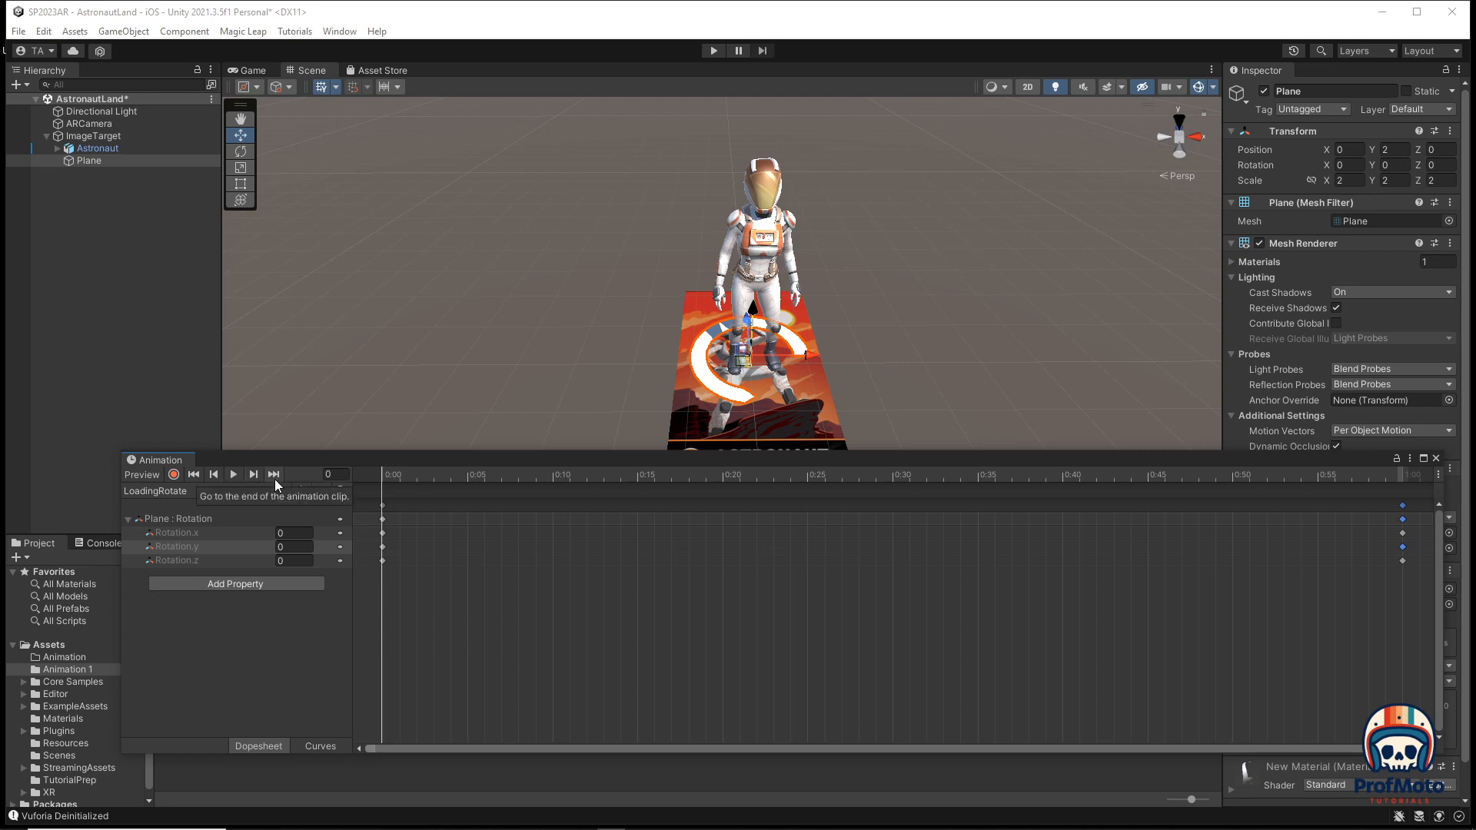
Change the end keyframe's Rotation.y to -359 to reverse the spin, then test in Play mode.
{"action": "left_click", "coordinate": [274, 473]}
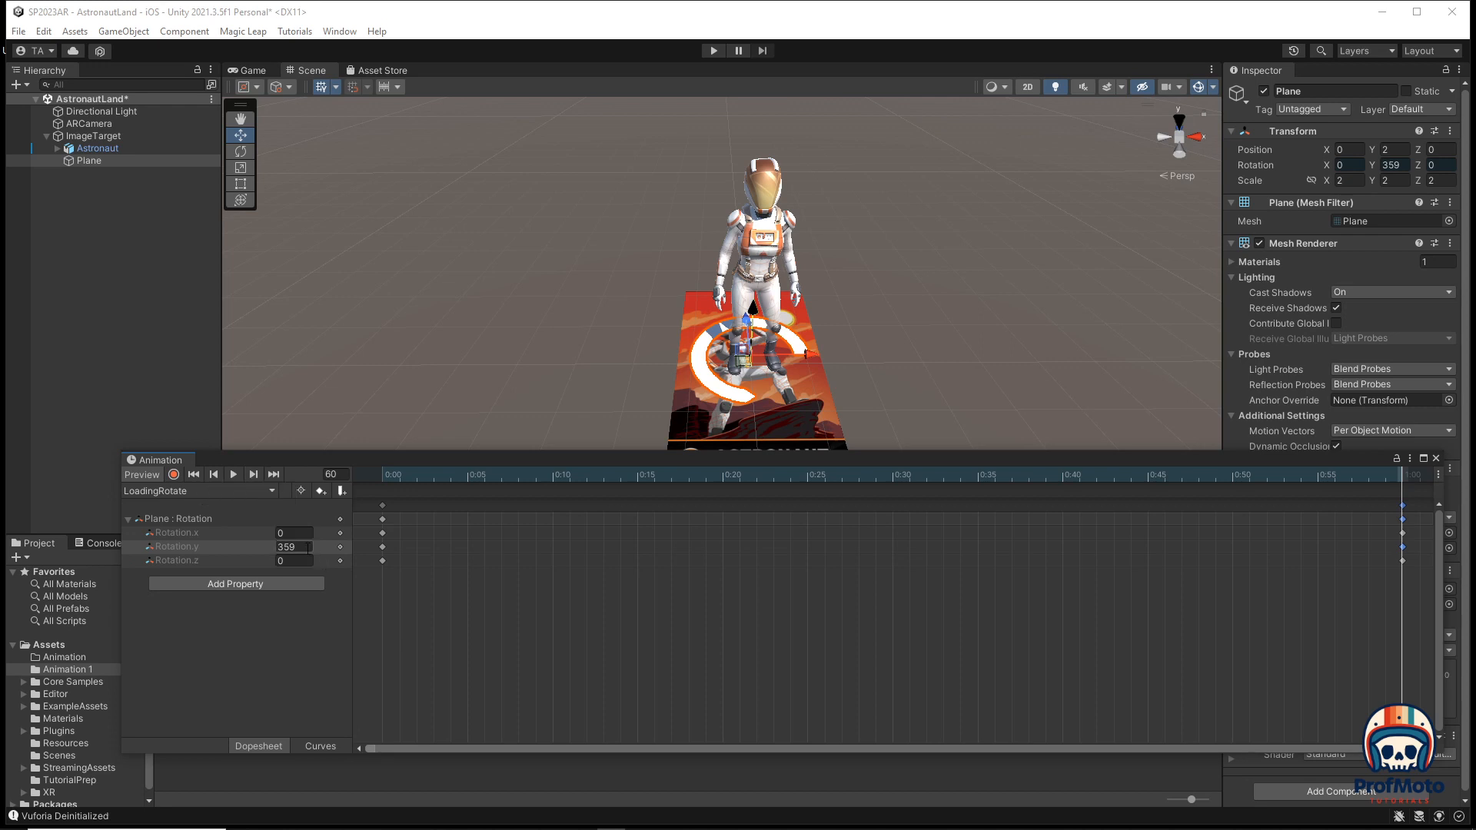
{"action": "double_click", "coordinate": [287, 547]}
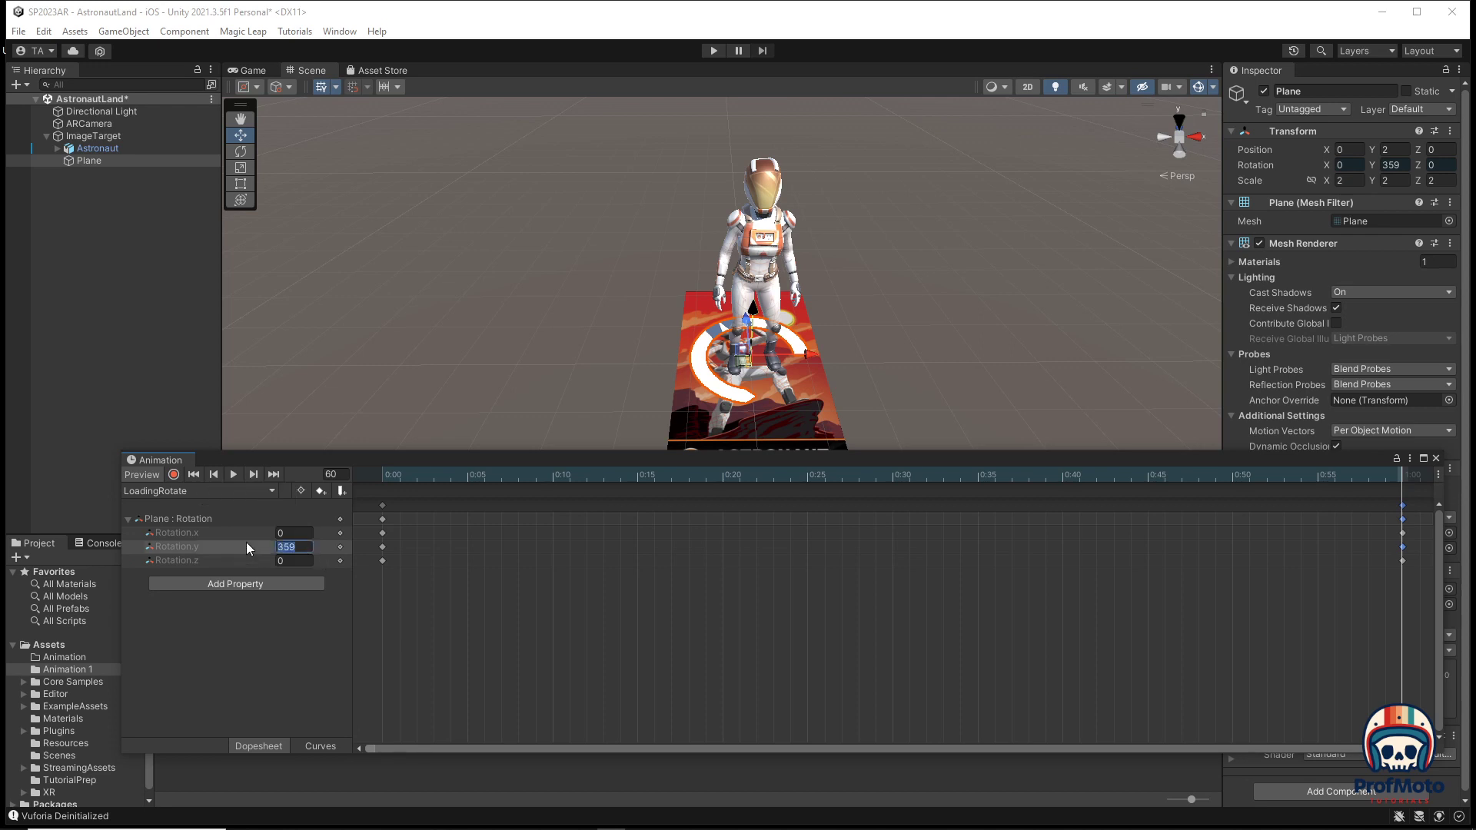
{"action": "type", "text": "-359"}
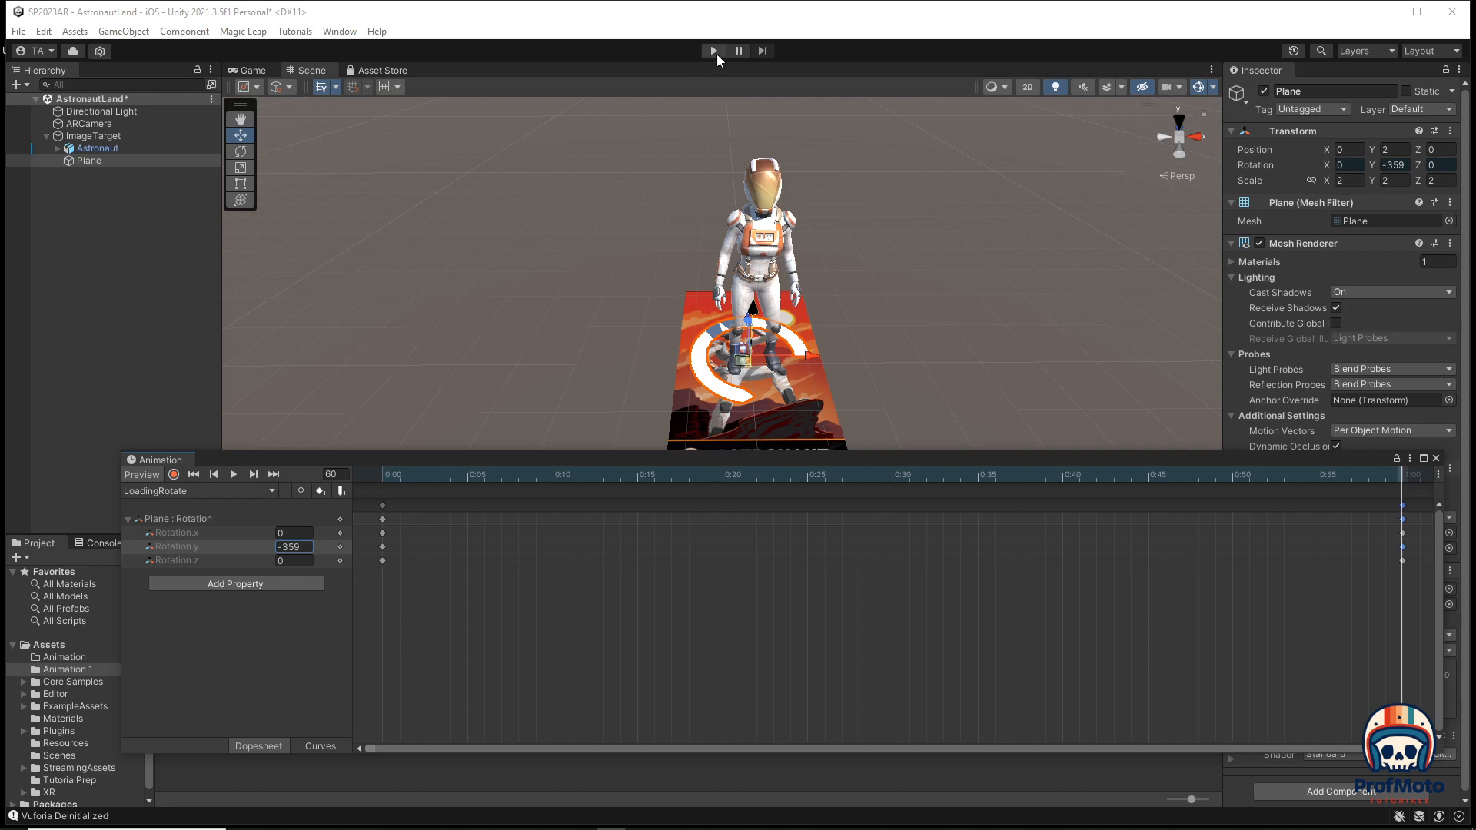
{"action": "left_click", "coordinate": [713, 51]}
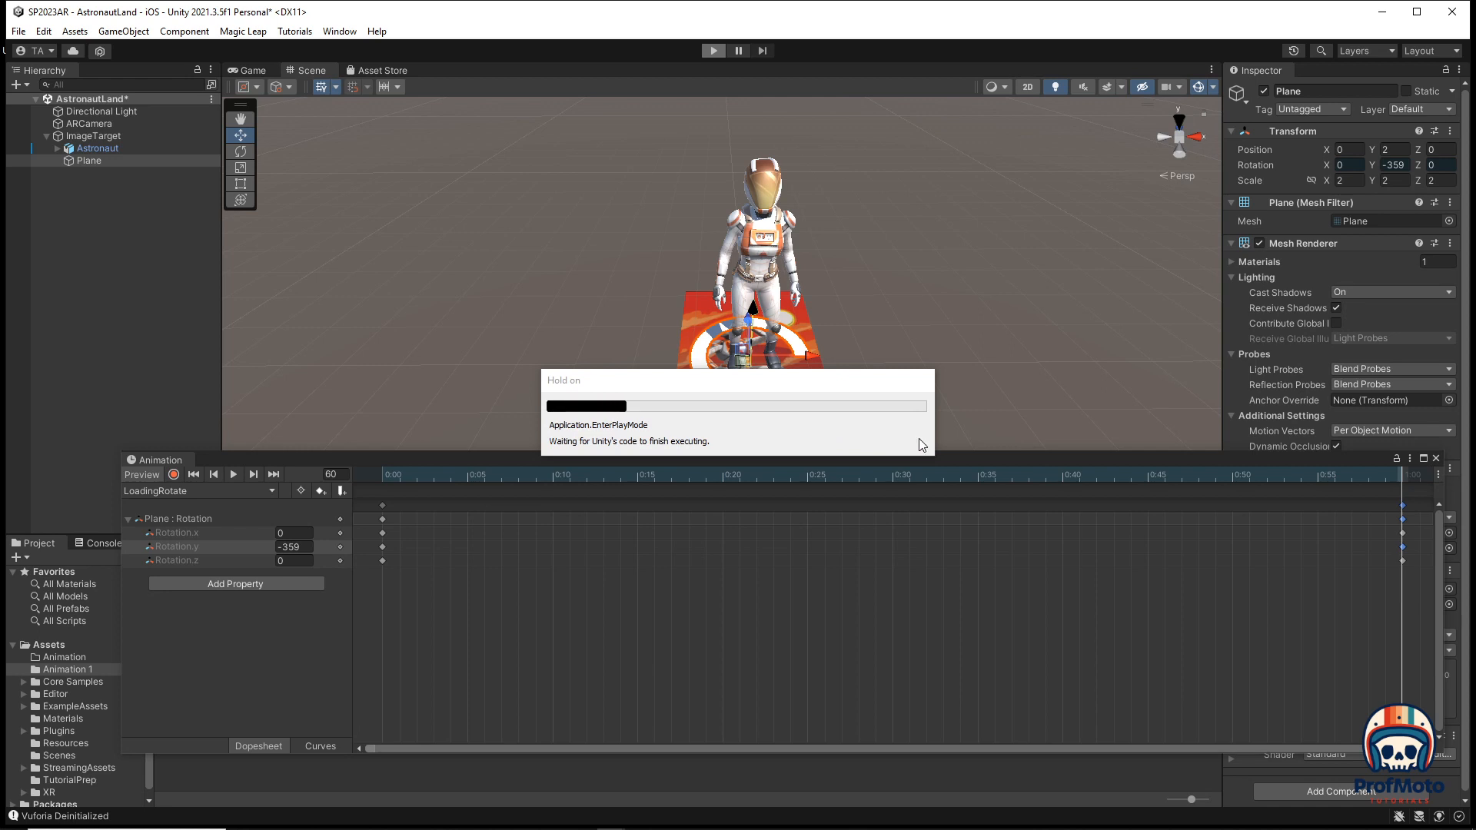
Exit Play mode and return to editing with the Animation 1 folder showing LoadingRotate and Plane controller.
{"action": "left_click", "coordinate": [714, 50]}
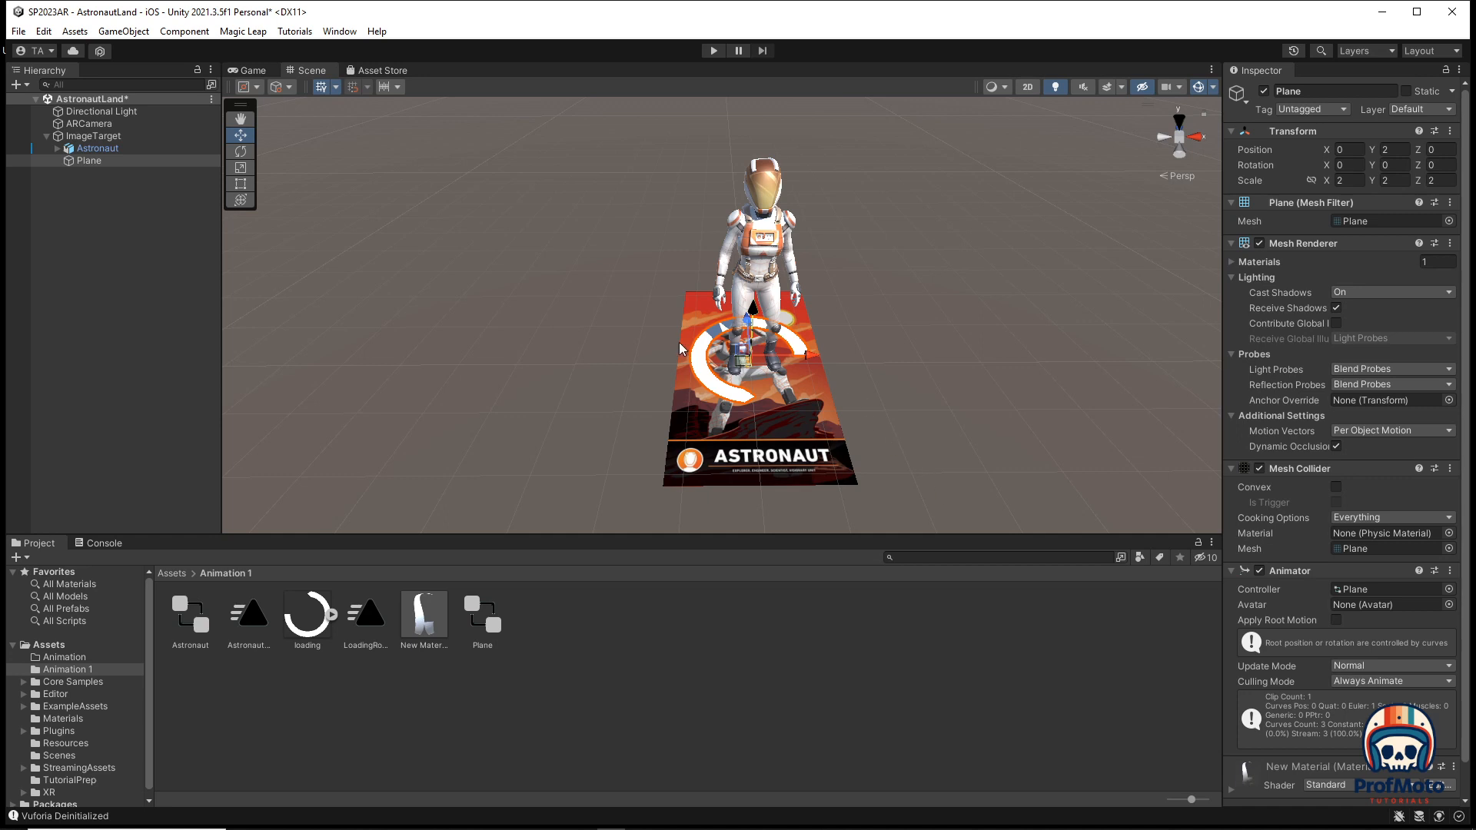
{"action": "mouse_move", "coordinate": [813, 298]}
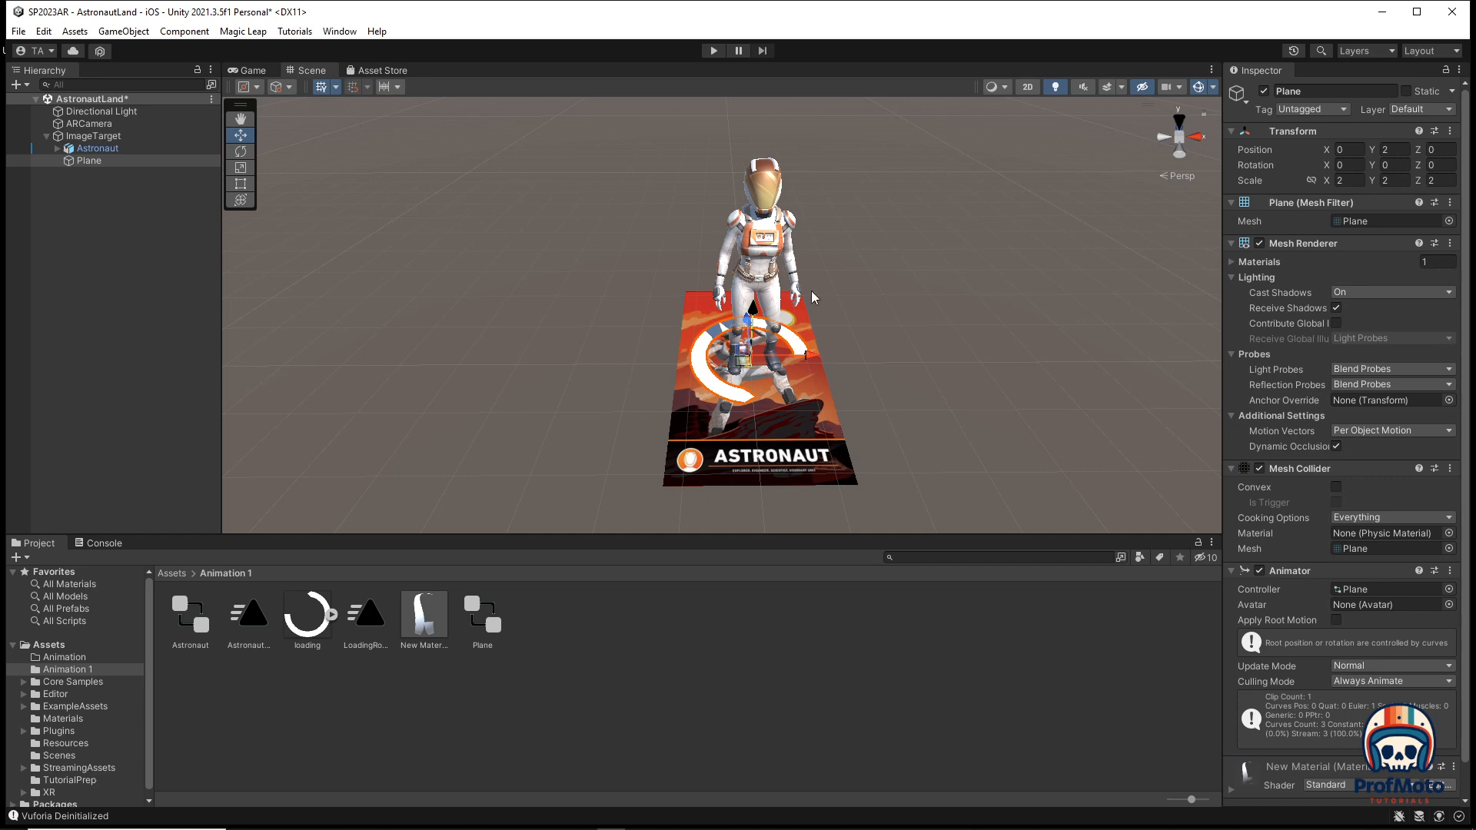
{"action": "mouse_move", "coordinate": [212, 205]}
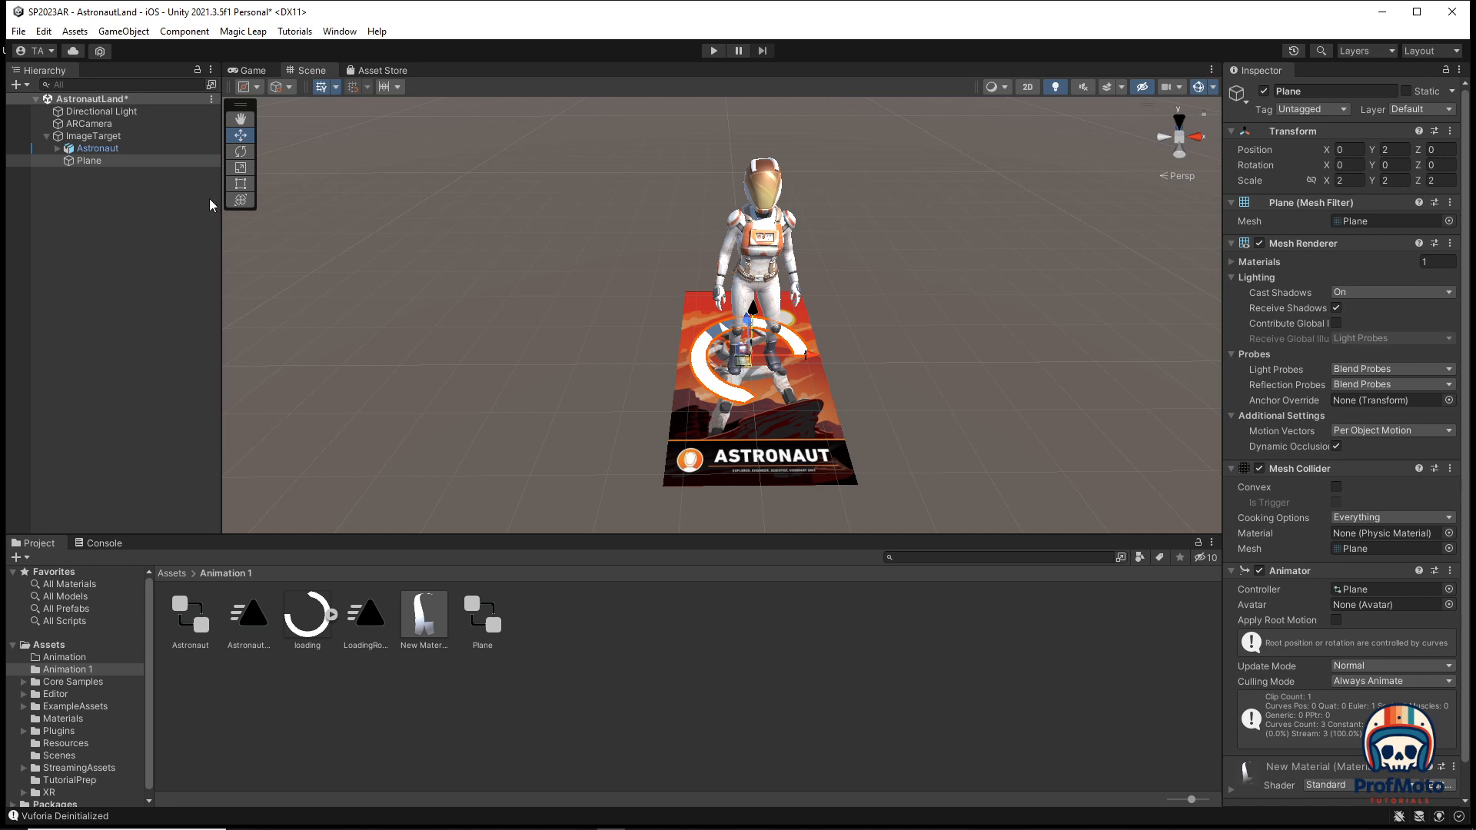
{"action": "mouse_move", "coordinate": [551, 120]}
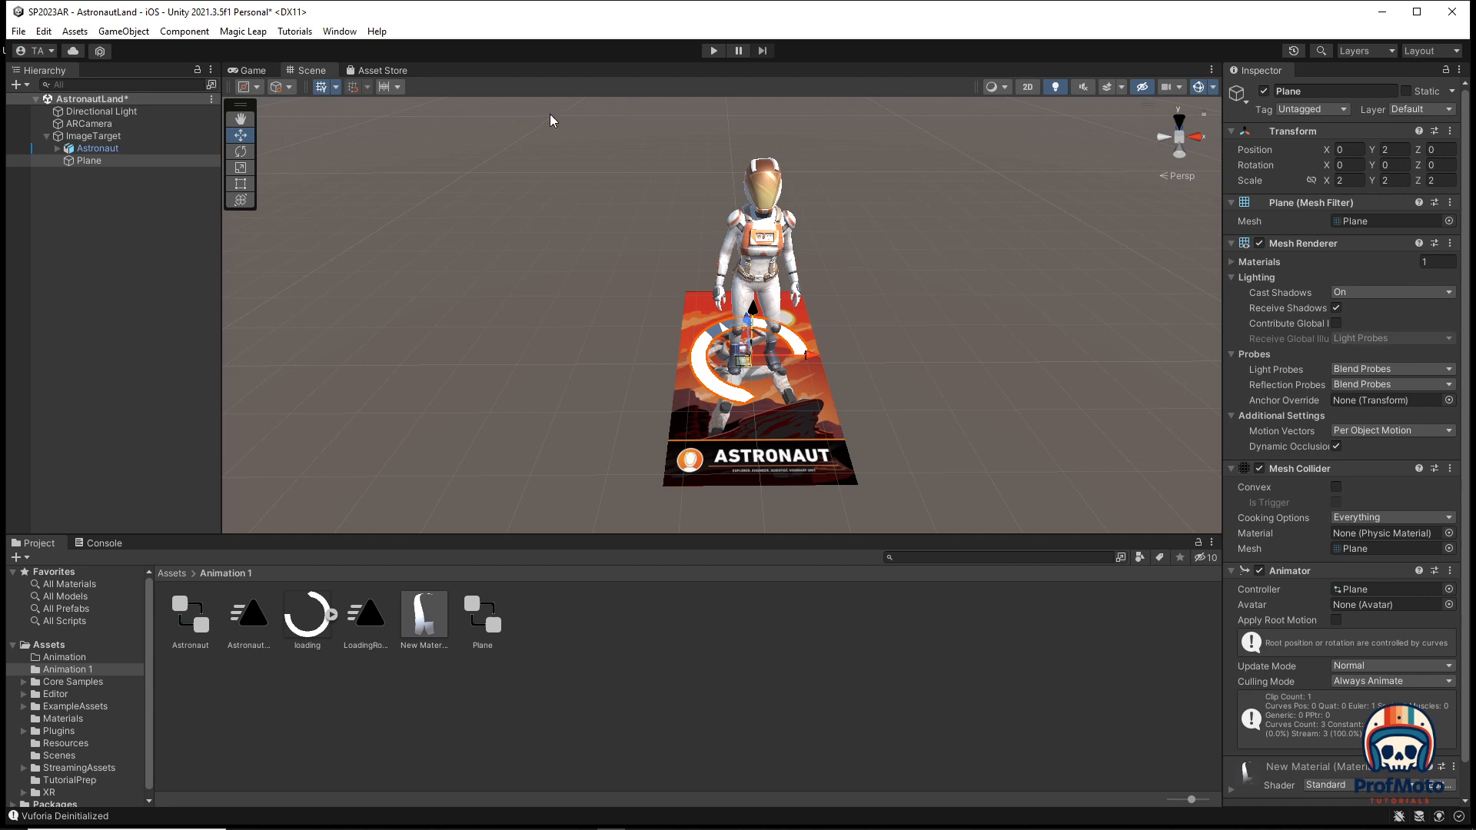